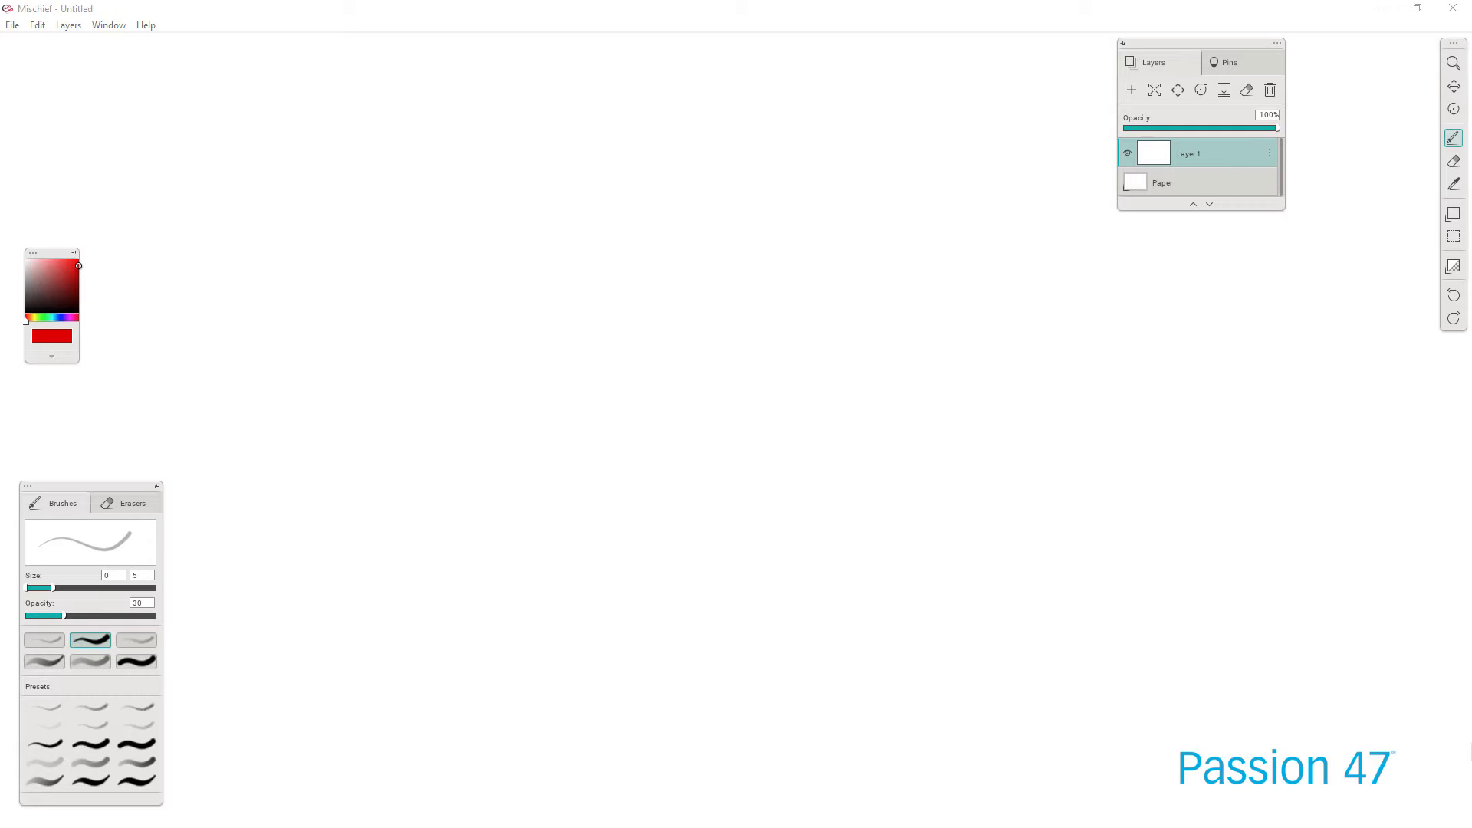
{"action": "mouse_move", "coordinate": [247, 448]}
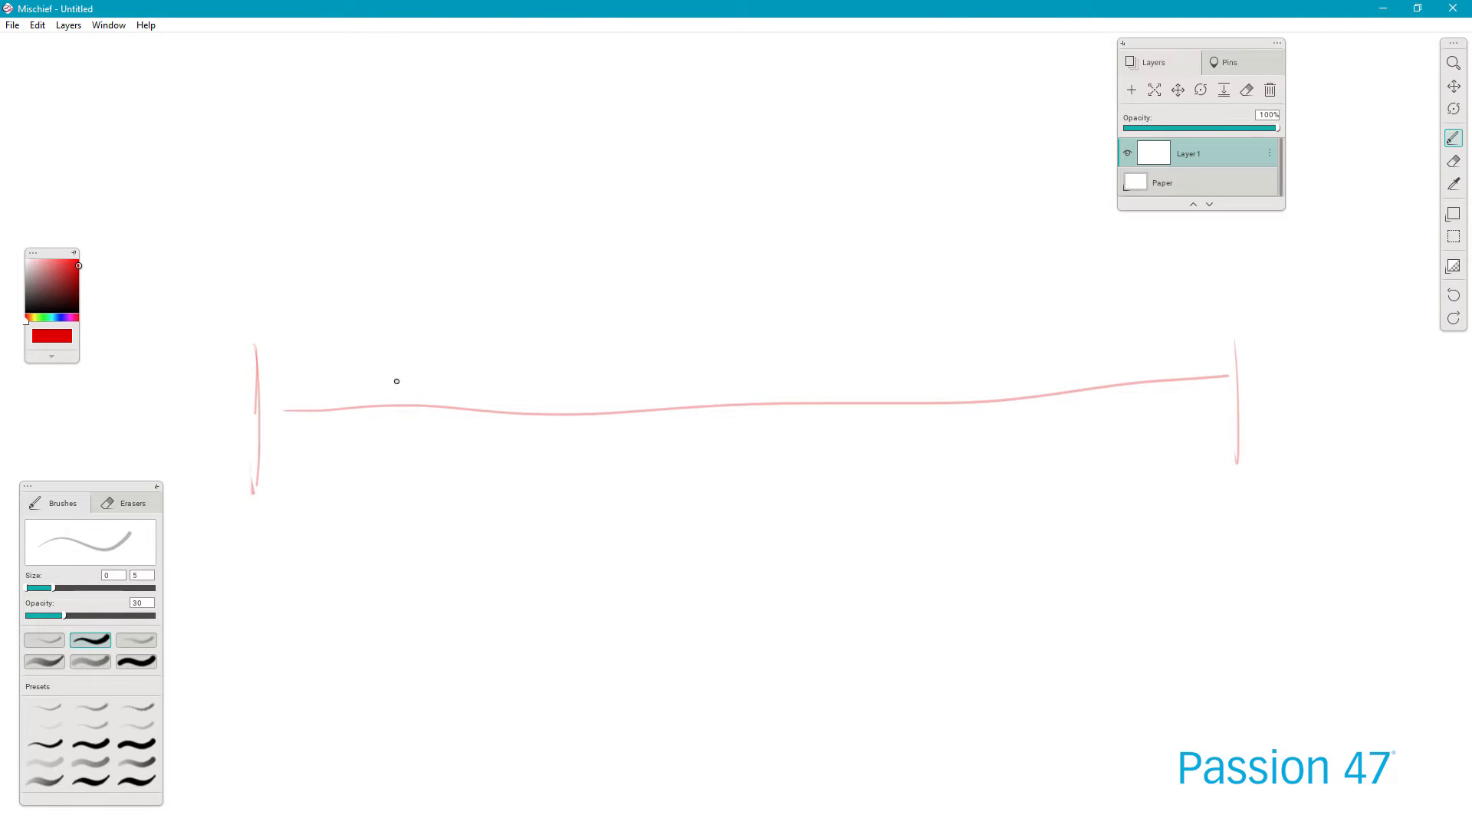
{"action": "mouse_move", "coordinate": [665, 342]}
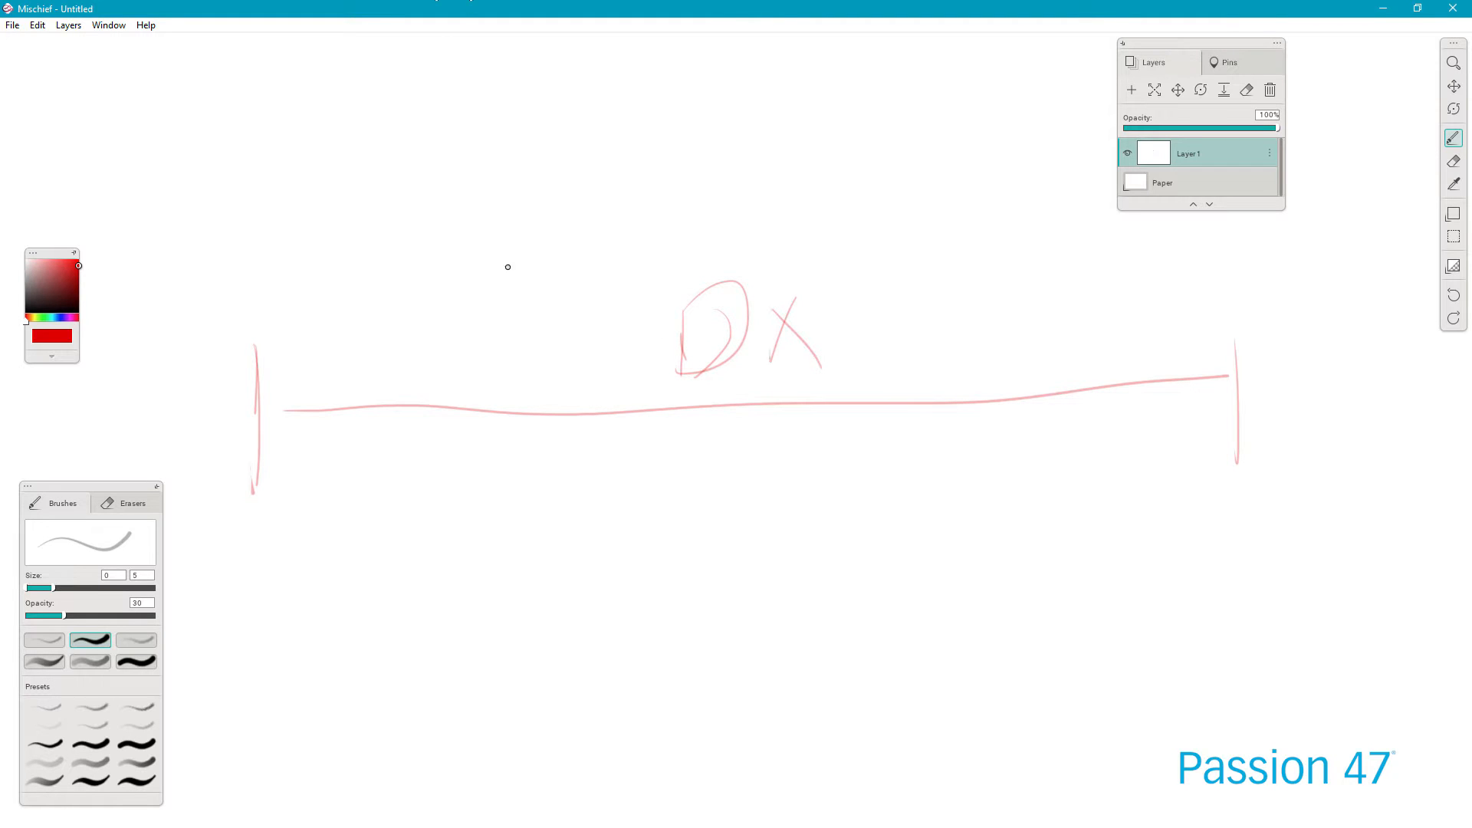
{"action": "mouse_move", "coordinate": [884, 372]}
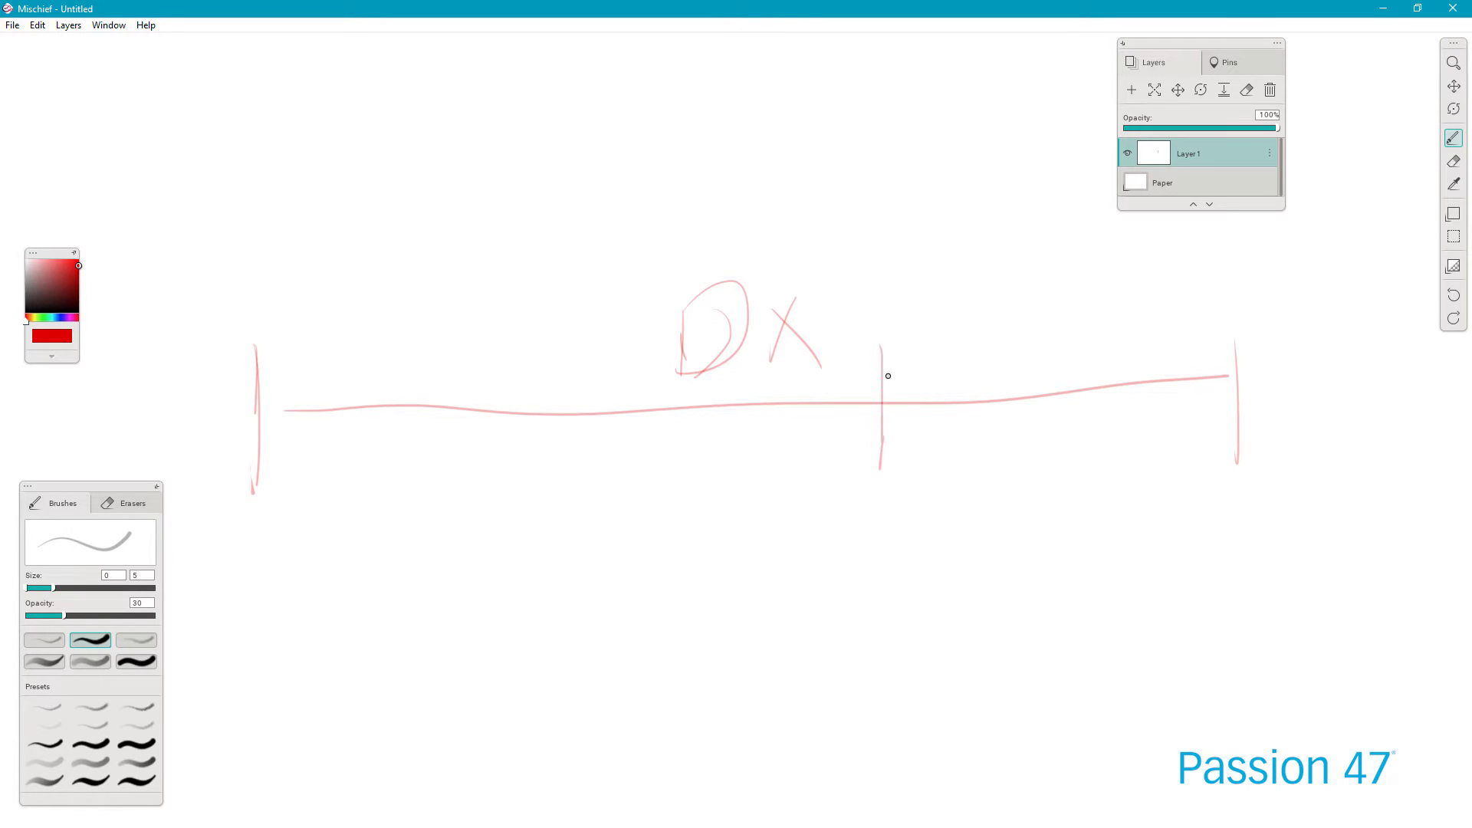
{"action": "mouse_move", "coordinate": [957, 473]}
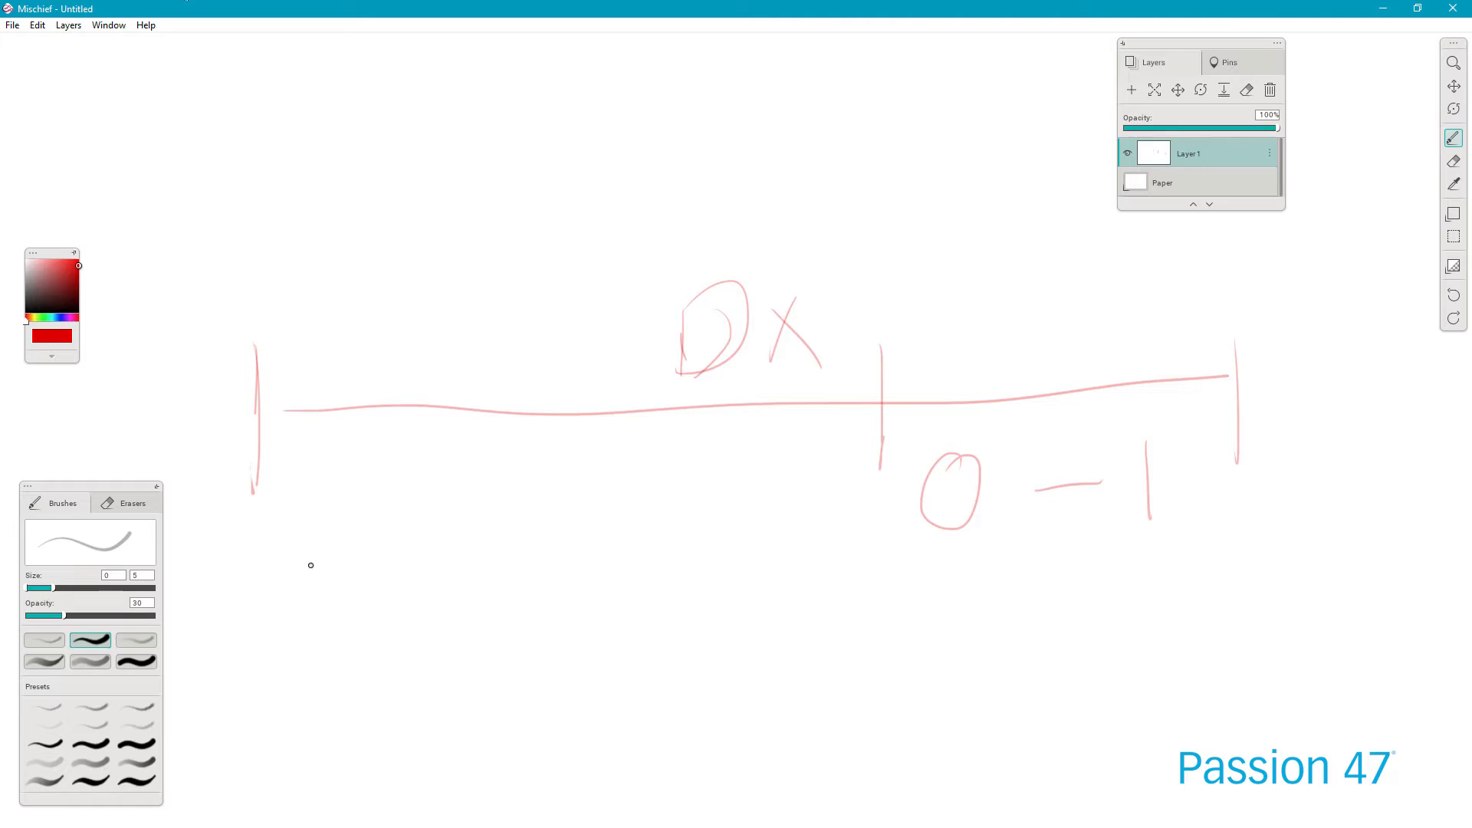
{"action": "mouse_move", "coordinate": [386, 498]}
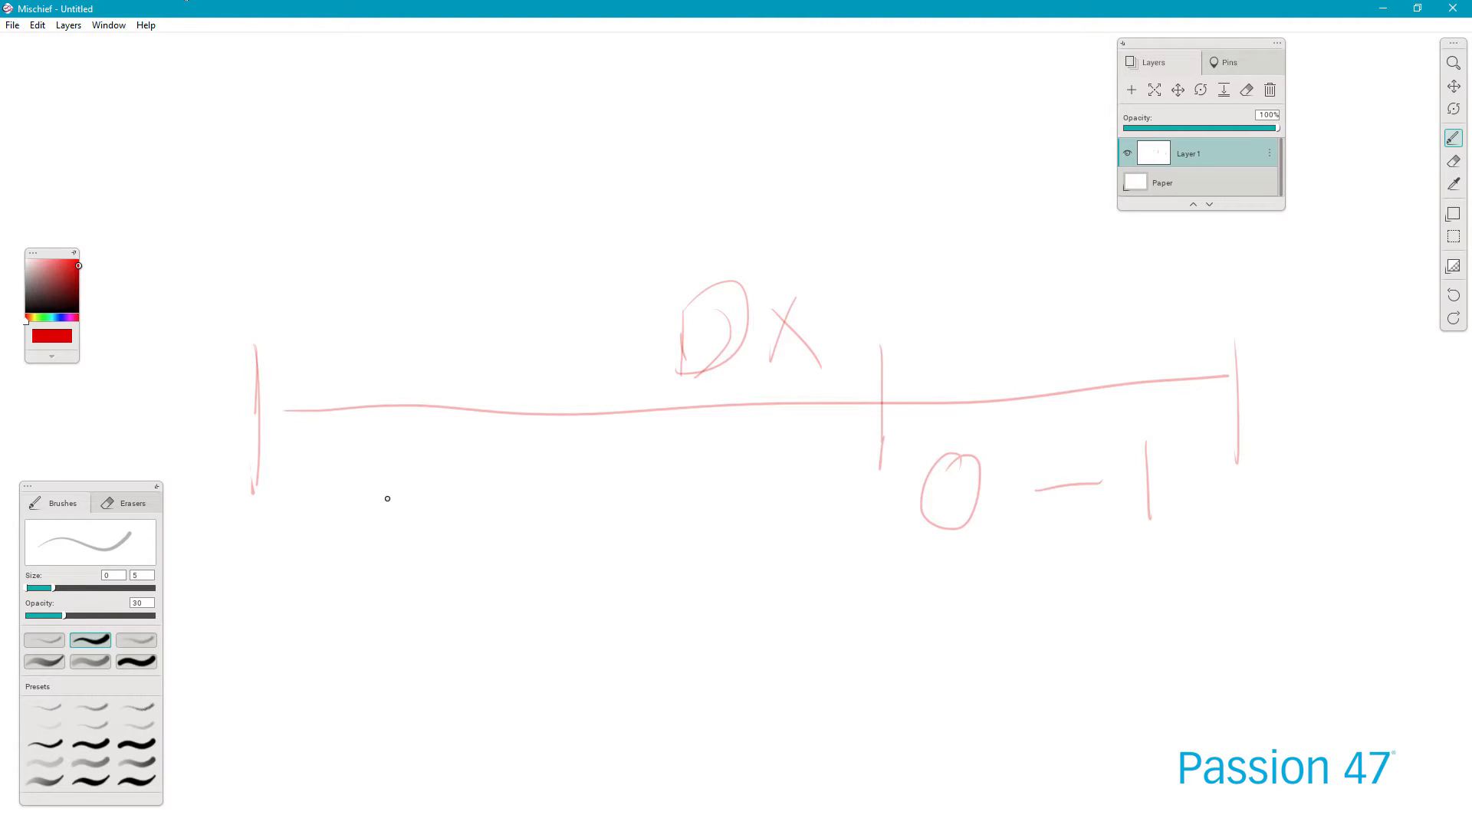
{"action": "mouse_move", "coordinate": [346, 479]}
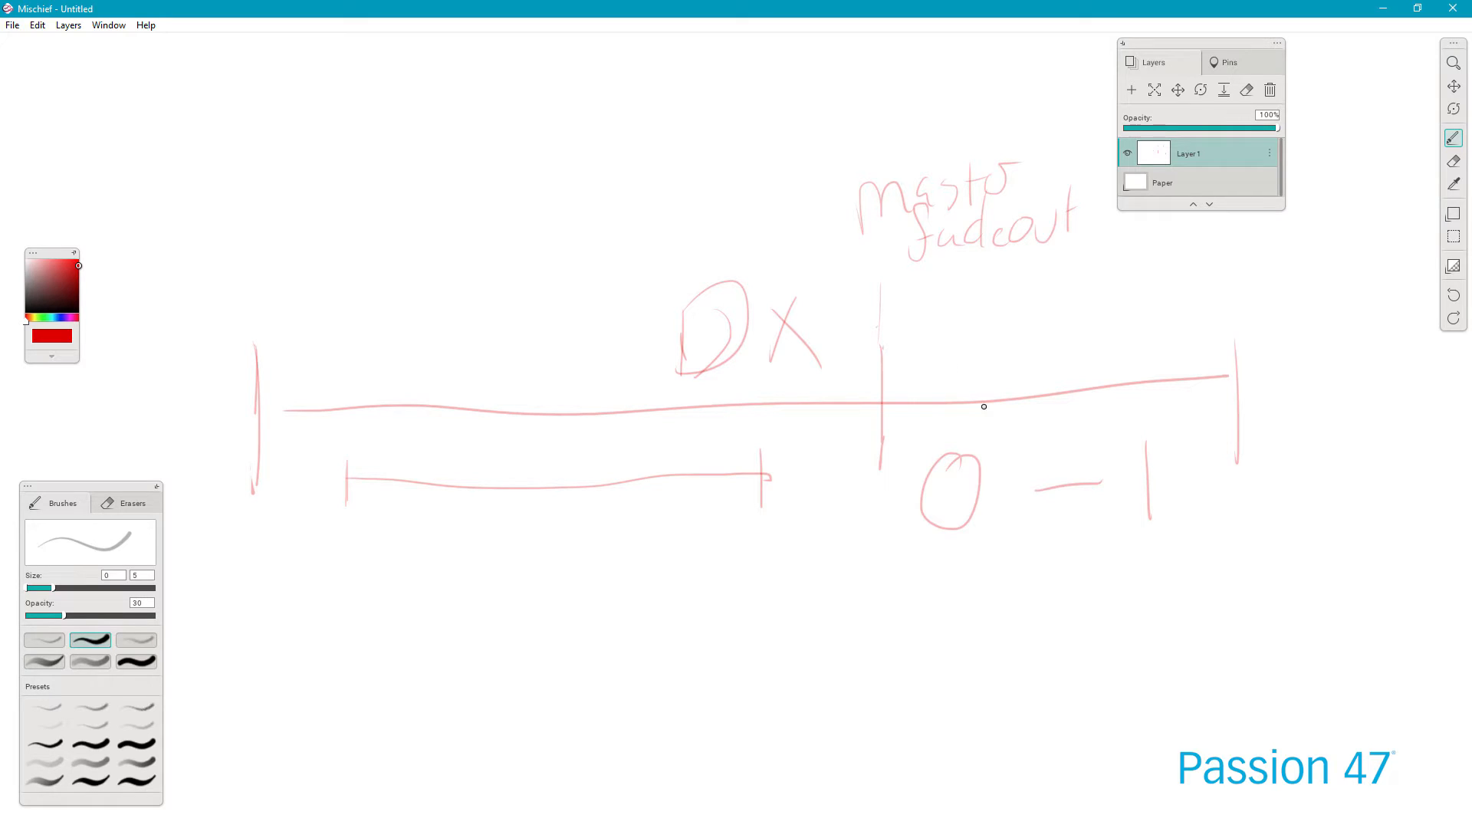
{"action": "mouse_move", "coordinate": [89, 330]}
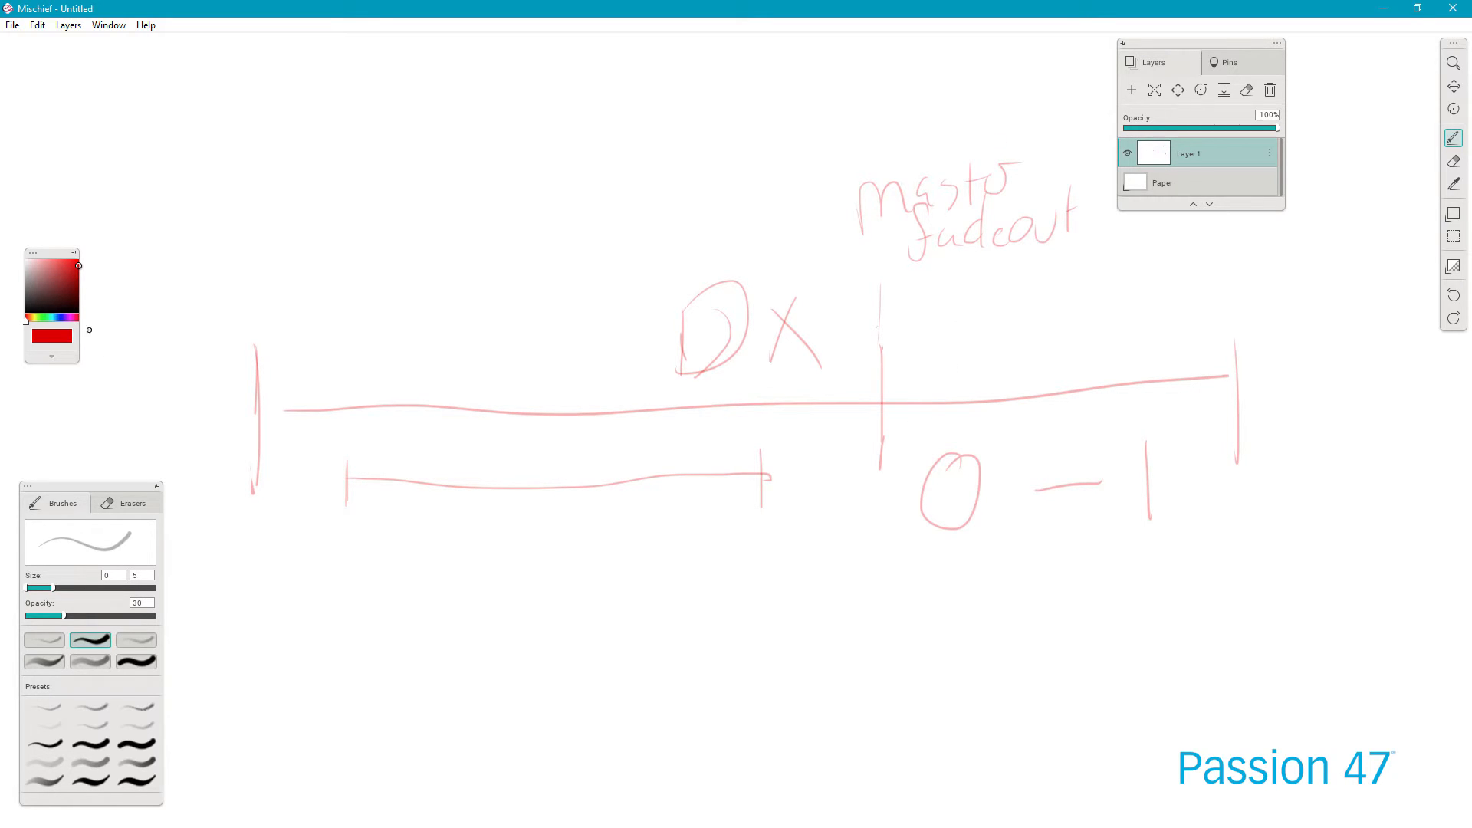
Choose a teal drawing colour in Mischief's colour picker for the Fade In markup
{"action": "left_click", "coordinate": [46, 323]}
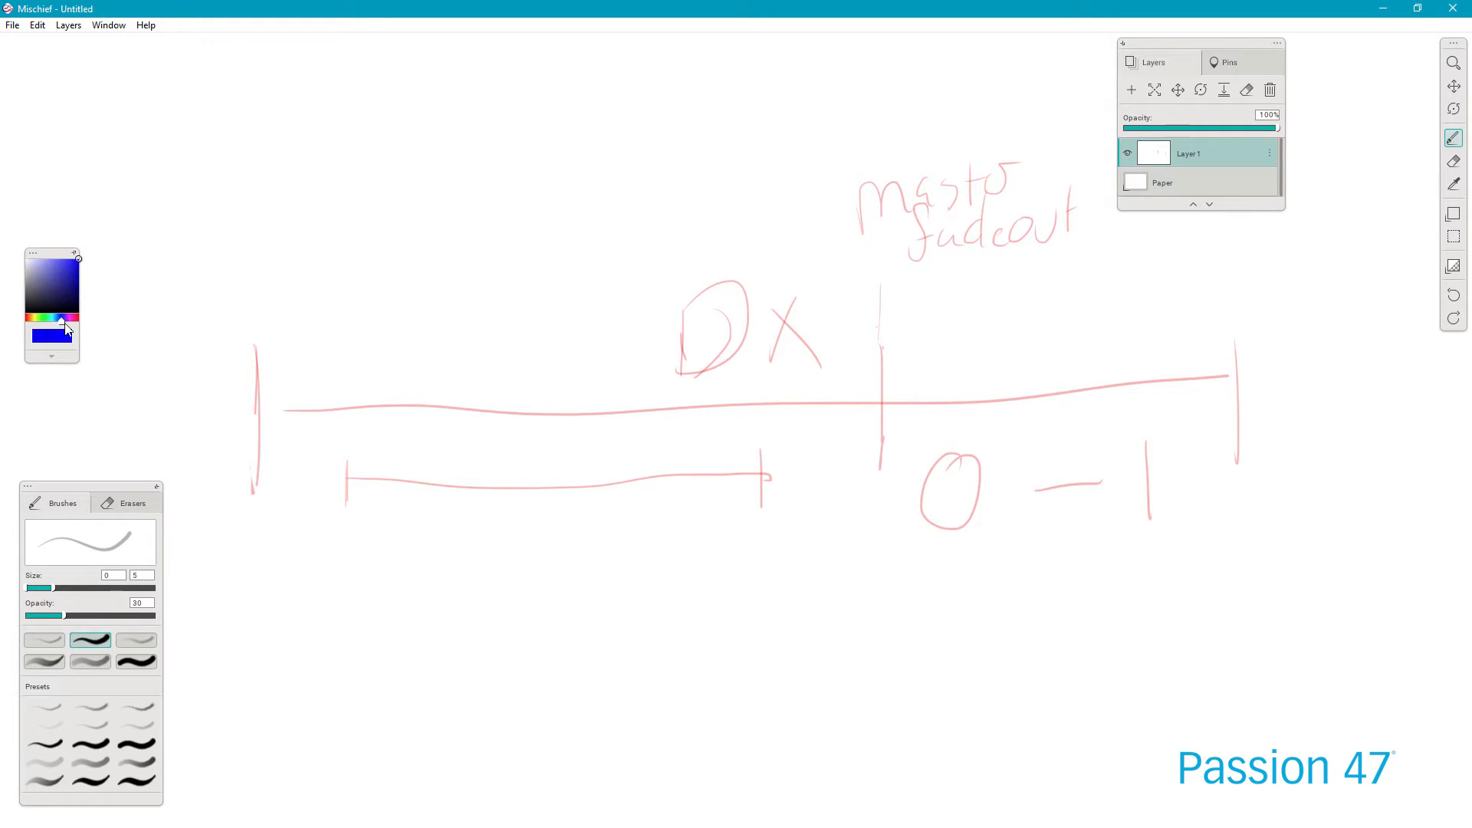
{"action": "left_click", "coordinate": [66, 330]}
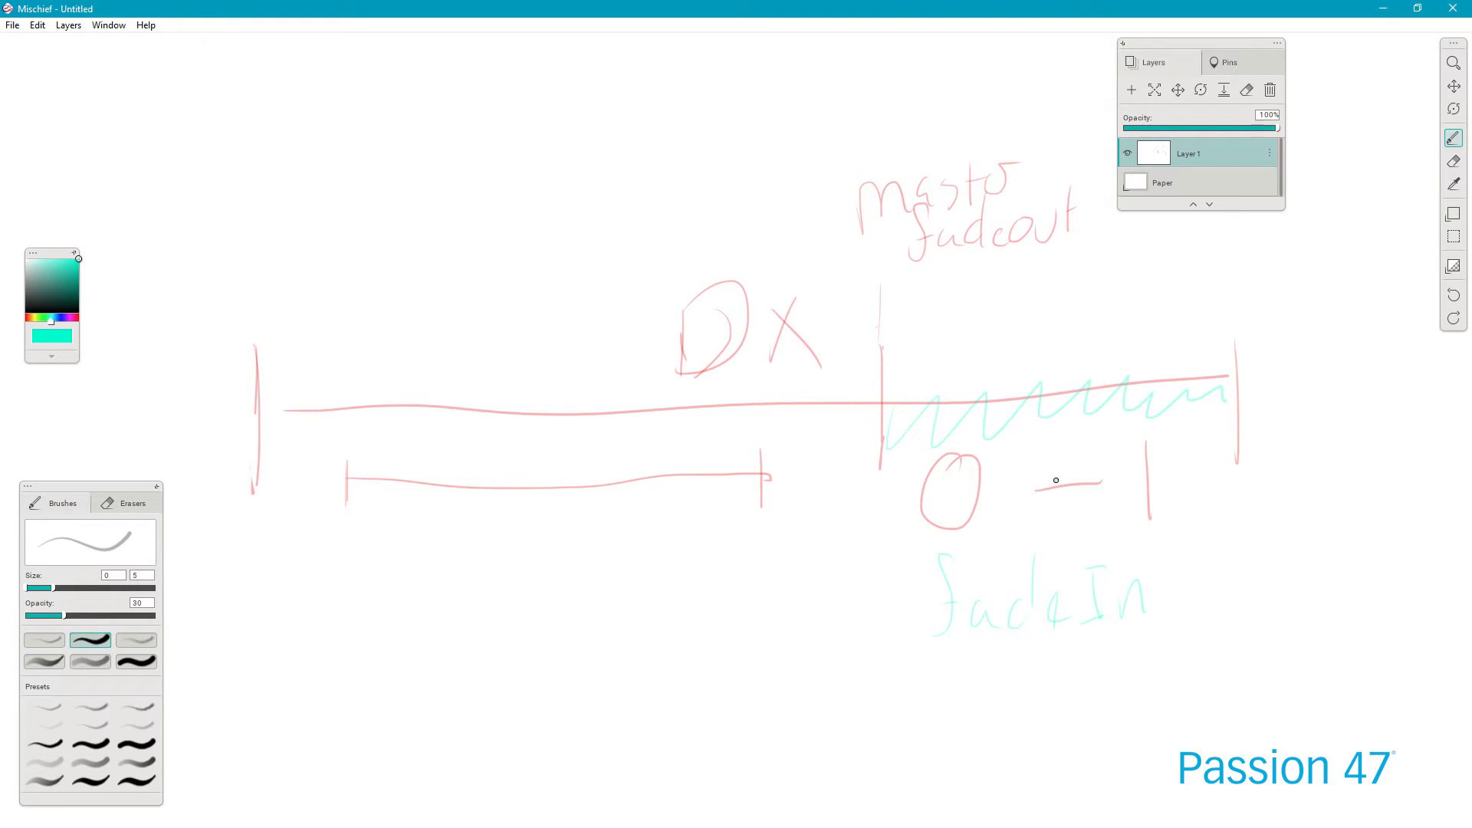
{"action": "mouse_move", "coordinate": [975, 566]}
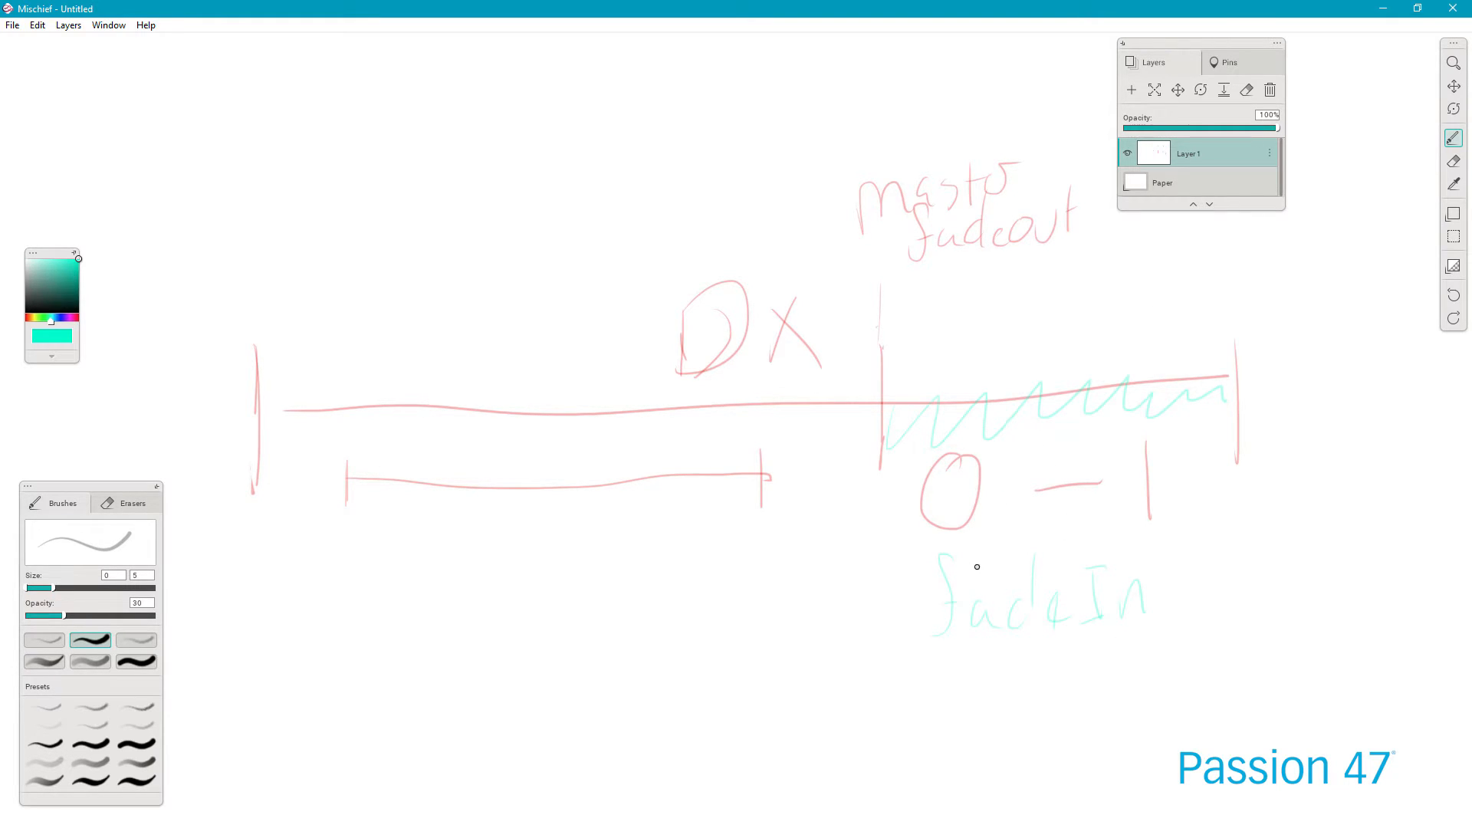
{"action": "mouse_move", "coordinate": [1005, 716]}
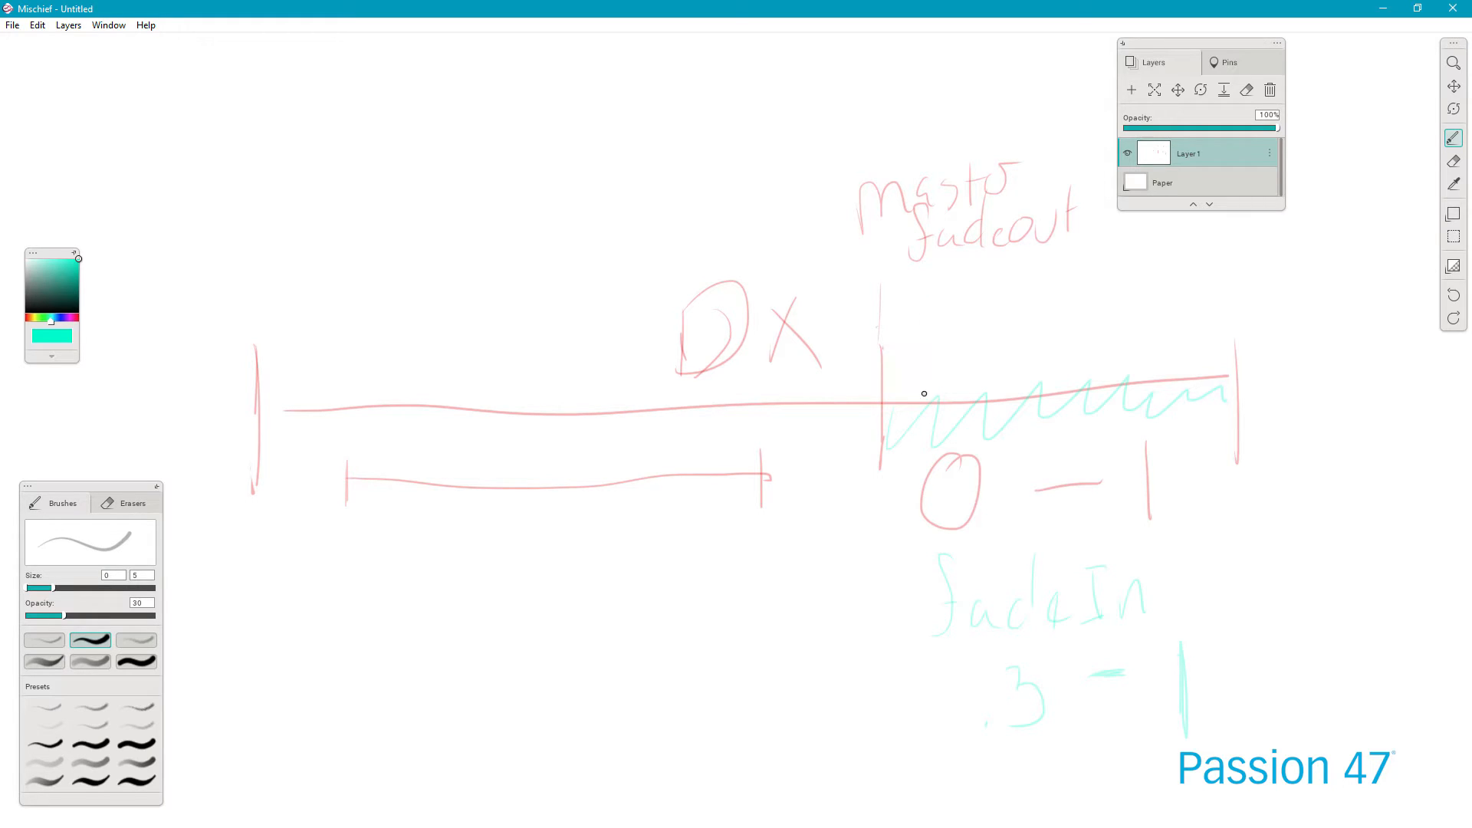
{"action": "mouse_move", "coordinate": [948, 468]}
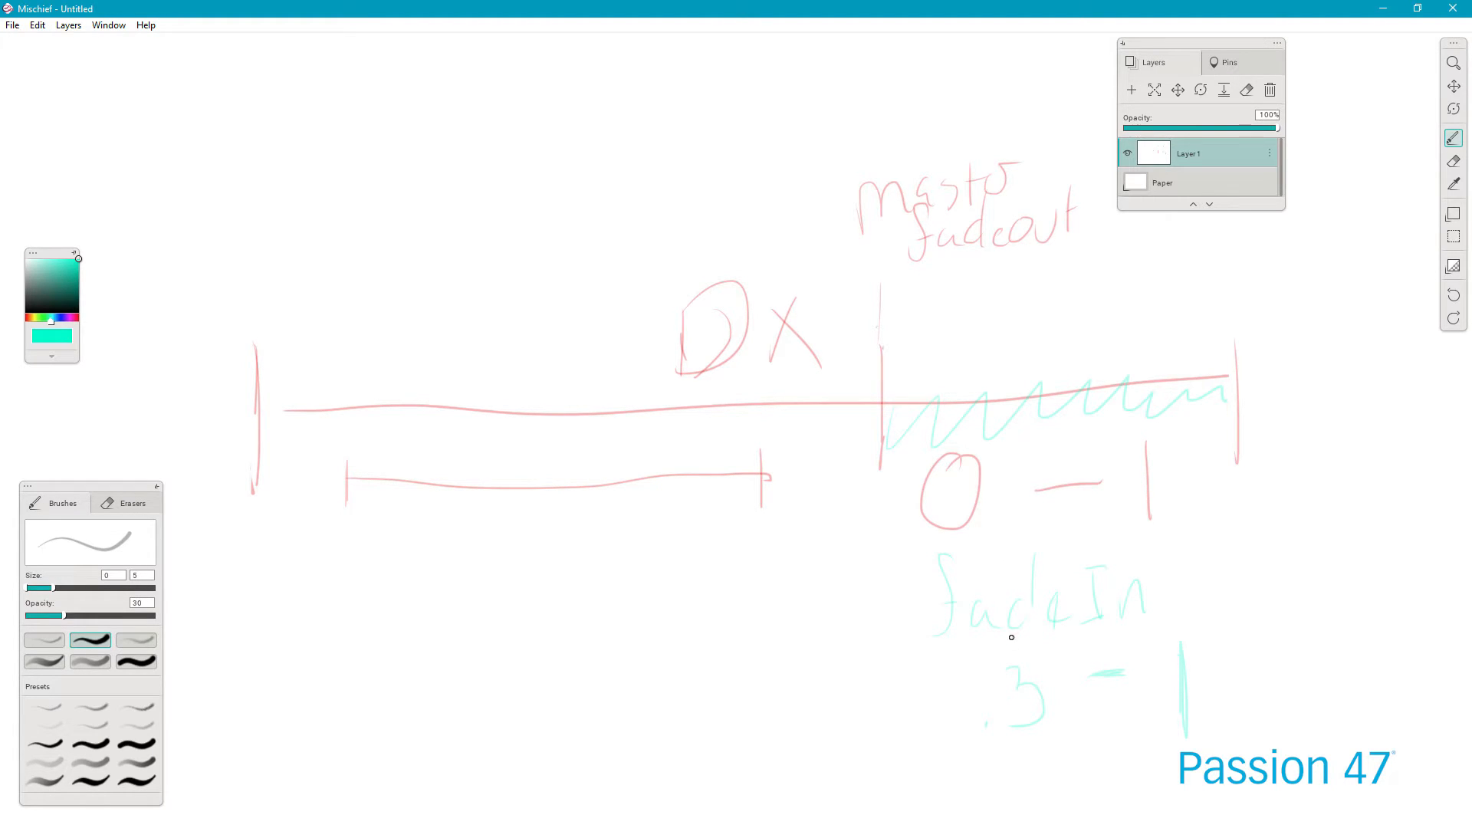
{"action": "mouse_move", "coordinate": [1037, 714]}
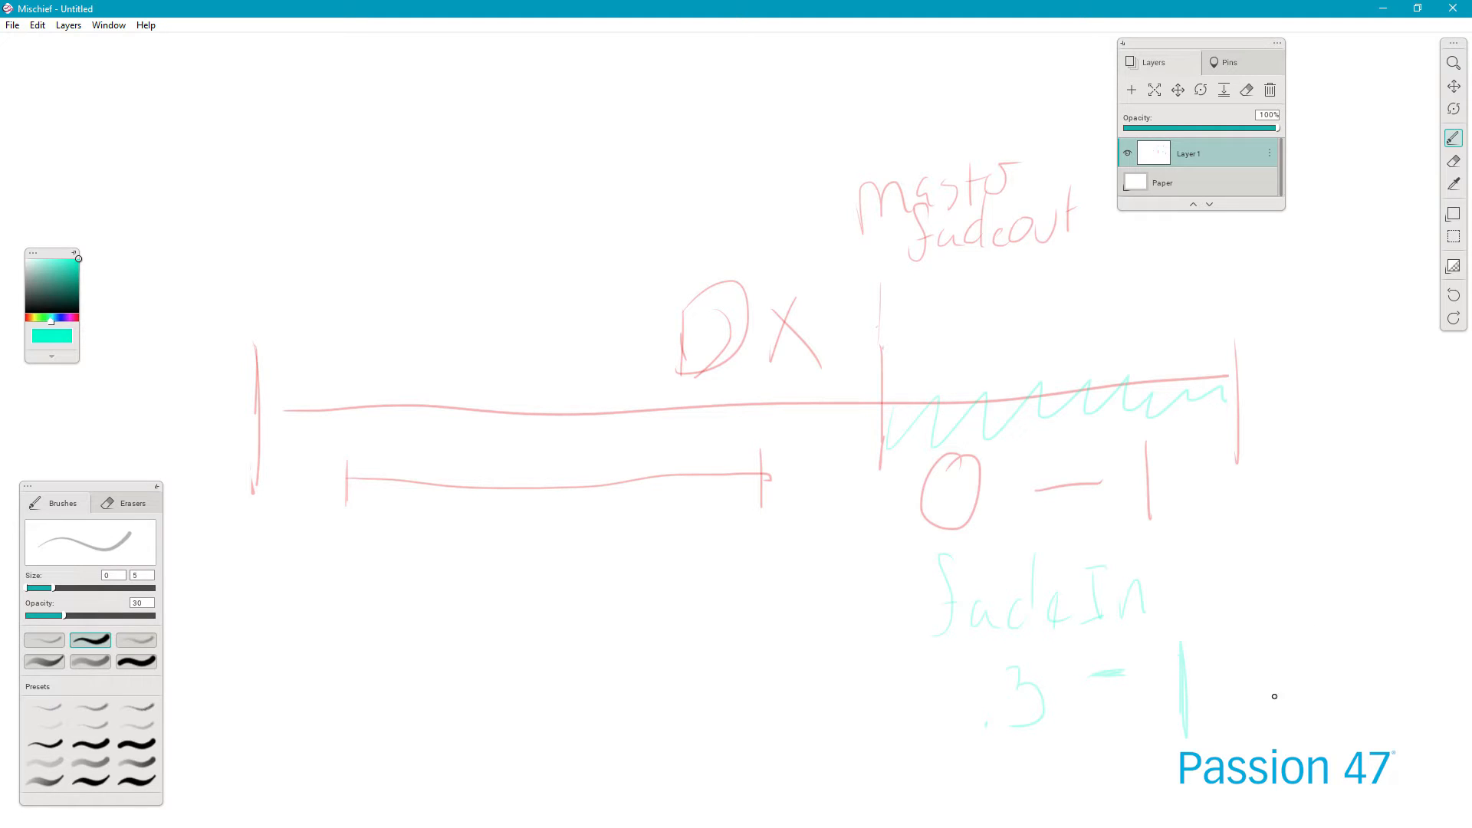
{"action": "mouse_move", "coordinate": [1271, 676]}
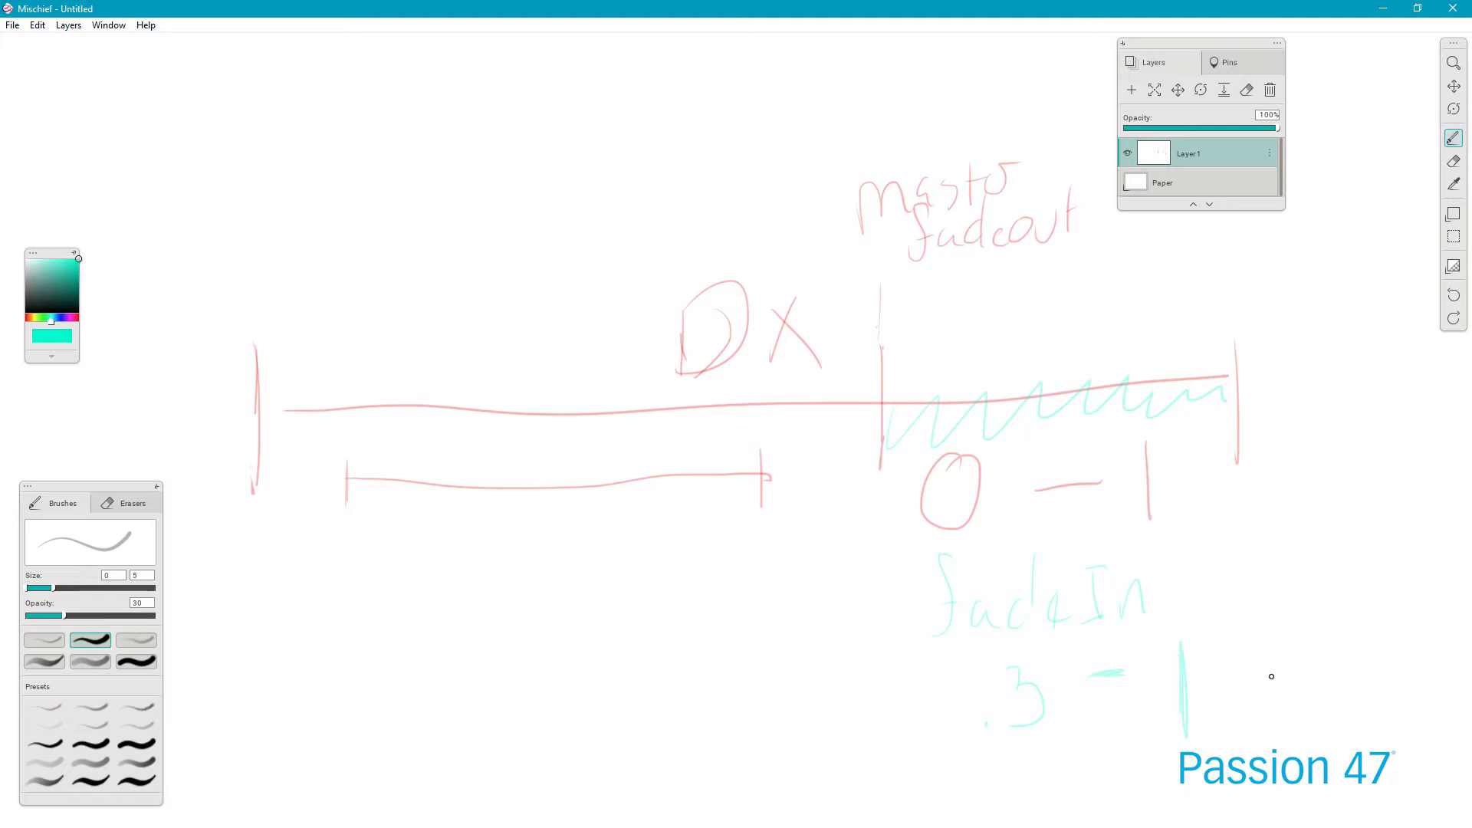
{"action": "mouse_move", "coordinate": [1221, 654]}
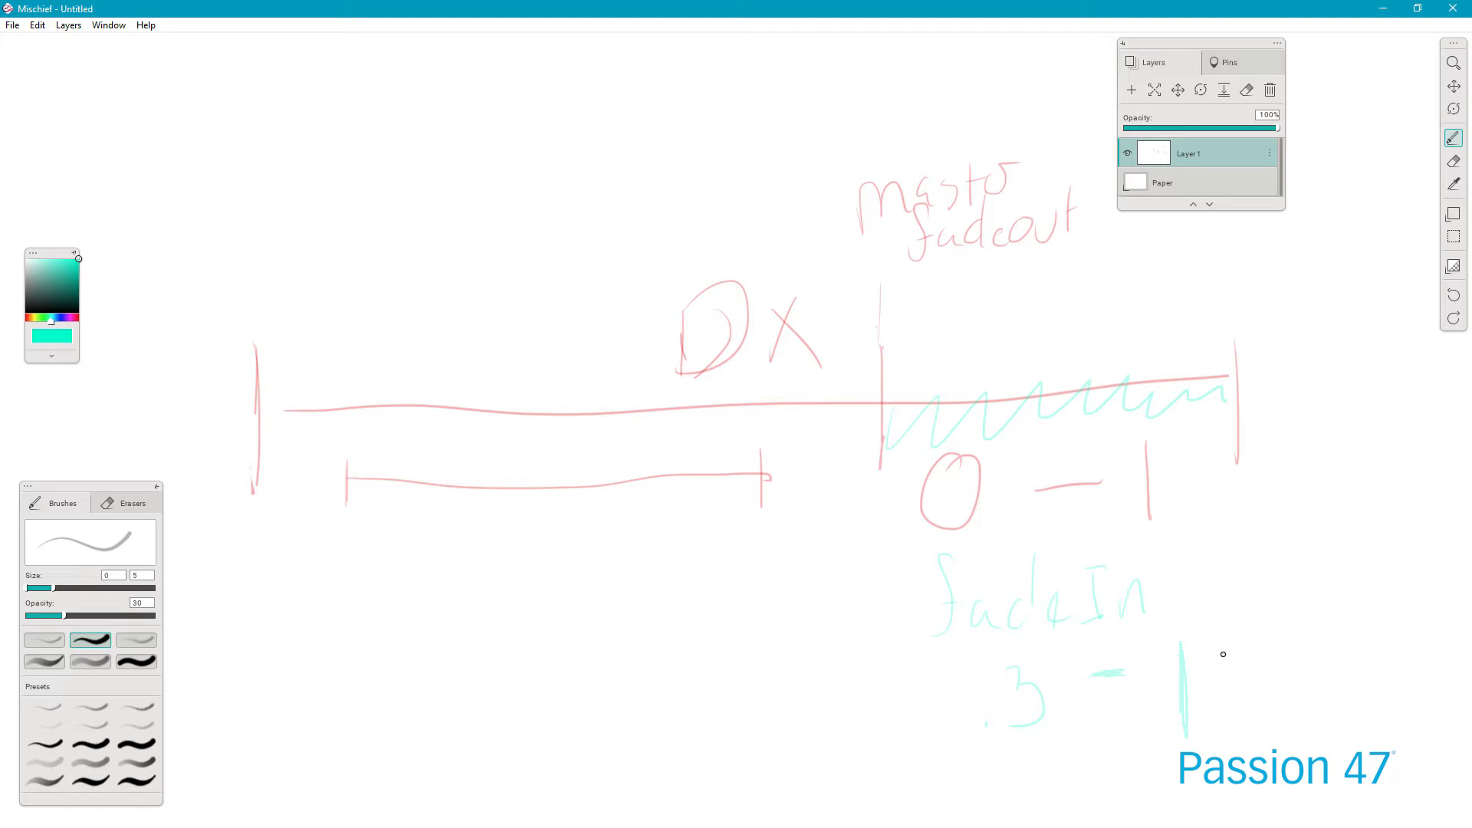
{"action": "mouse_move", "coordinate": [883, 410]}
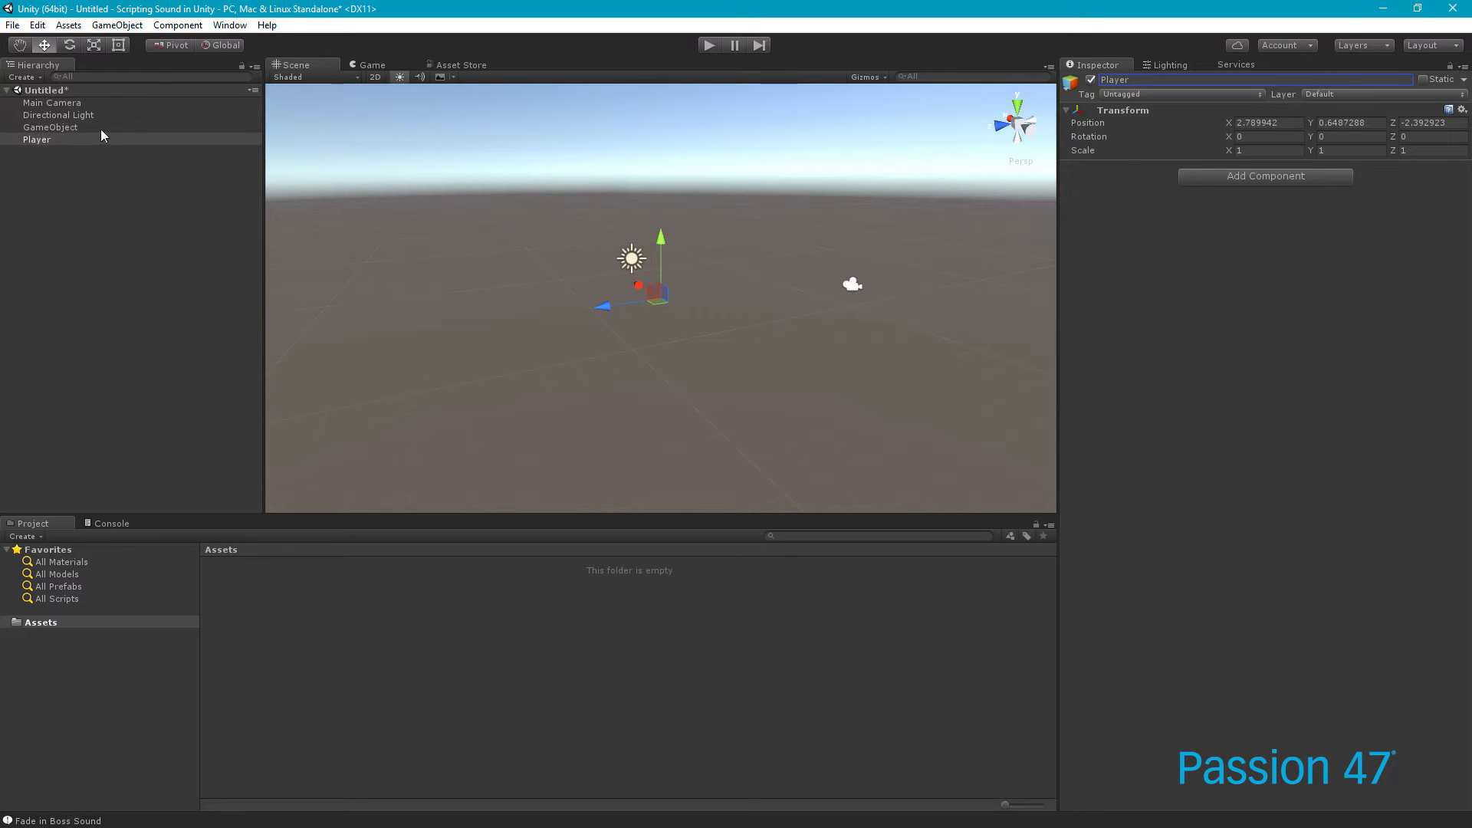
Rename the empty GameObject to Target and browse its Add Component list
{"action": "left_click", "coordinate": [50, 127]}
{"action": "type", "text": "Target"}
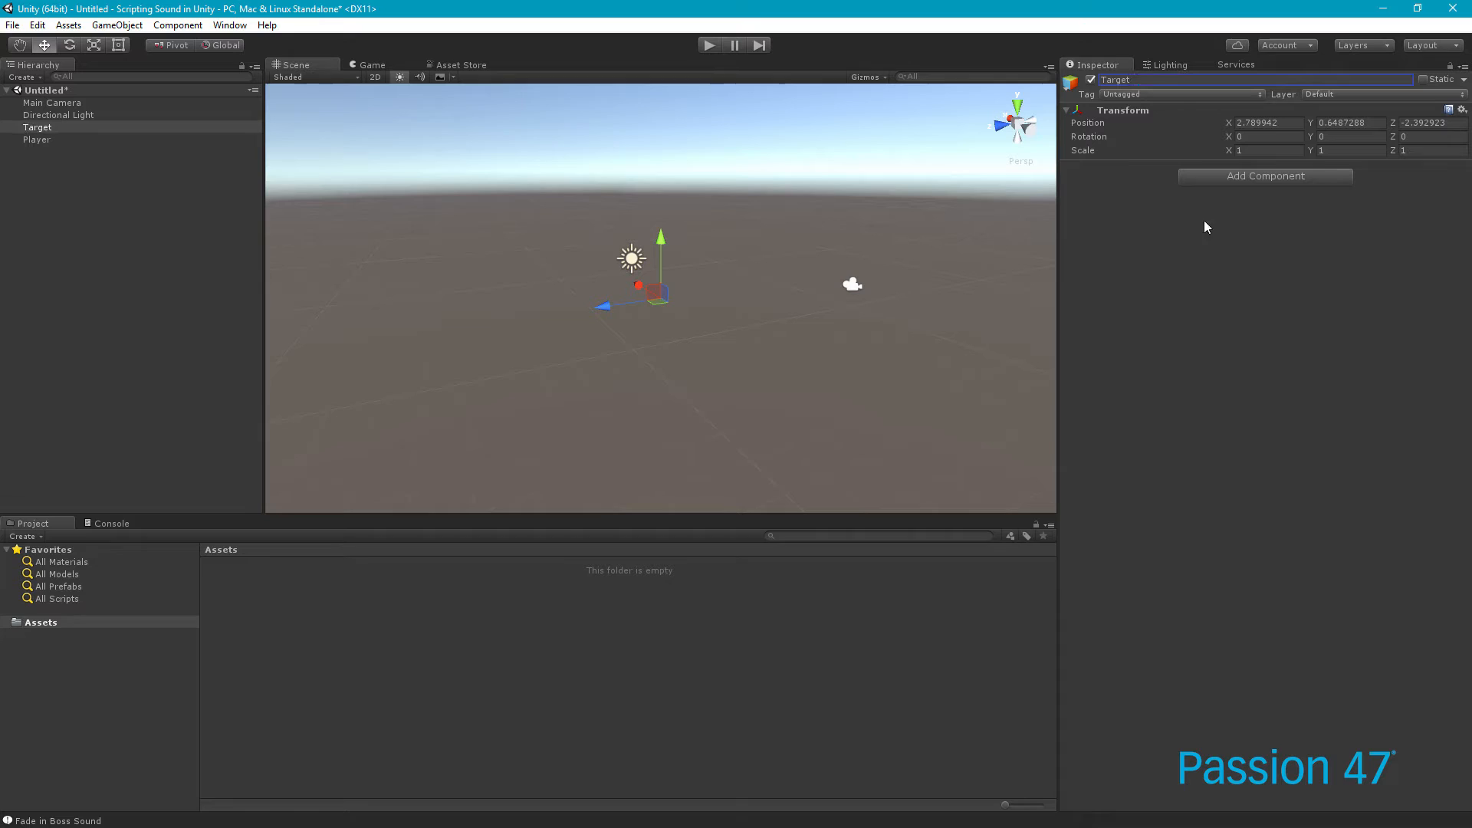
{"action": "left_click", "coordinate": [38, 127]}
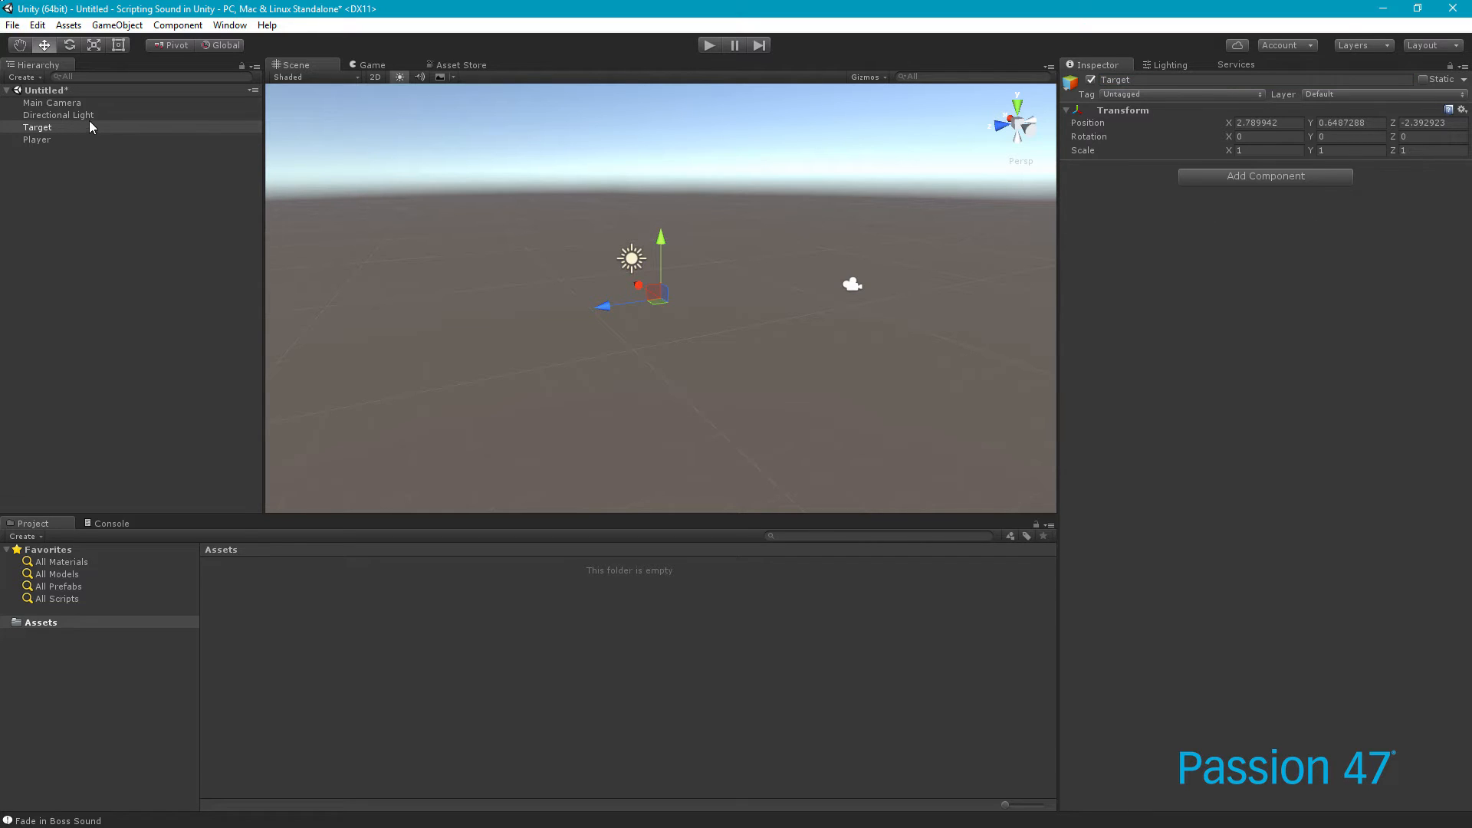
{"action": "mouse_move", "coordinate": [128, 154]}
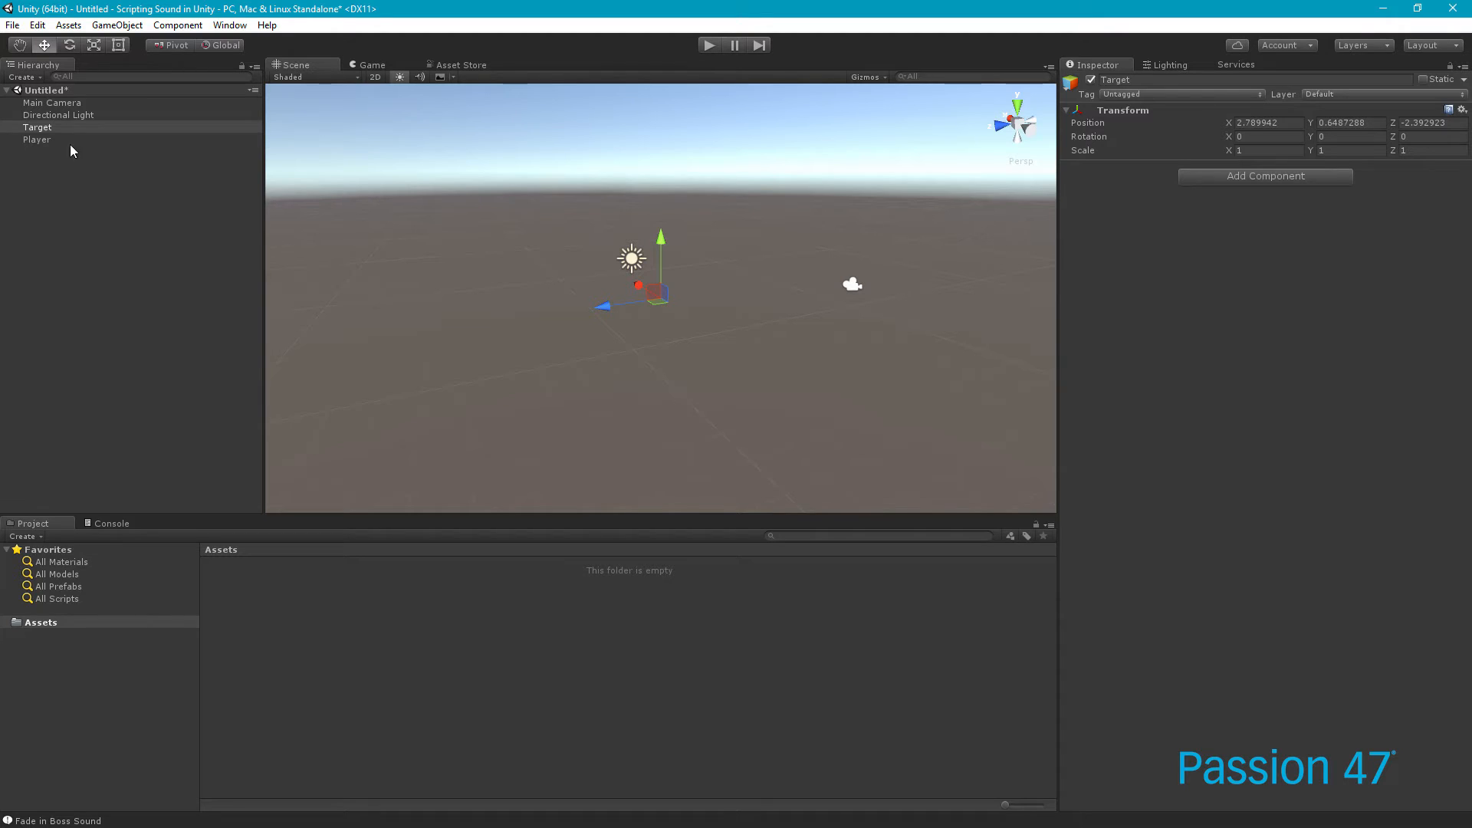
{"action": "left_click", "coordinate": [37, 127]}
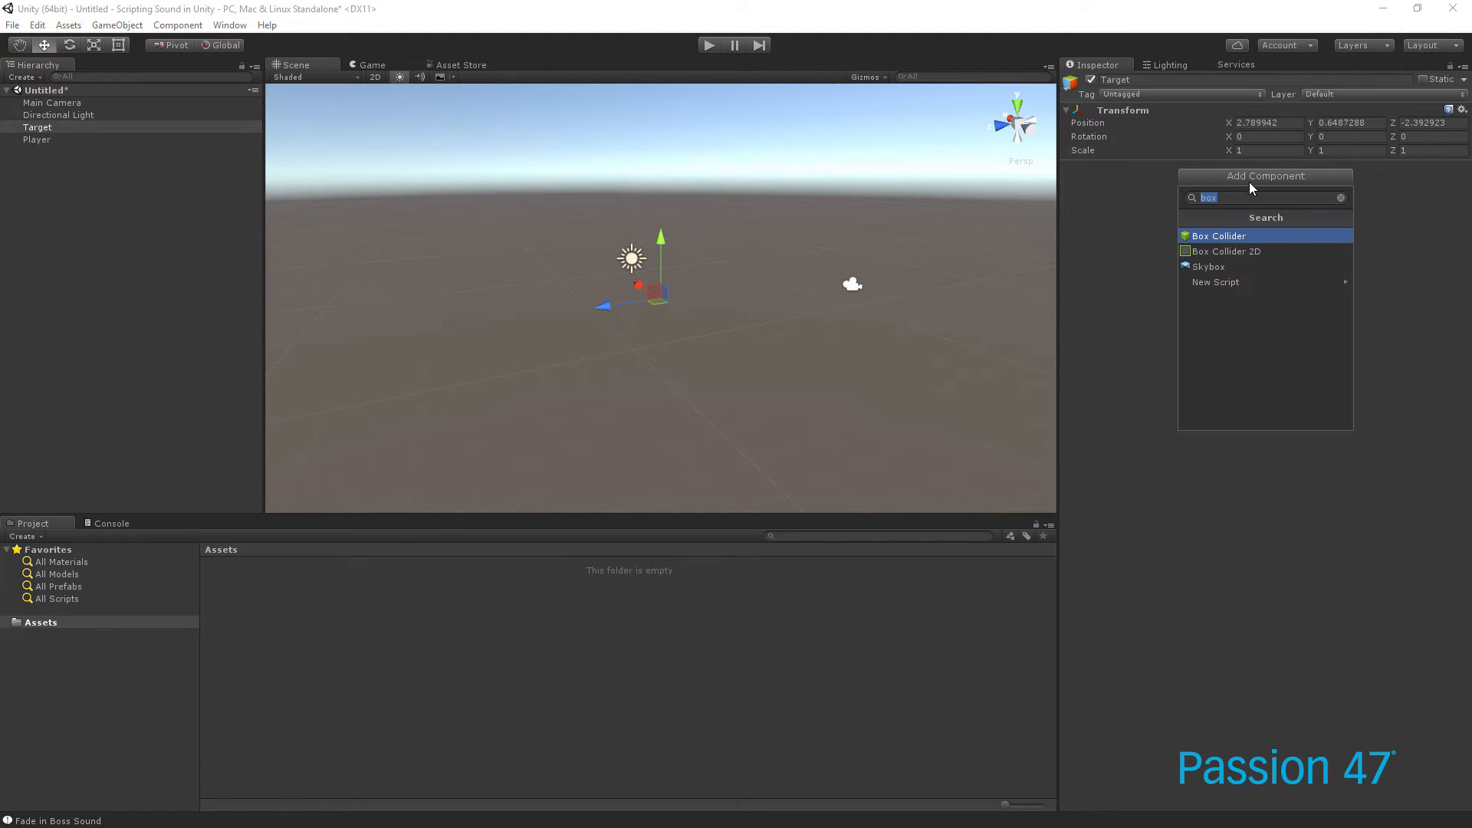
{"action": "left_click", "coordinate": [37, 139]}
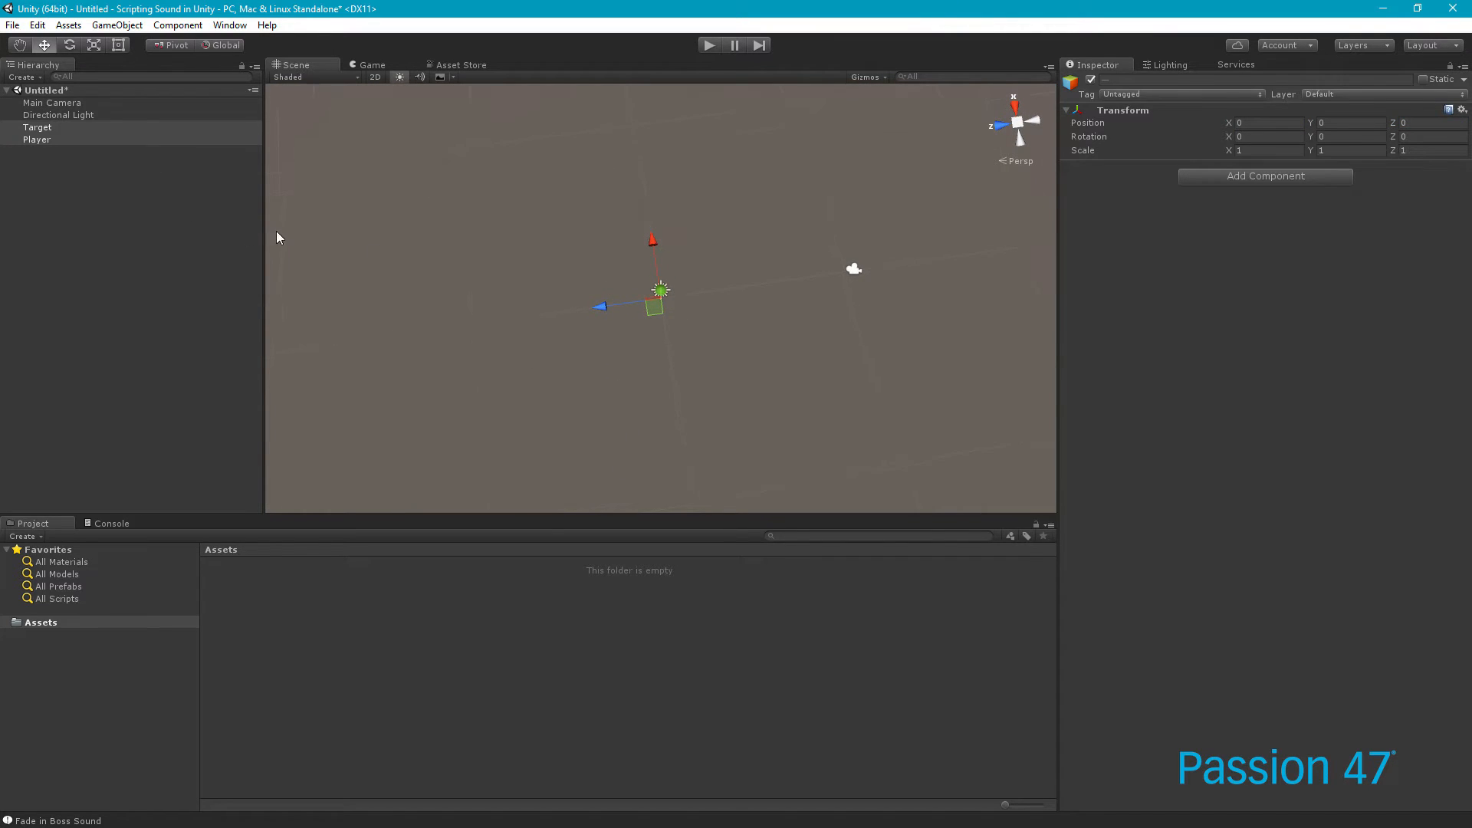
Give Player a blue scene label and Target a red one with the Inspector icon picker
{"action": "left_click", "coordinate": [37, 139]}
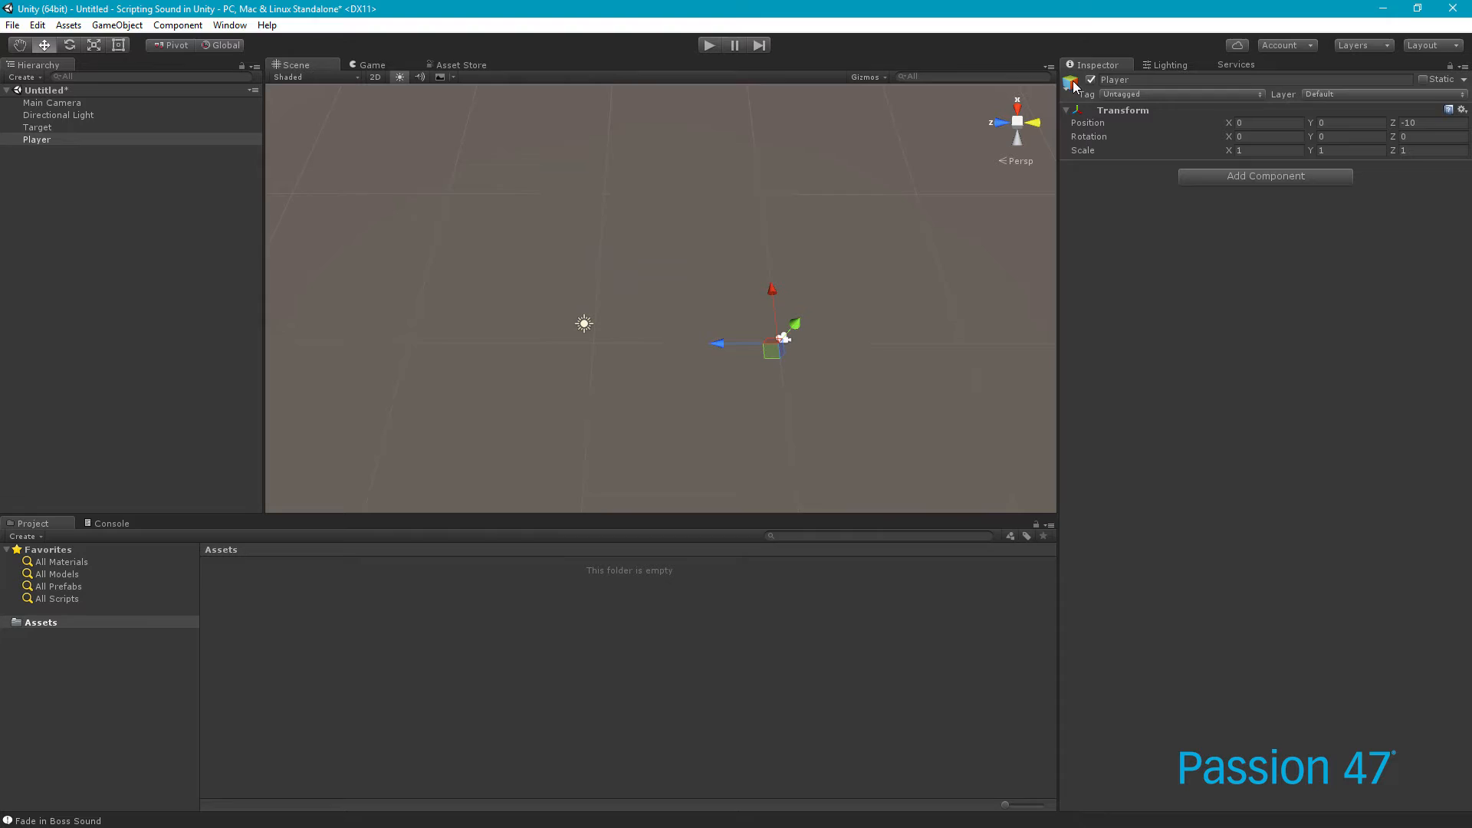
{"action": "left_click", "coordinate": [1070, 79]}
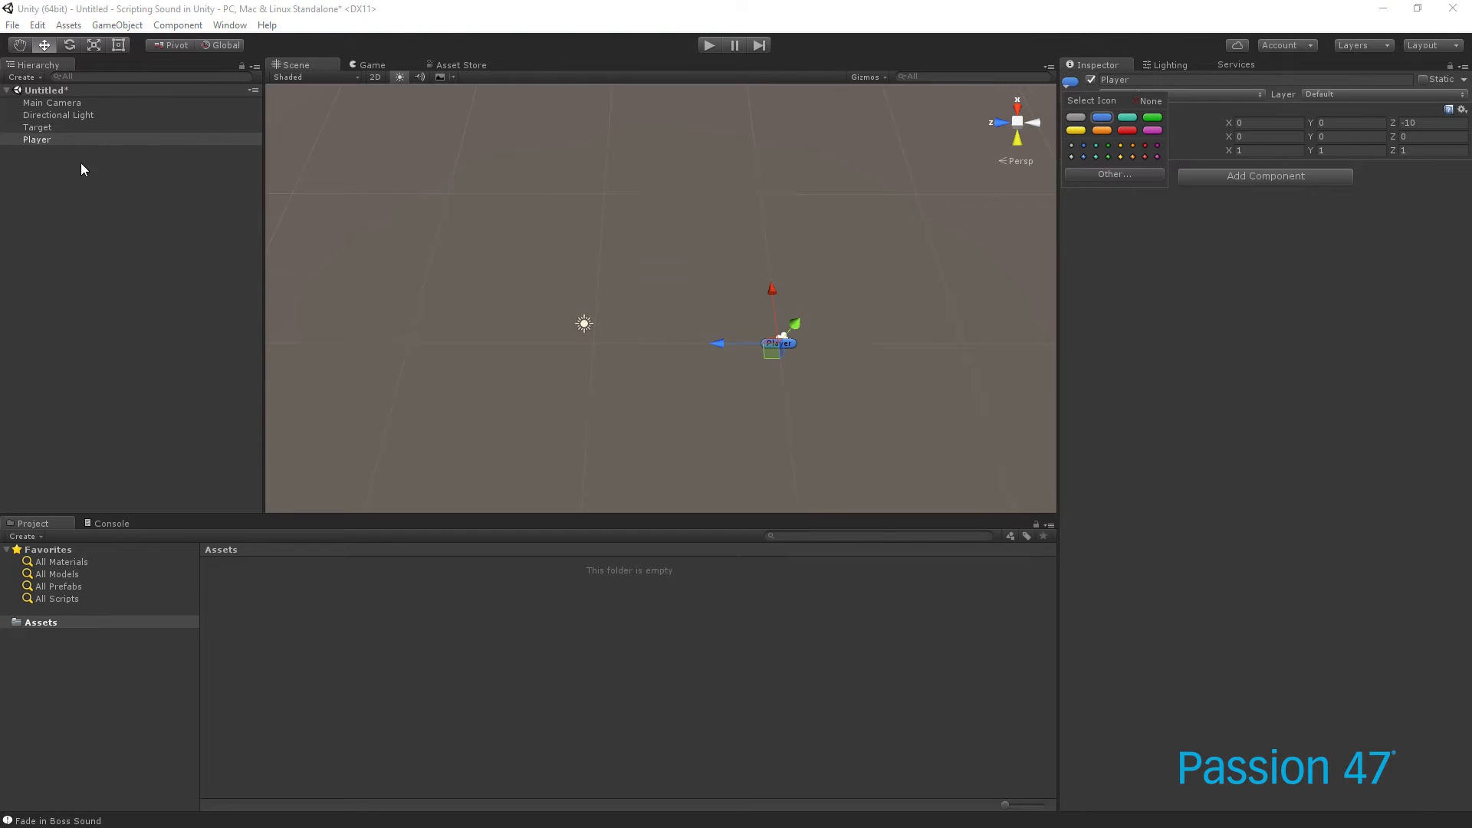
{"action": "left_click", "coordinate": [38, 126]}
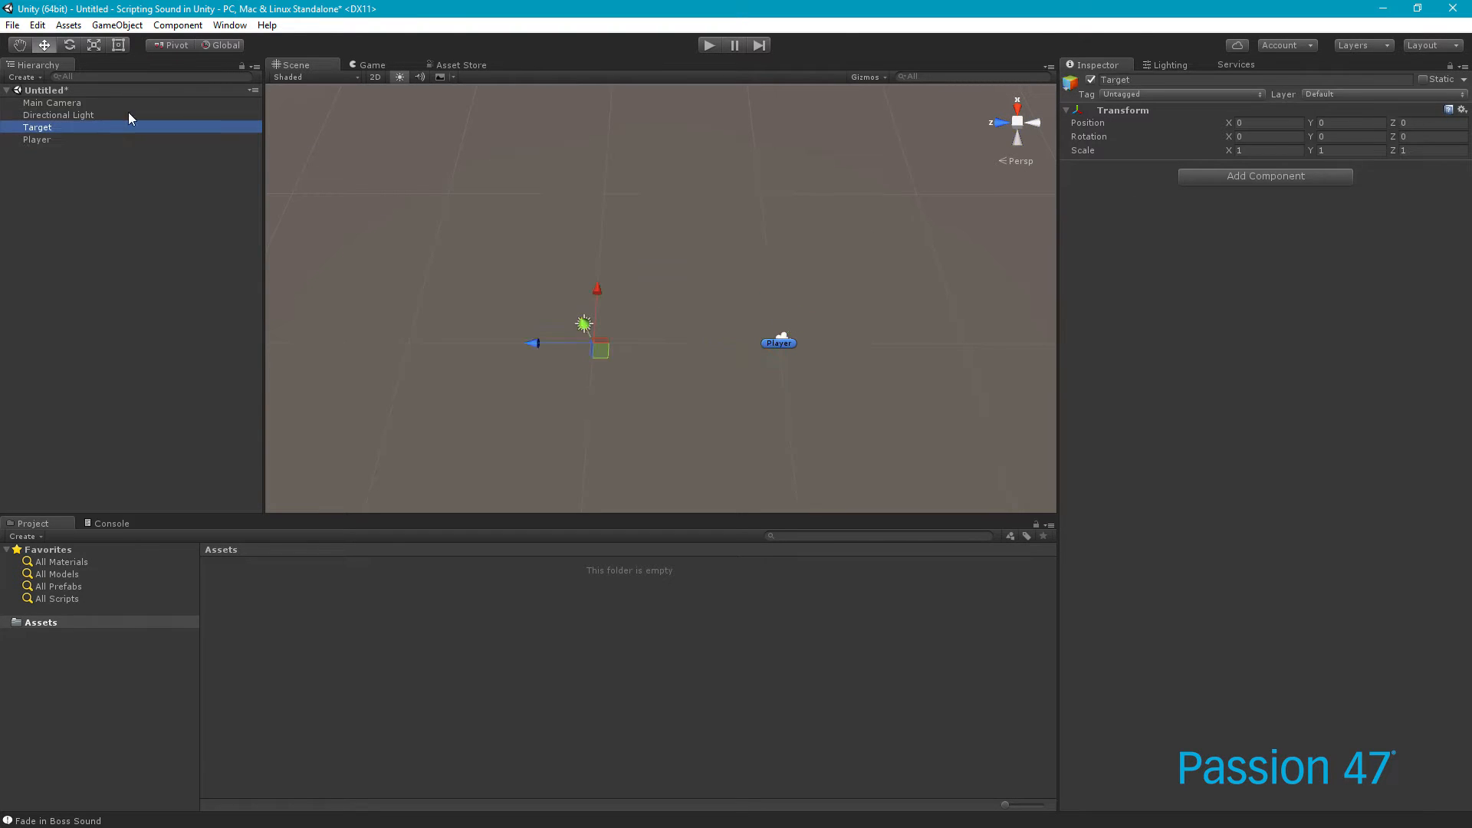
{"action": "left_click", "coordinate": [1069, 80]}
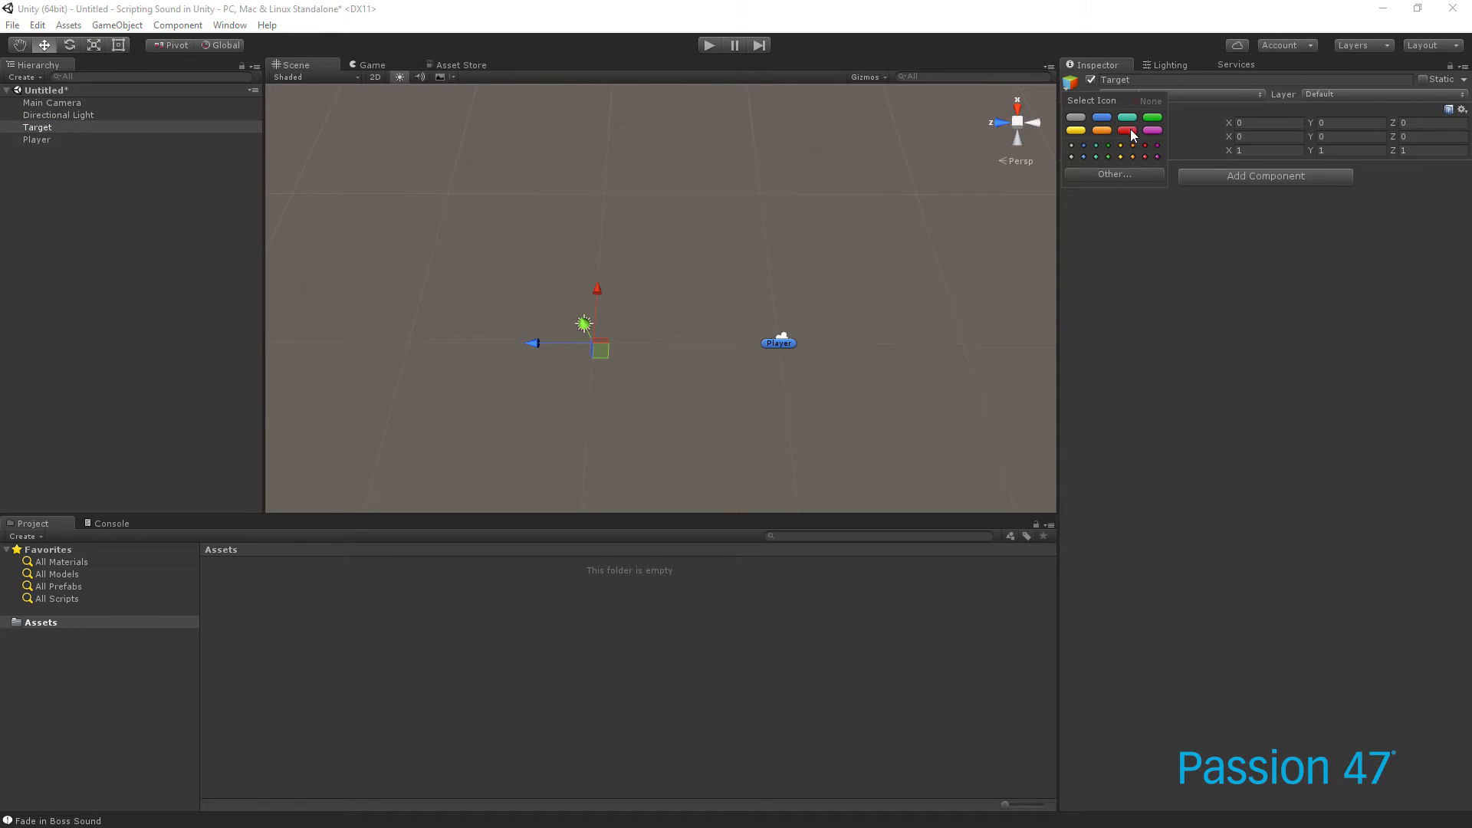
{"action": "left_click", "coordinate": [1130, 131]}
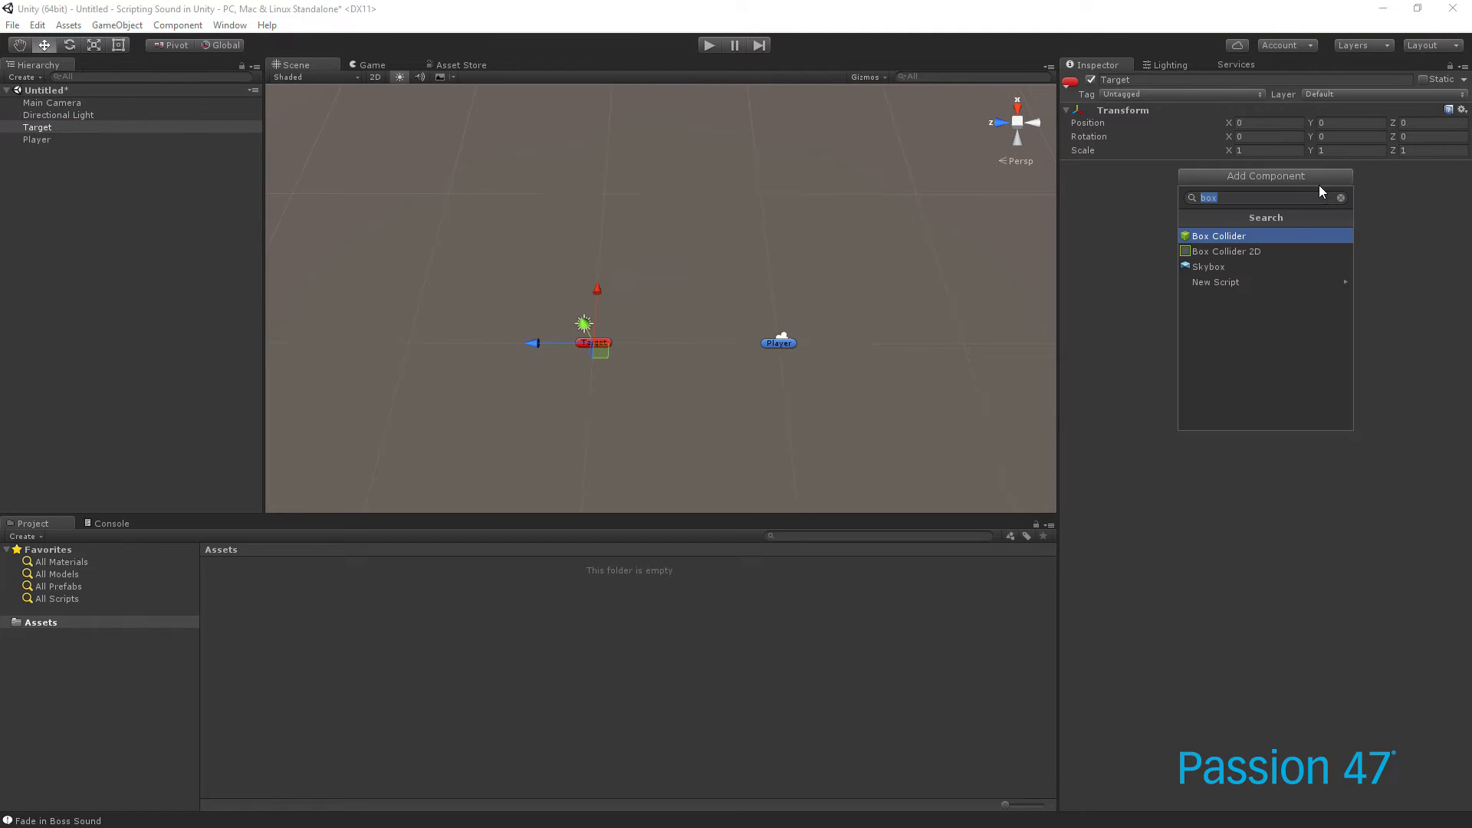
Create a new C# script named SoundDistance on Target via Add Component
{"action": "type", "text": "scrip"}
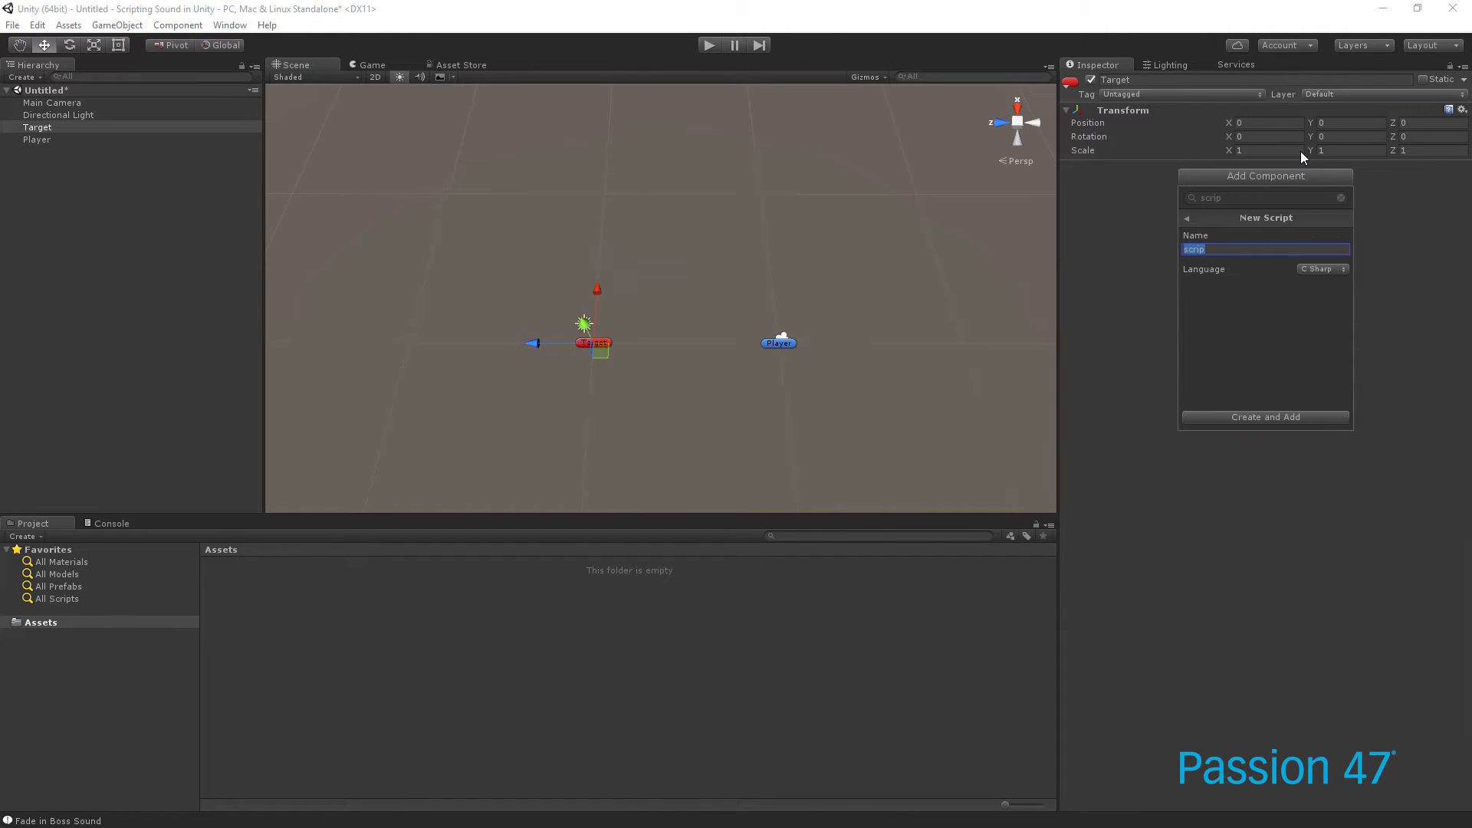
{"action": "type", "text": "SoundDista"}
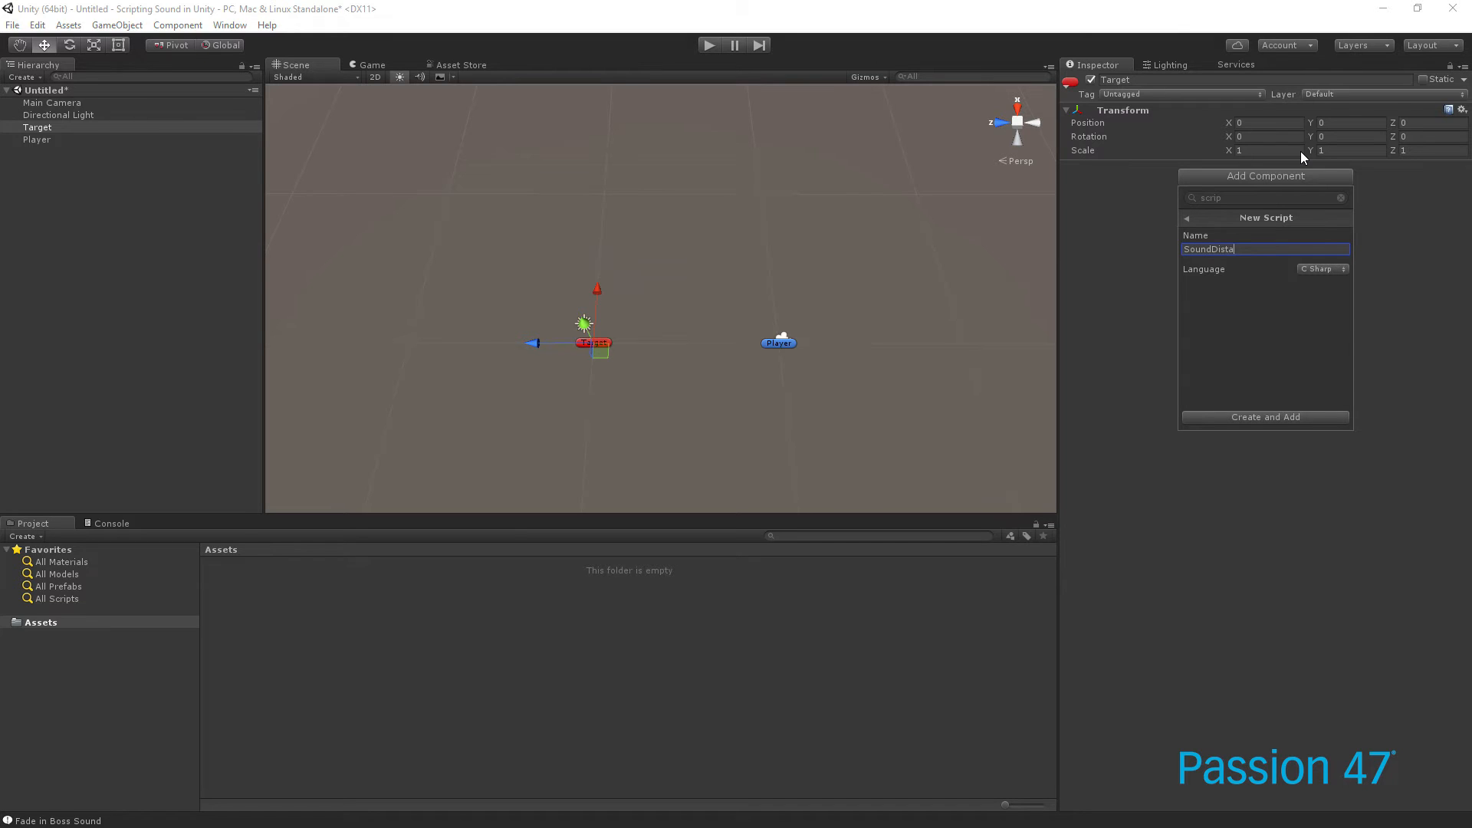
{"action": "left_click", "coordinate": [1264, 417]}
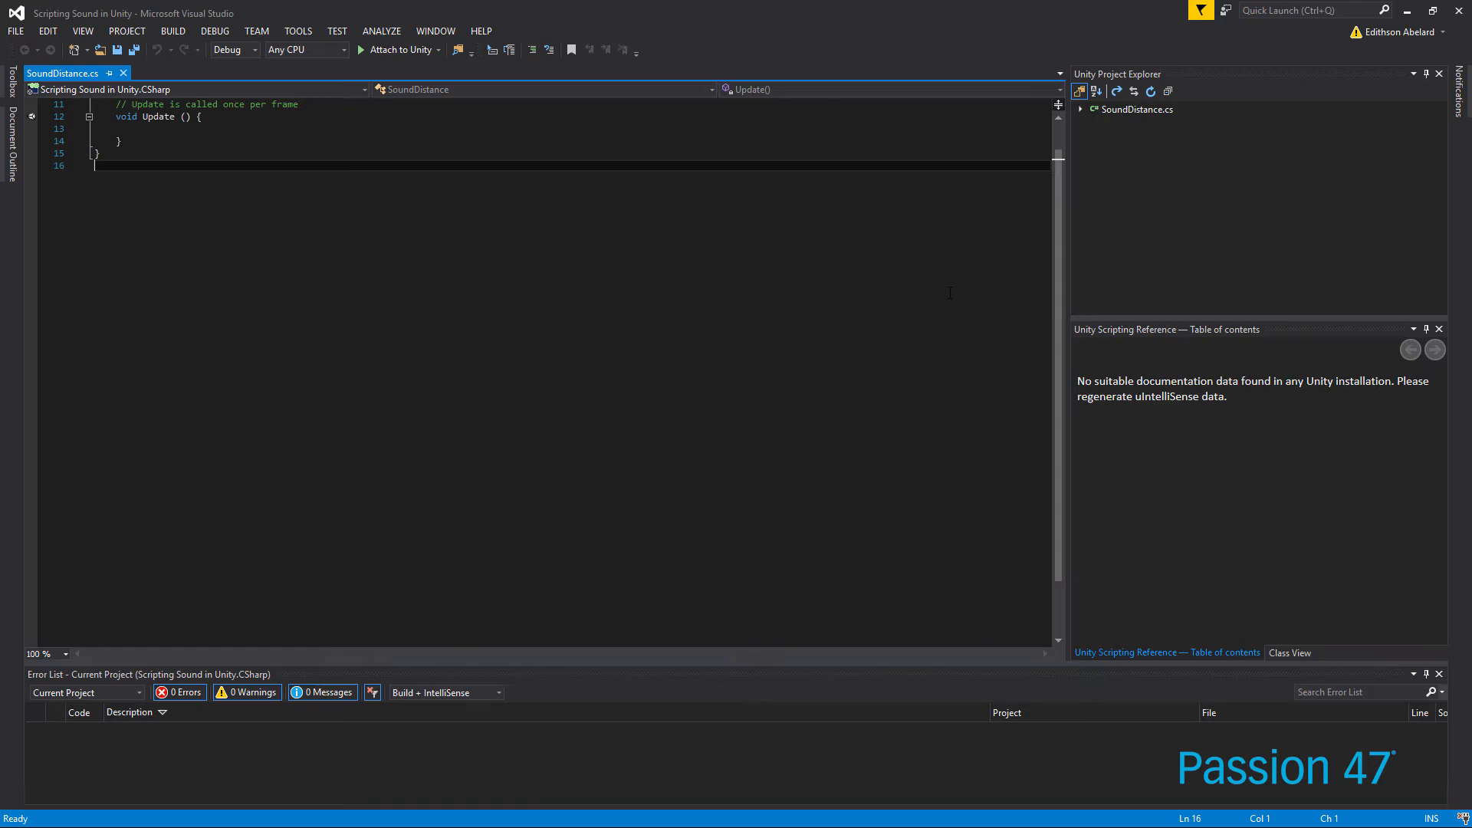
Declare the public Transform _target field above Start
{"action": "scroll", "scroll_direction": "up", "scroll_amount": 3}
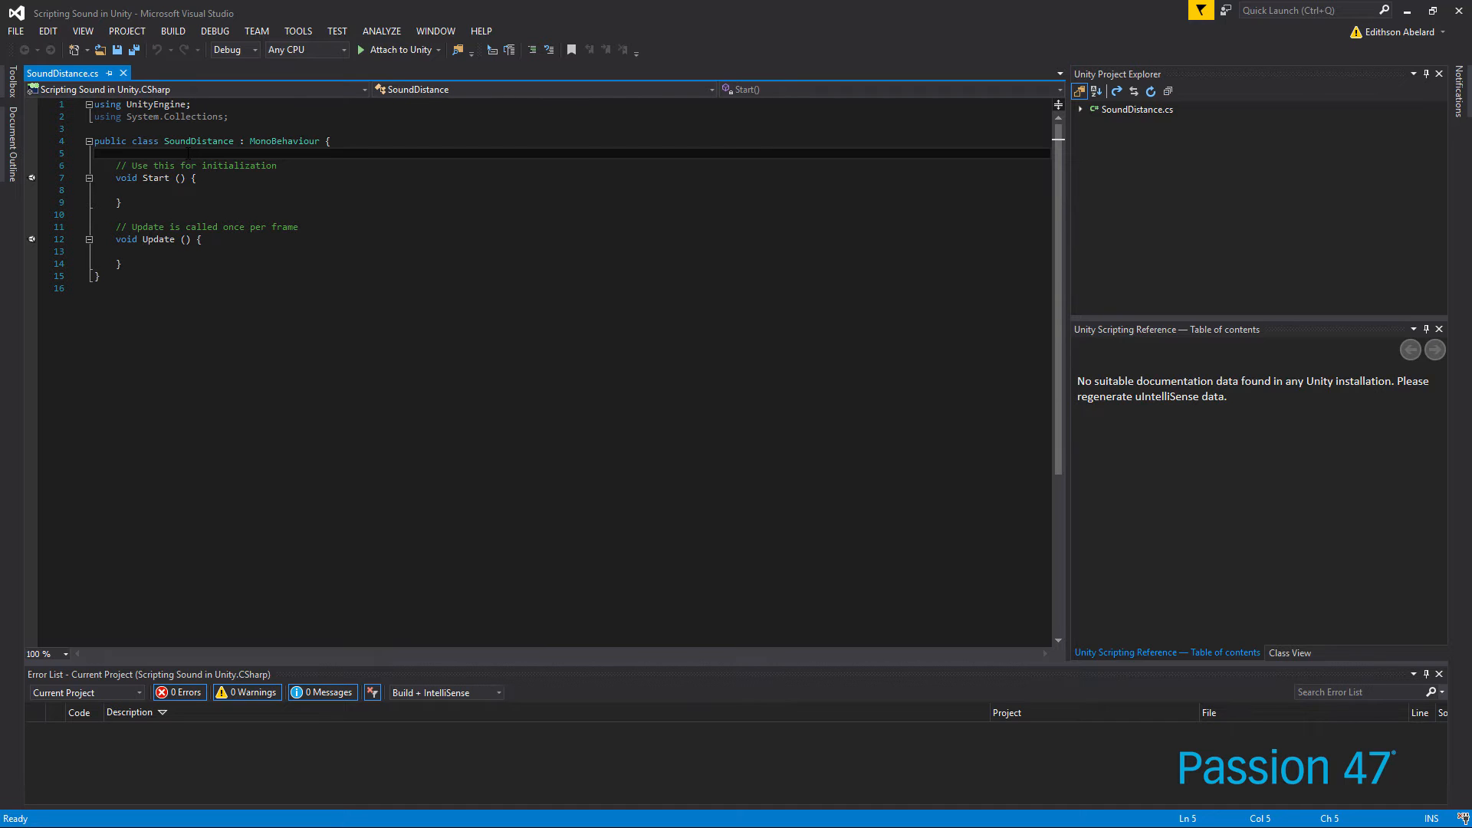
{"action": "type", "text": "public"}
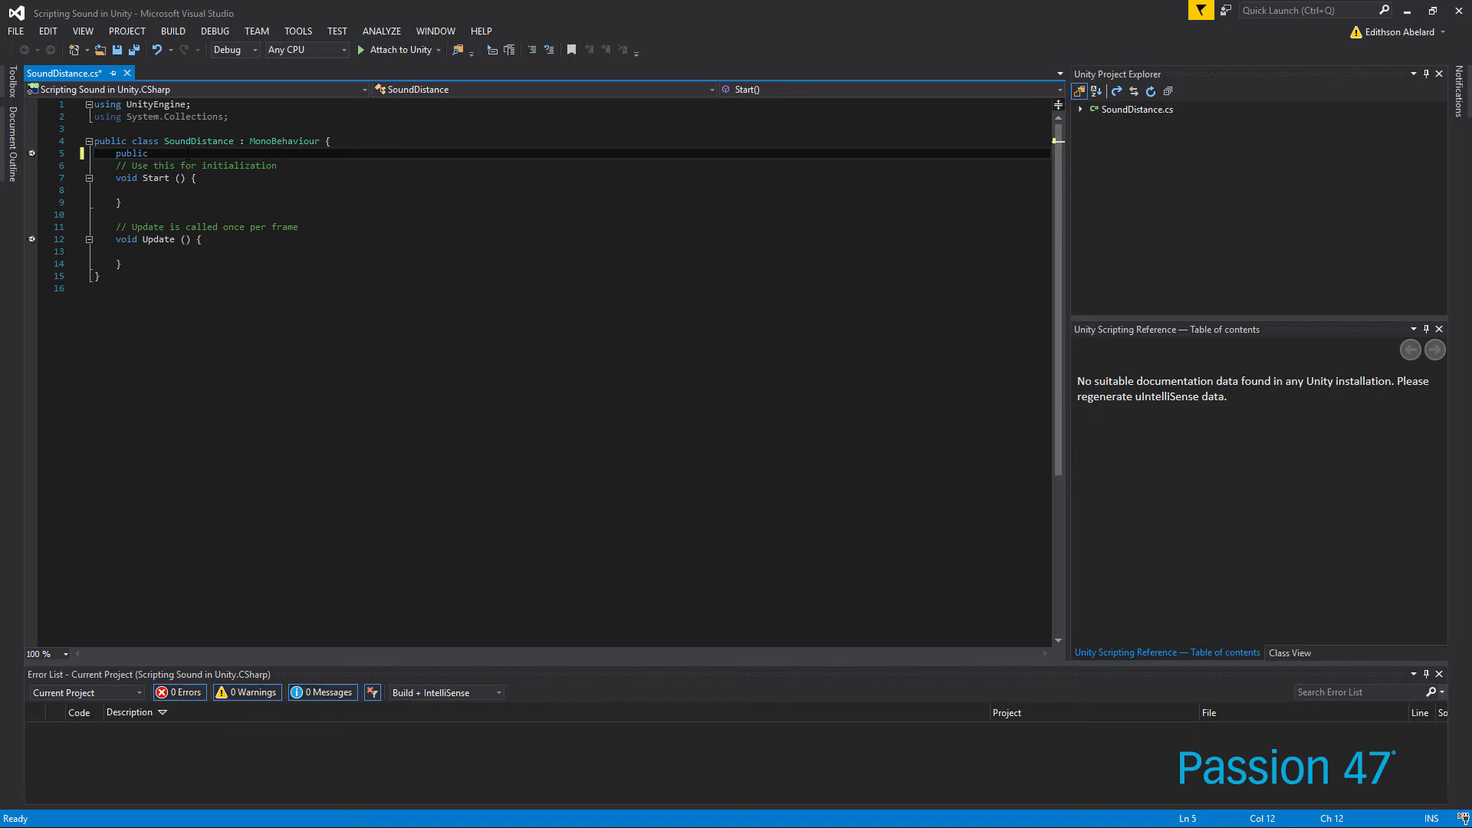
{"action": "type", "text": "_"}
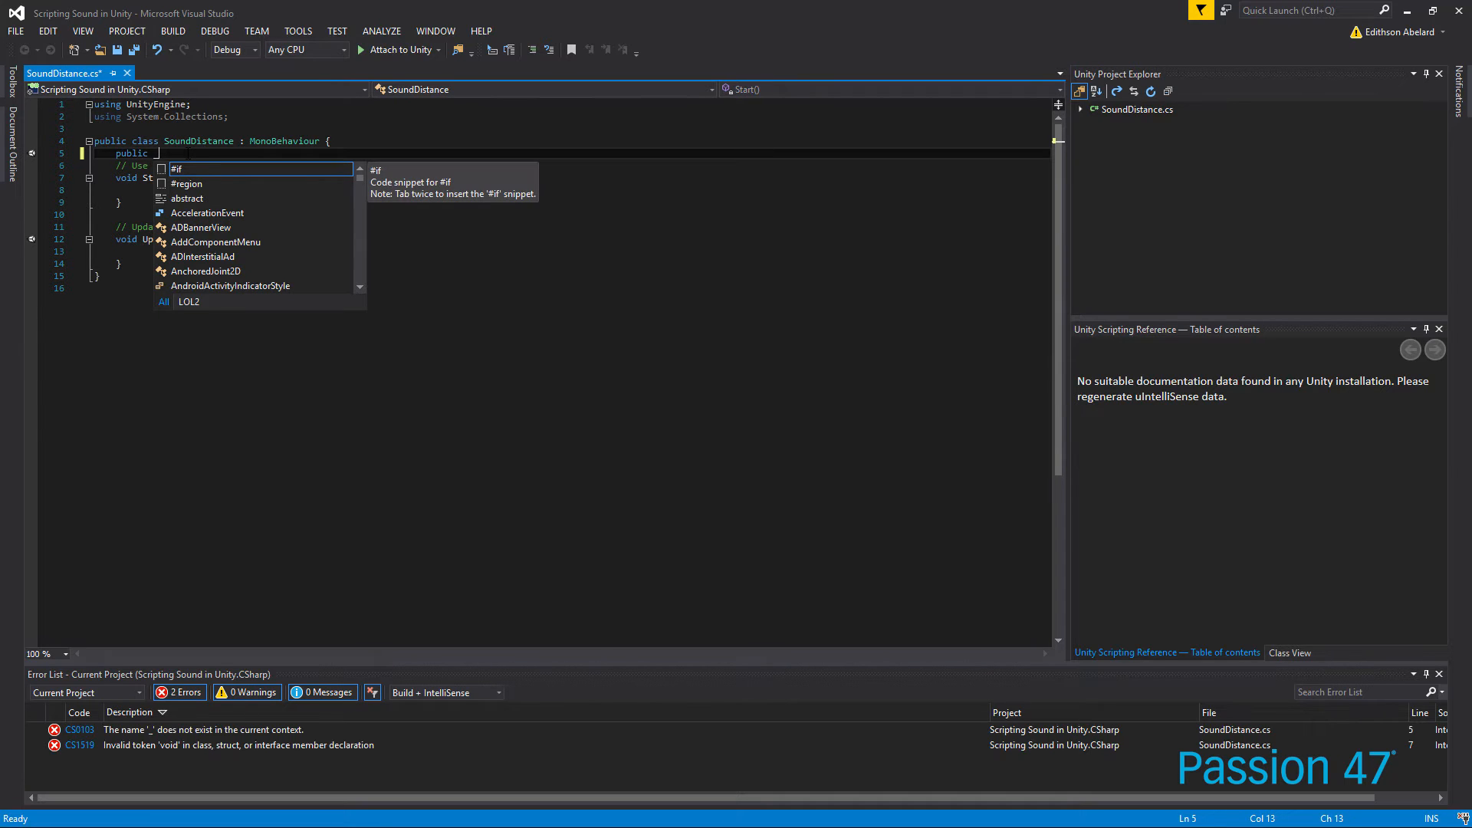
{"action": "type", "text": "_target;"}
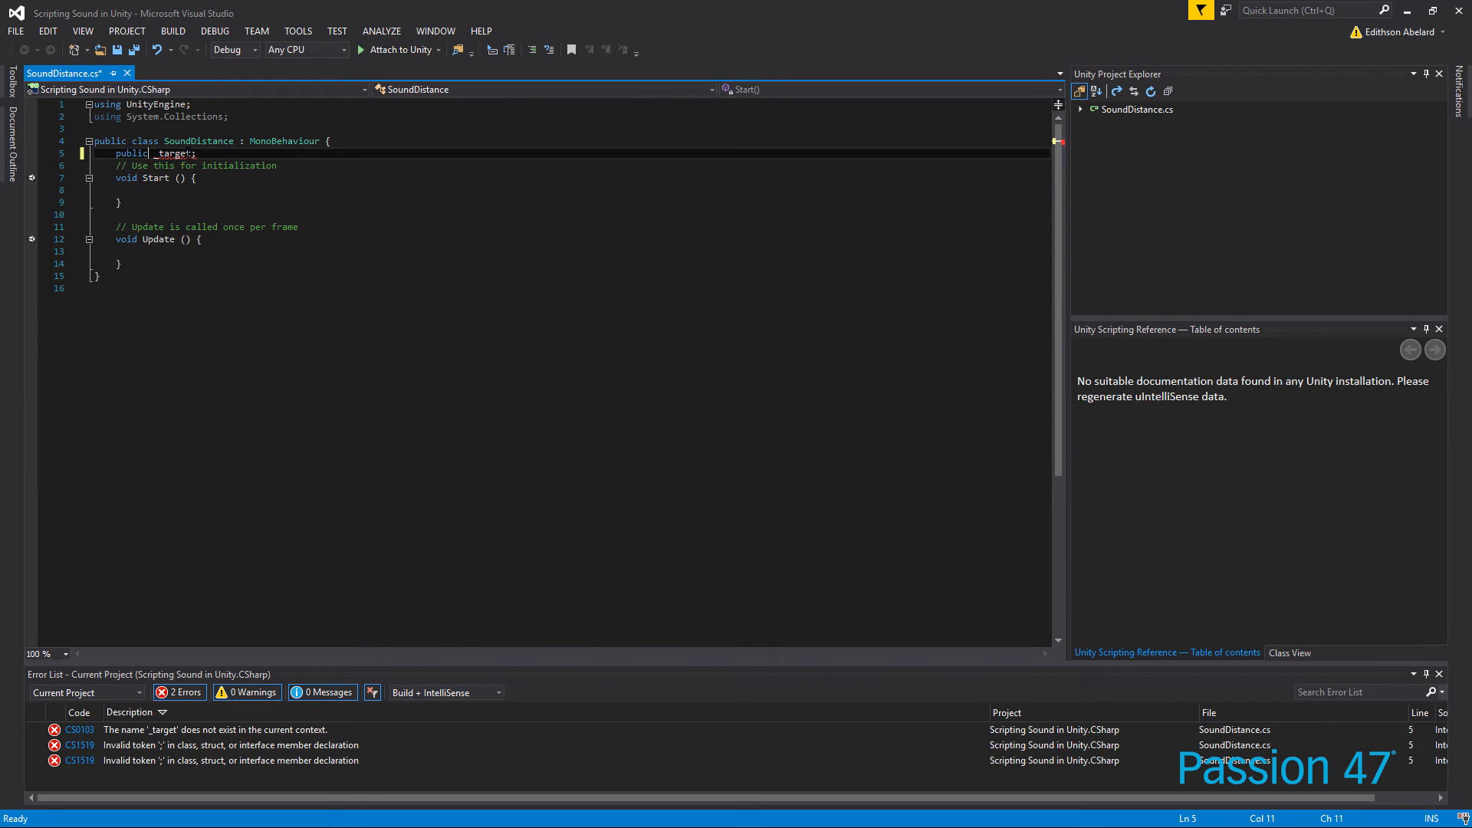
{"action": "type", "text": "Transform"}
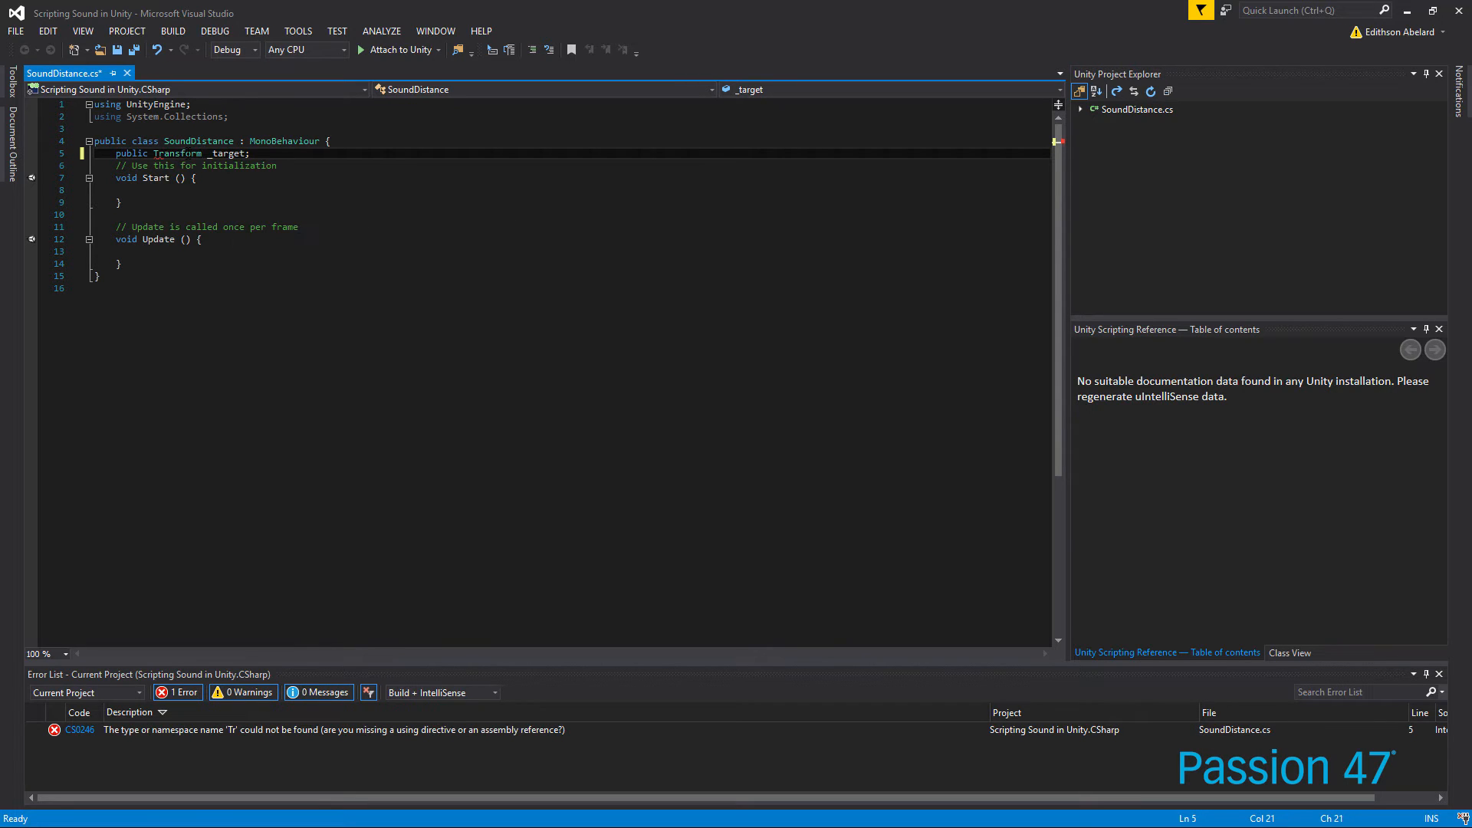
{"action": "key", "text": "Enter"}
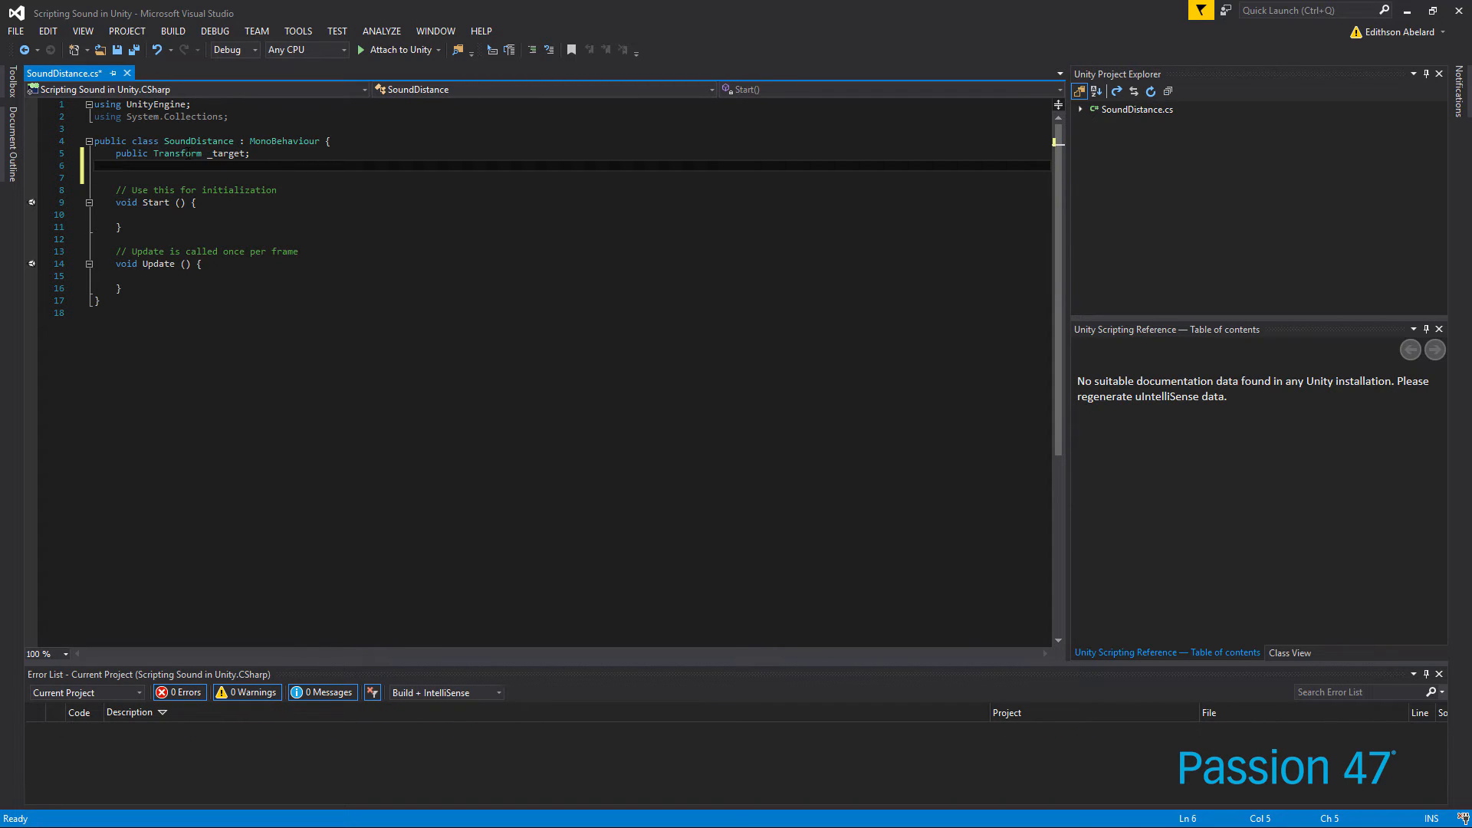
Add the public float range field
{"action": "type", "text": "public"}
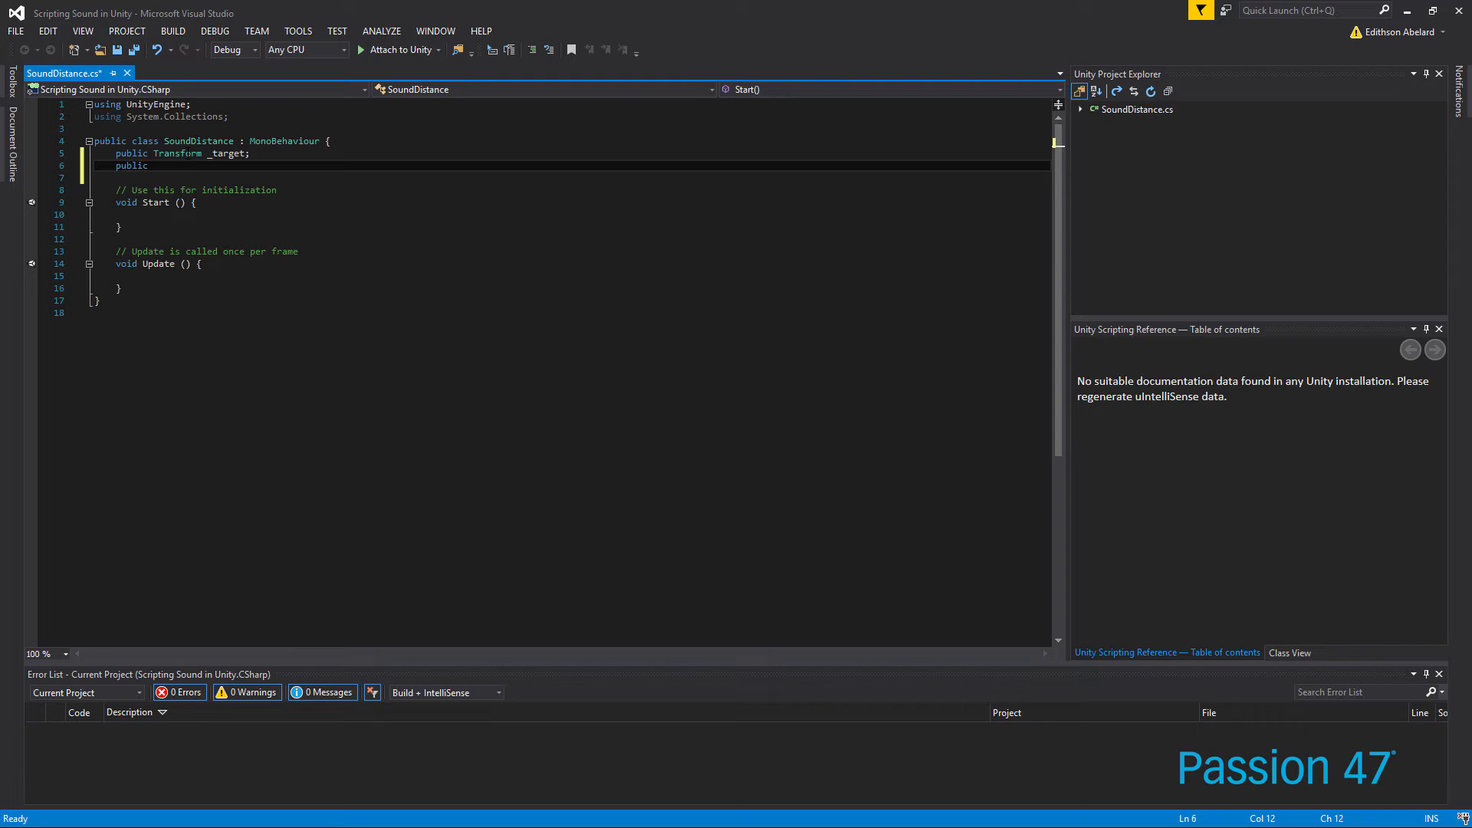
{"action": "type", "text": "m"}
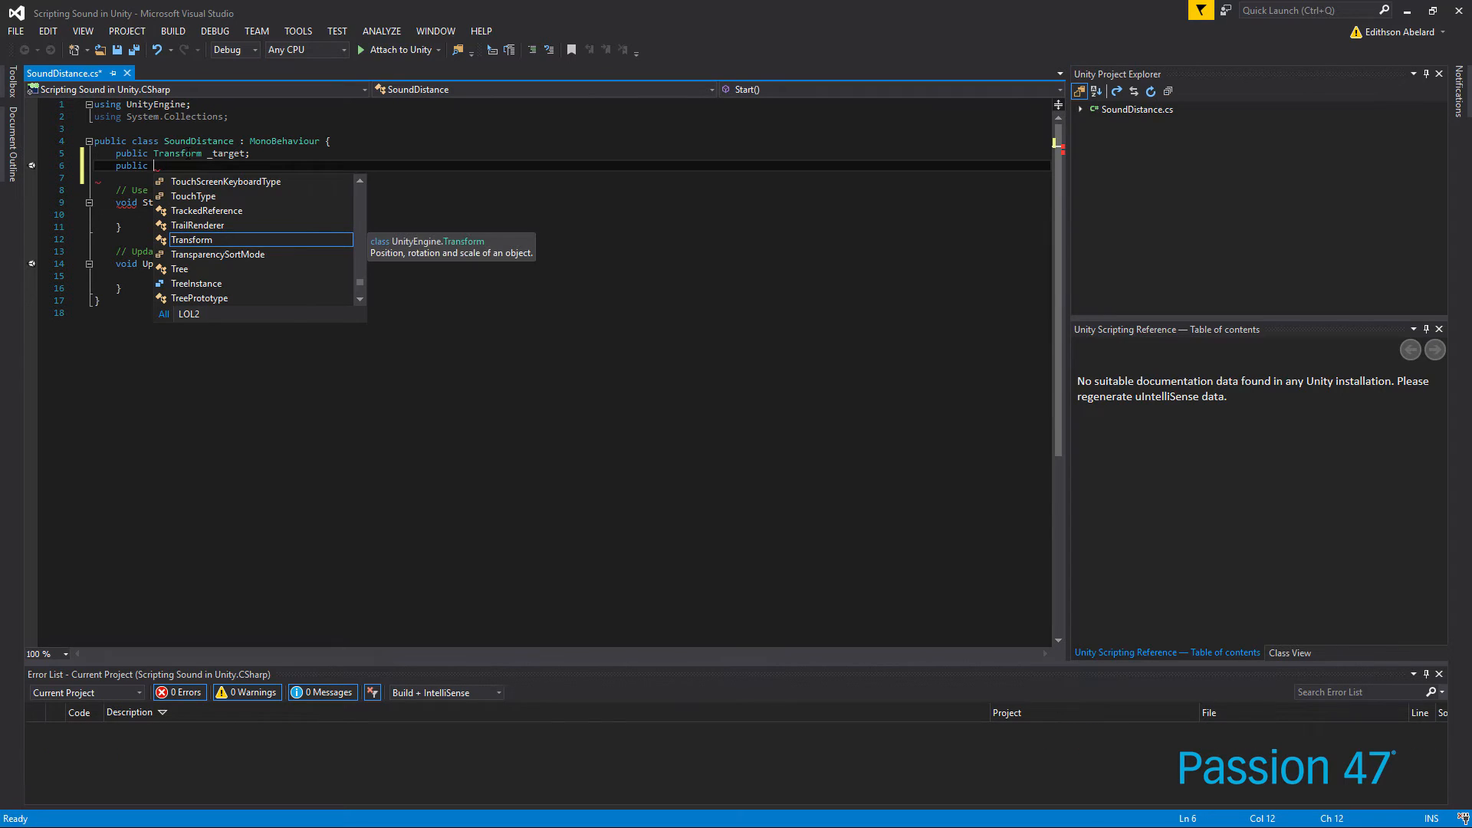
{"action": "type", "text": "max"}
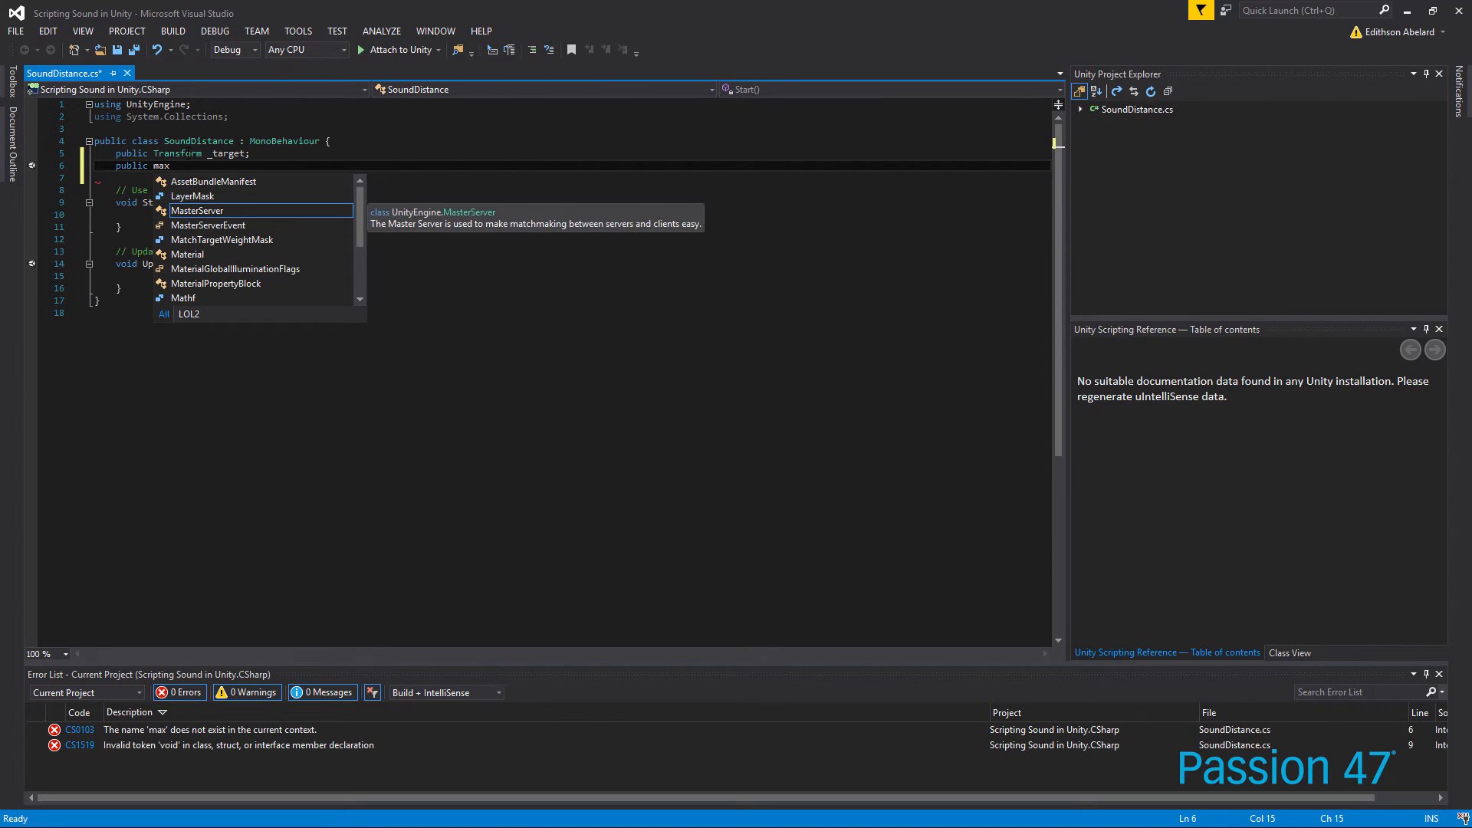
{"action": "type", "text": "rang"}
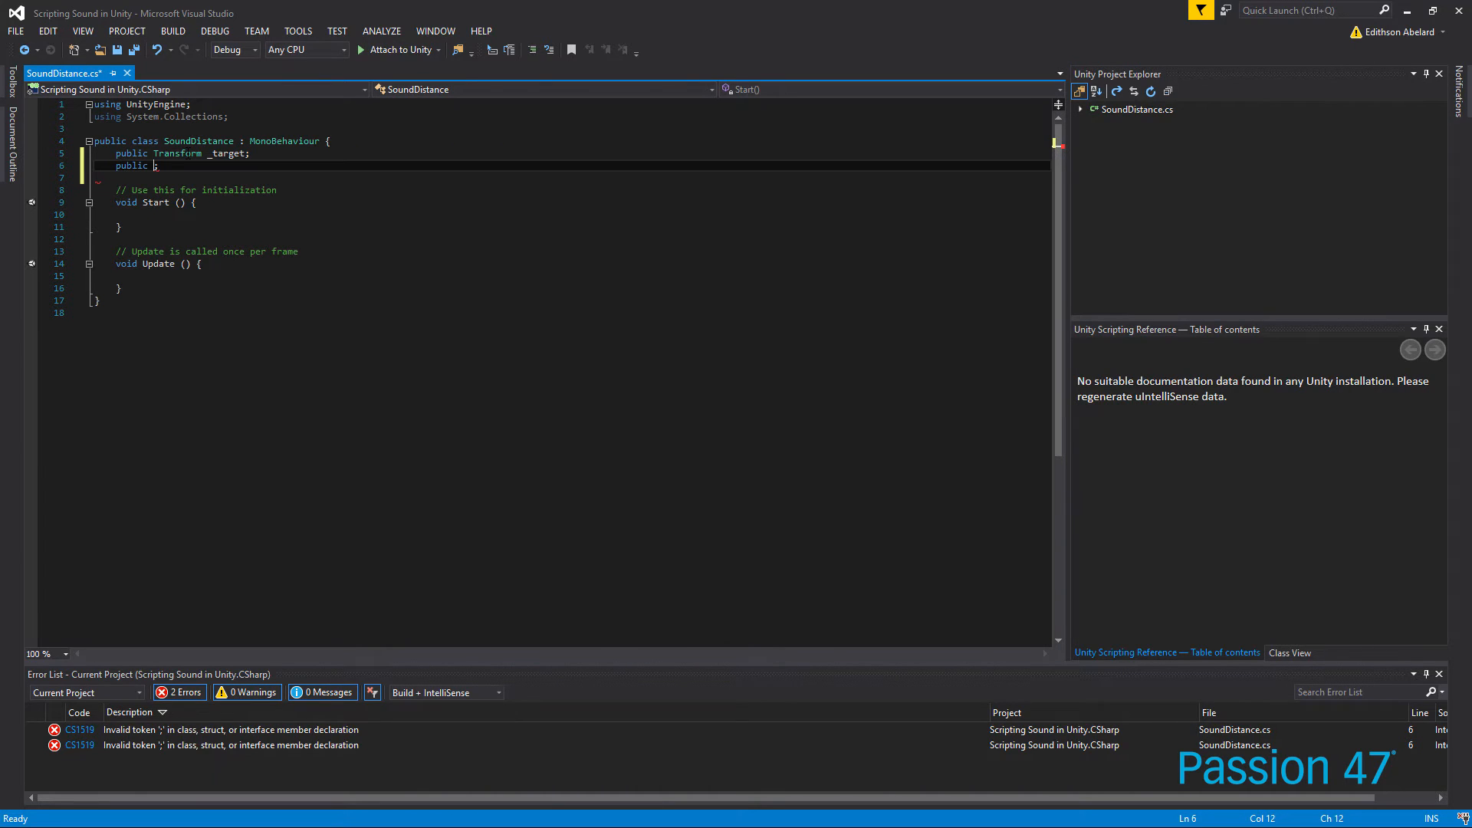
{"action": "type", "text": "float range"}
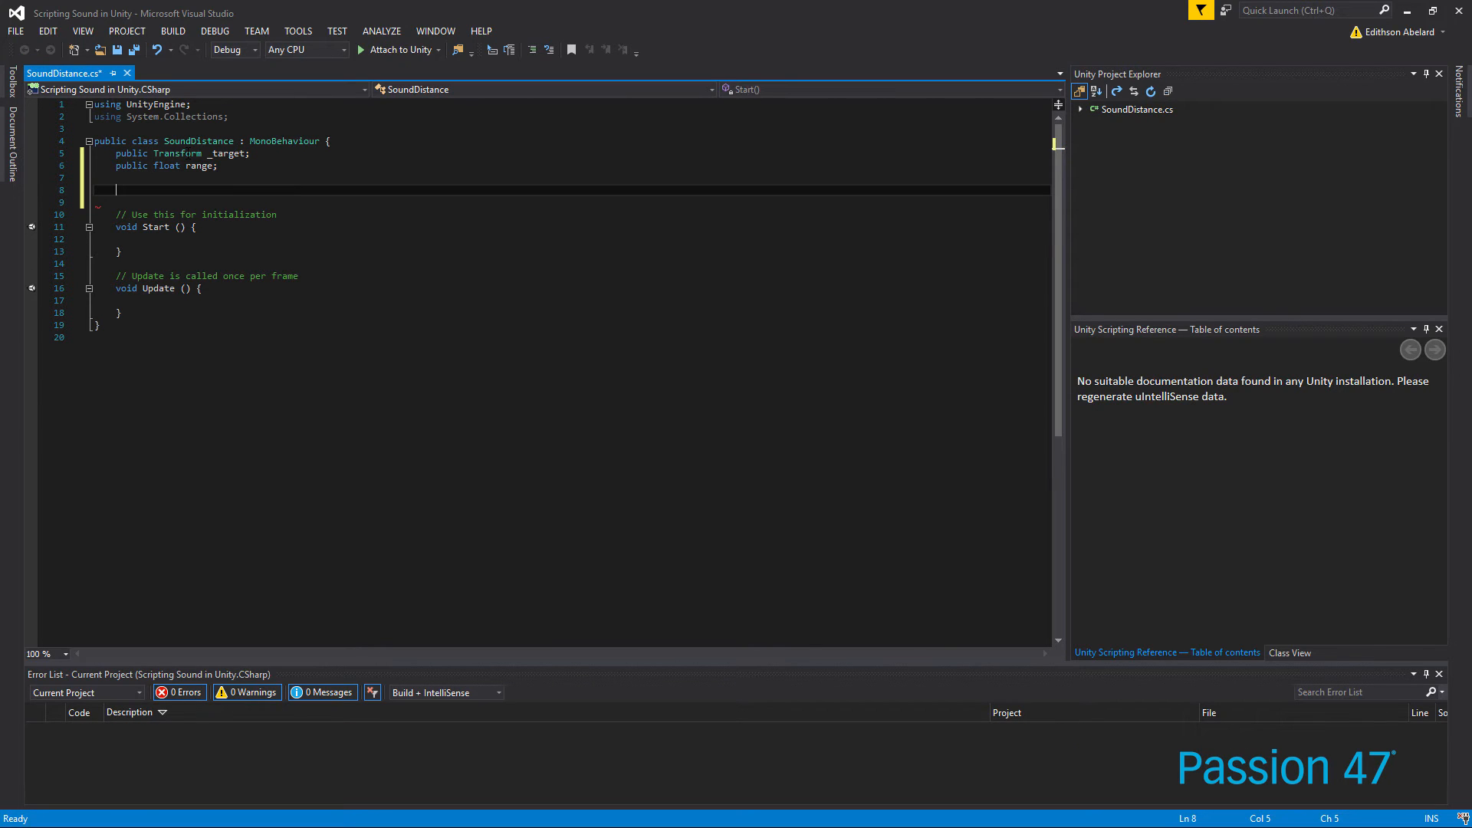
Add the private Transform _tranform field and begin the public dx declaration
{"action": "type", "text": "private"}
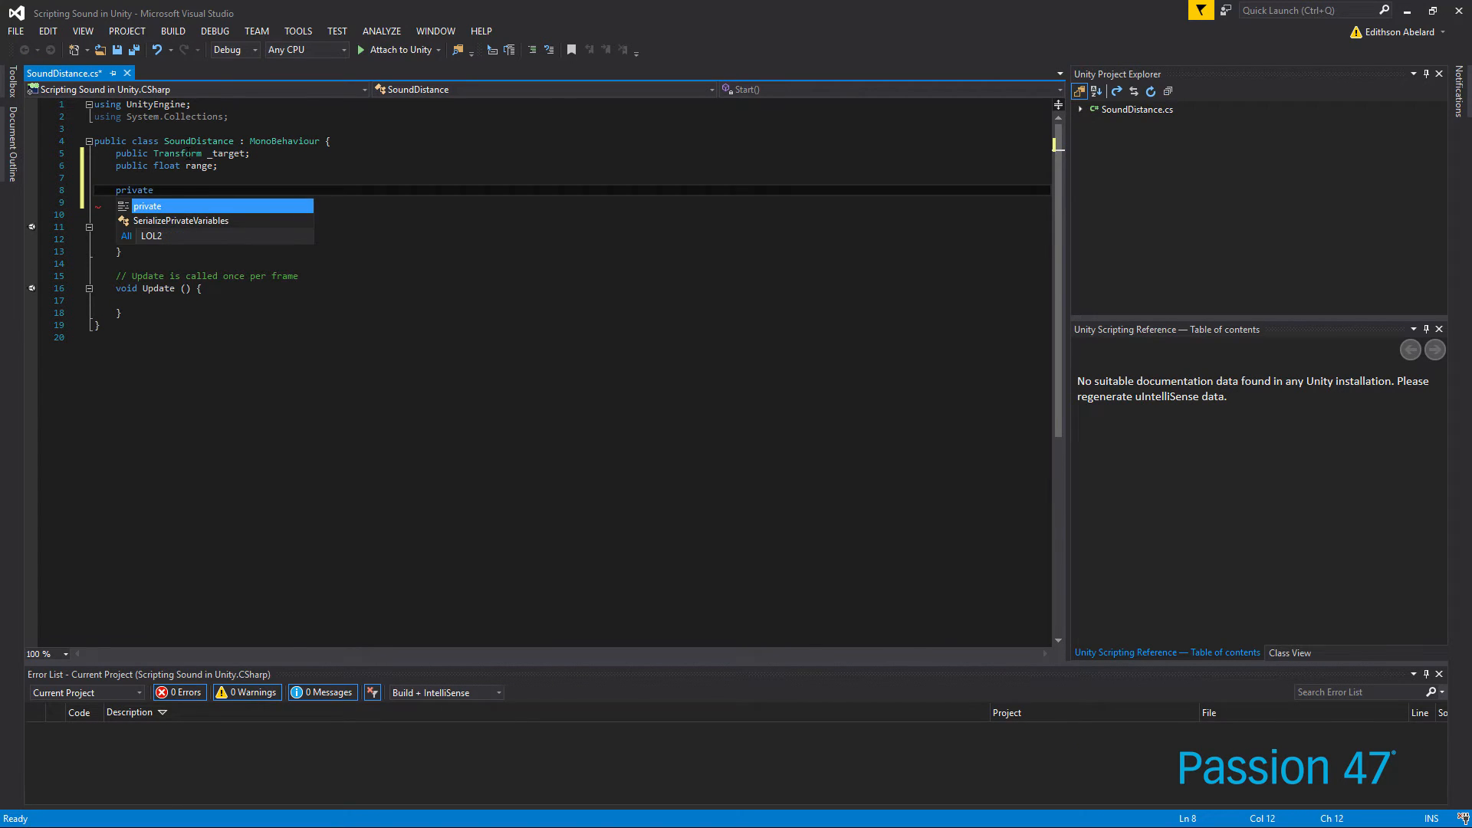
{"action": "type", "text": "_tranform;"}
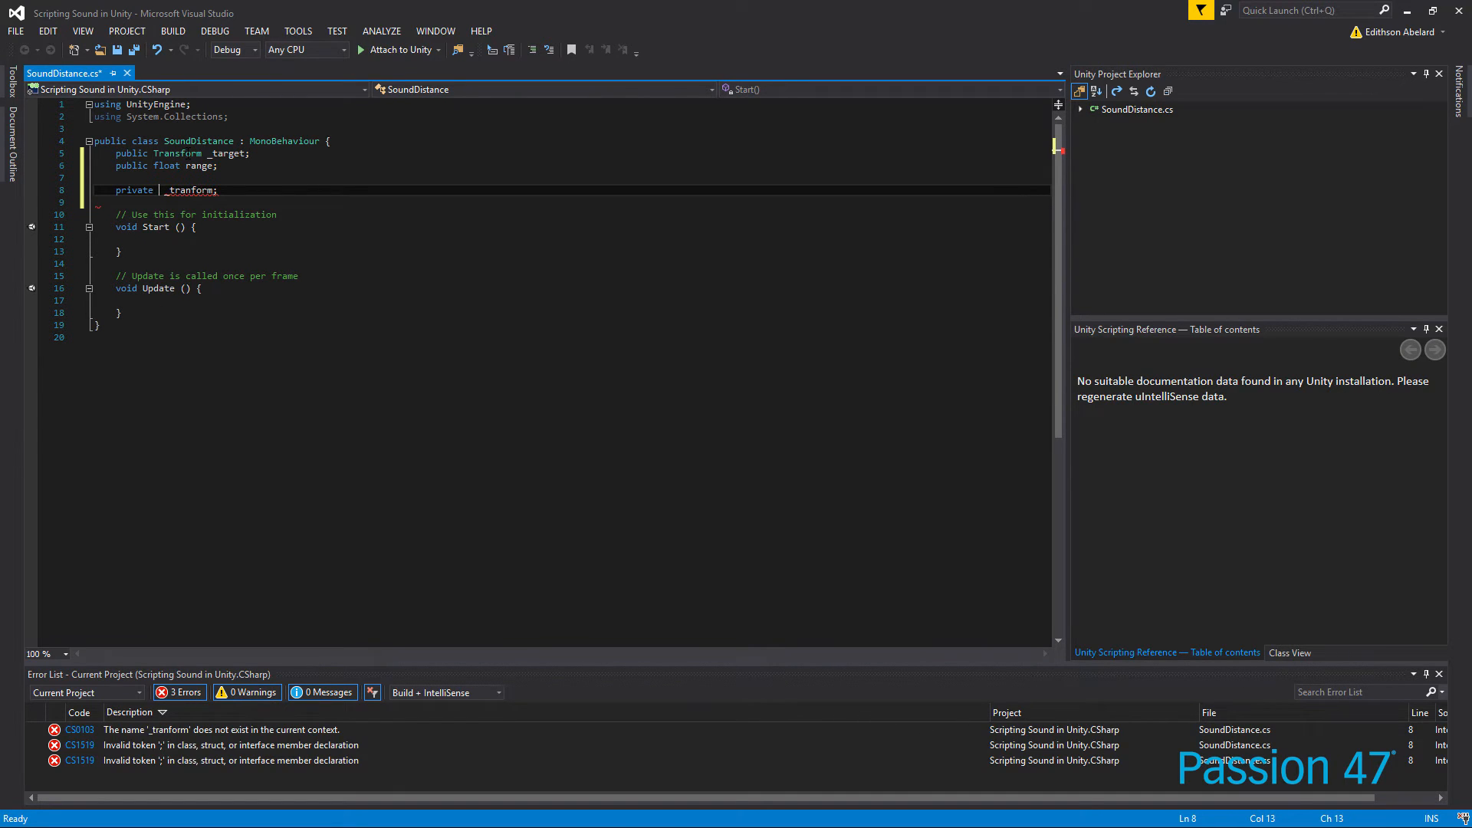
{"action": "type", "text": "Transform"}
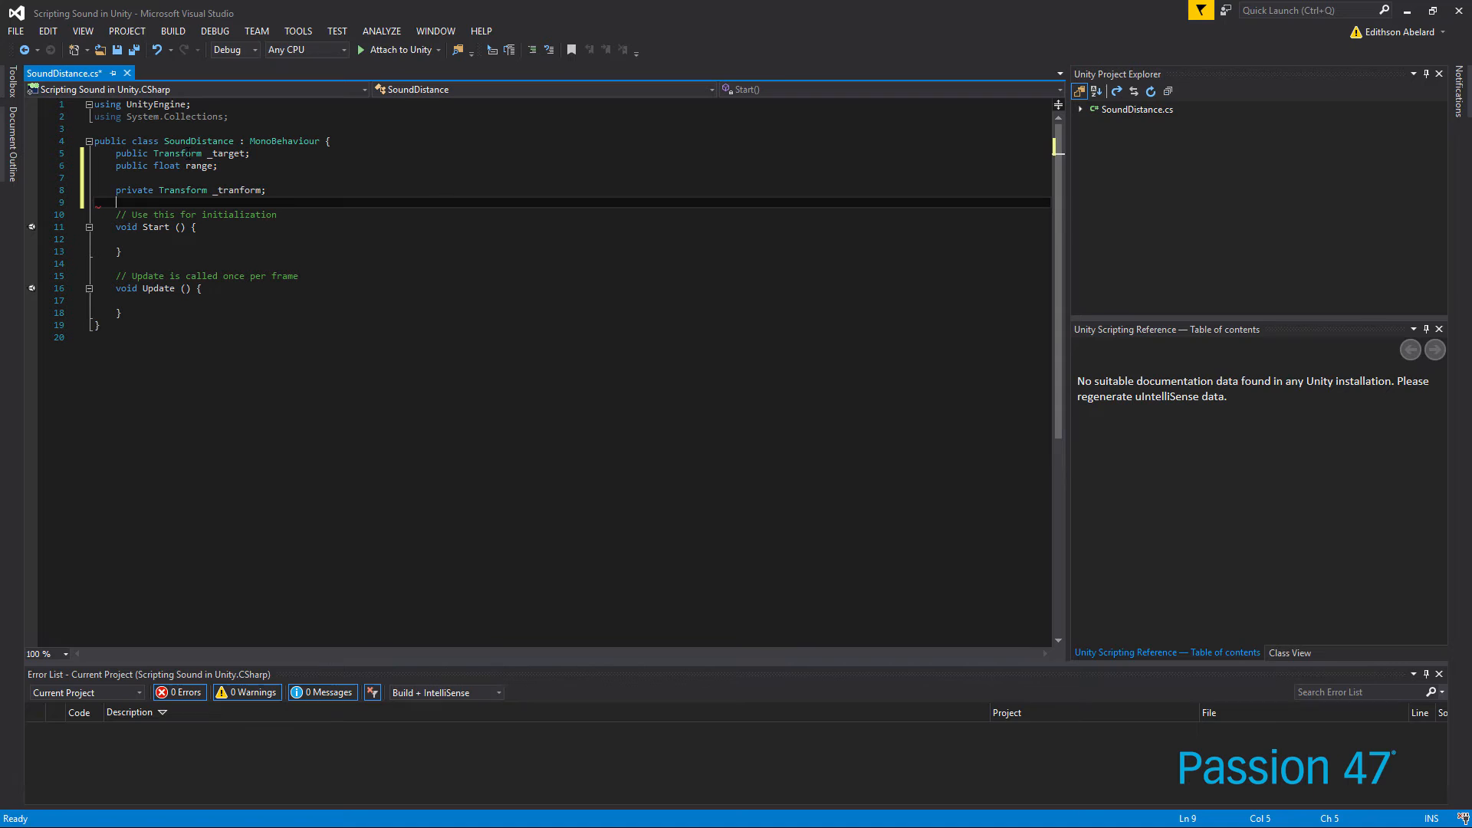
{"action": "left_click", "coordinate": [260, 214]}
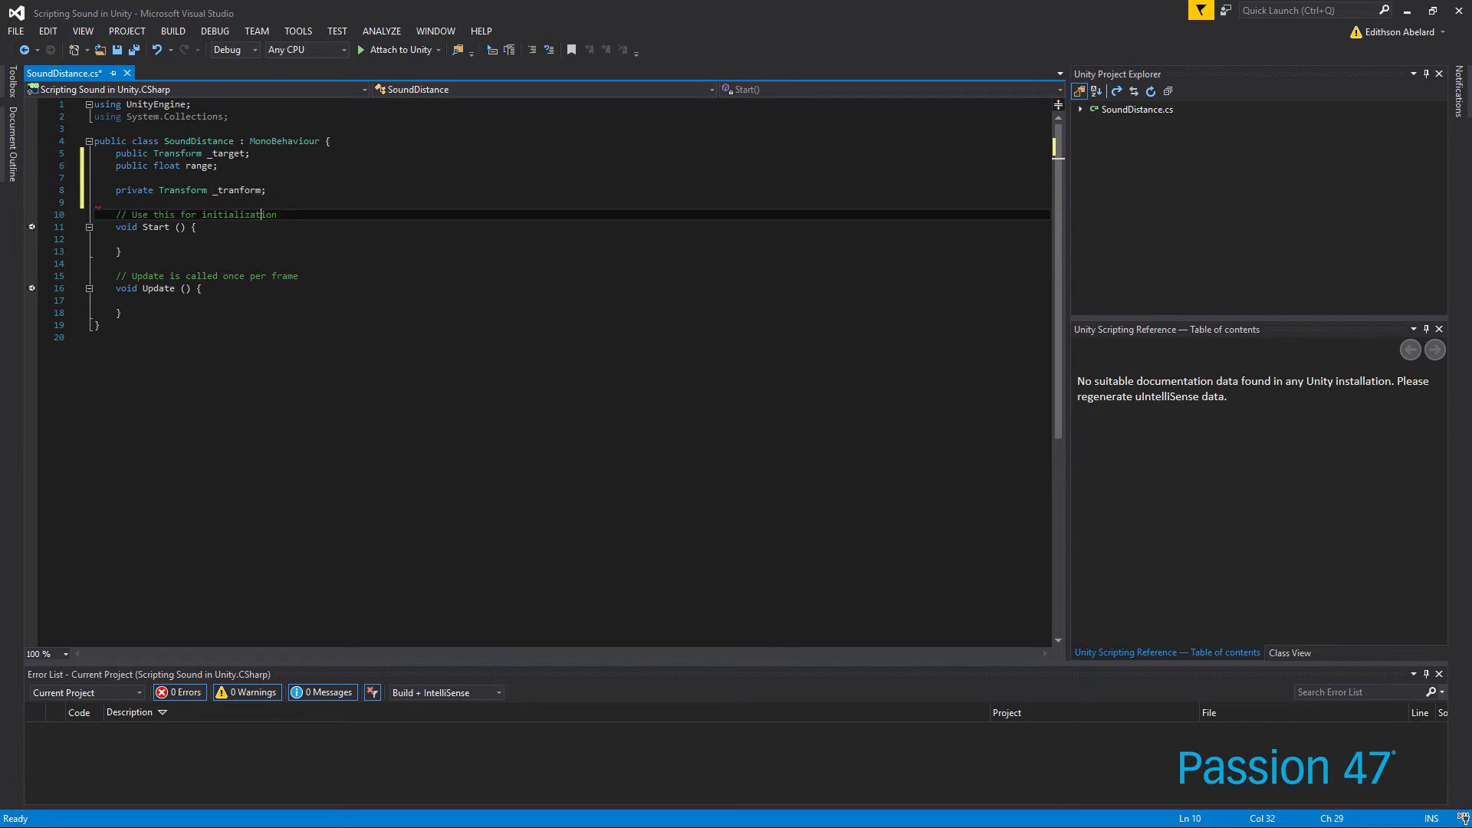
{"action": "left_click", "coordinate": [122, 202]}
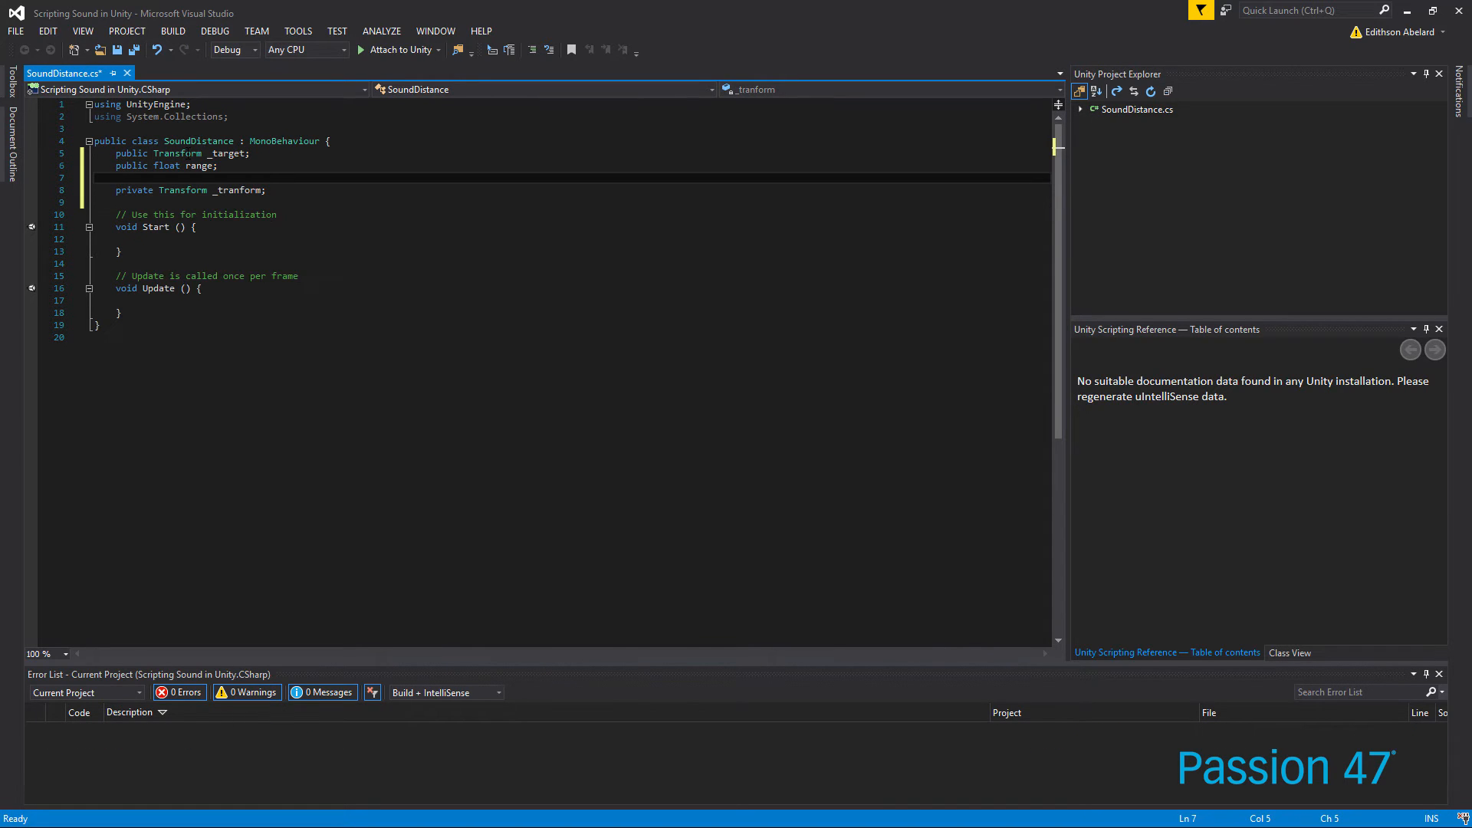
{"action": "type", "text": "p"}
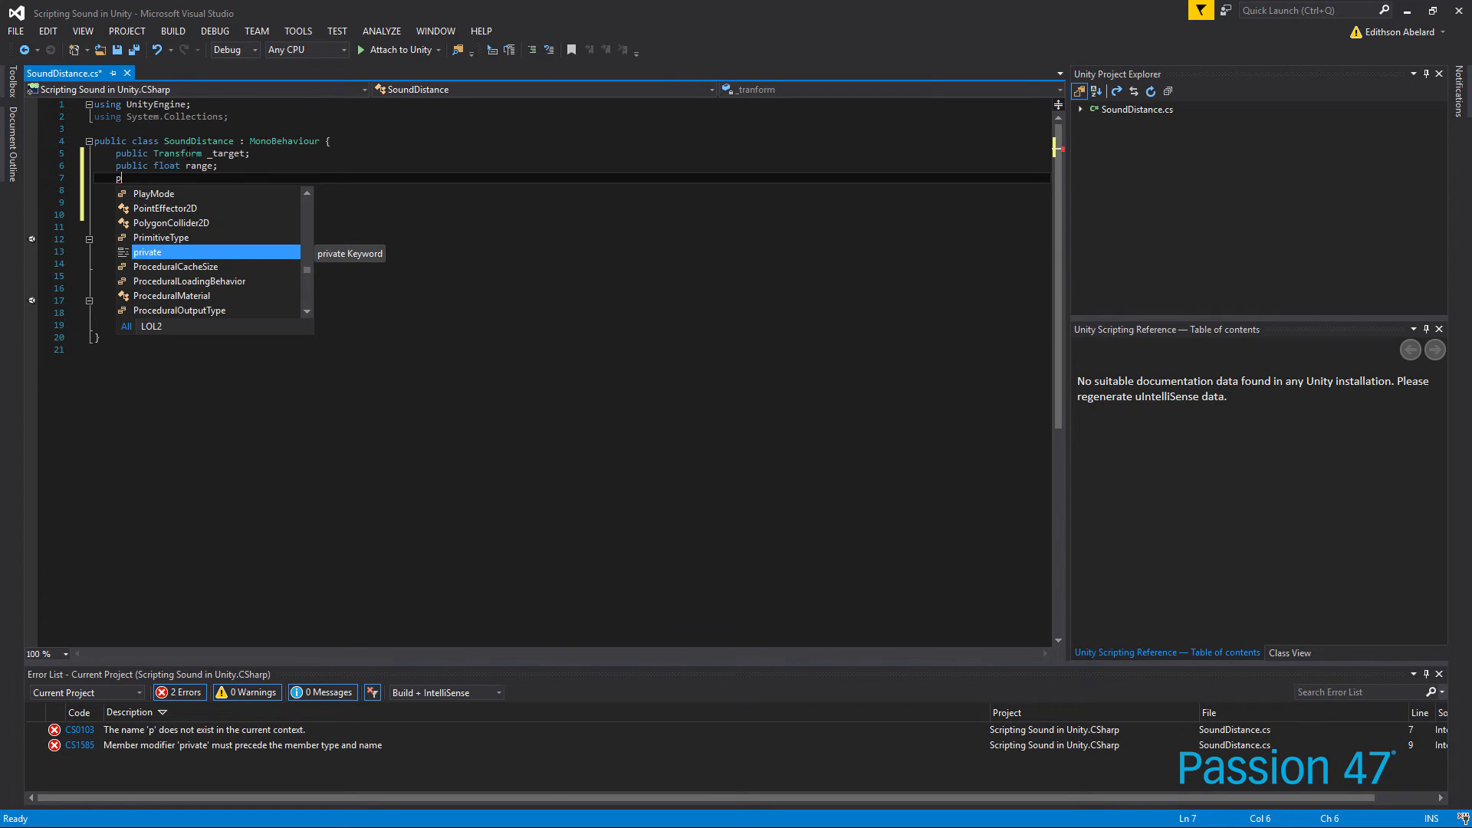
{"action": "type", "text": "ublic float dx;"}
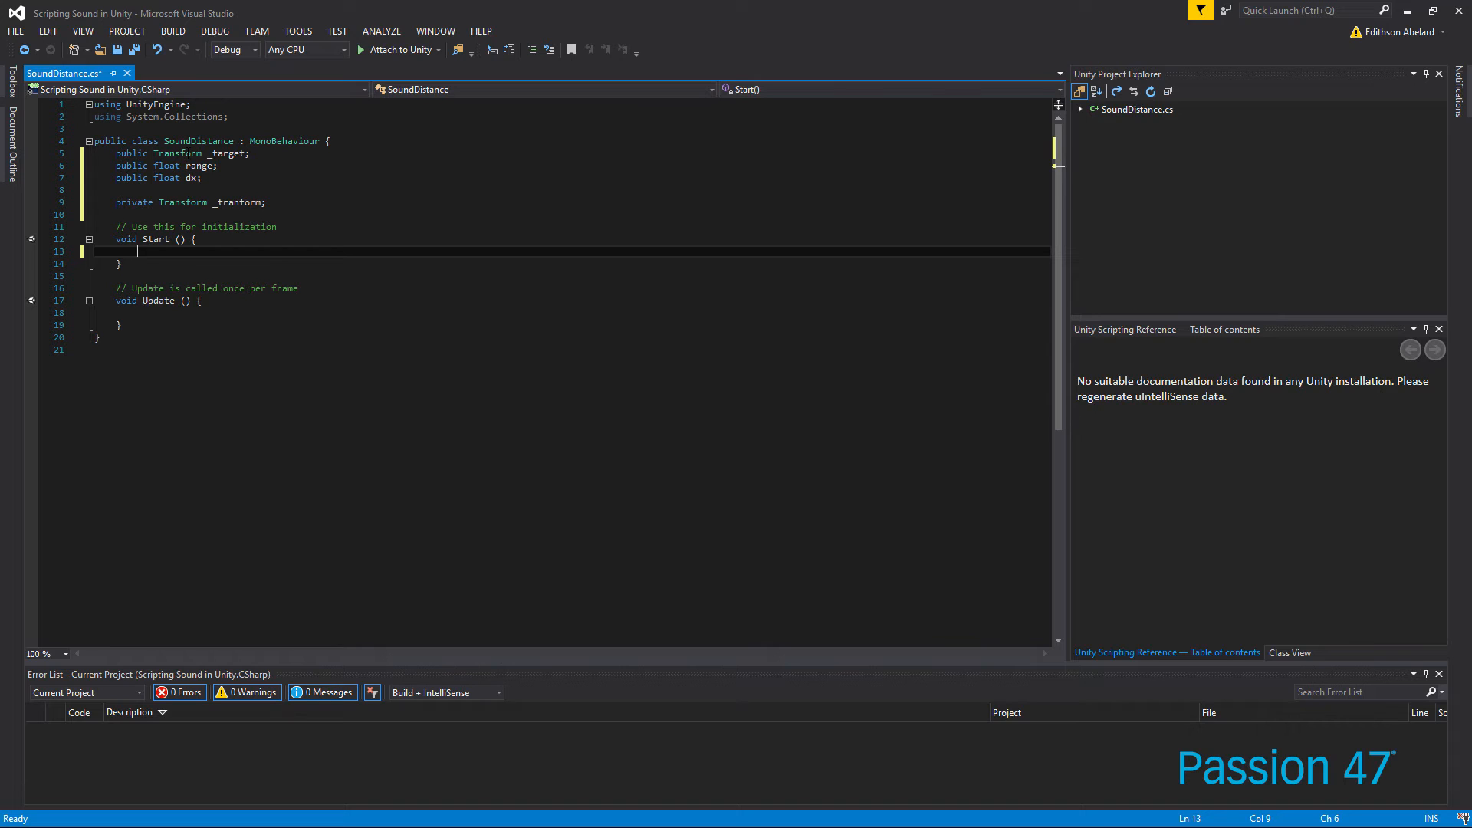
In Start, assign _tranform = GetComponent<Transform>() and dx = 0.0f
{"action": "type", "text": "_tranform ="}
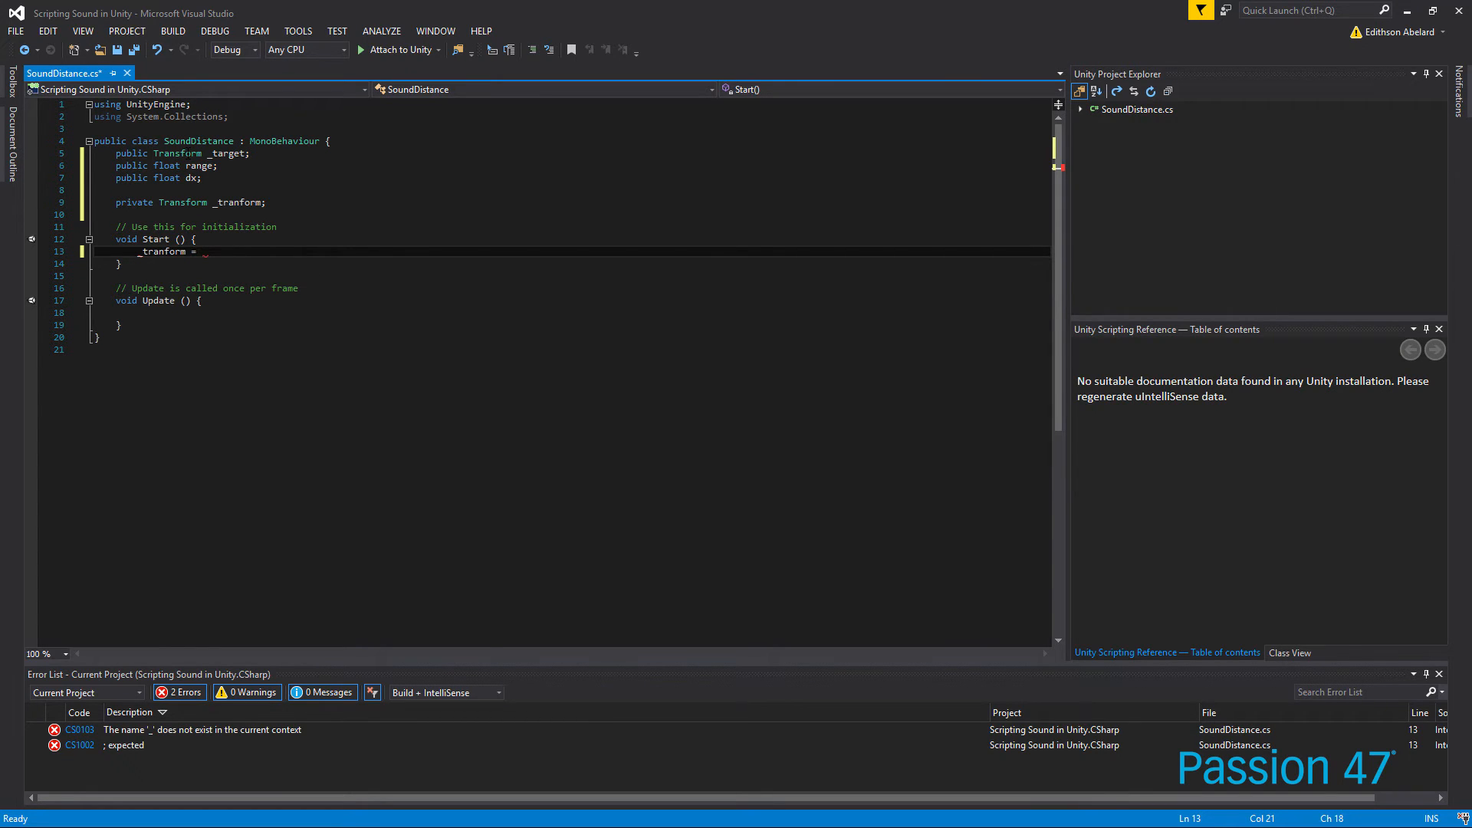
{"action": "type", "text": "GetComponent<>("}
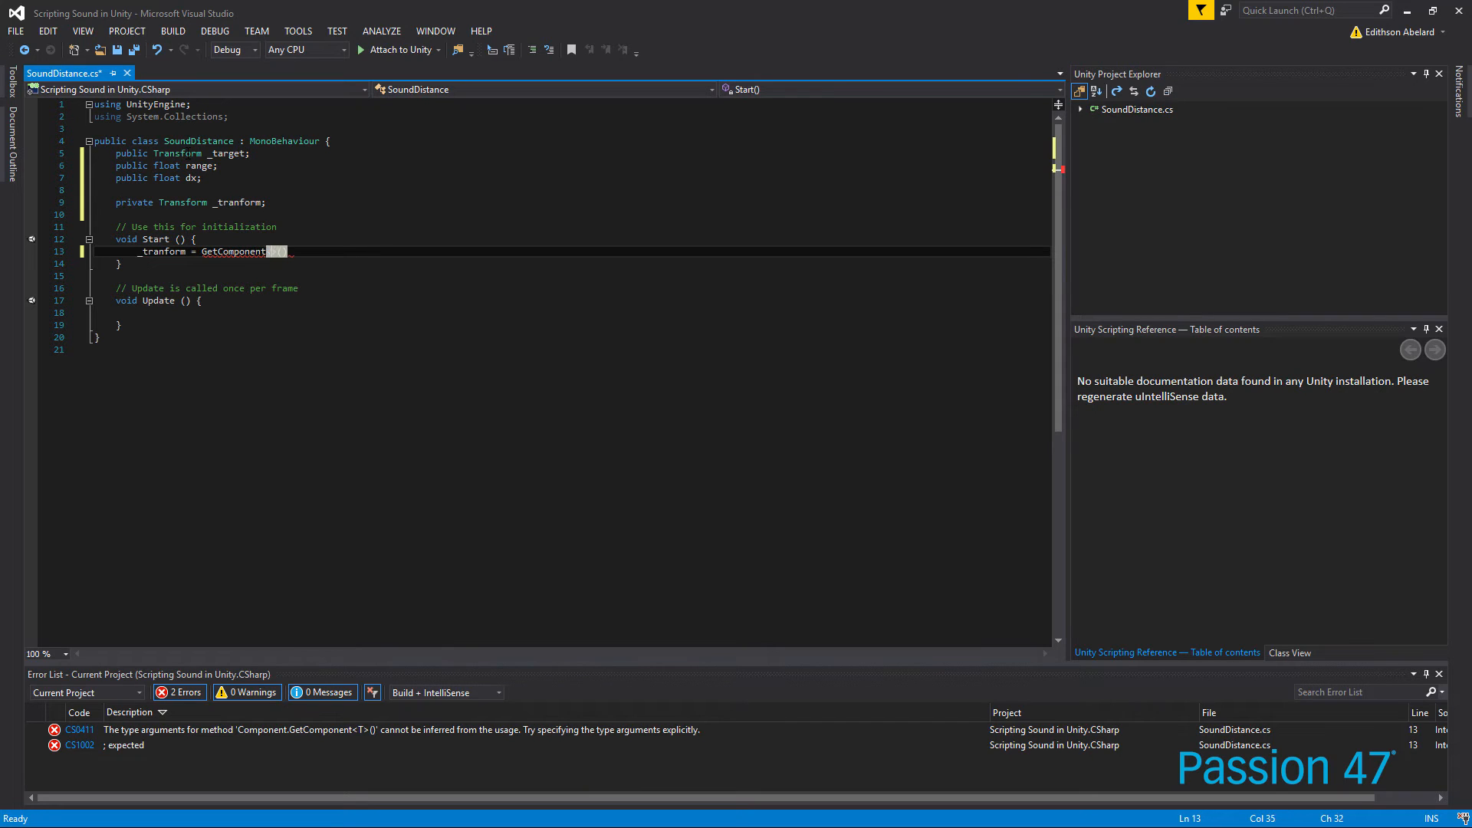
{"action": "type", "text": "<Transform>()"}
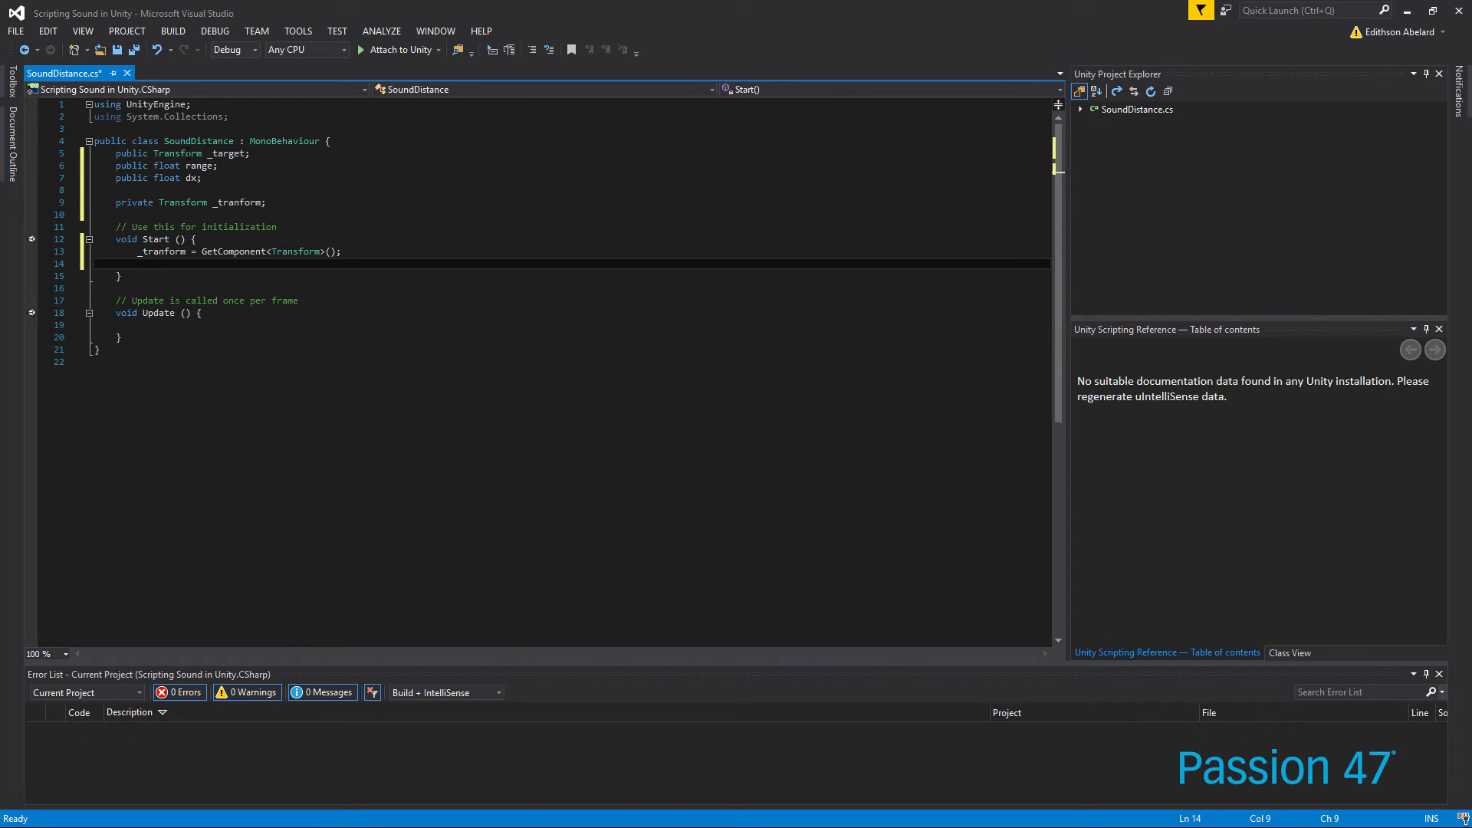
{"action": "type", "text": "dx = 0.0"}
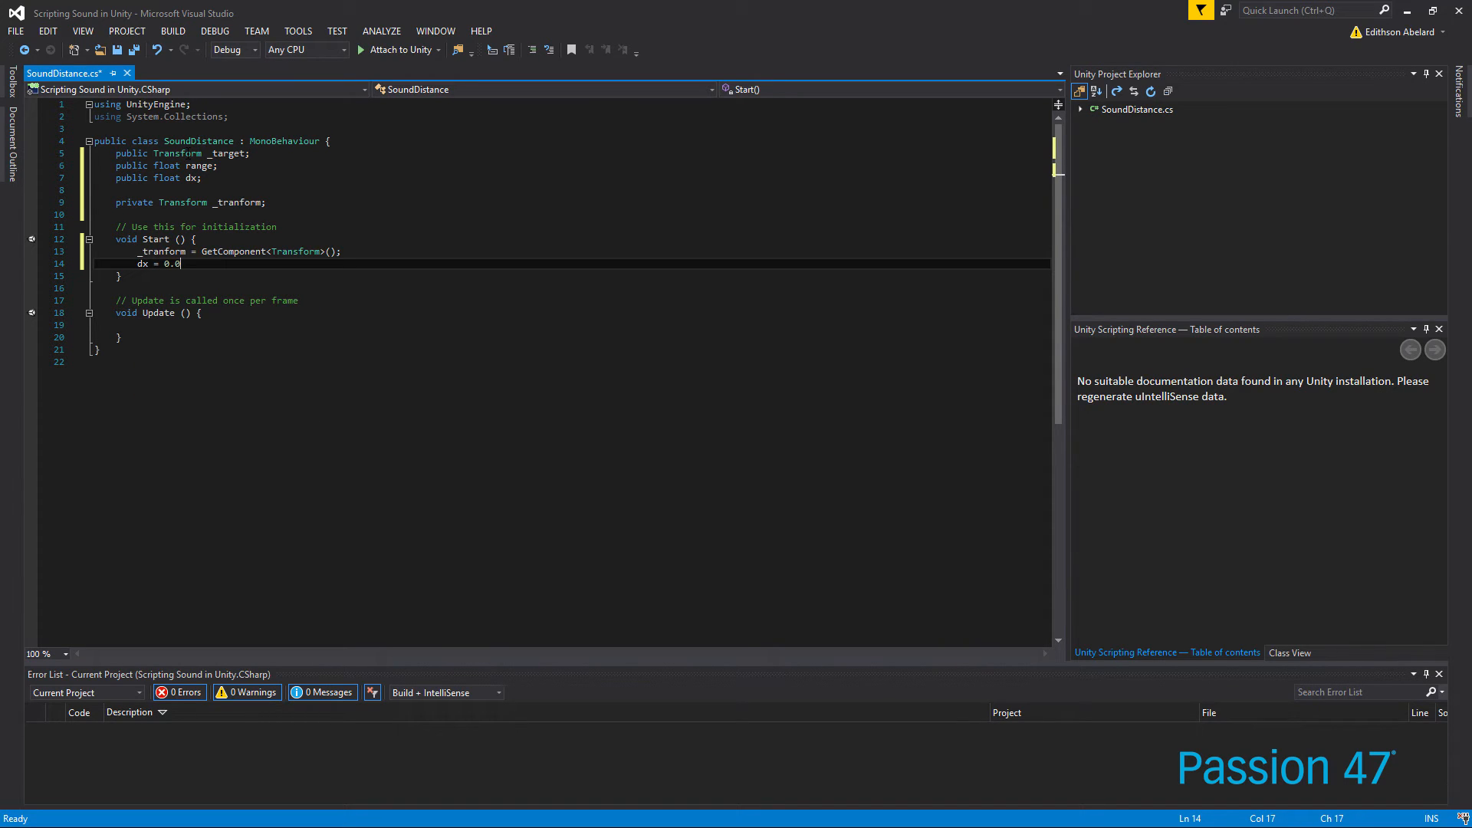
{"action": "type", "text": "f;"}
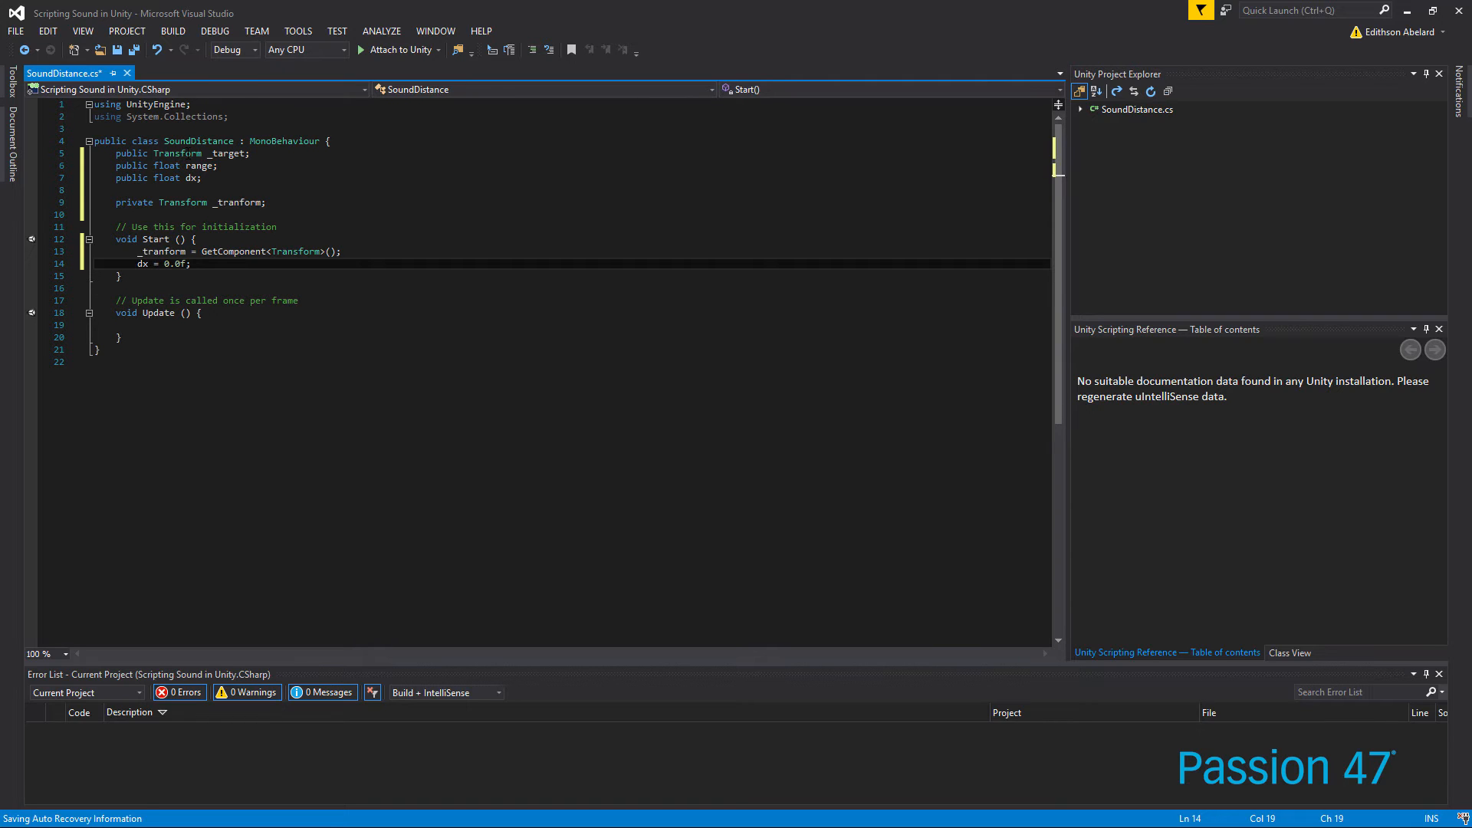
{"action": "left_click", "coordinate": [122, 276]}
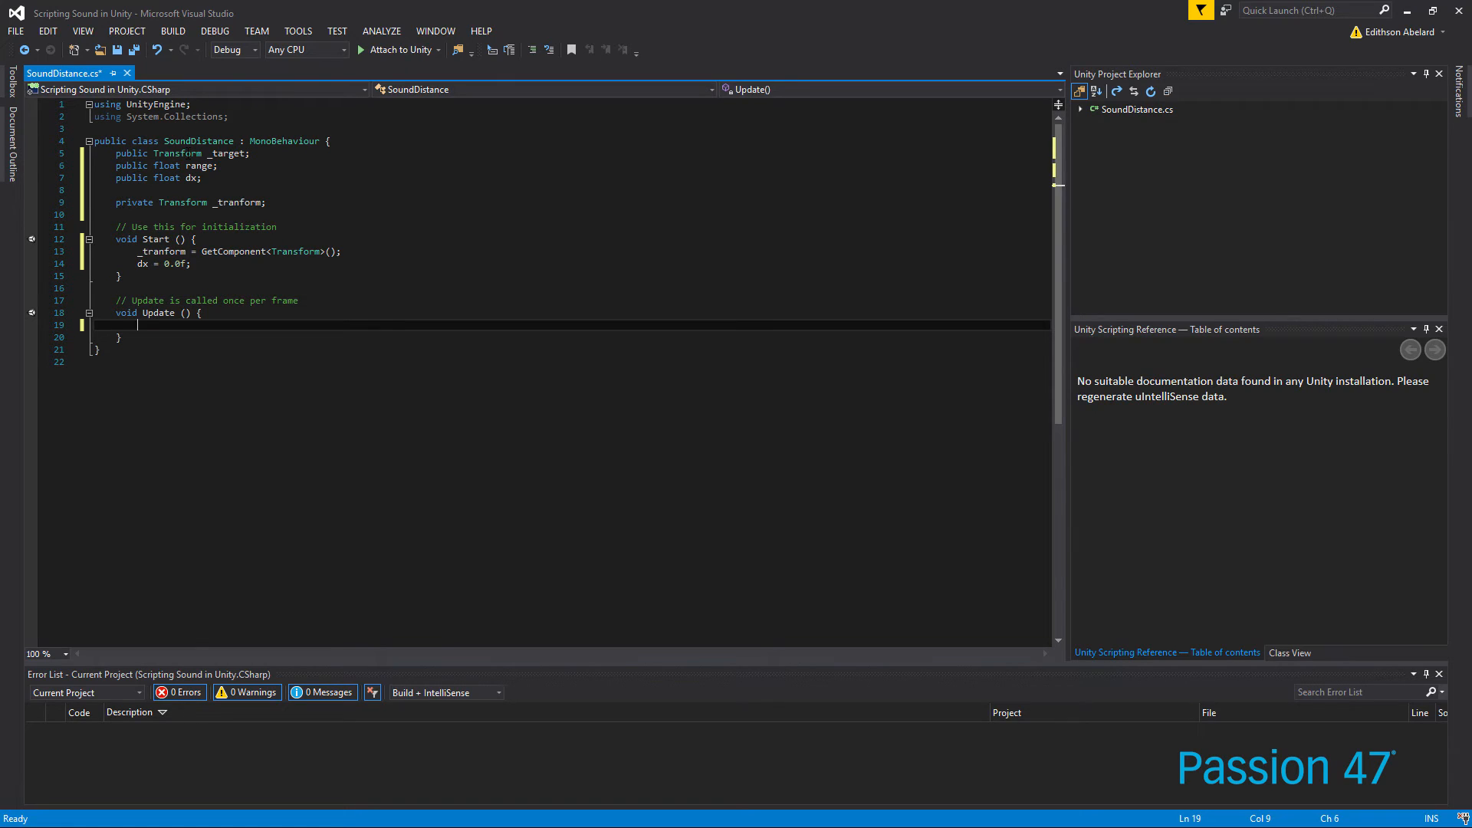
Add an empty if in Update and declare a Vector3 offset field
{"action": "type", "text": "if()"}
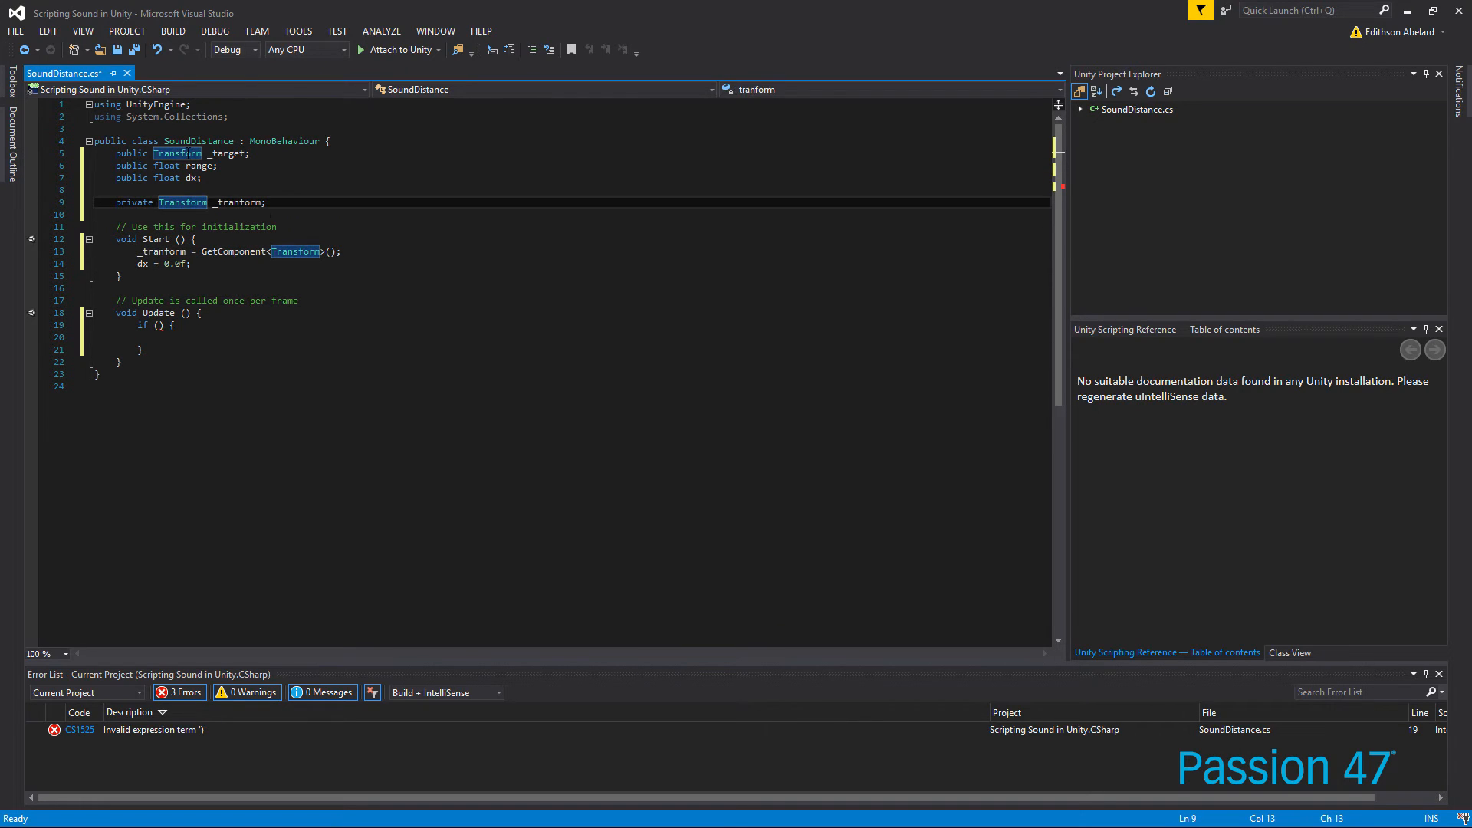
{"action": "type", "text": "private"}
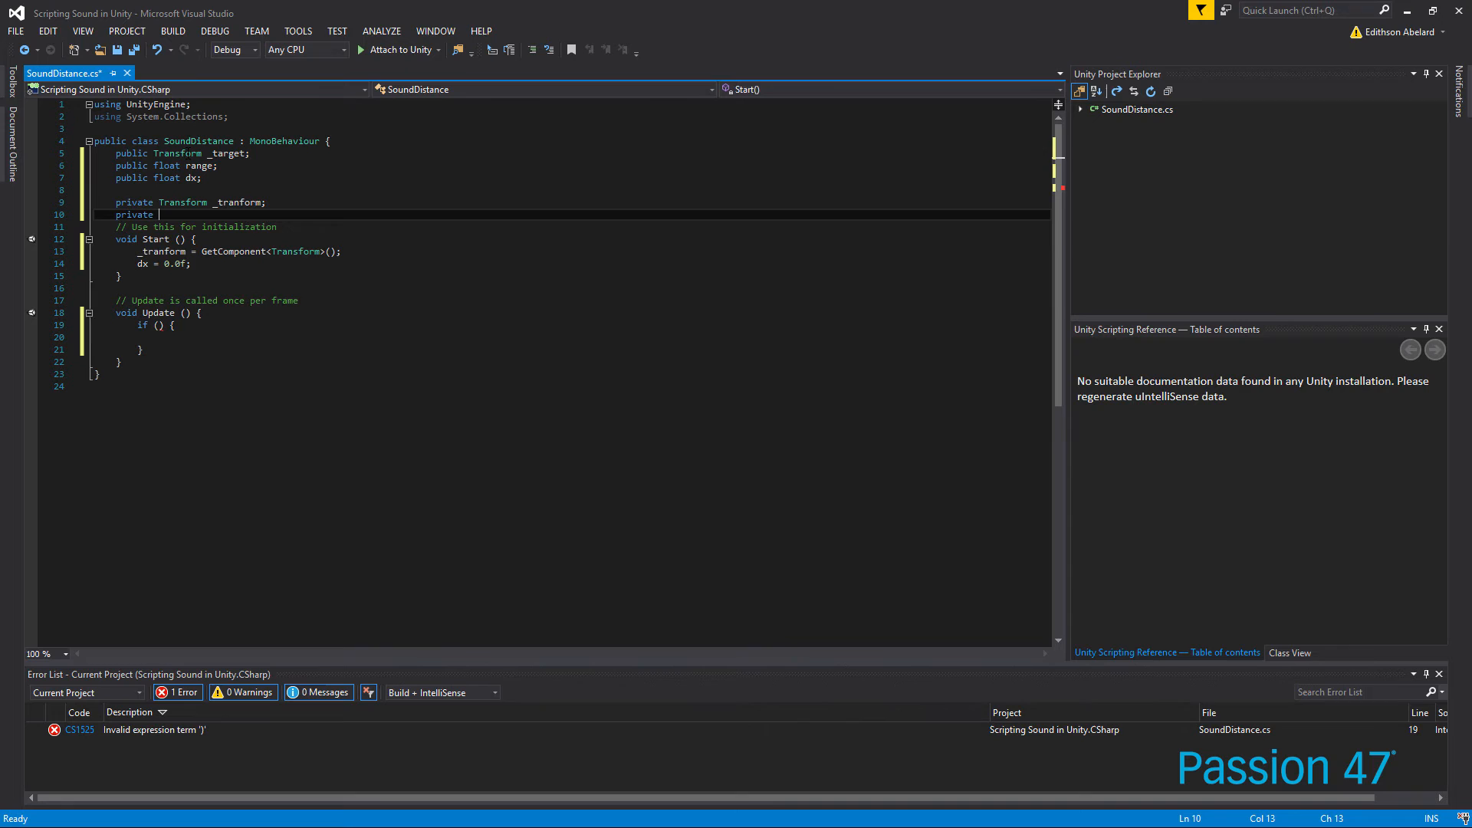
{"action": "type", "text": "offset"}
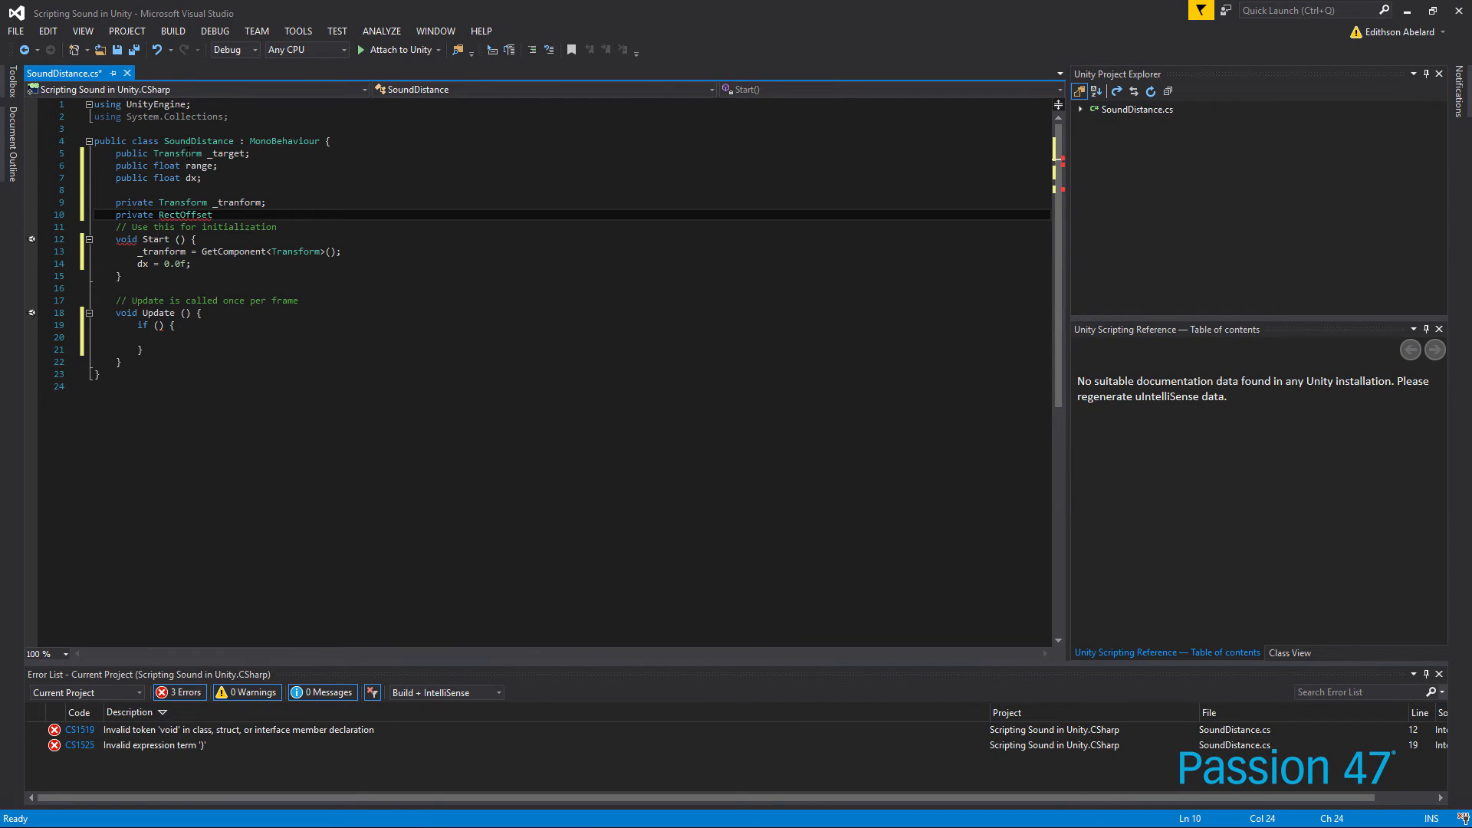
{"action": "key", "text": "Backspace"}
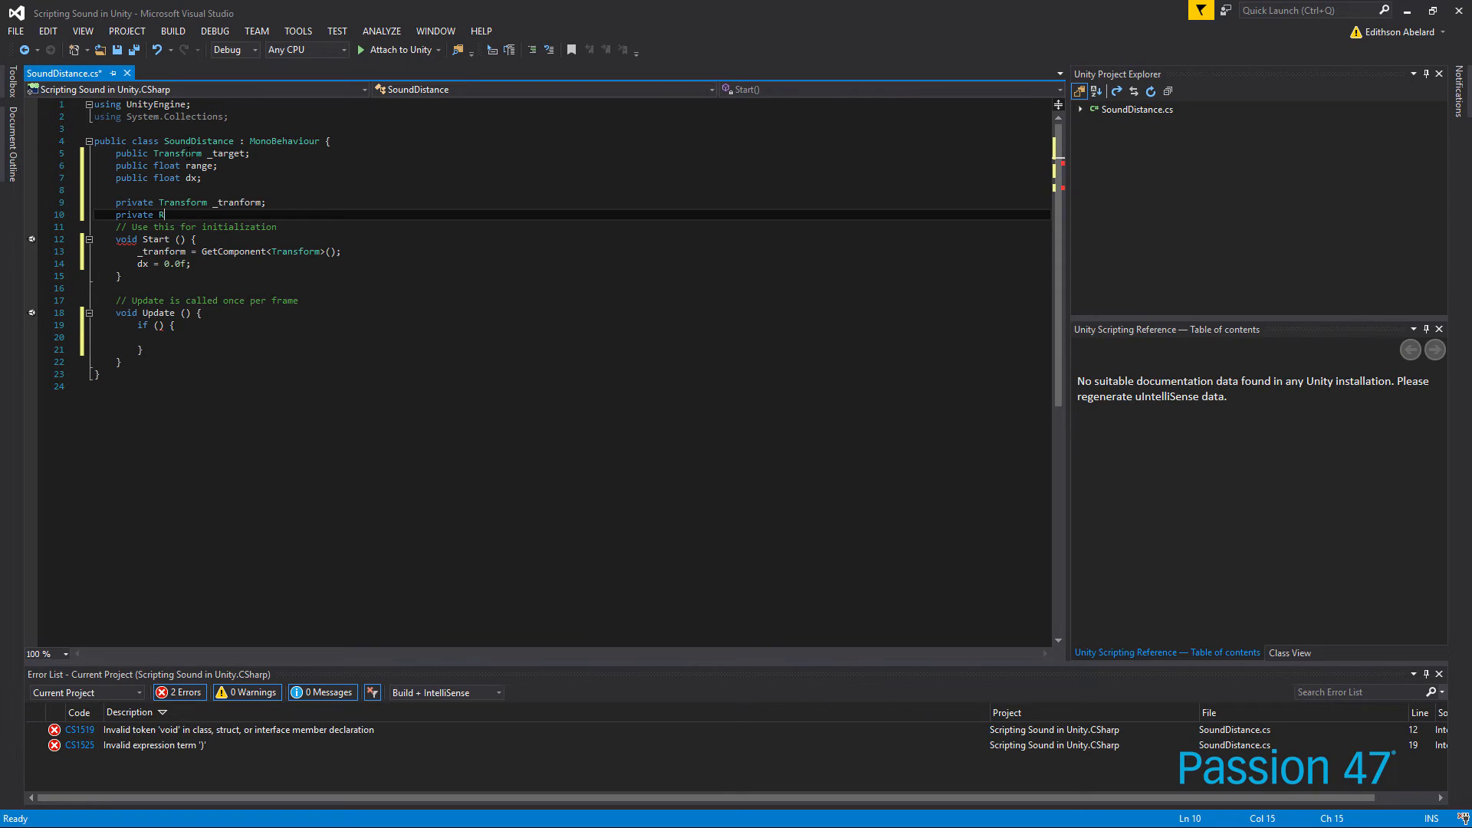
{"action": "type", "text": "R"}
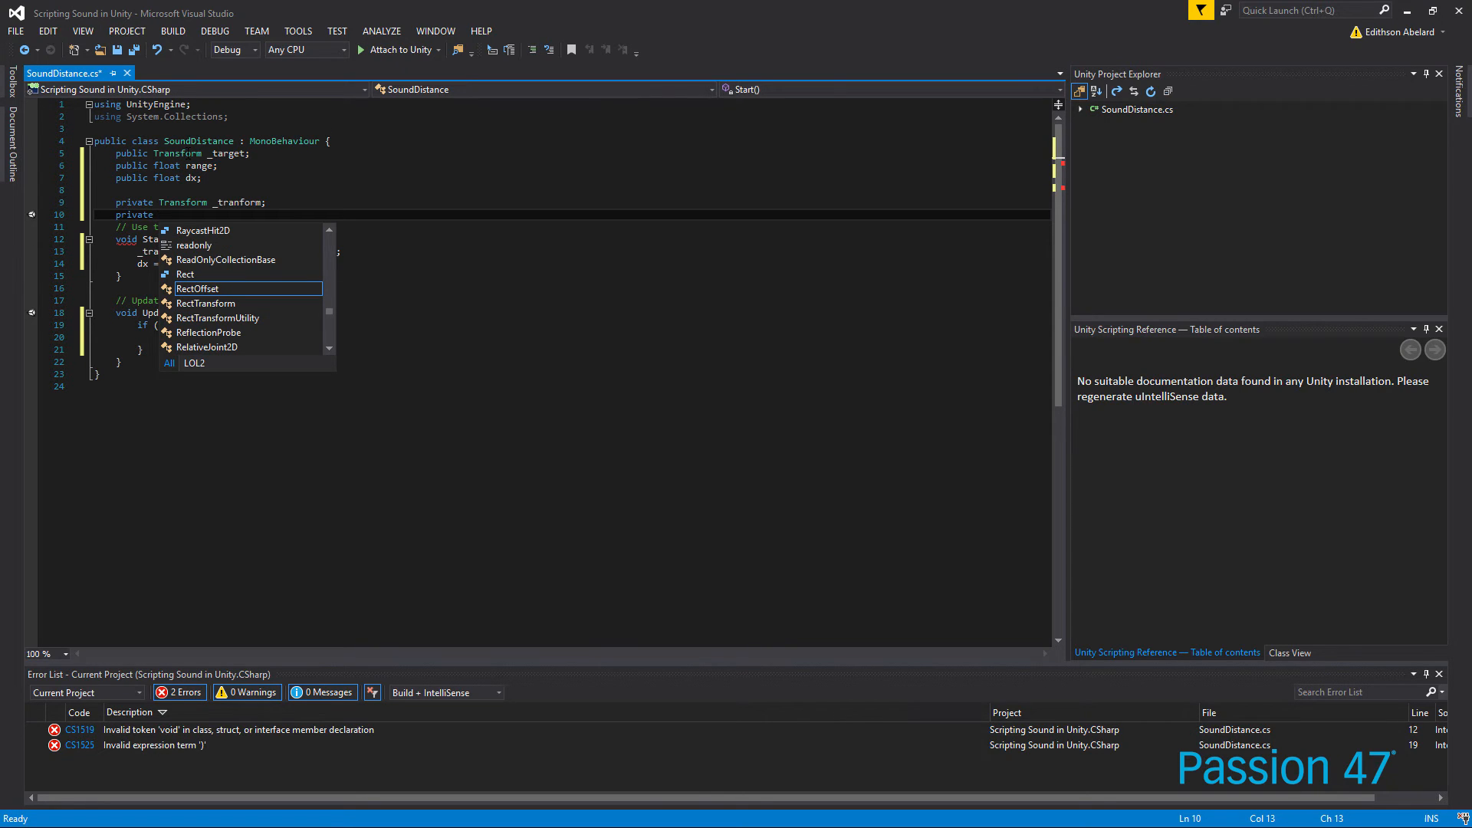
{"action": "type", "text": "Vector3"}
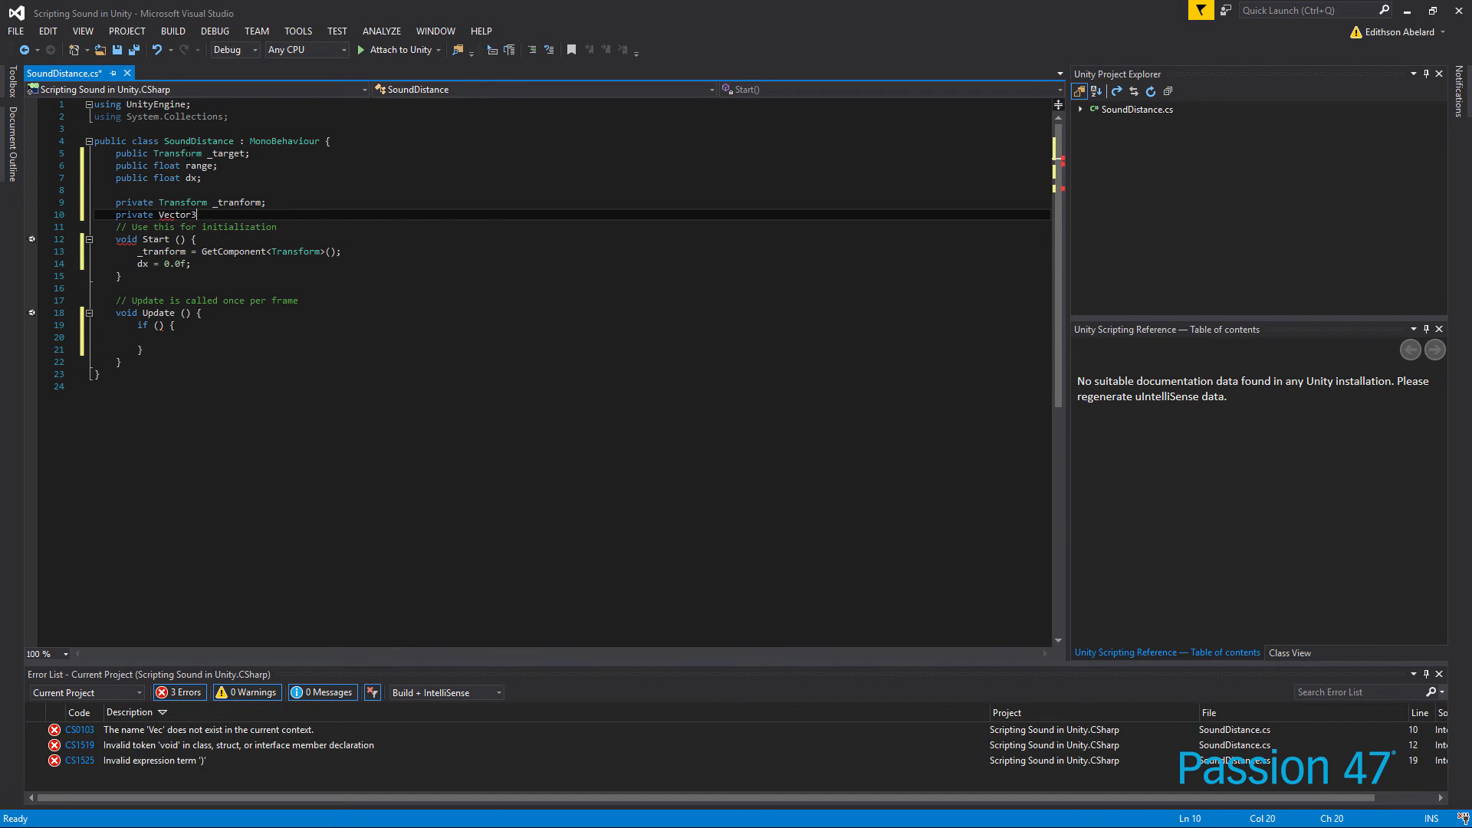
{"action": "type", "text": "offset;"}
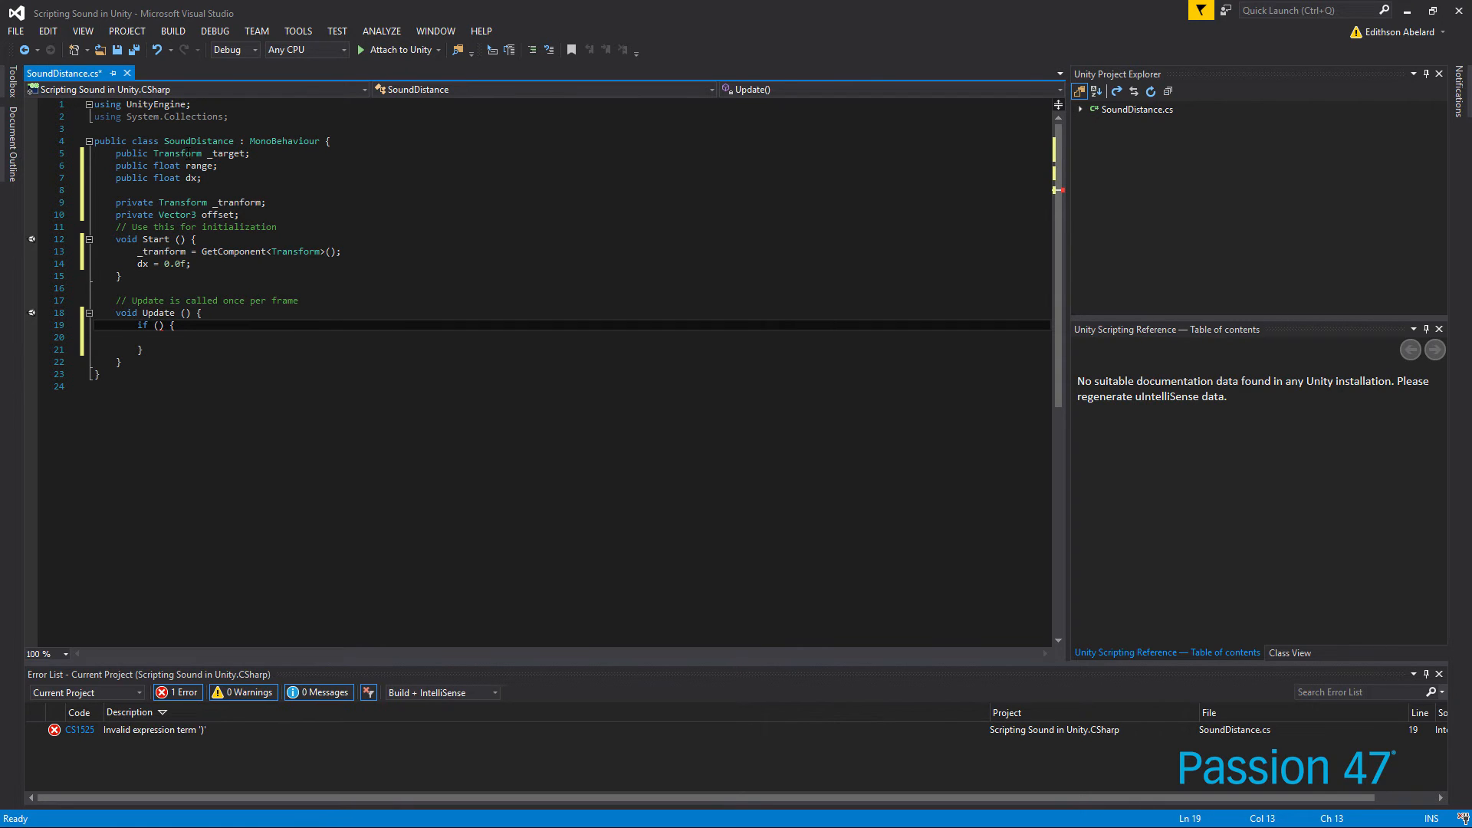
{"action": "type", "text": "ta"}
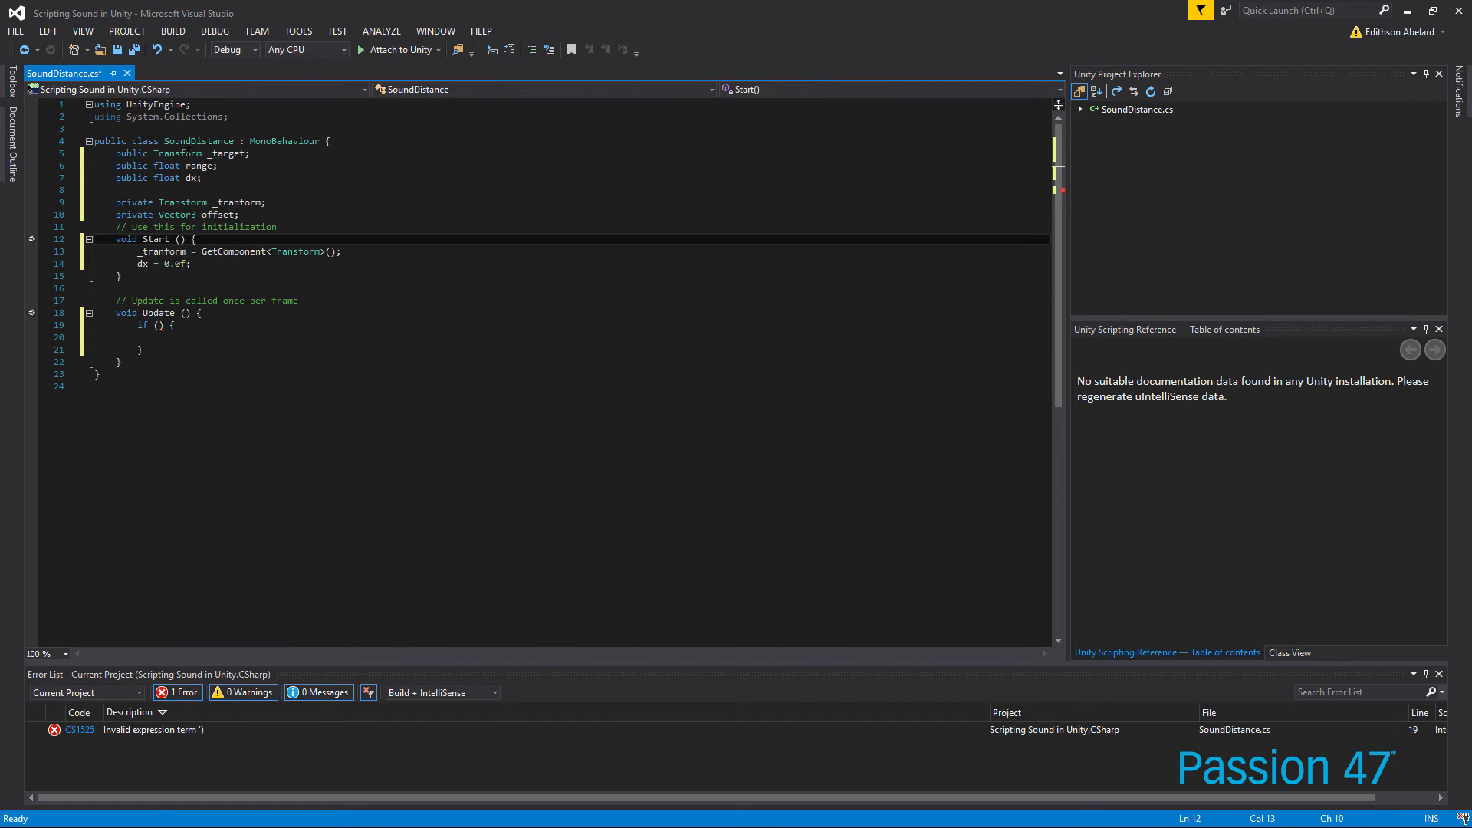
{"action": "left_click", "coordinate": [114, 190]}
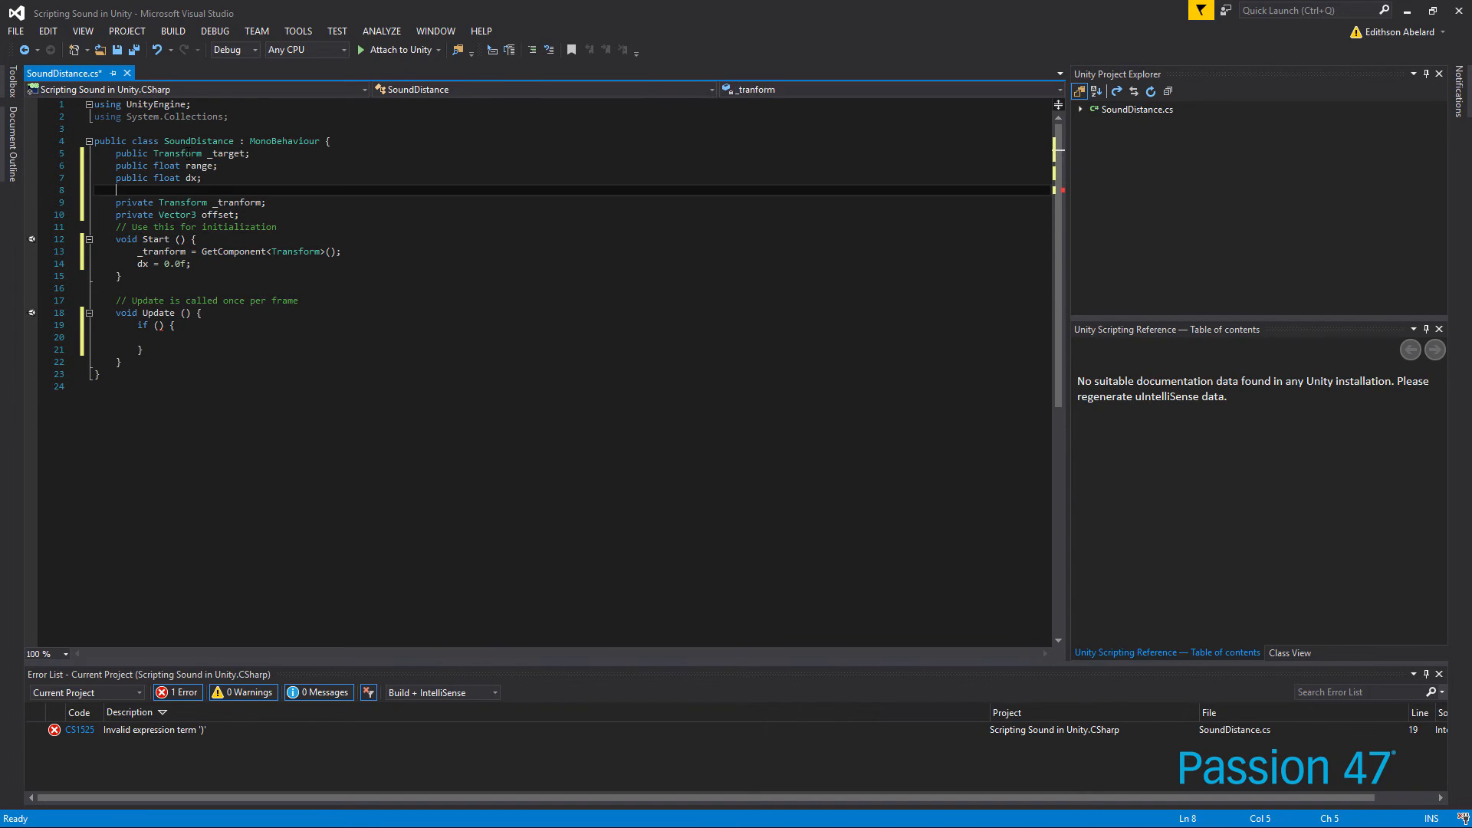
Rename _target to target and start typing the if condition
{"action": "double_click", "coordinate": [222, 153]}
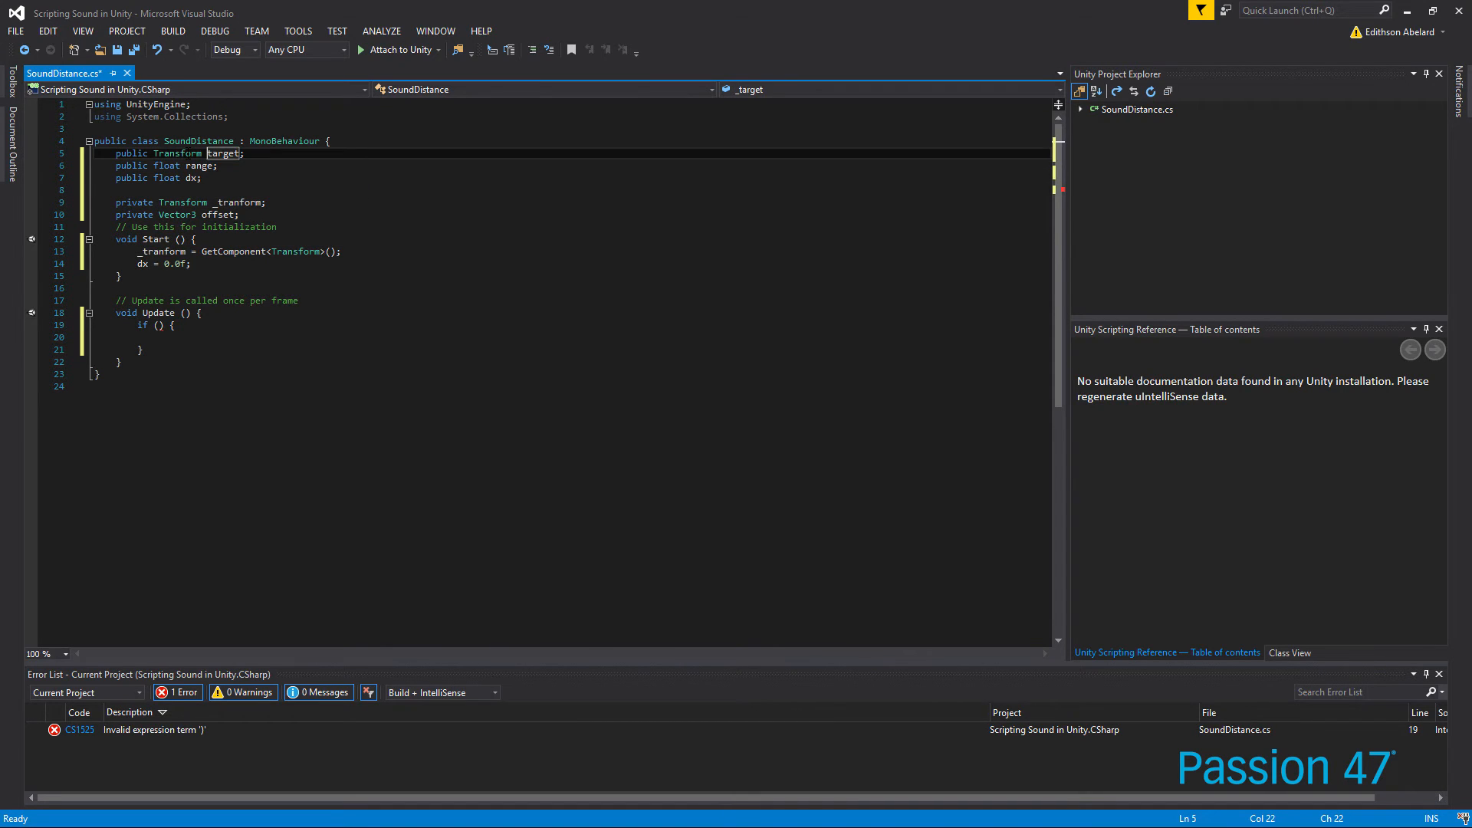
{"action": "left_click", "coordinate": [160, 325]}
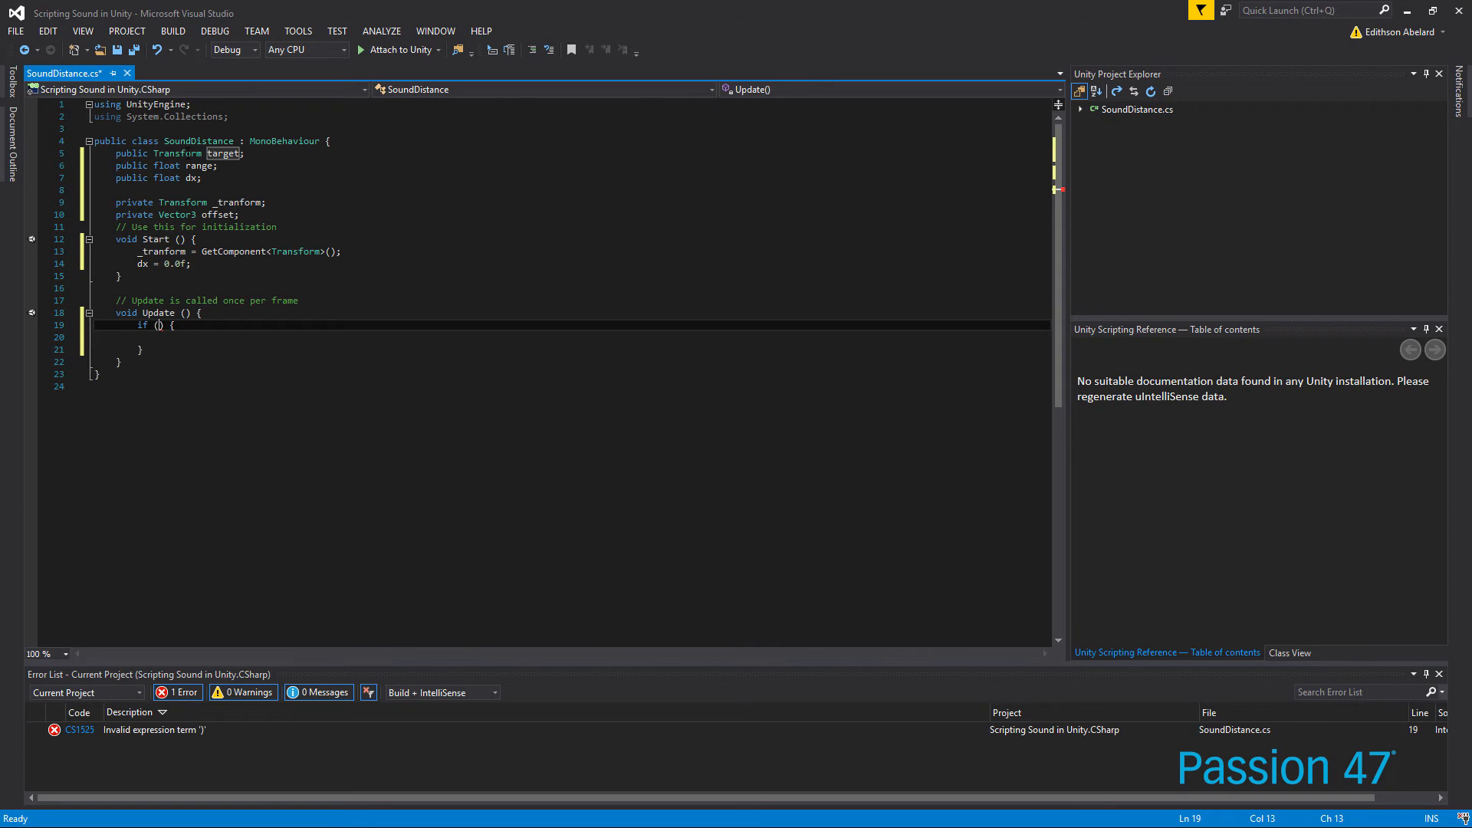
{"action": "type", "text": "t"}
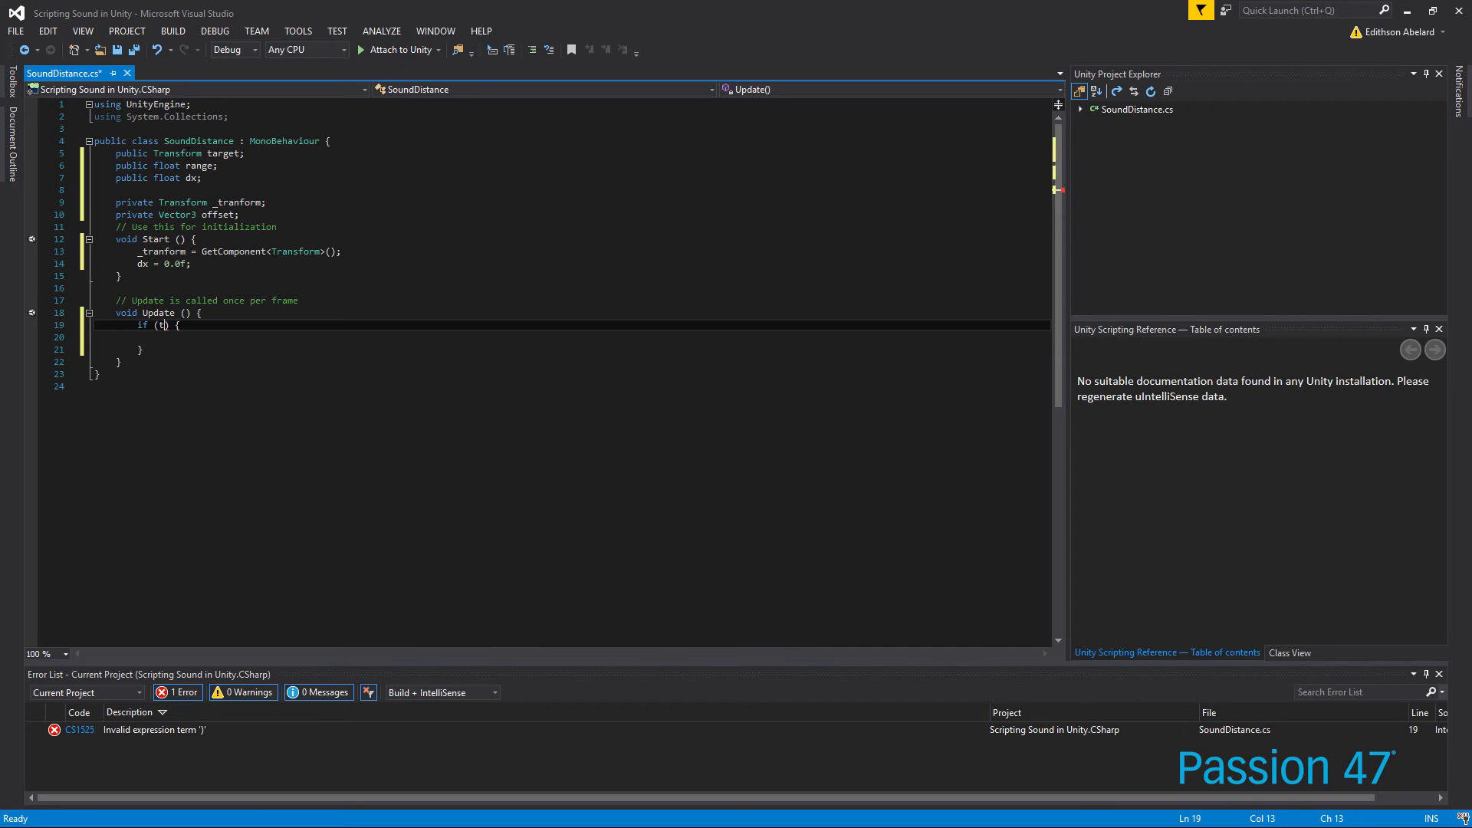
{"action": "type", "text": "r"}
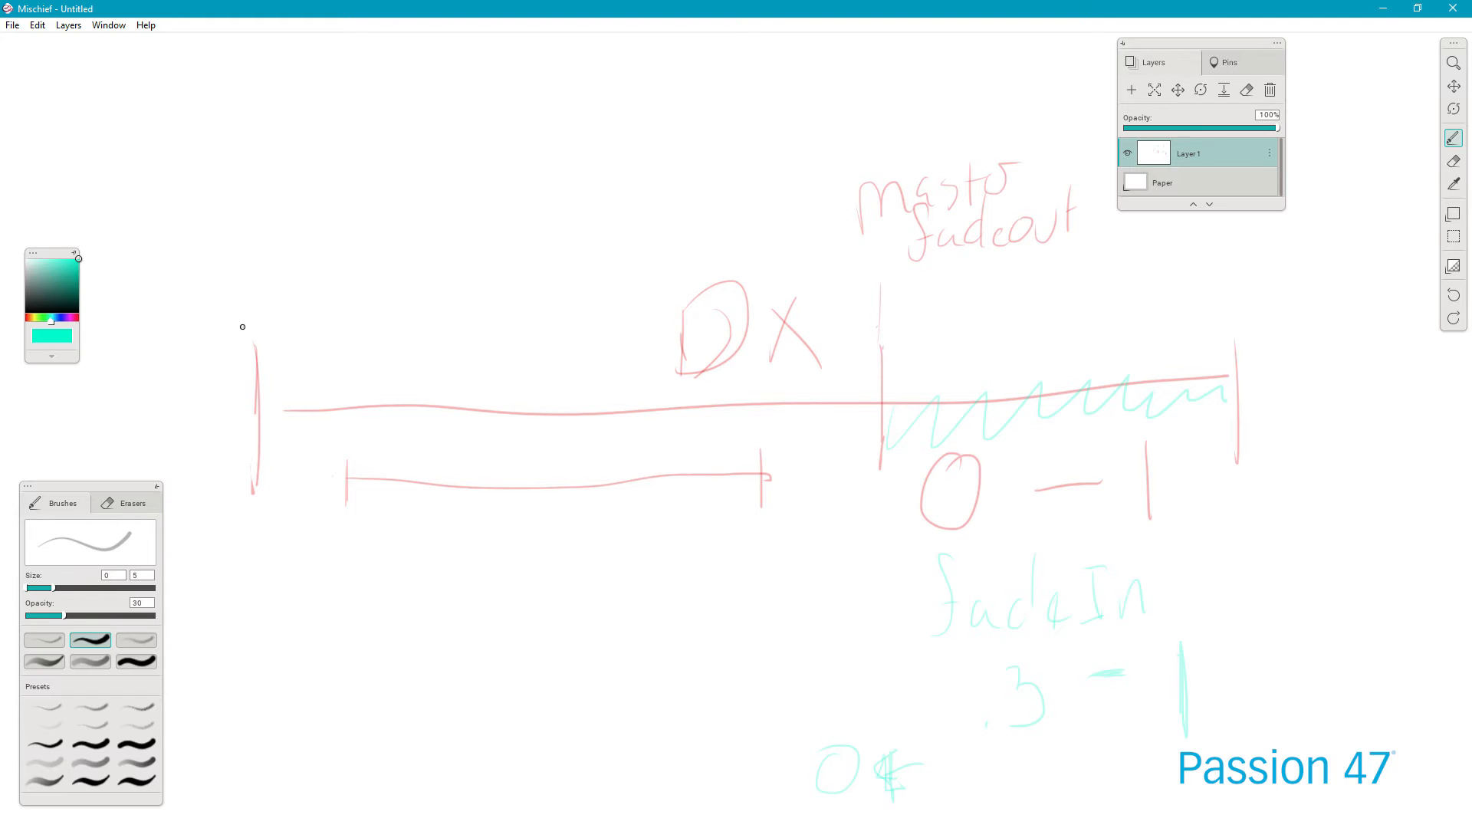
{"action": "mouse_move", "coordinate": [231, 308]}
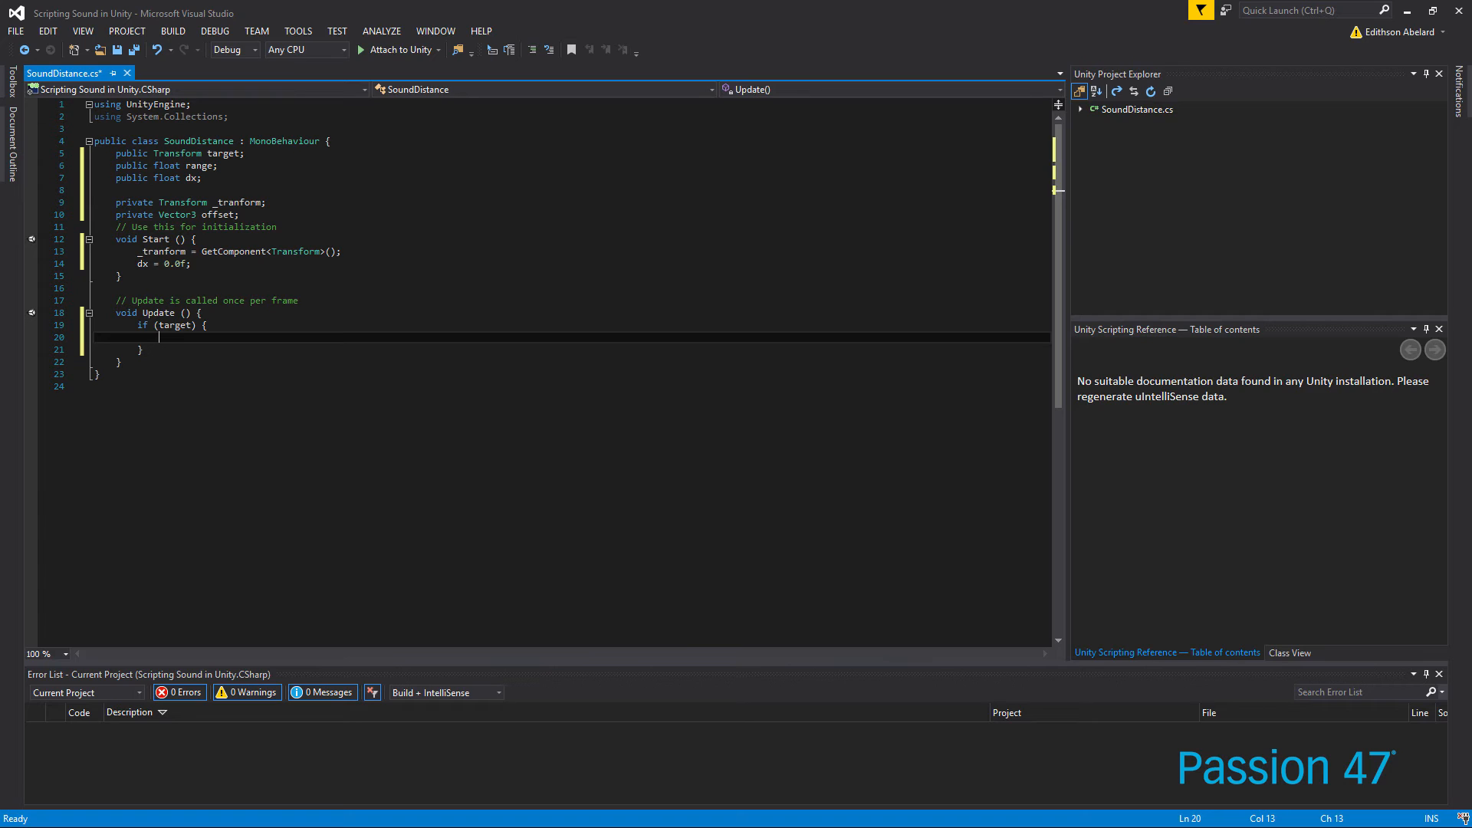
Write offset = target.position - _tranform.position; and dx = offset.sqrMagnitude;
{"action": "type", "text": "offset ="}
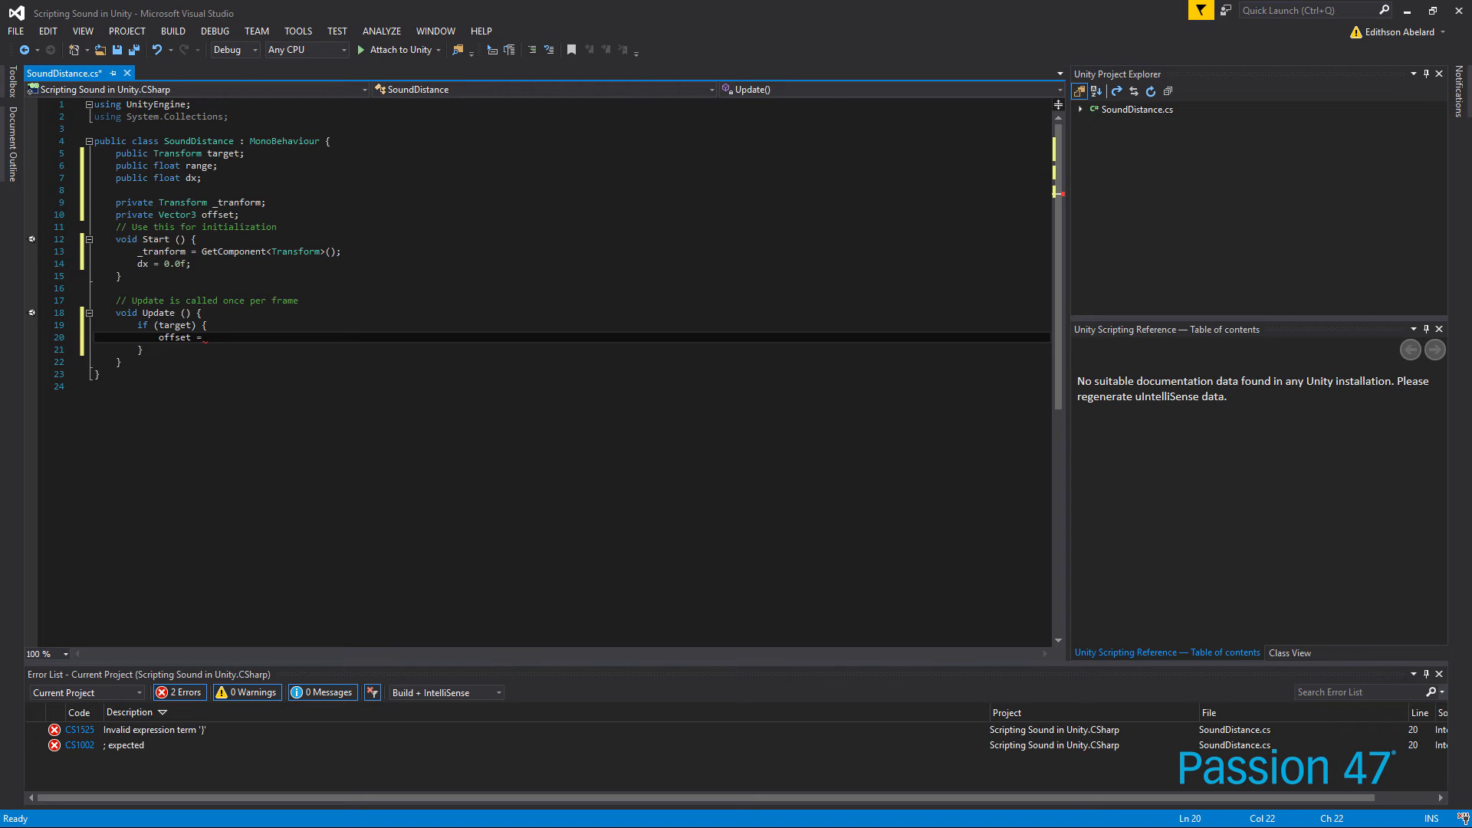
{"action": "type", "text": "tr"}
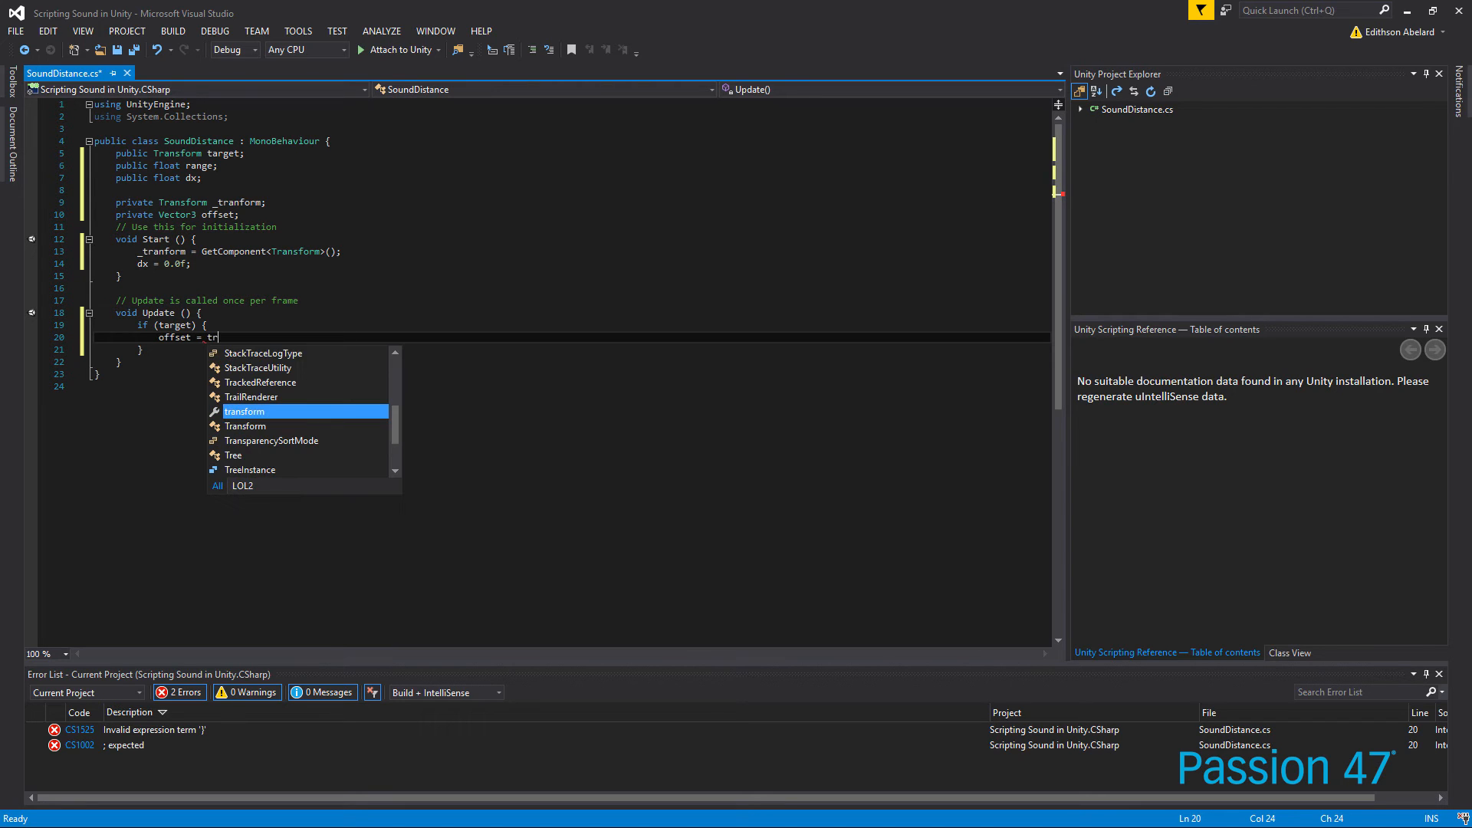
{"action": "type", "text": "arget.position -"}
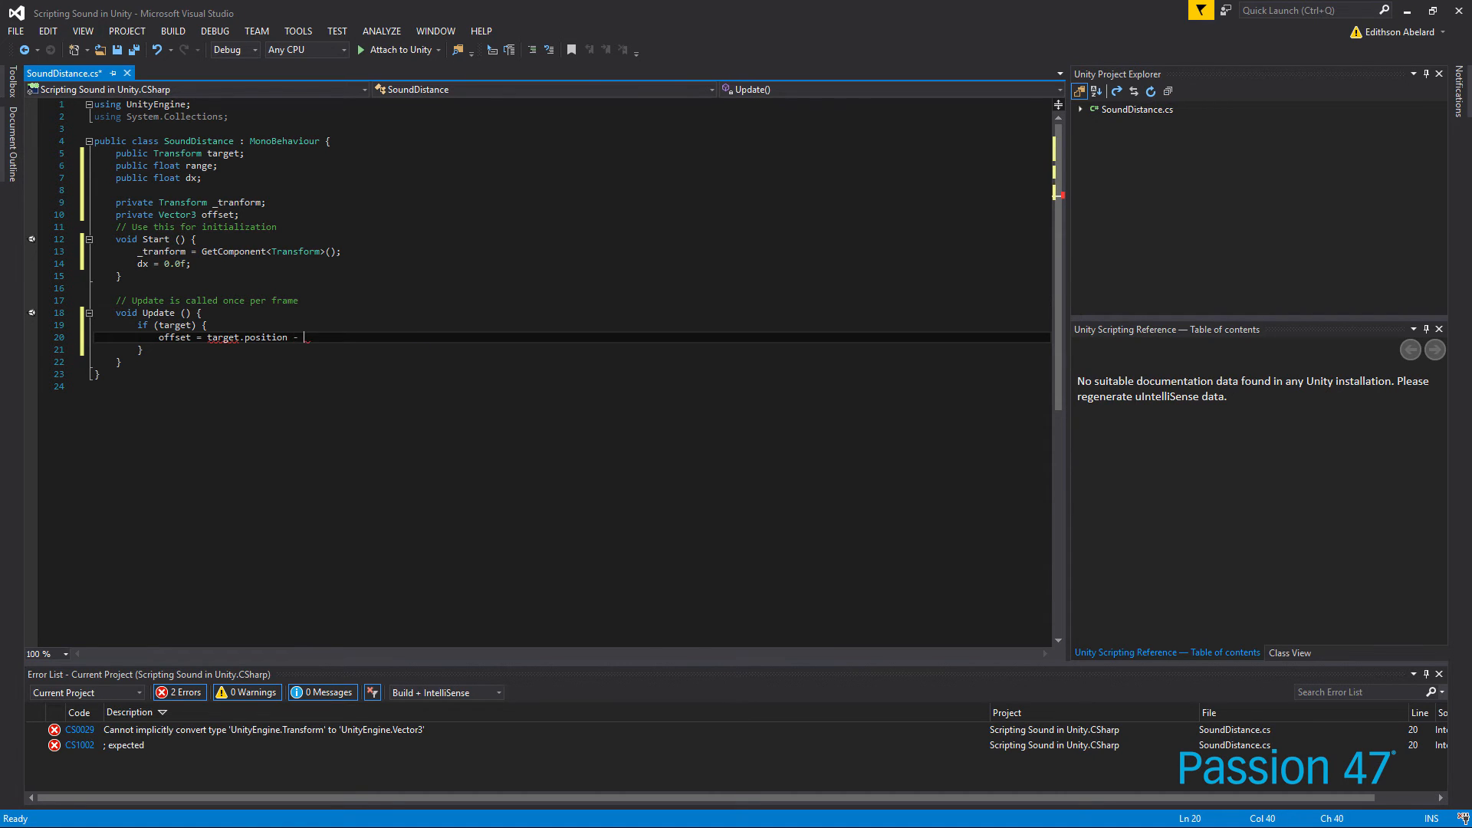
{"action": "type", "text": "_tranform.position"}
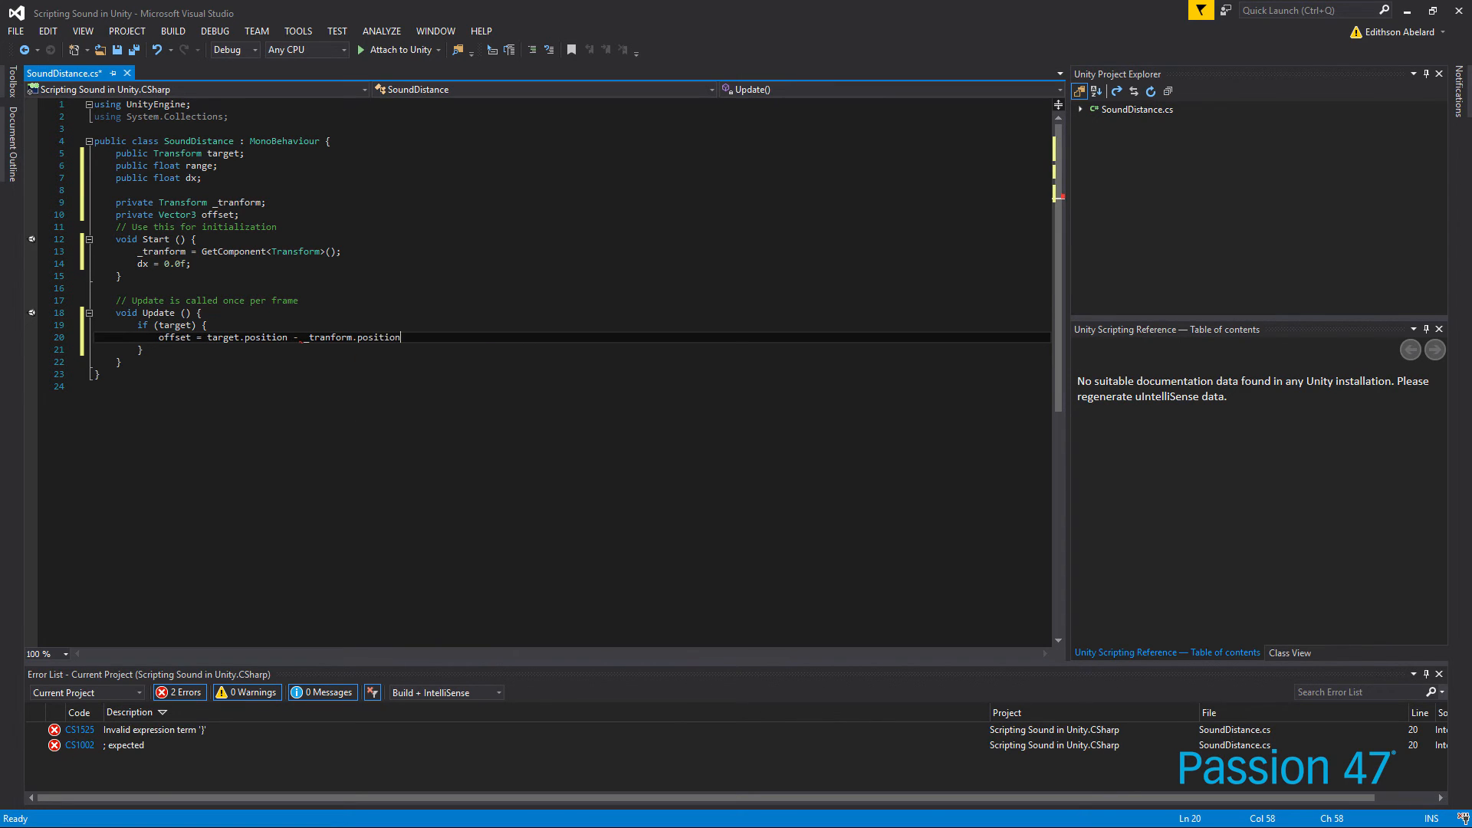
{"action": "type", "text": ";"}
{"action": "type", "text": "dx"}
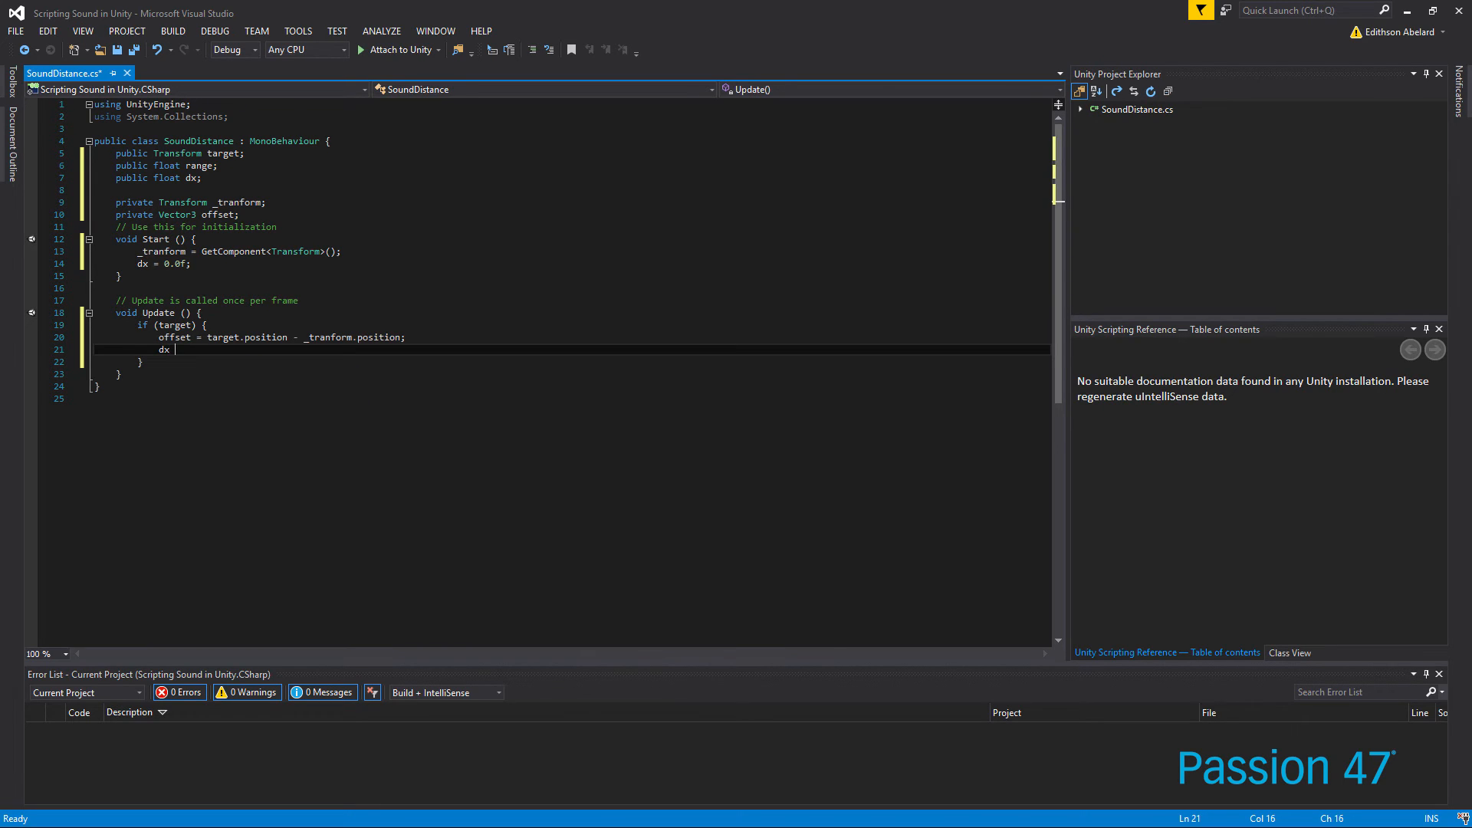
{"action": "type", "text": "="}
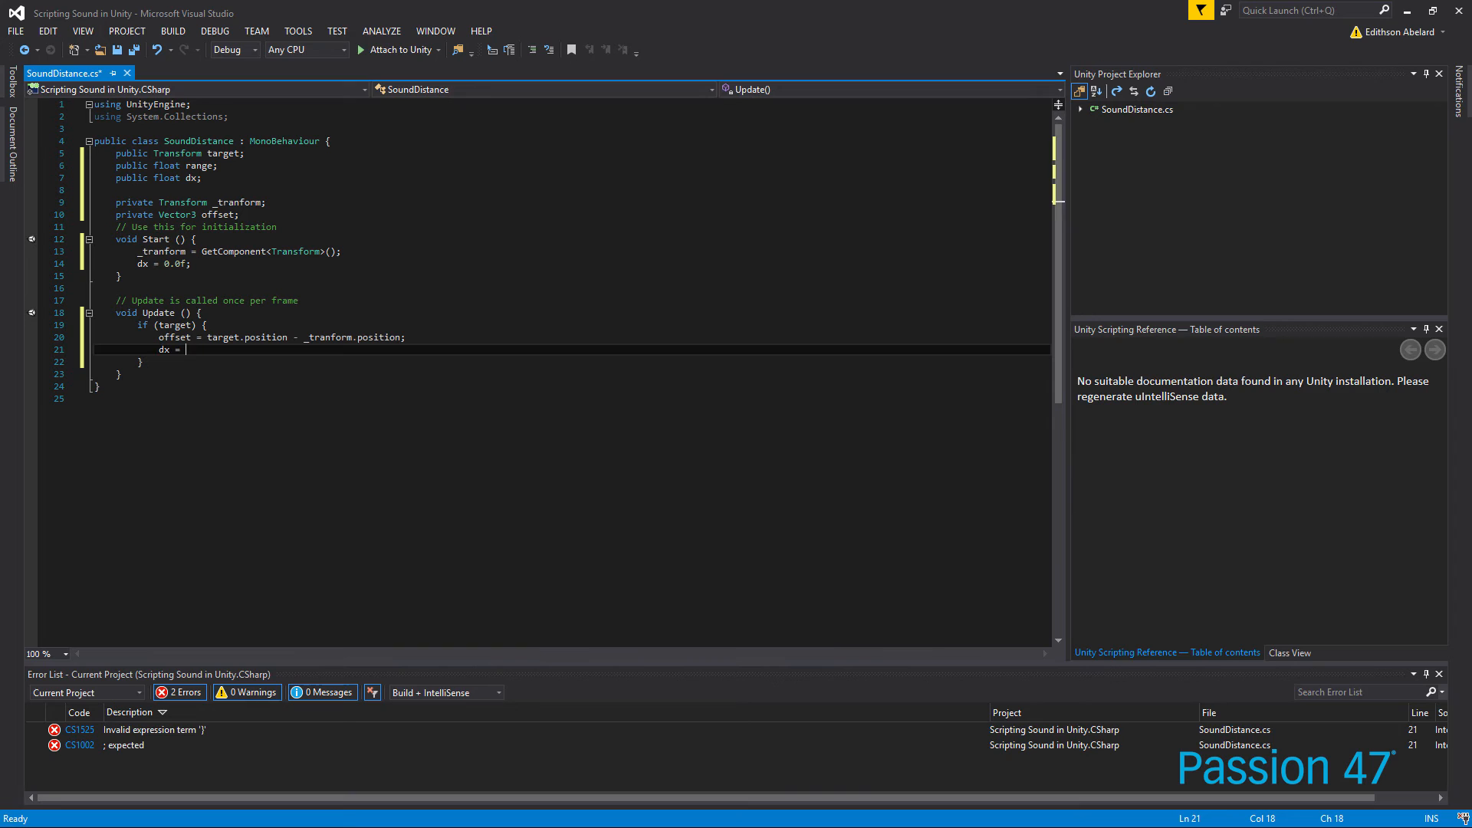
{"action": "type", "text": "offsets"}
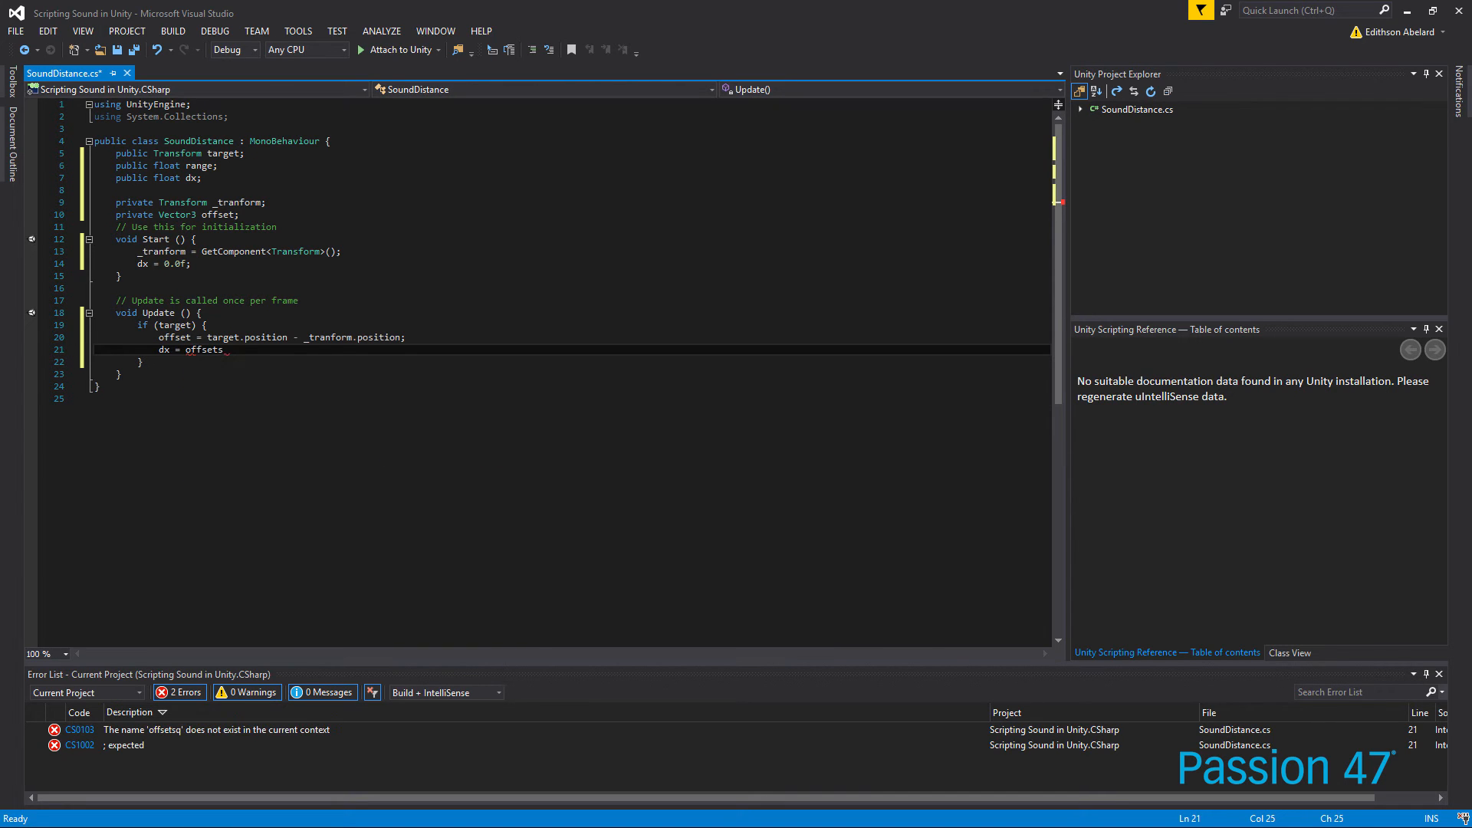
{"action": "type", "text": ".sqrMagnitude;"}
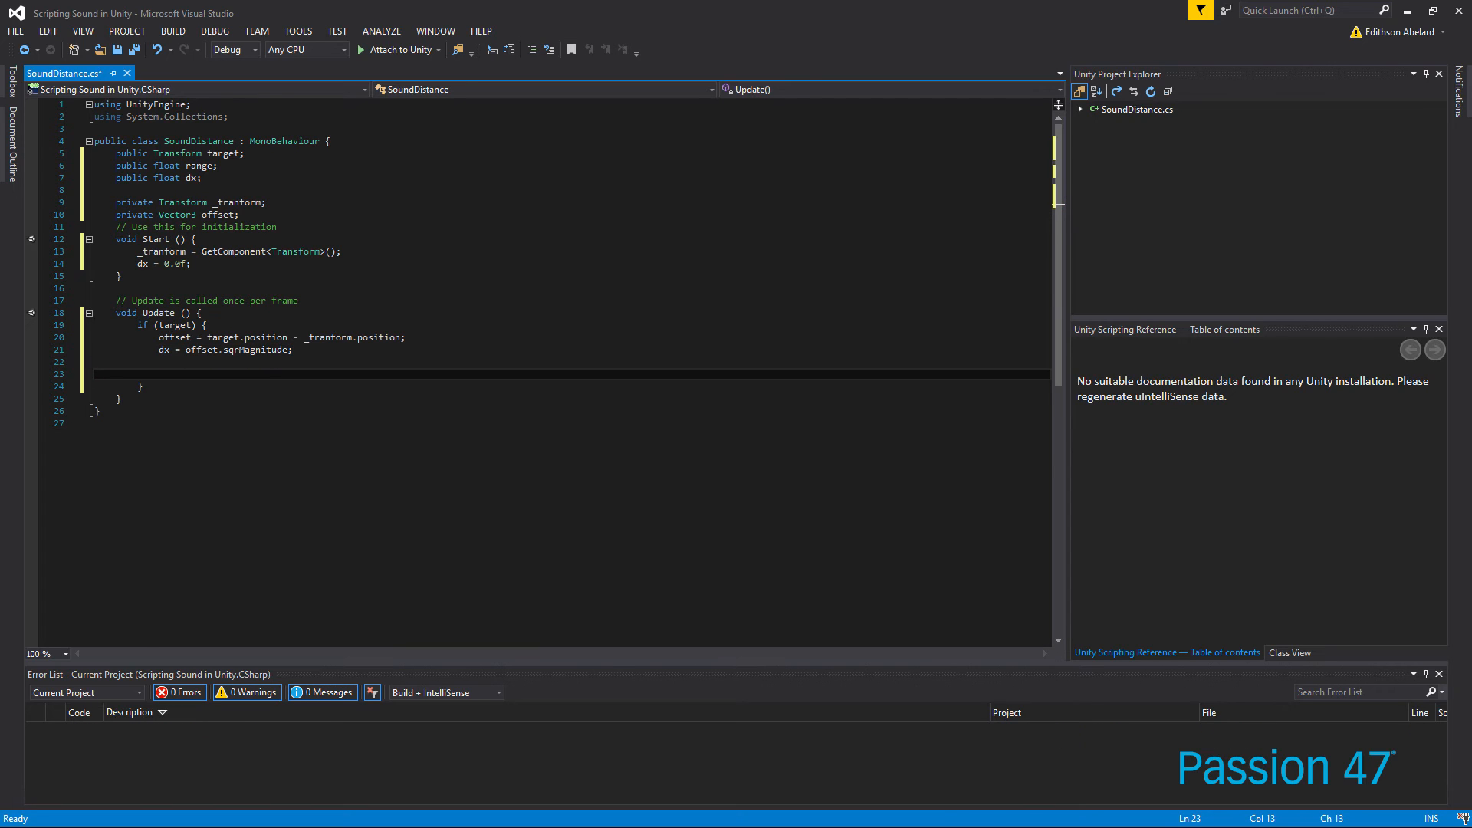
Add if (dx < range * range) with Debug.Log("Range 1") inside the target check
{"action": "type", "text": "if () {"}
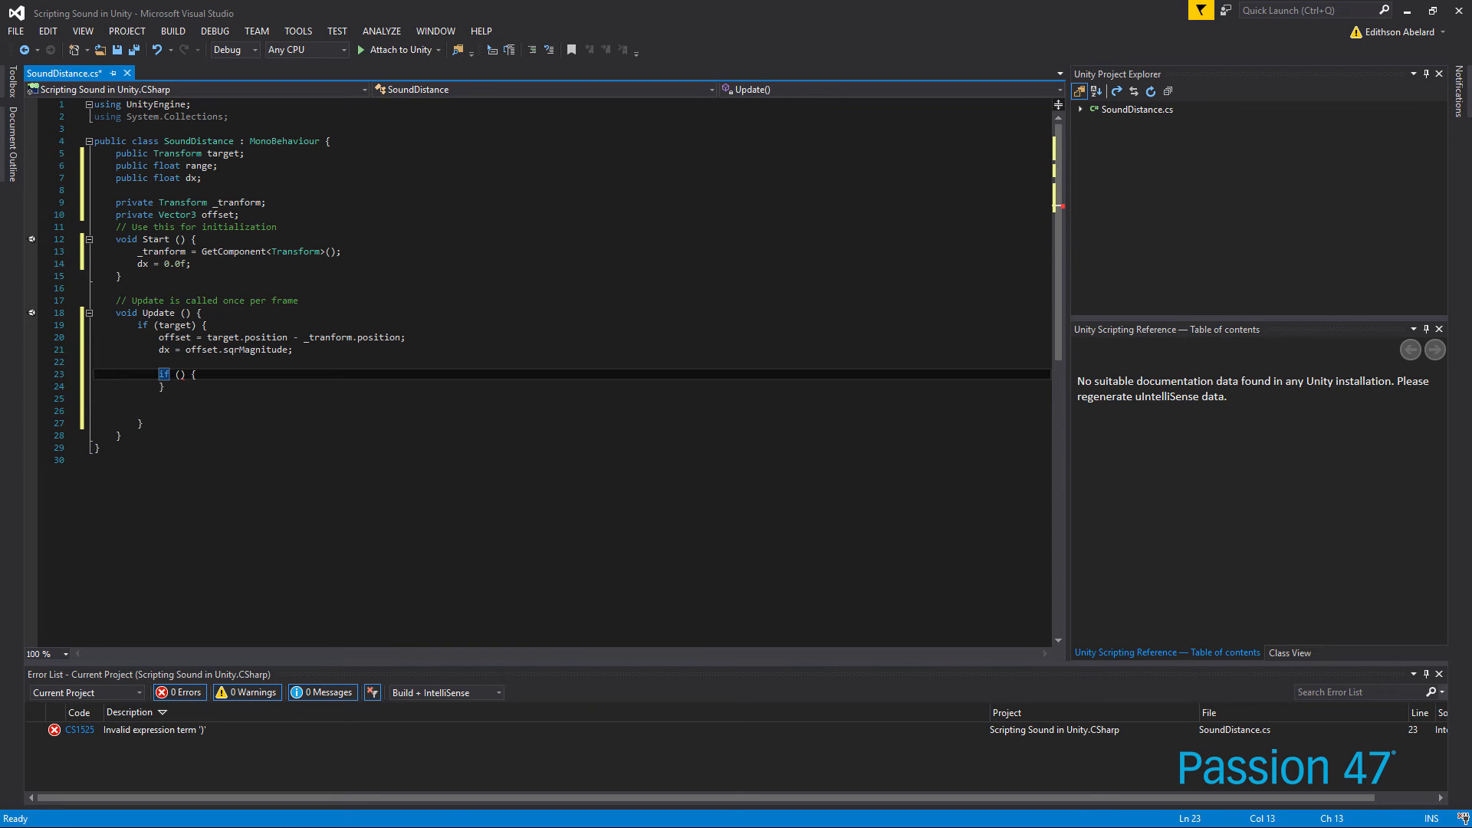
{"action": "type", "text": "d"}
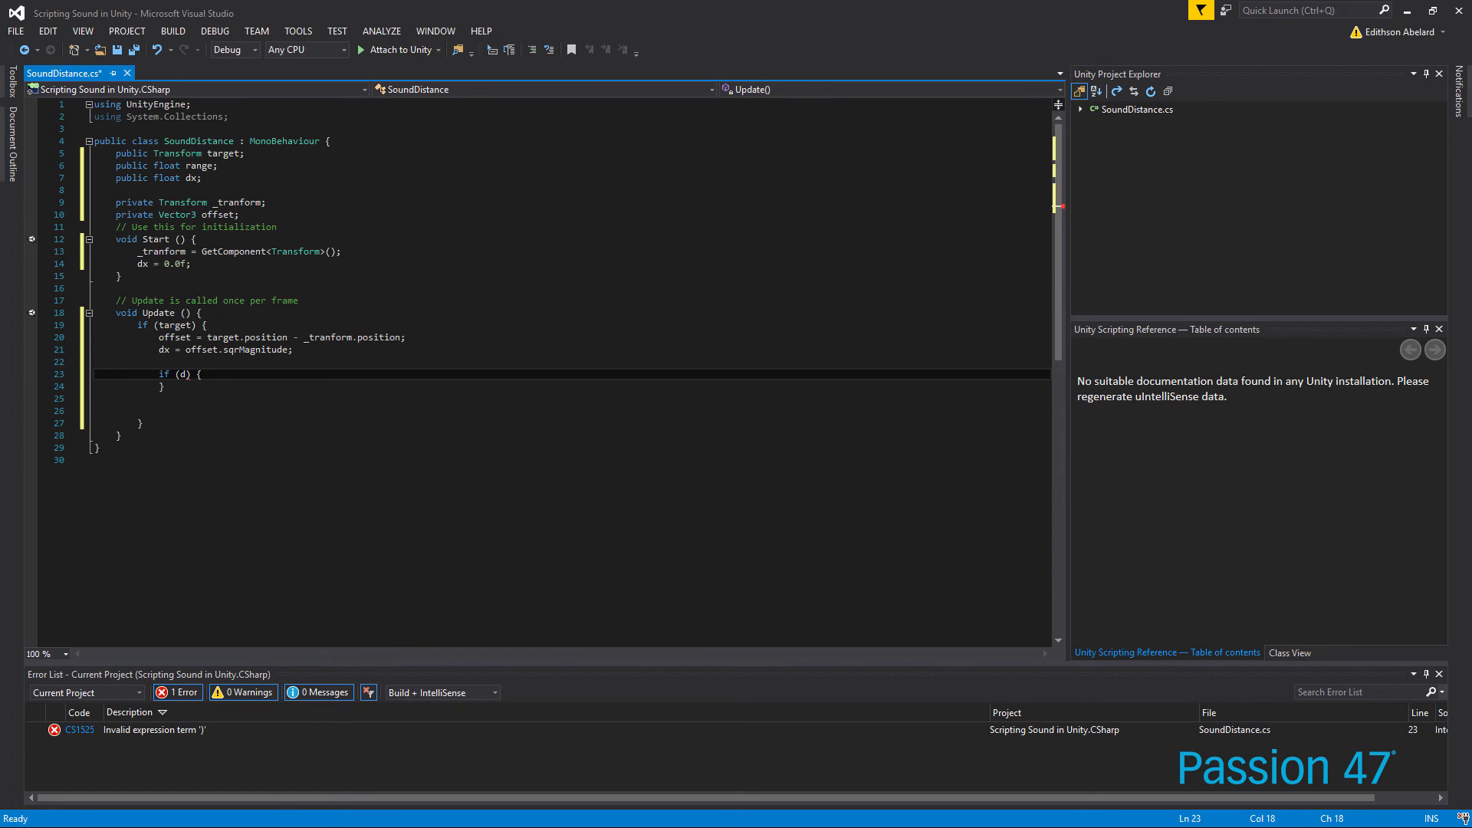
{"action": "type", "text": "x <"}
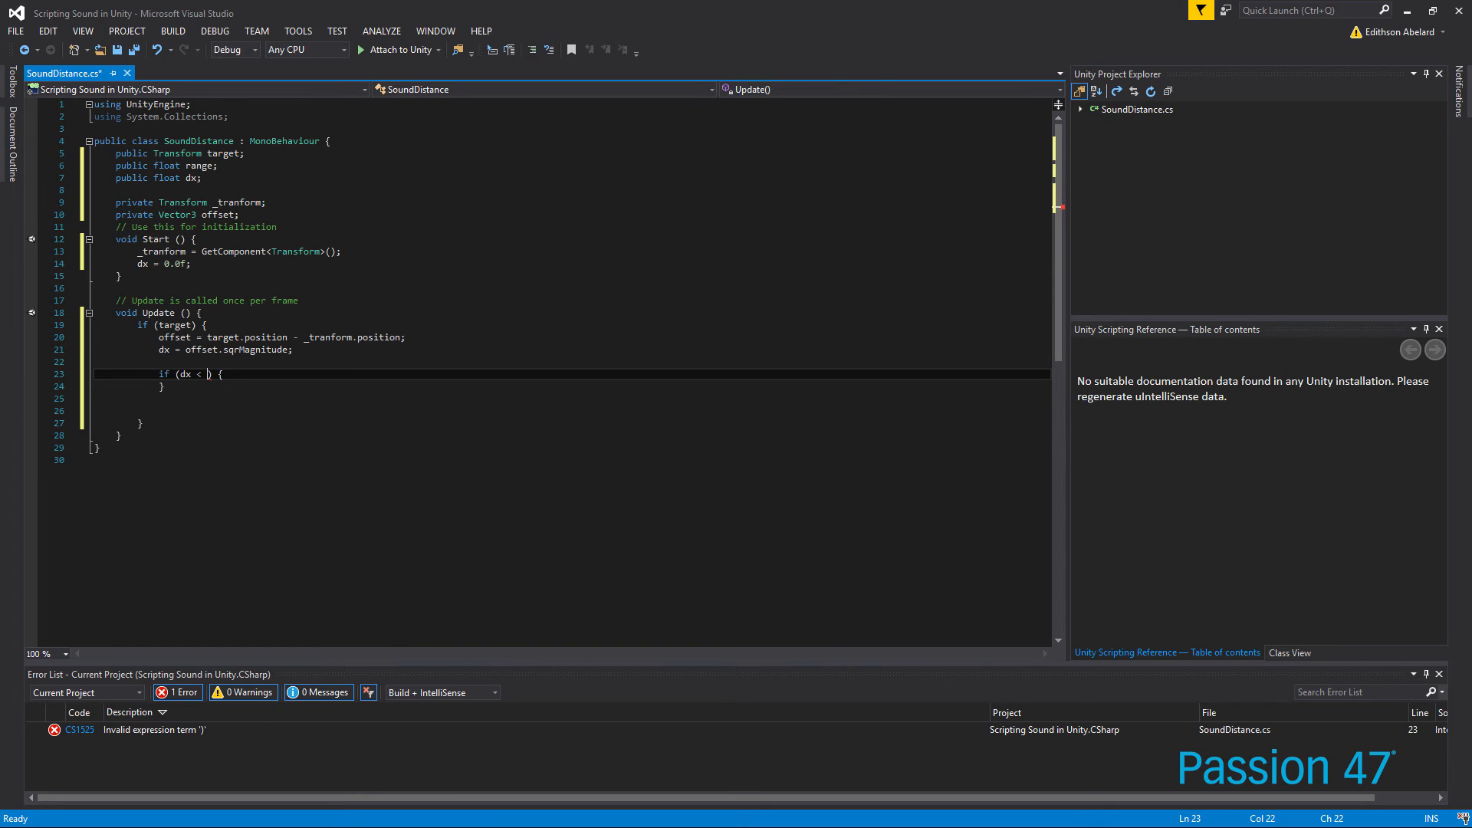
{"action": "type", "text": "range * range"}
{"action": "type", "text": "Debug."}
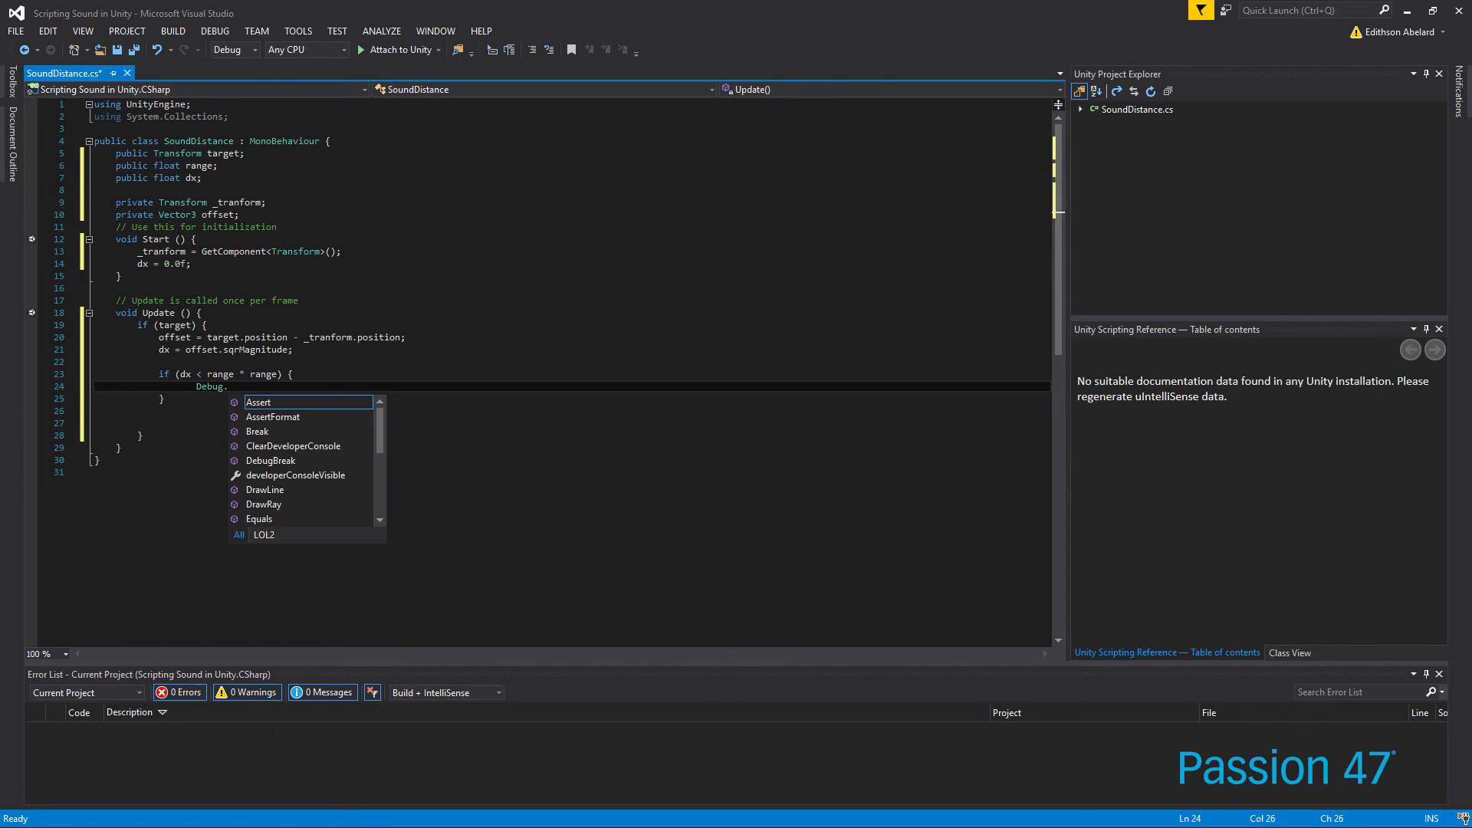
{"action": "type", "text": "Log"}
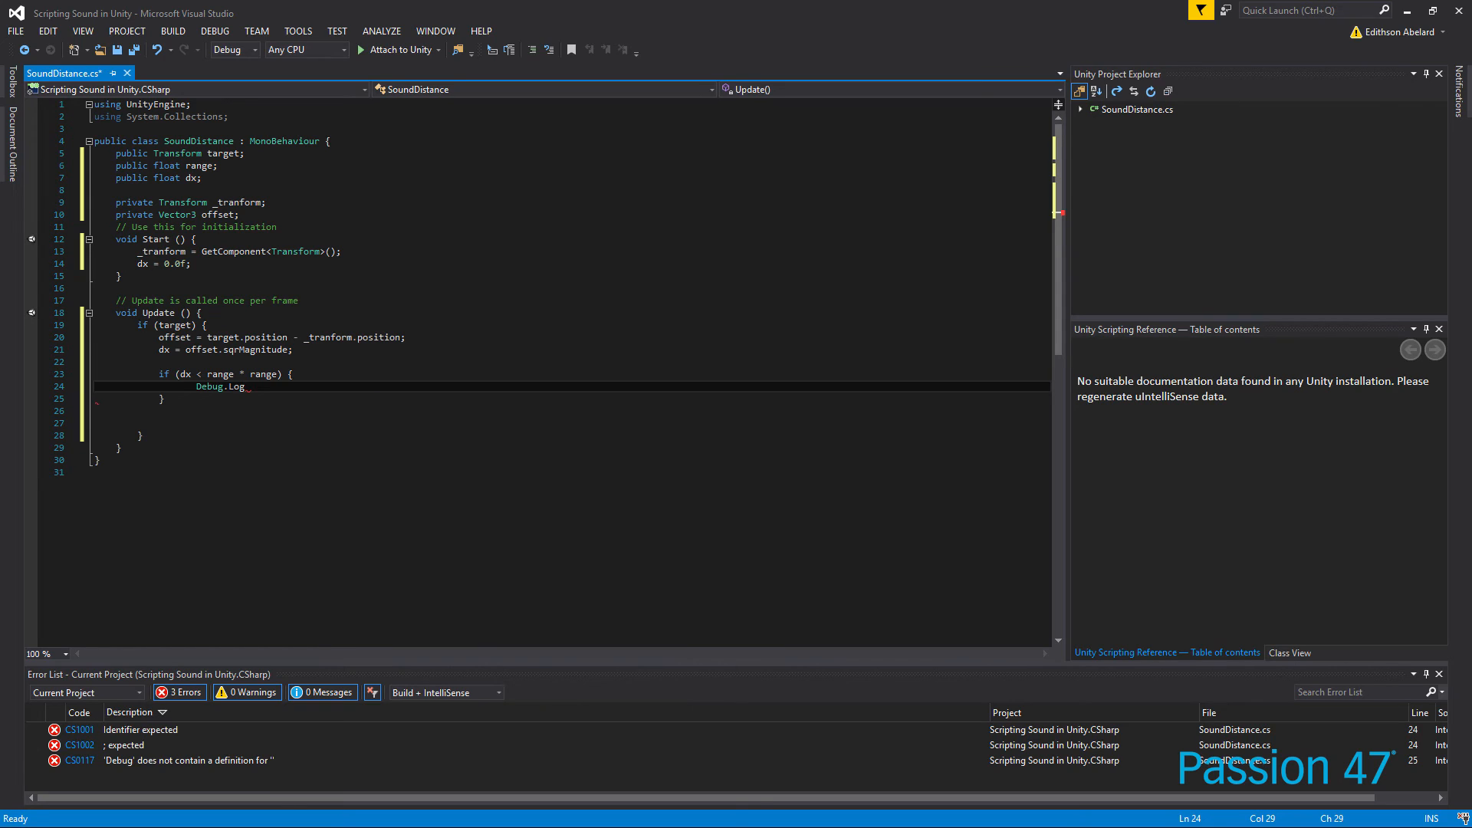
{"action": "type", "text": "(\"\");"}
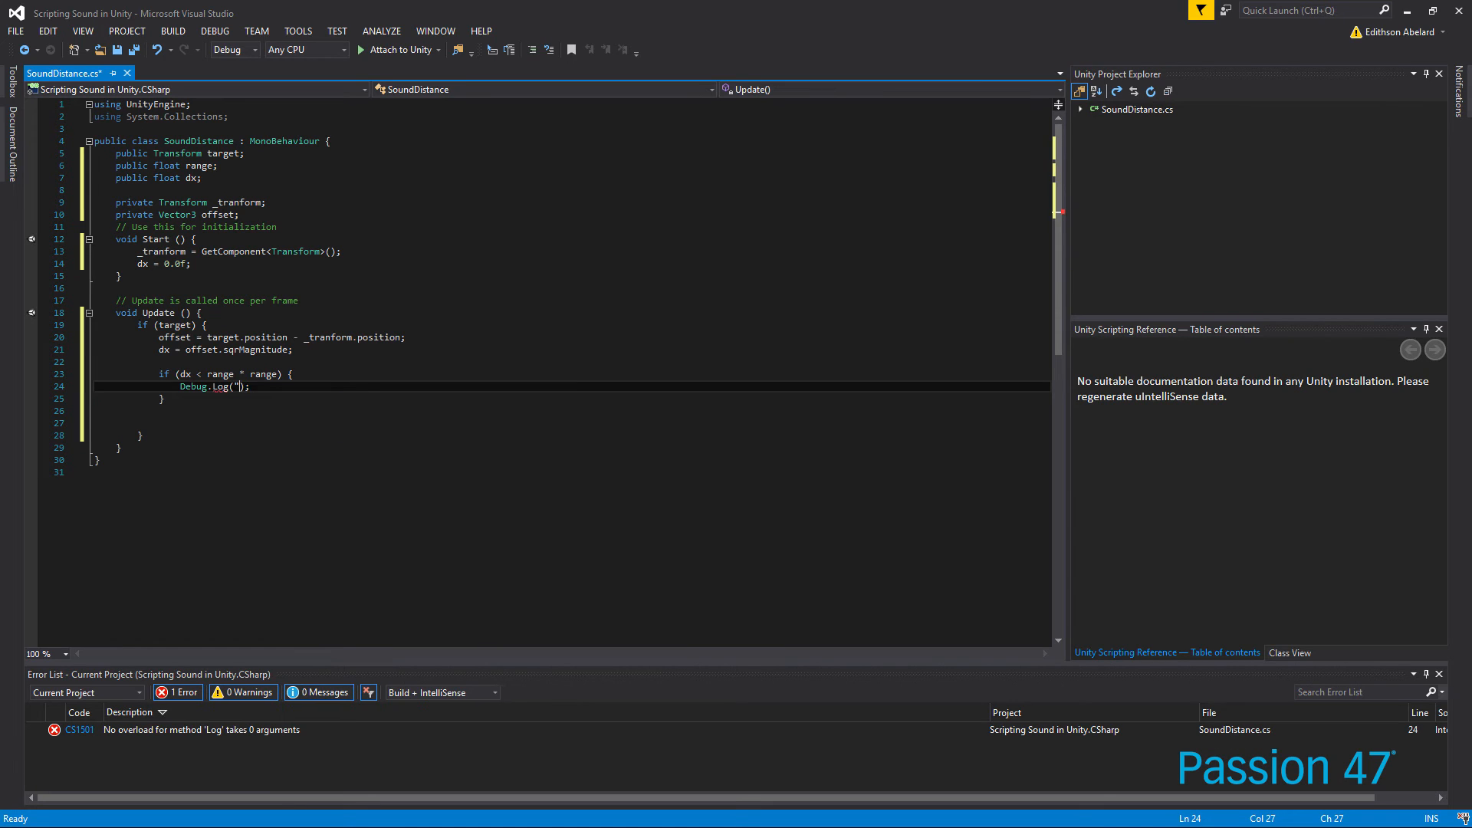
{"action": "type", "text": "Range 1"}
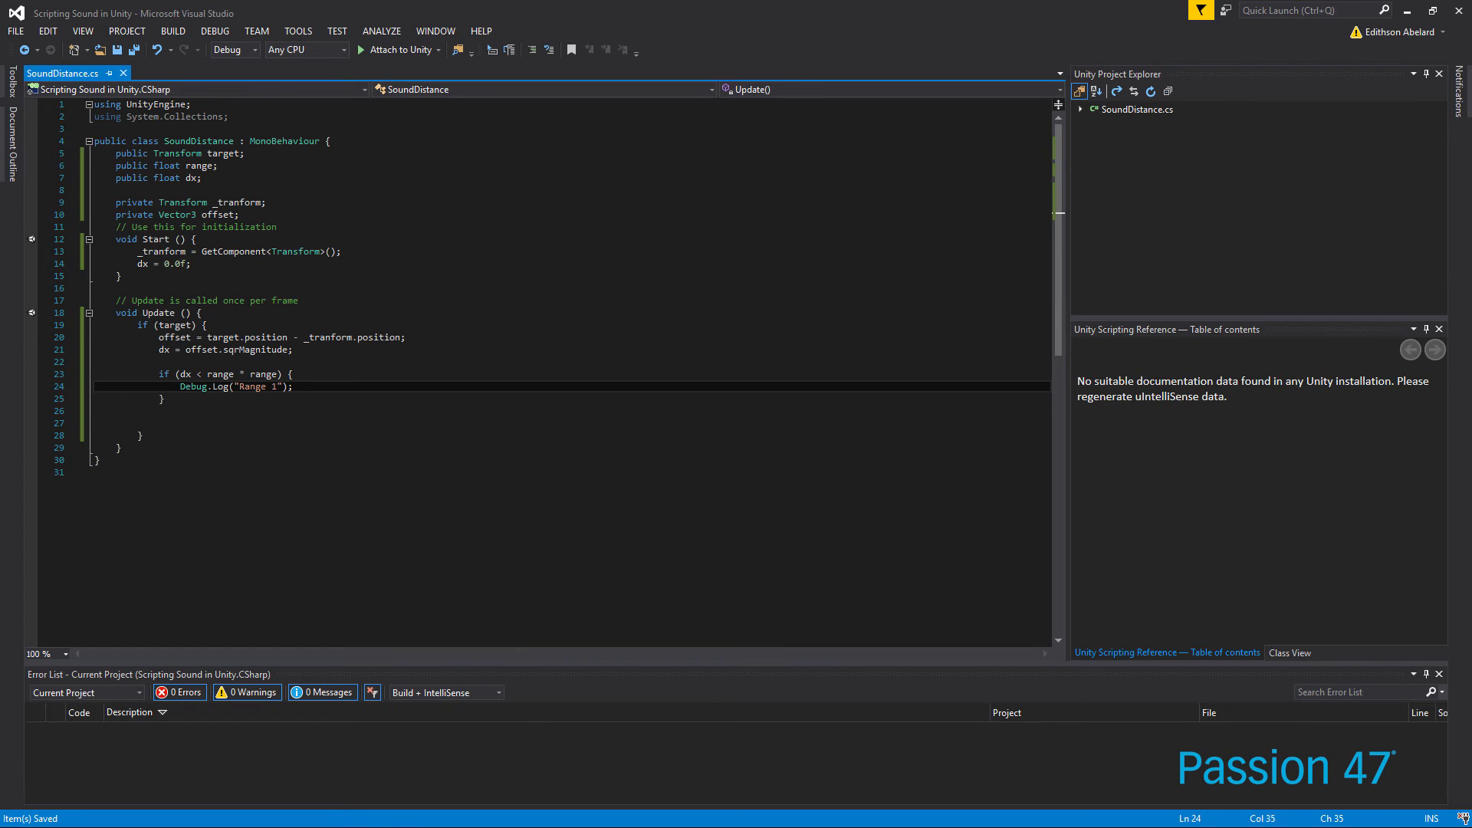
{"action": "mouse_move", "coordinate": [1413, 602]}
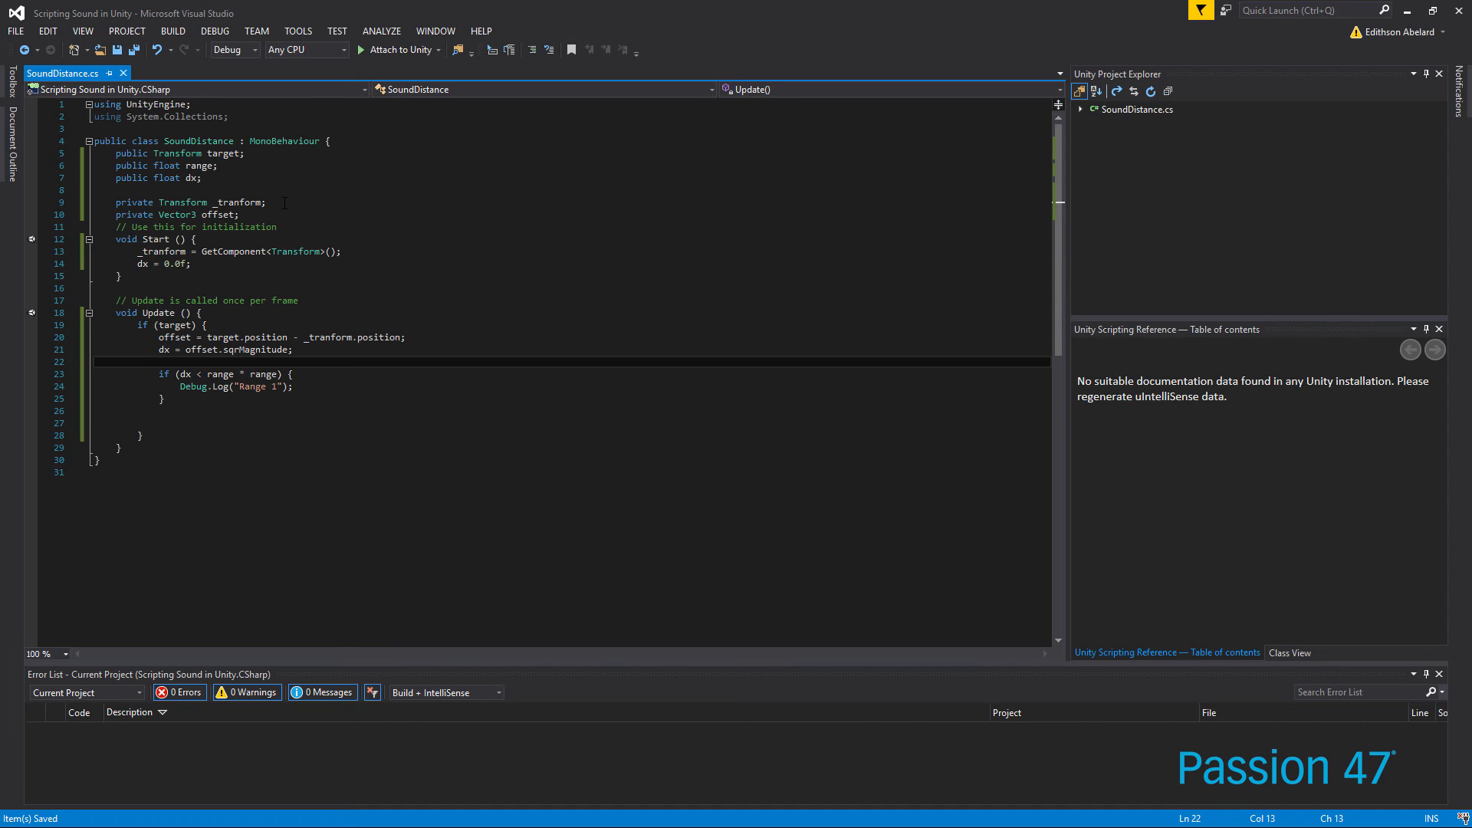
{"action": "left_click", "coordinate": [158, 361]}
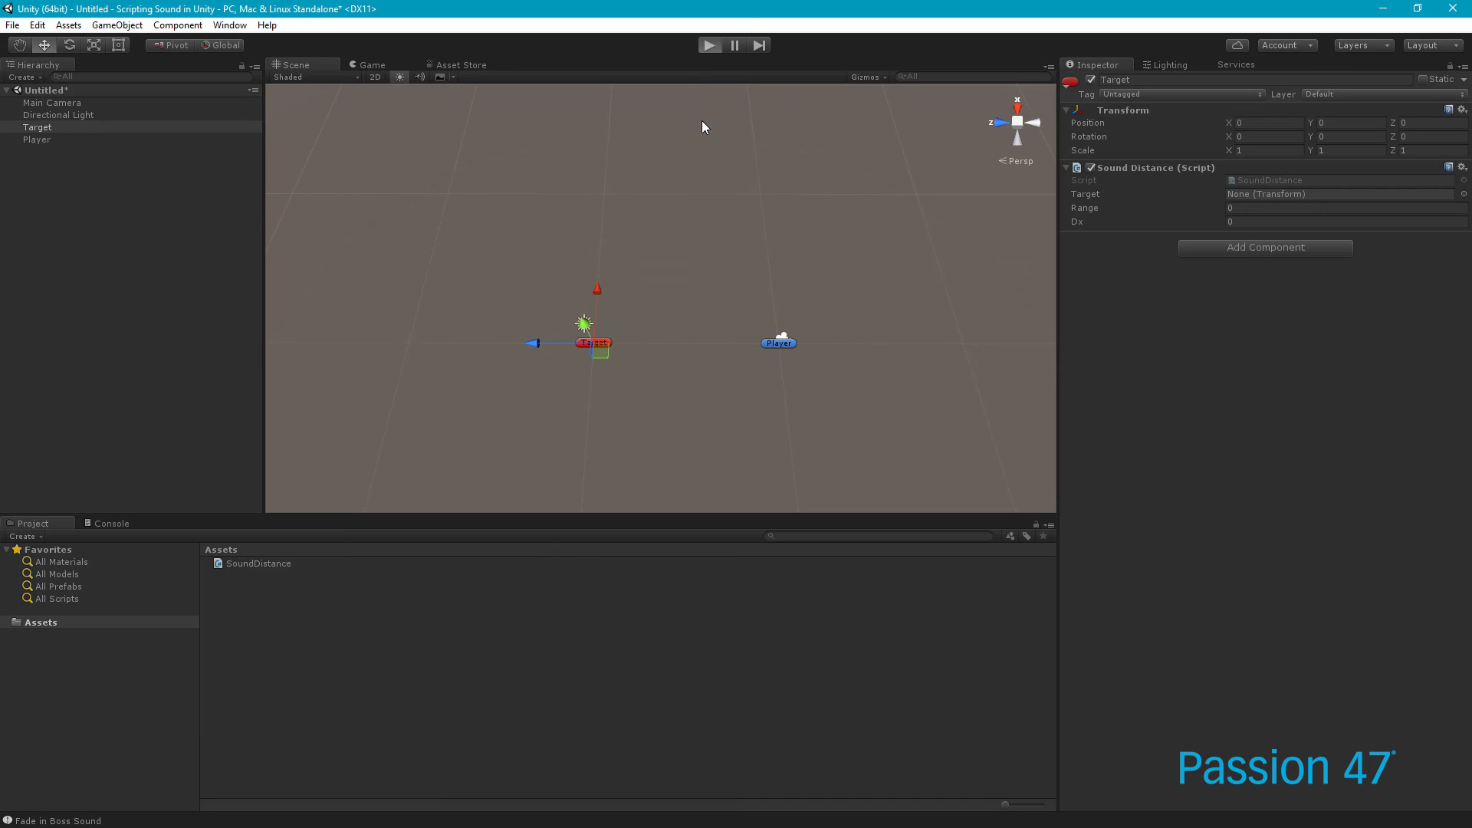
Set the SoundDistance Range value on Target to 5
{"action": "left_click", "coordinate": [709, 45]}
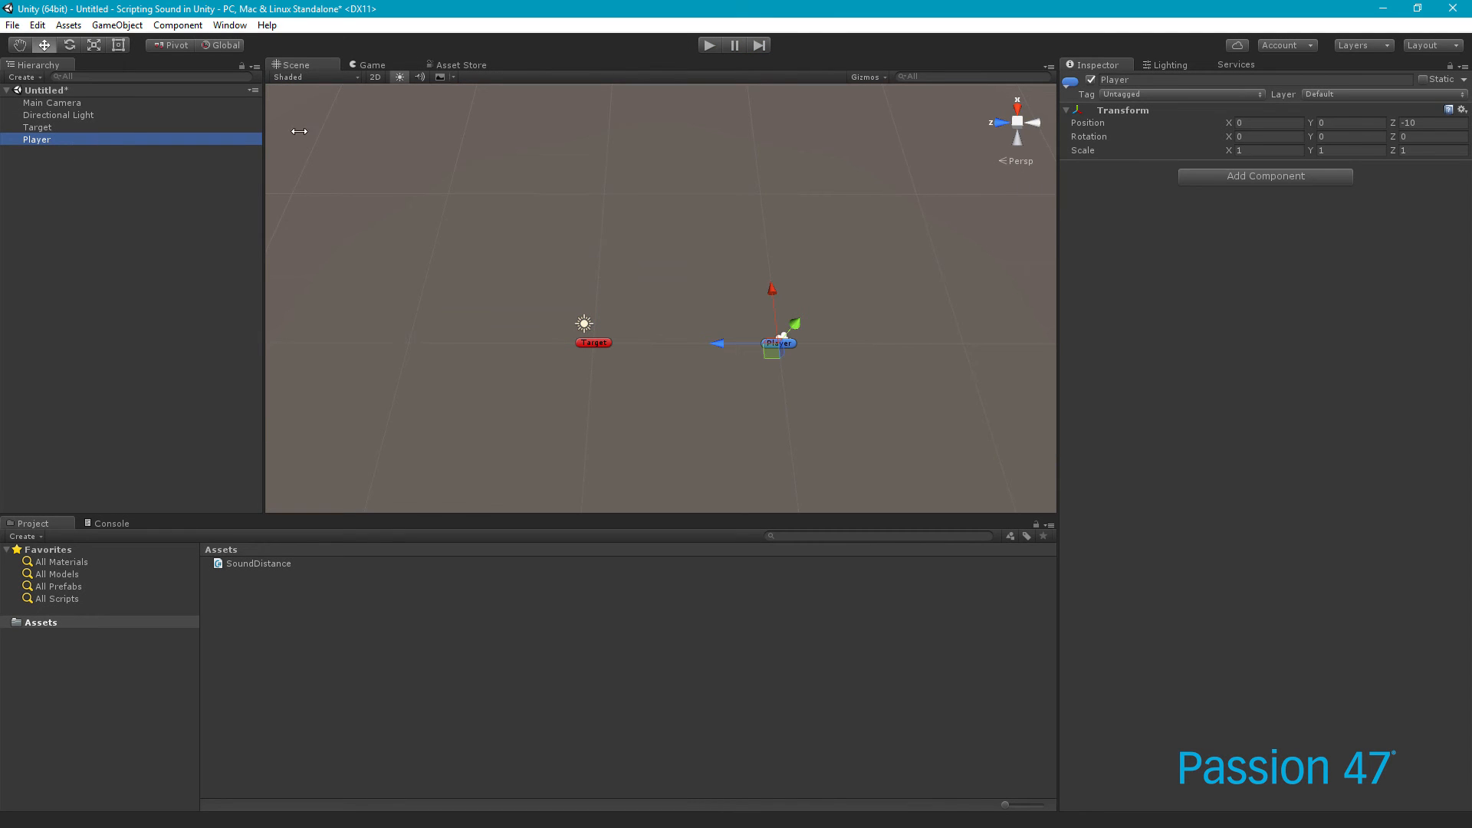
{"action": "left_click", "coordinate": [38, 126]}
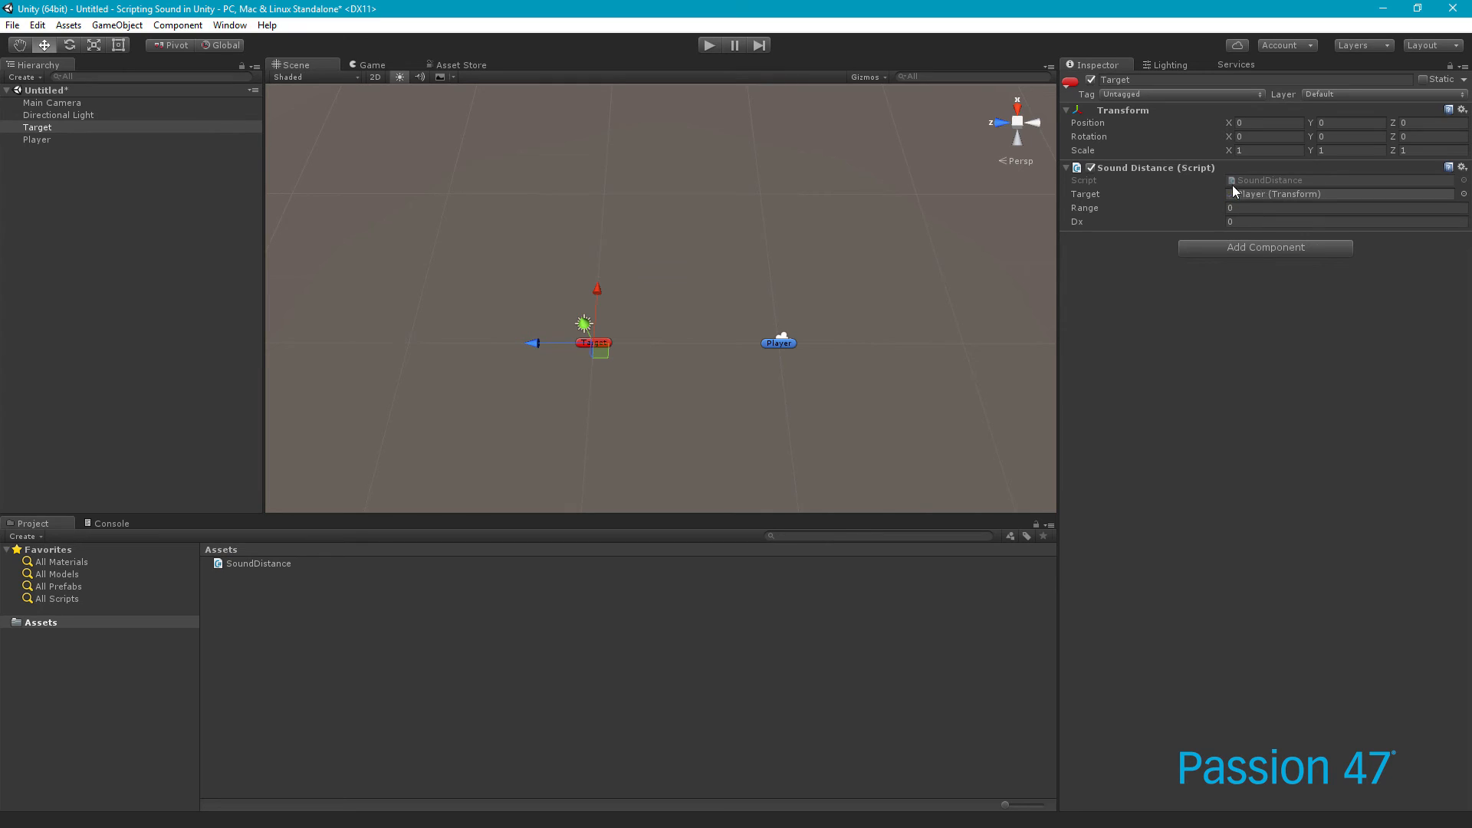
{"action": "left_click", "coordinate": [1343, 208]}
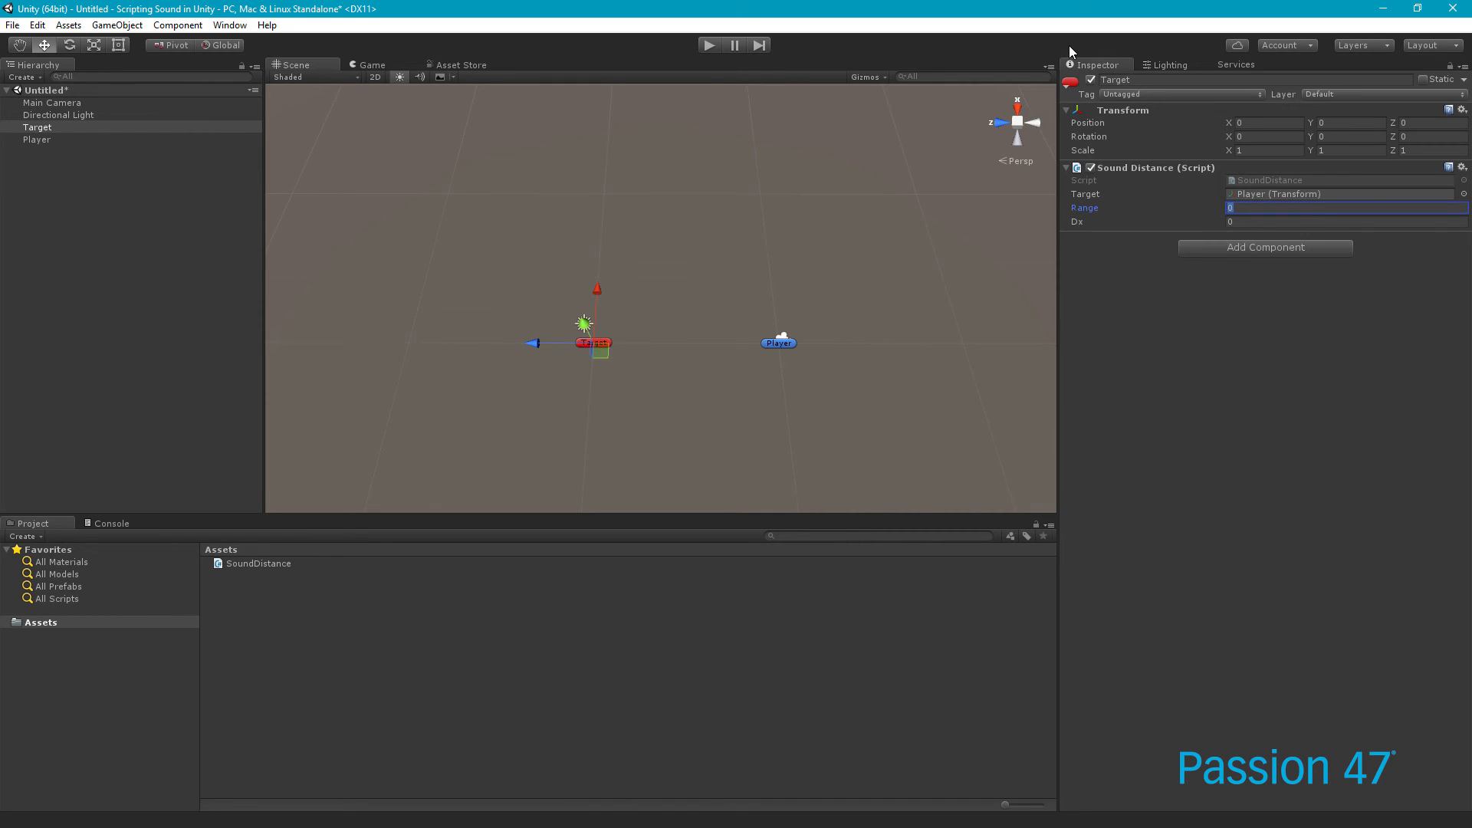
{"action": "type", "text": "5"}
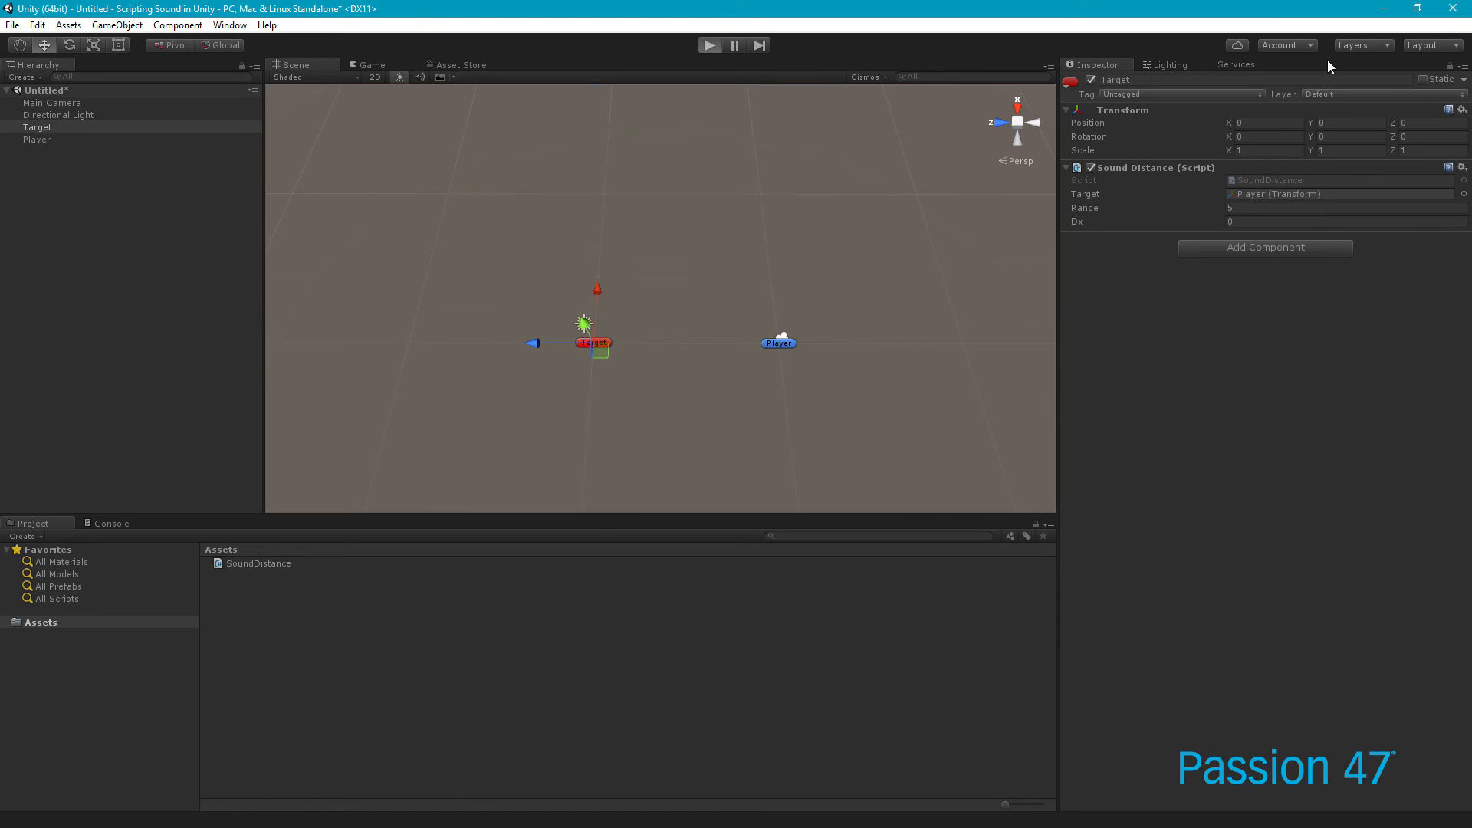
Play the scene, move Player toward Target, and show the Console
{"action": "left_click", "coordinate": [708, 44]}
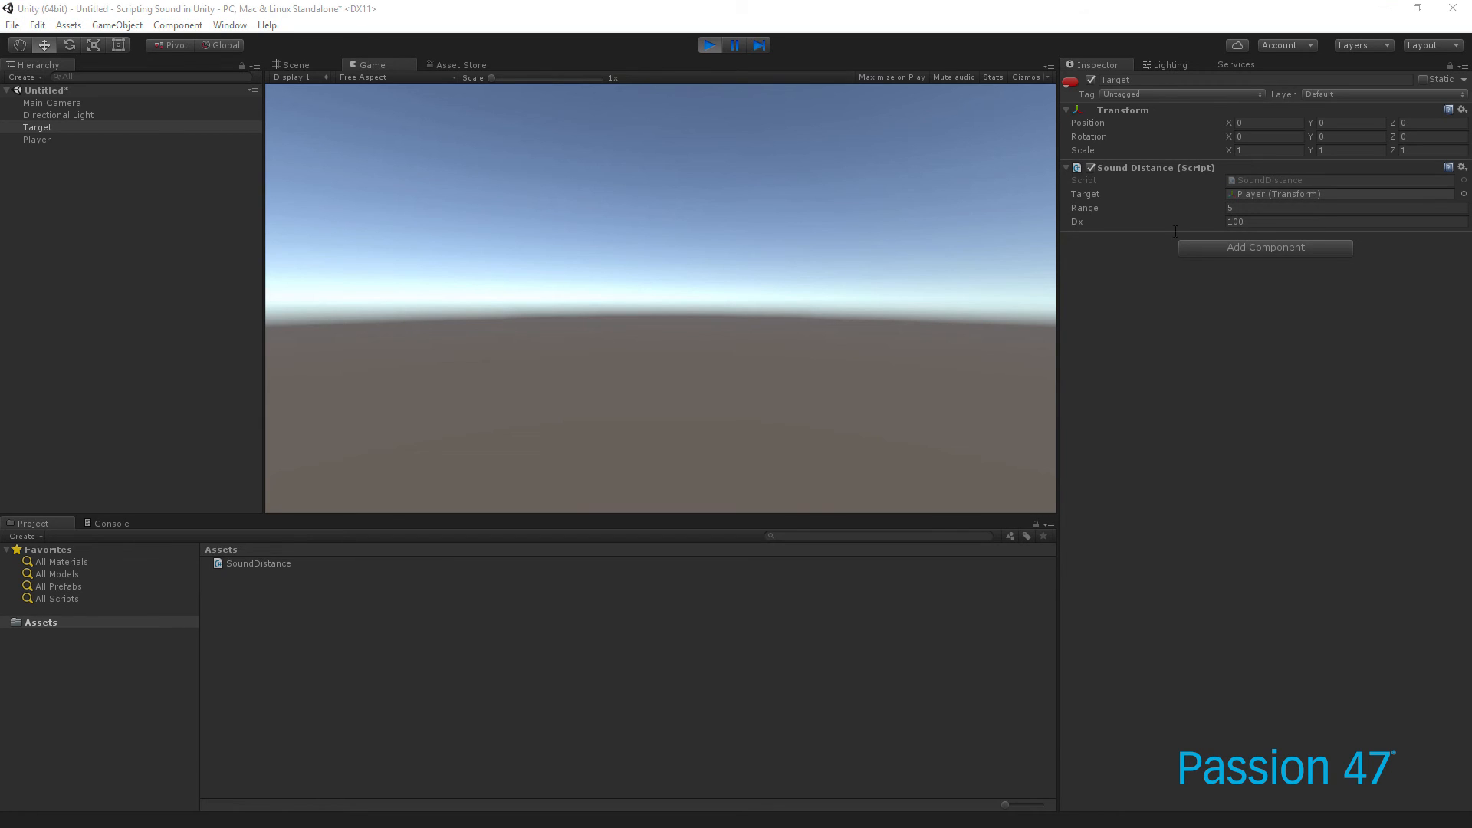
{"action": "left_click", "coordinate": [51, 102]}
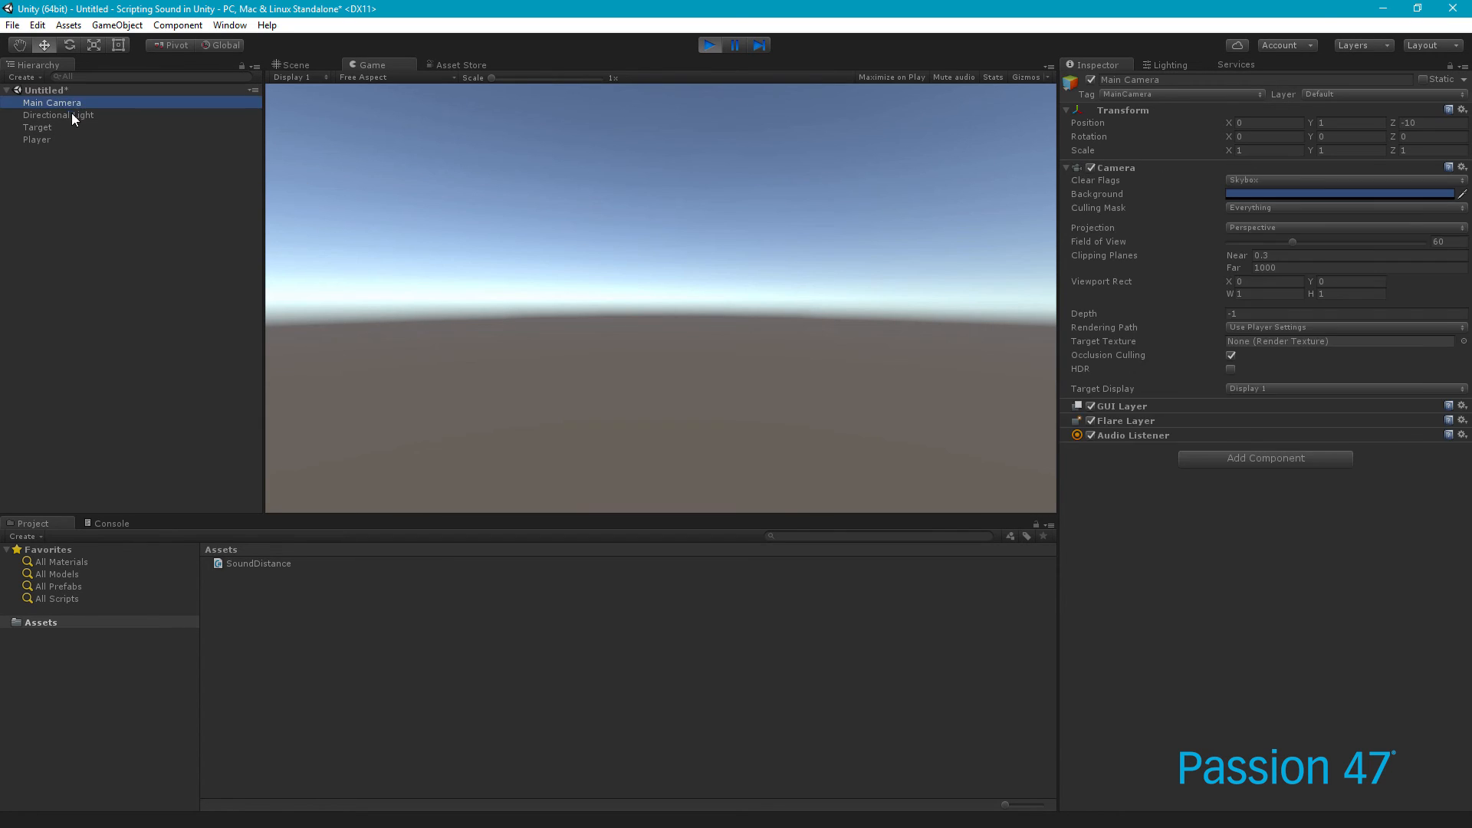
{"action": "left_click", "coordinate": [57, 114]}
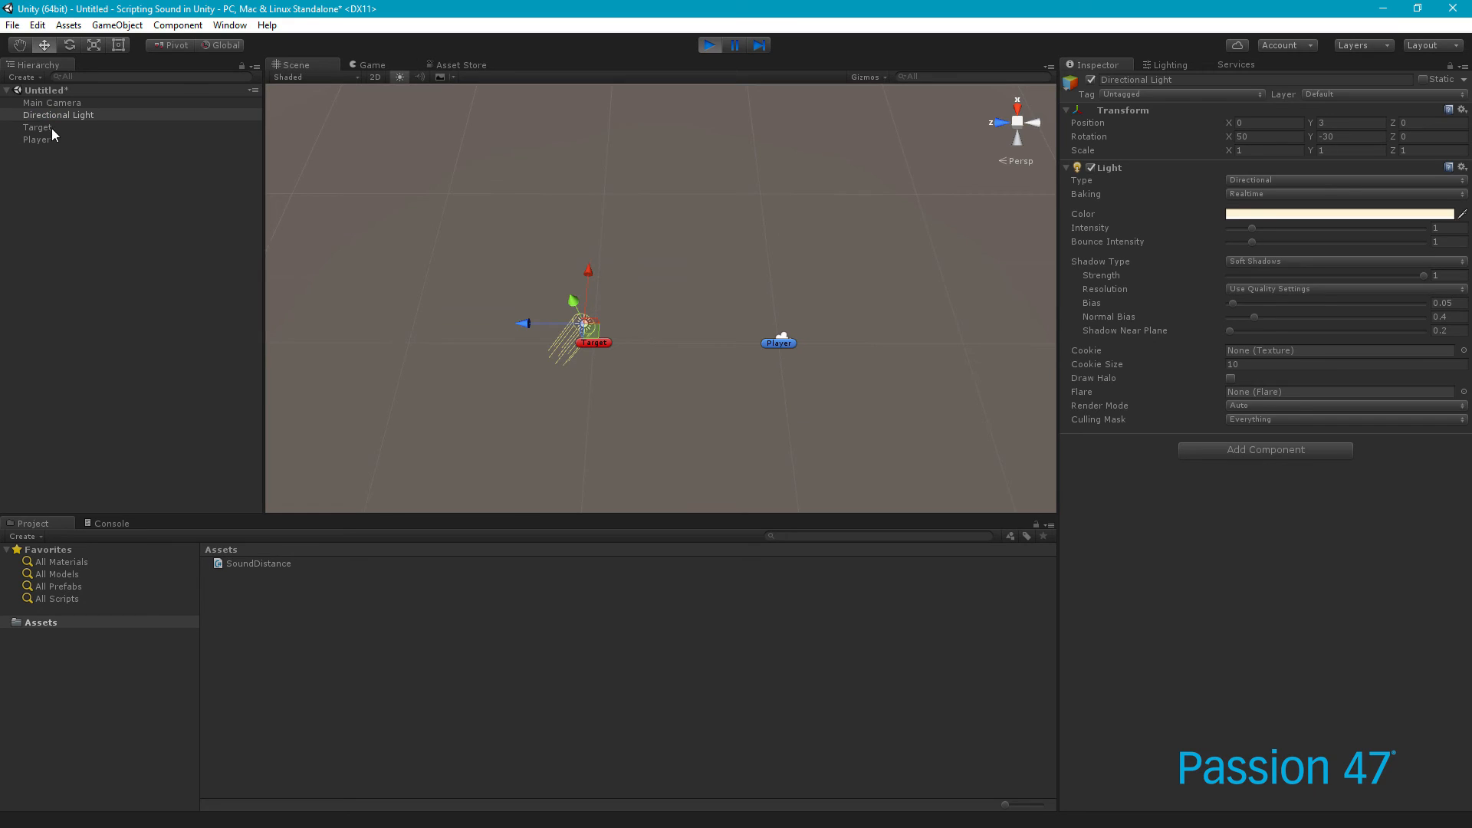
{"action": "left_click", "coordinate": [38, 126]}
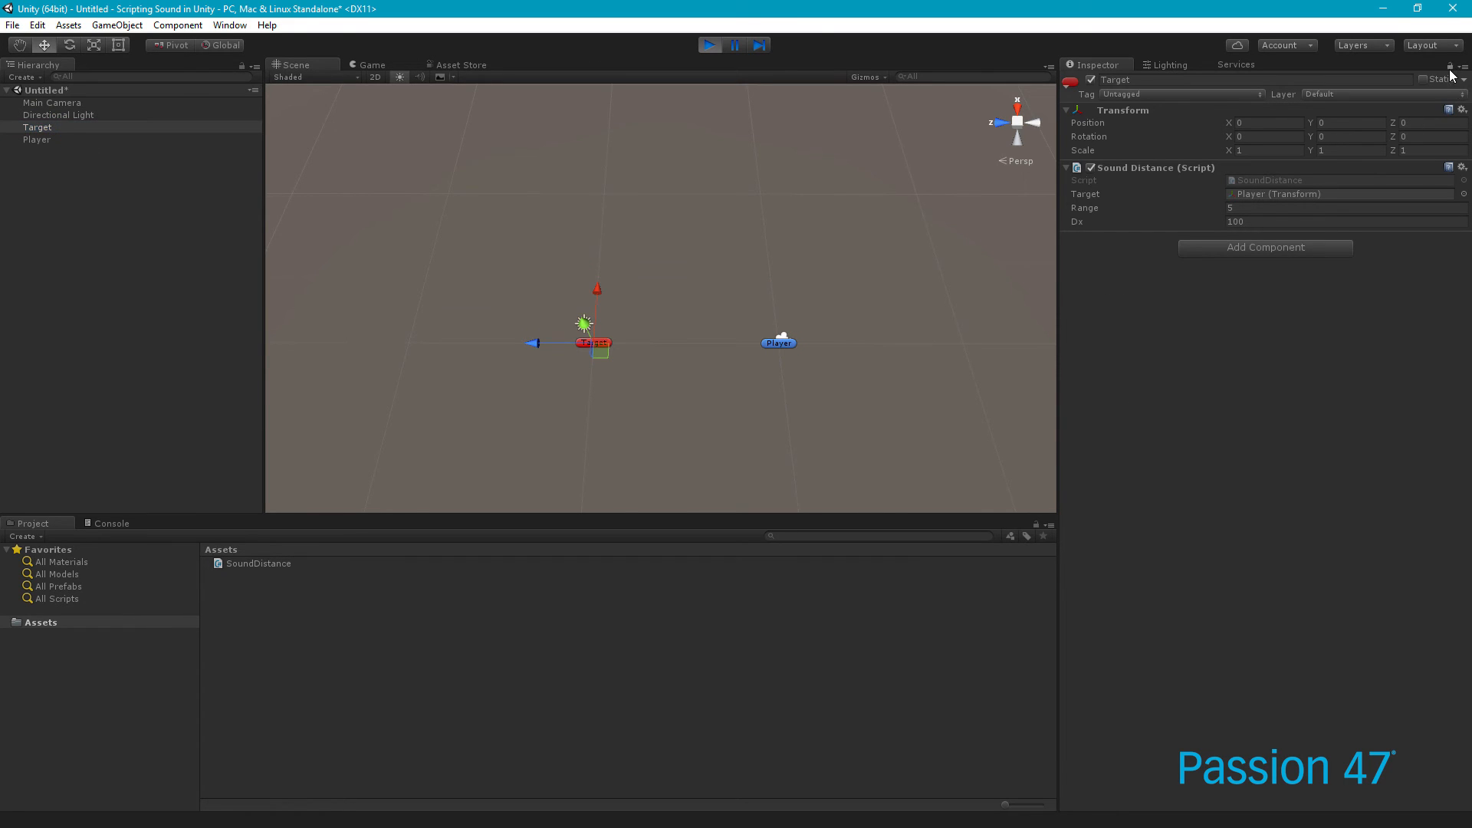
{"action": "left_click", "coordinate": [37, 139]}
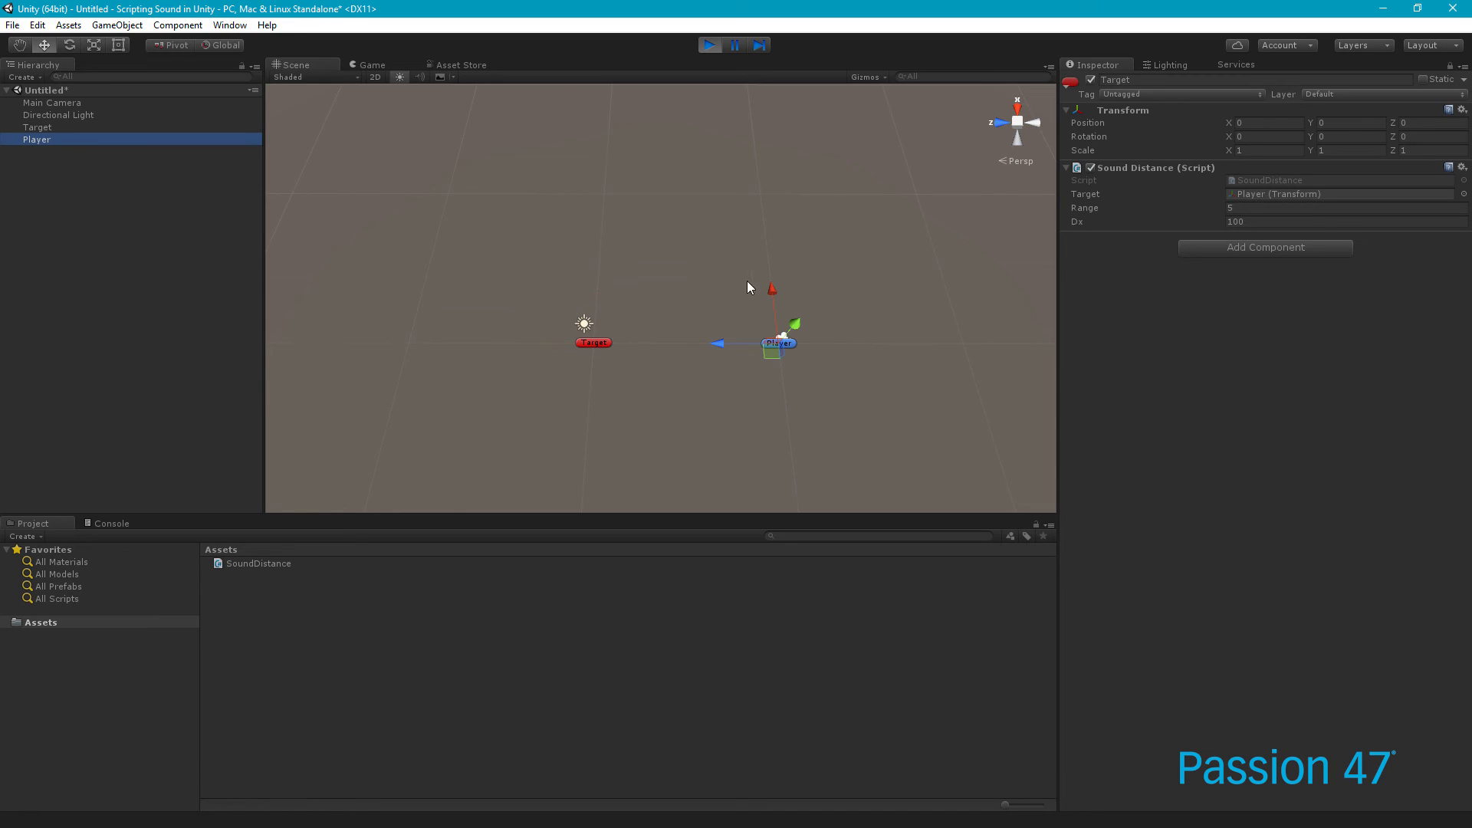
{"action": "mouse_move", "coordinate": [1018, 138]}
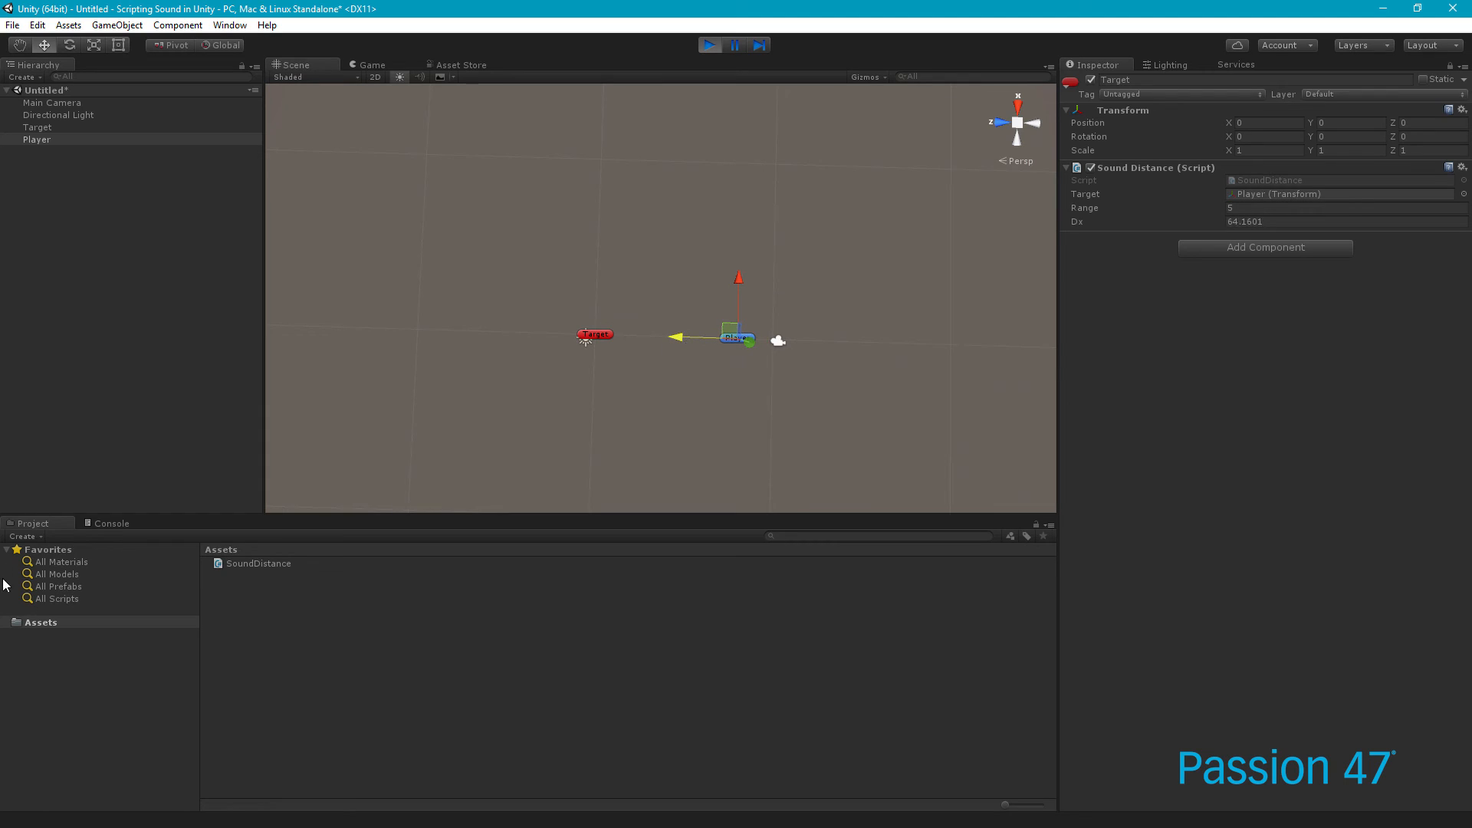
{"action": "left_click", "coordinate": [110, 523]}
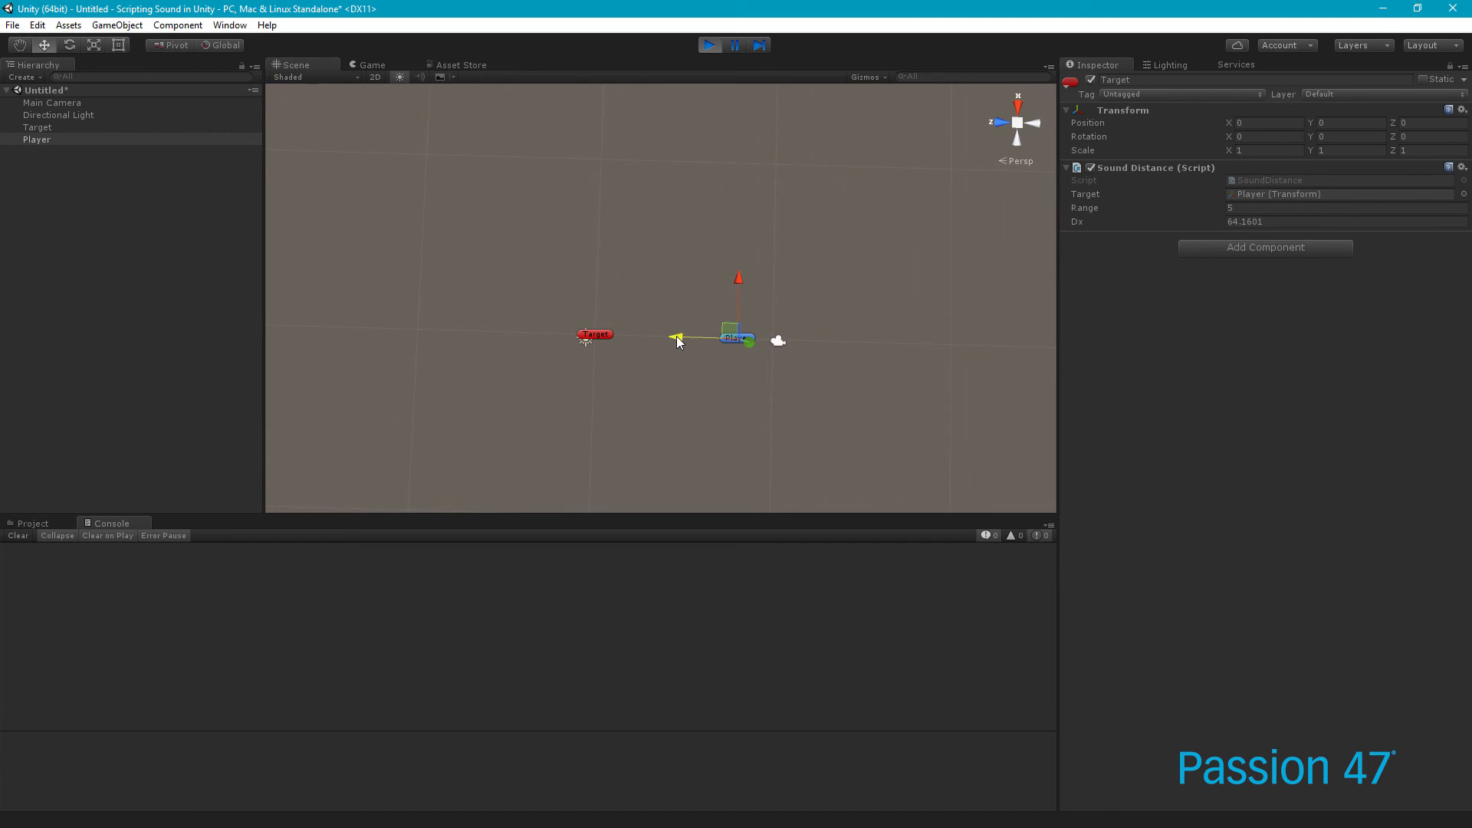
Drag the Player closer to the Target in the Scene view
{"action": "left_click_drag", "start_coordinate": [678, 338], "coordinate": [651, 338]}
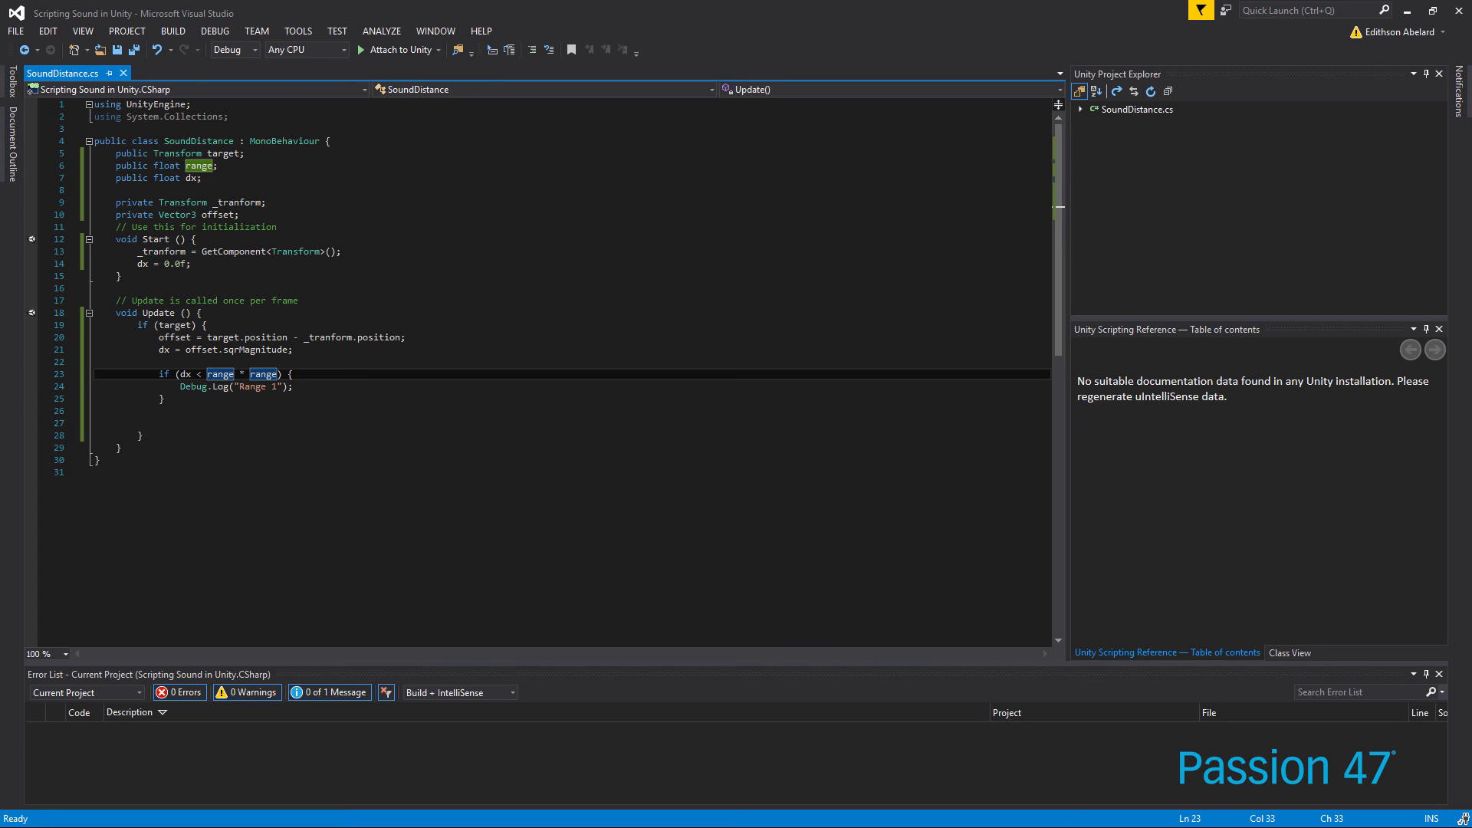
Add 'public float midRange;' below the range field in SoundDistance.cs and save
{"action": "left_click", "coordinate": [200, 165]}
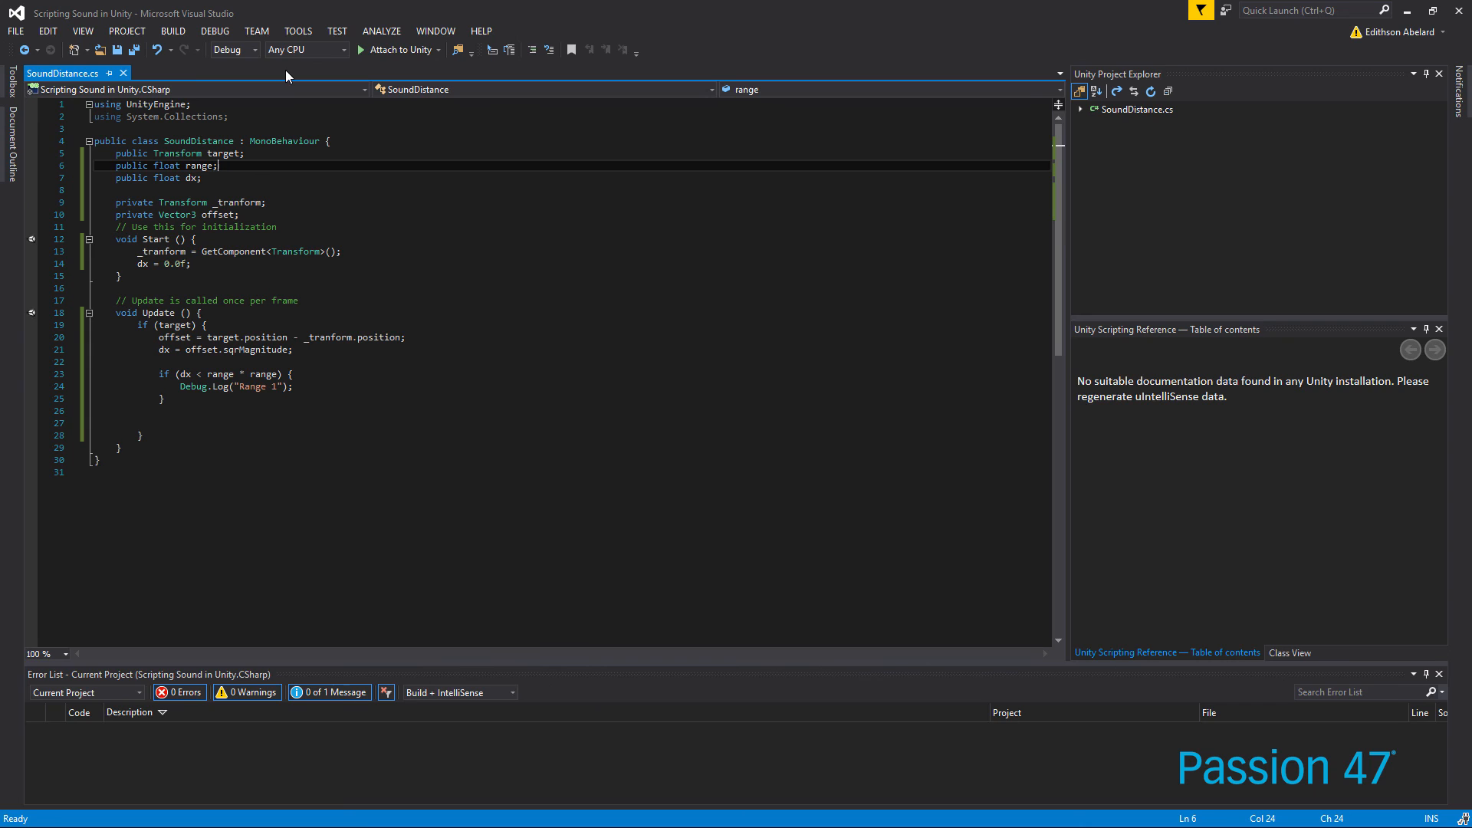
{"action": "type", "text": "public"}
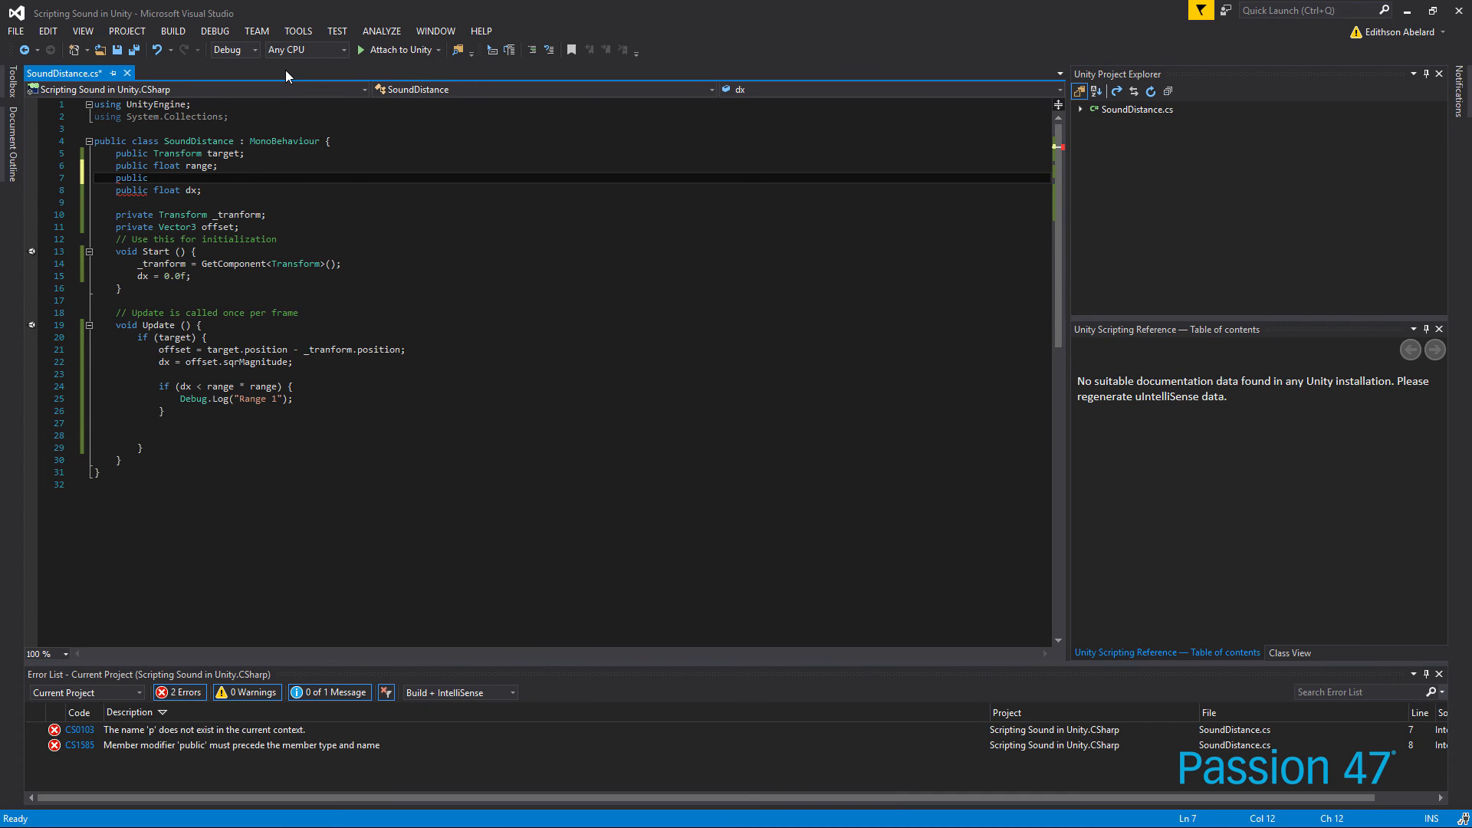
{"action": "type", "text": "float"}
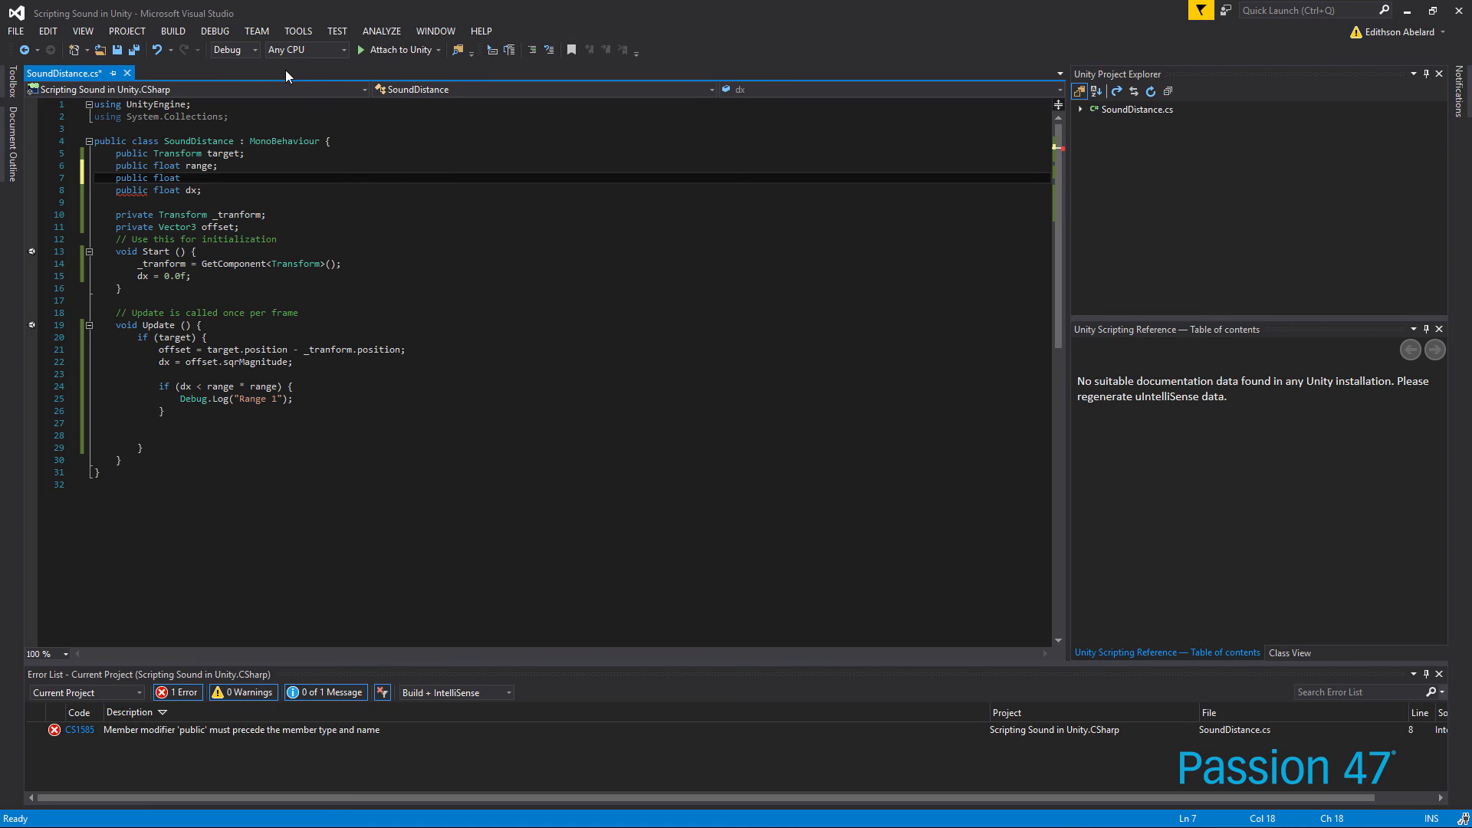
{"action": "type", "text": "mid"}
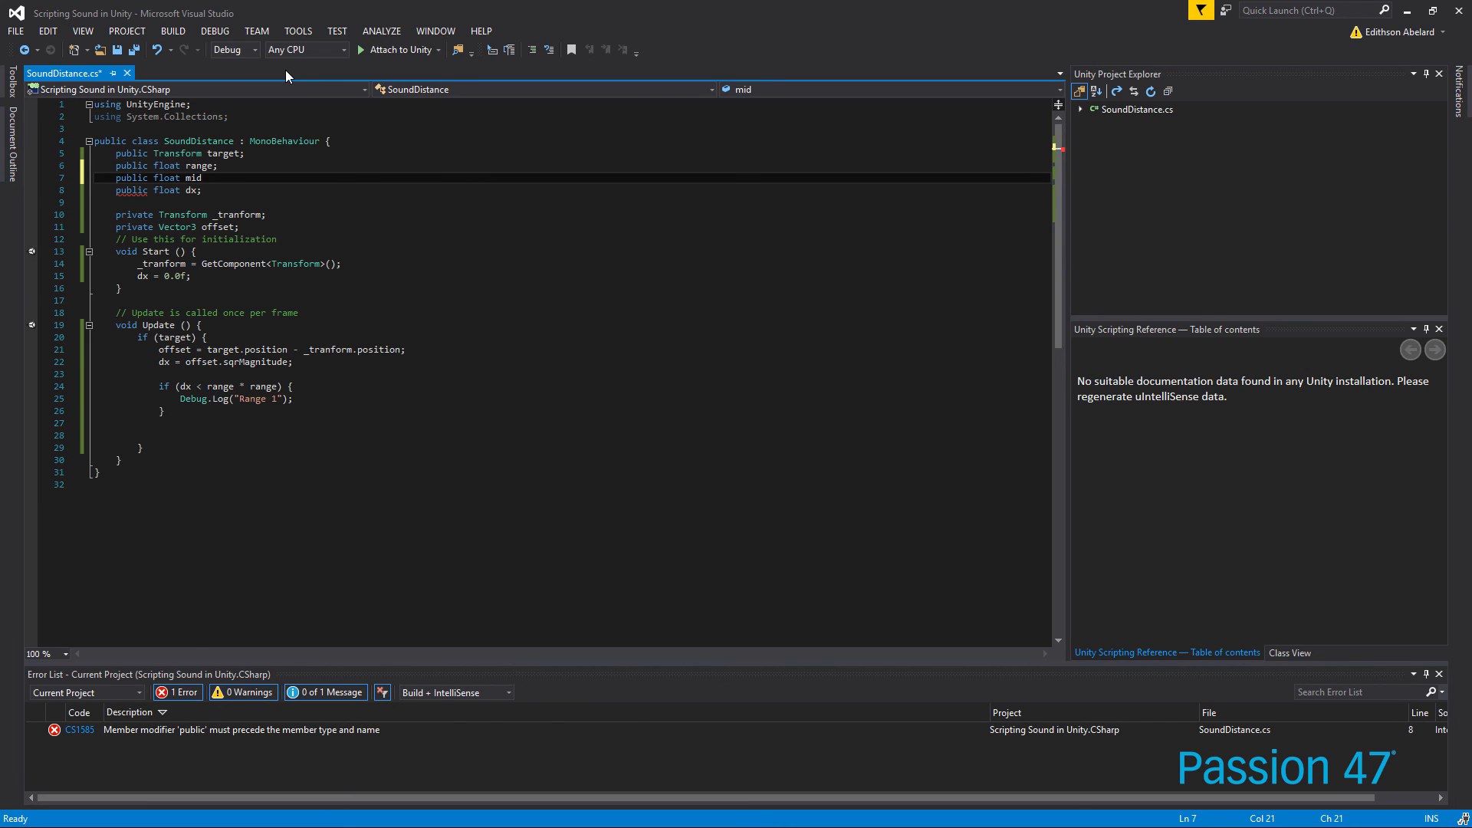
{"action": "type", "text": "Range;"}
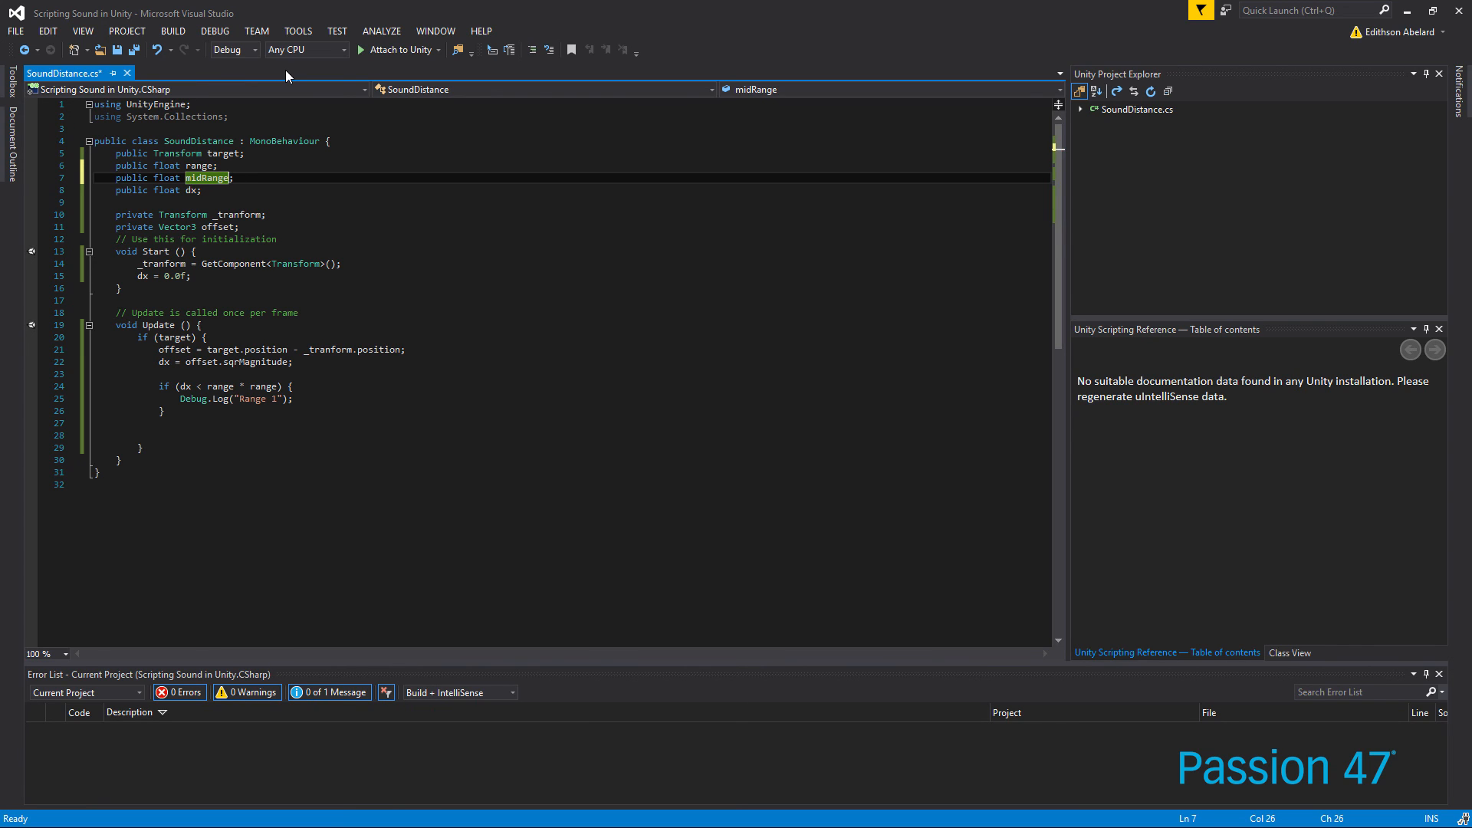
{"action": "key", "text": "ctrl+s"}
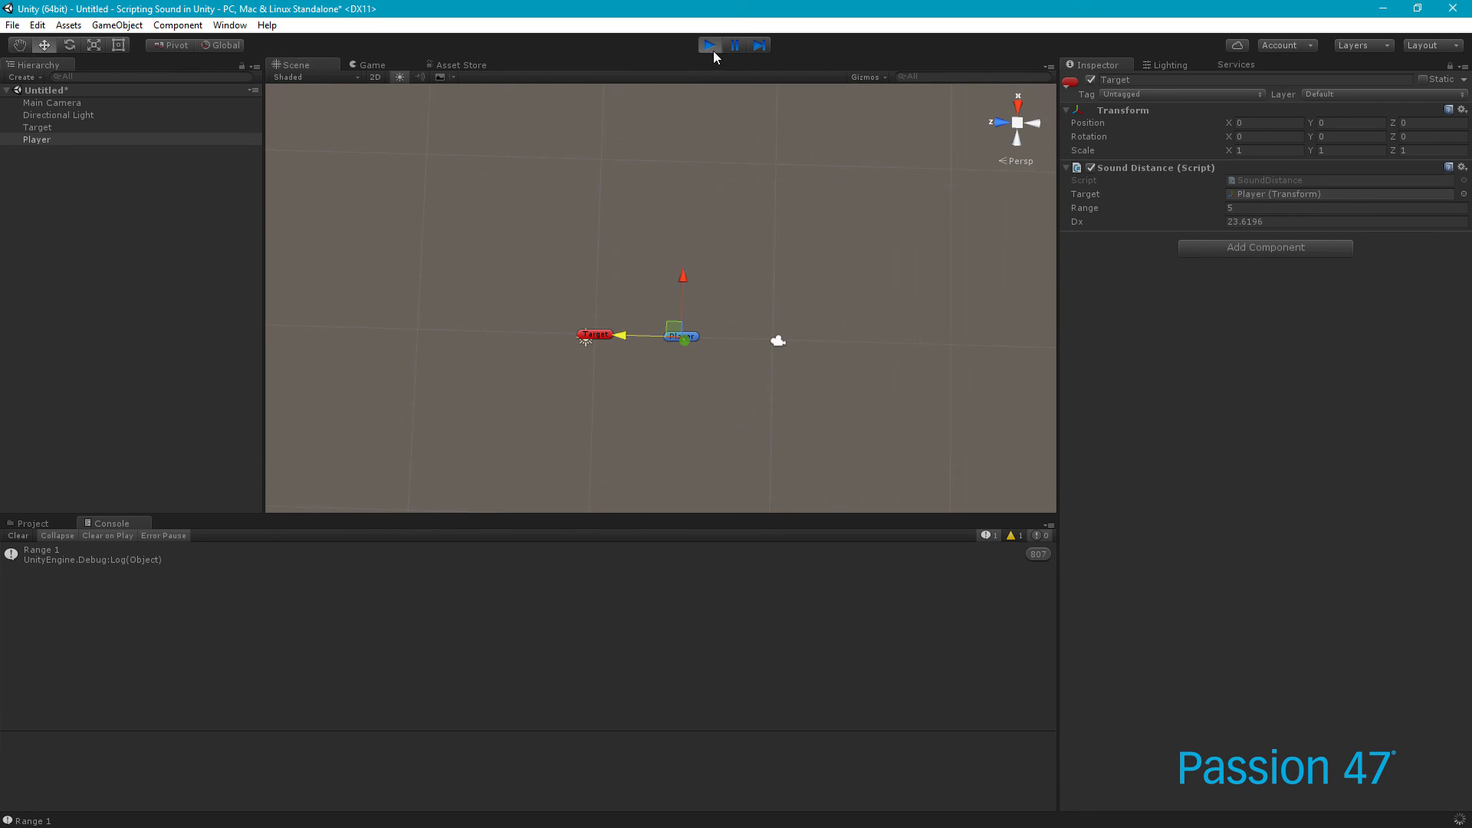
Stop play mode, select Target, and enter 2 for Mid Range
{"action": "left_click", "coordinate": [706, 44]}
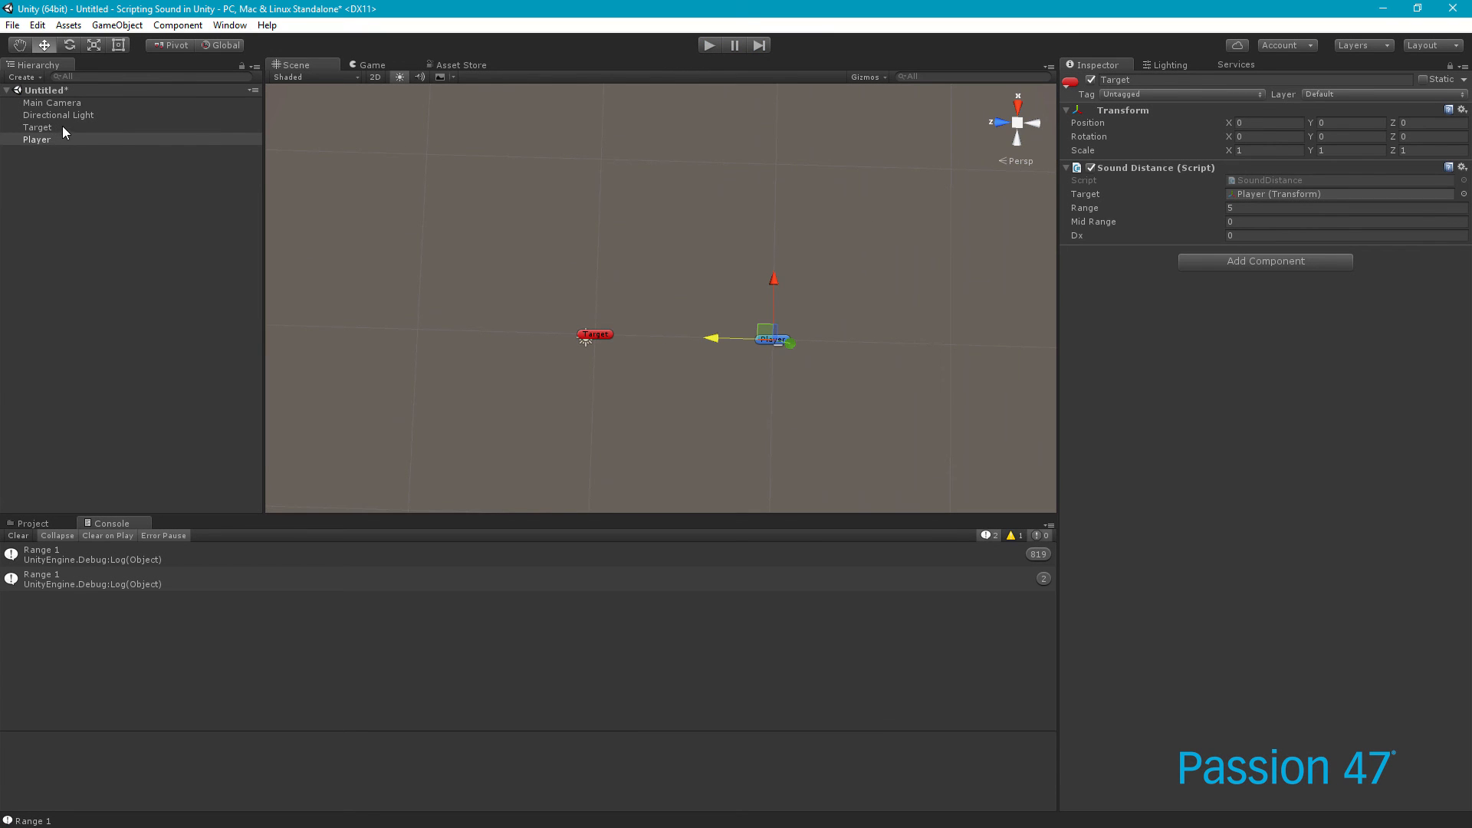
{"action": "left_click", "coordinate": [37, 126]}
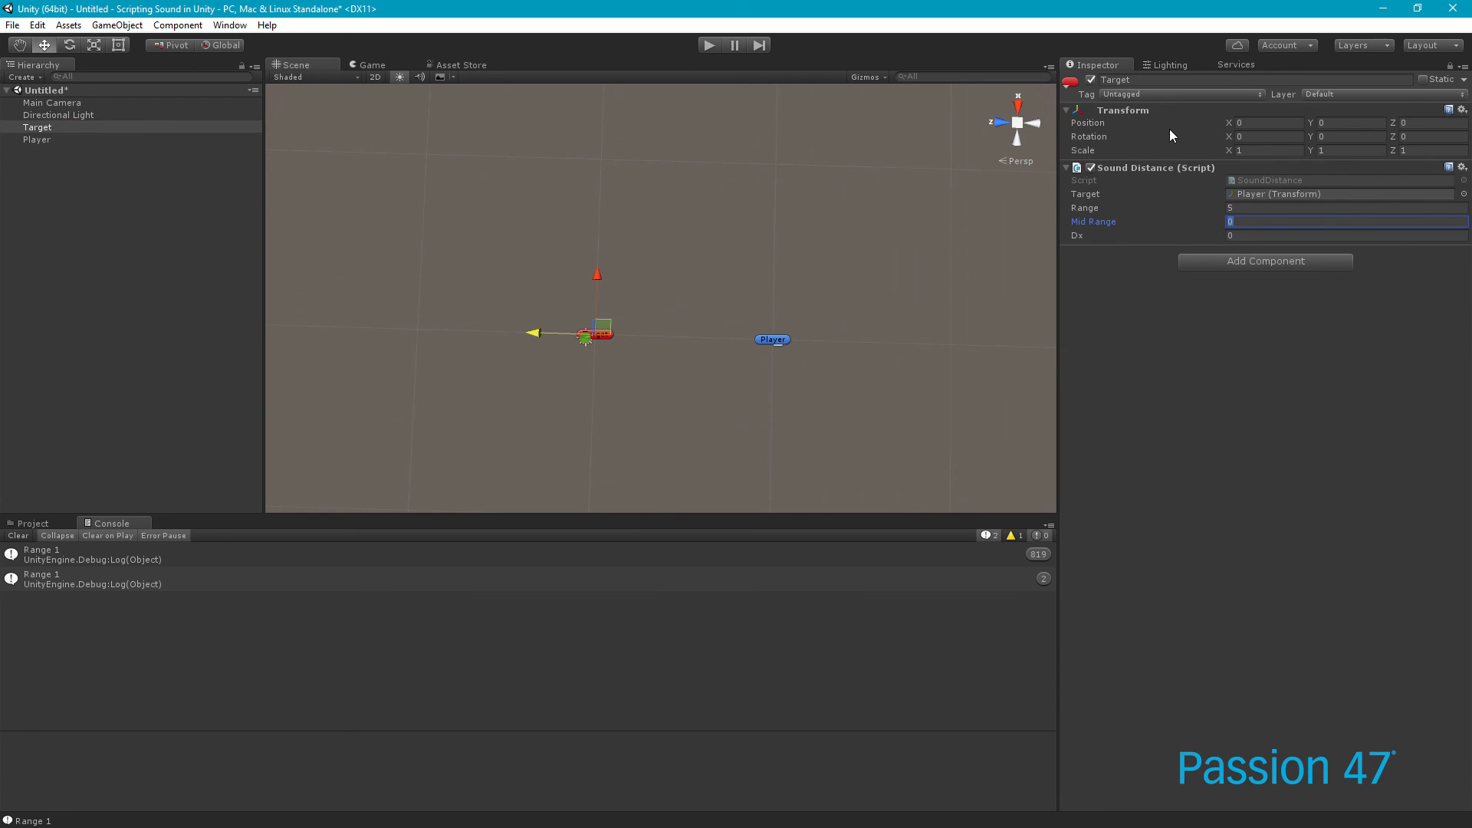
{"action": "type", "text": "2"}
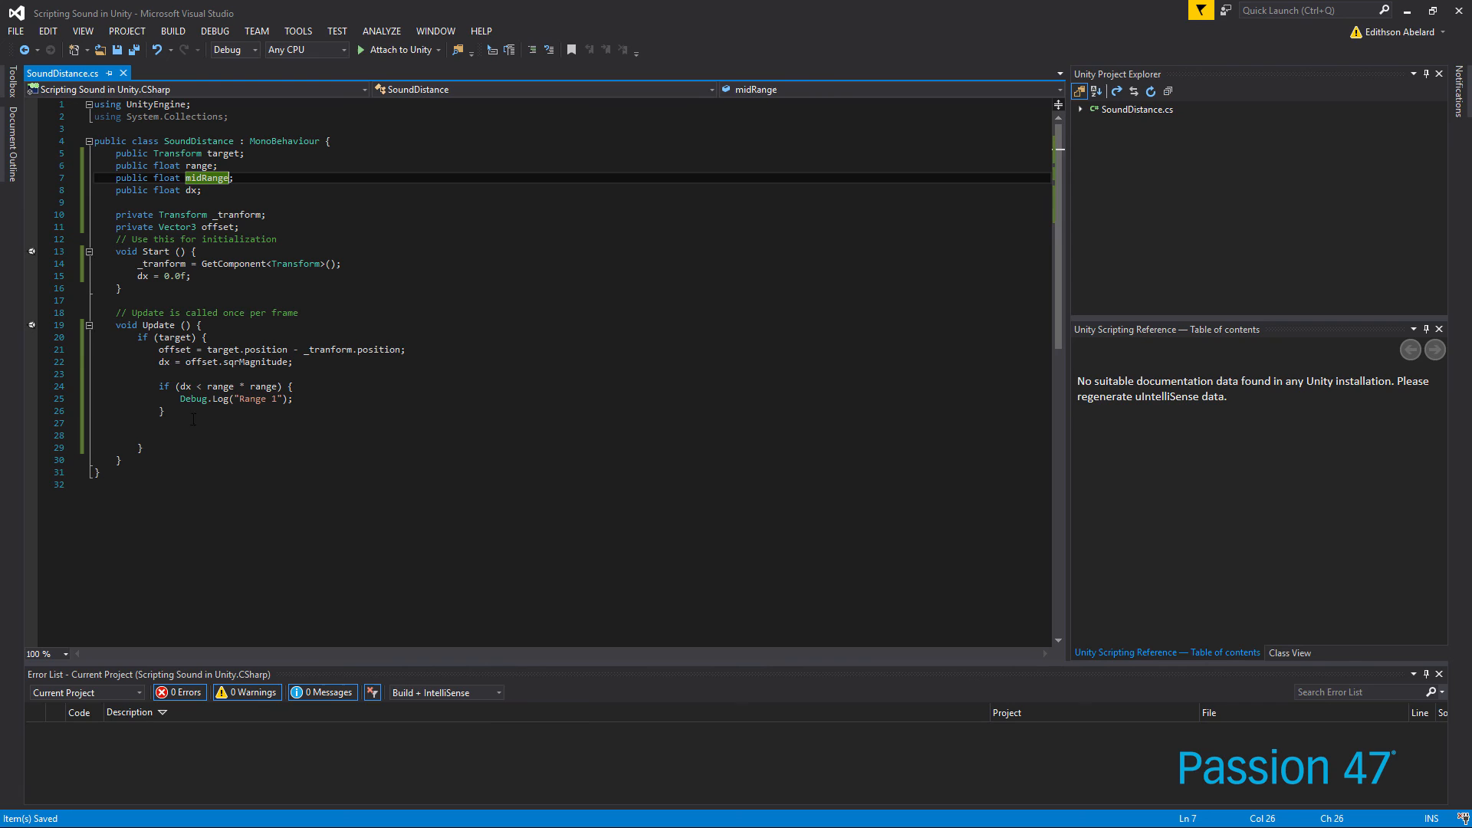
Insert the copied block below Range 1 and select 'range' in its condition
{"action": "left_click", "coordinate": [188, 398]}
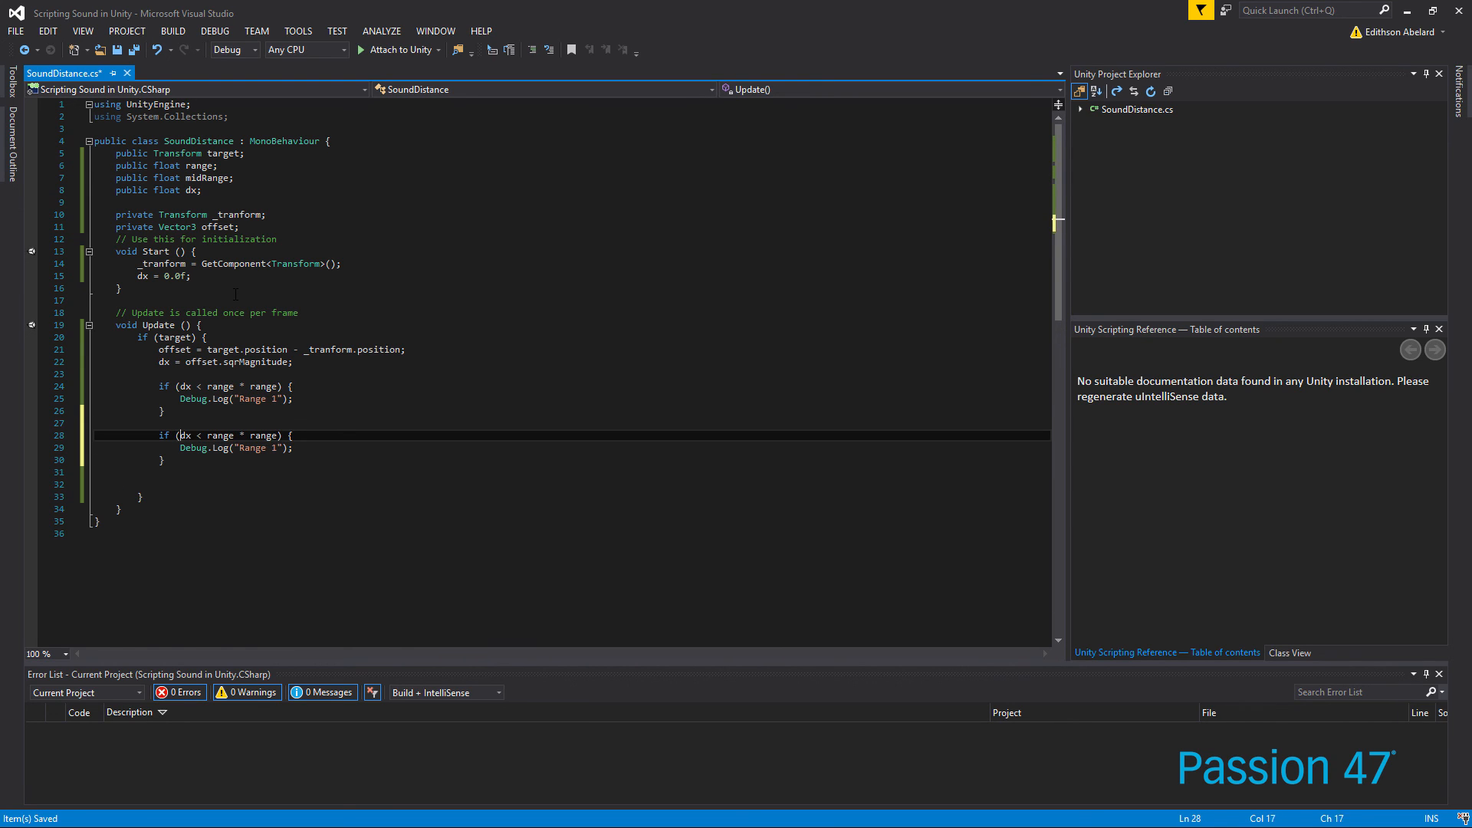
{"action": "double_click", "coordinate": [220, 435]}
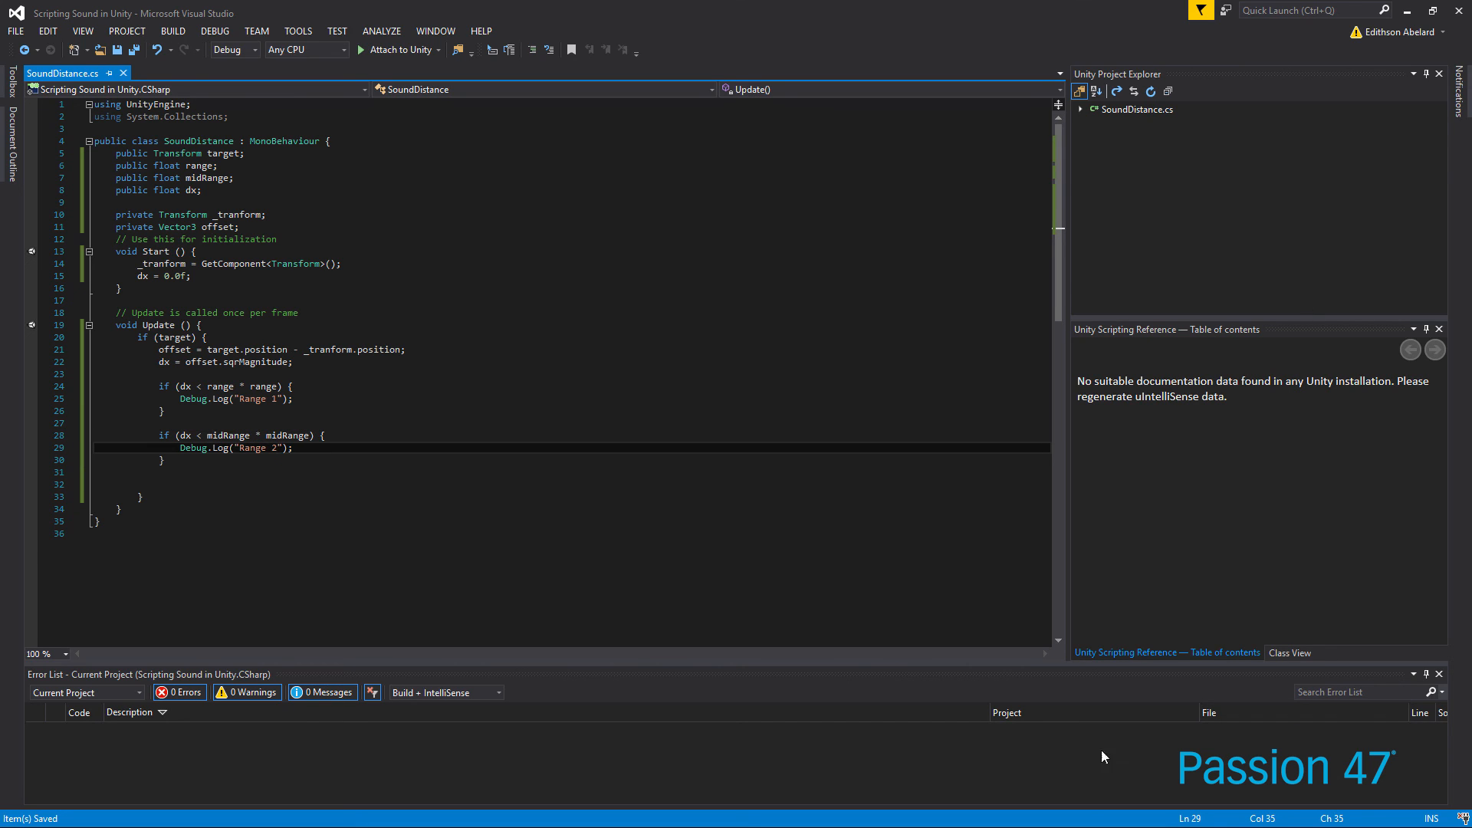
{"action": "mouse_move", "coordinate": [1103, 758]}
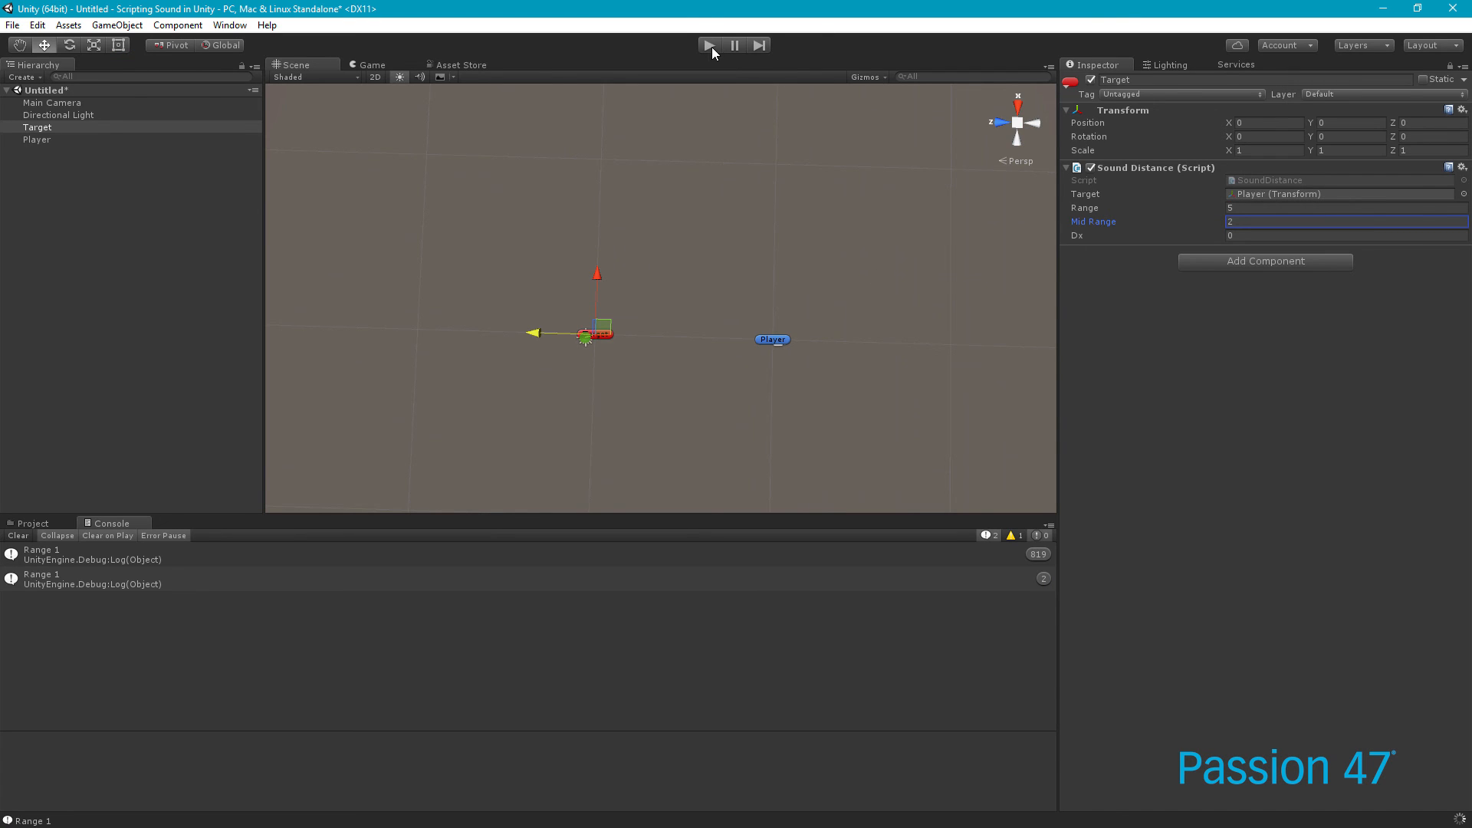
Start play mode, inspect Player and Target (Range 5, Mid Range 2), then reselect Player in Scene view
{"action": "left_click", "coordinate": [708, 45]}
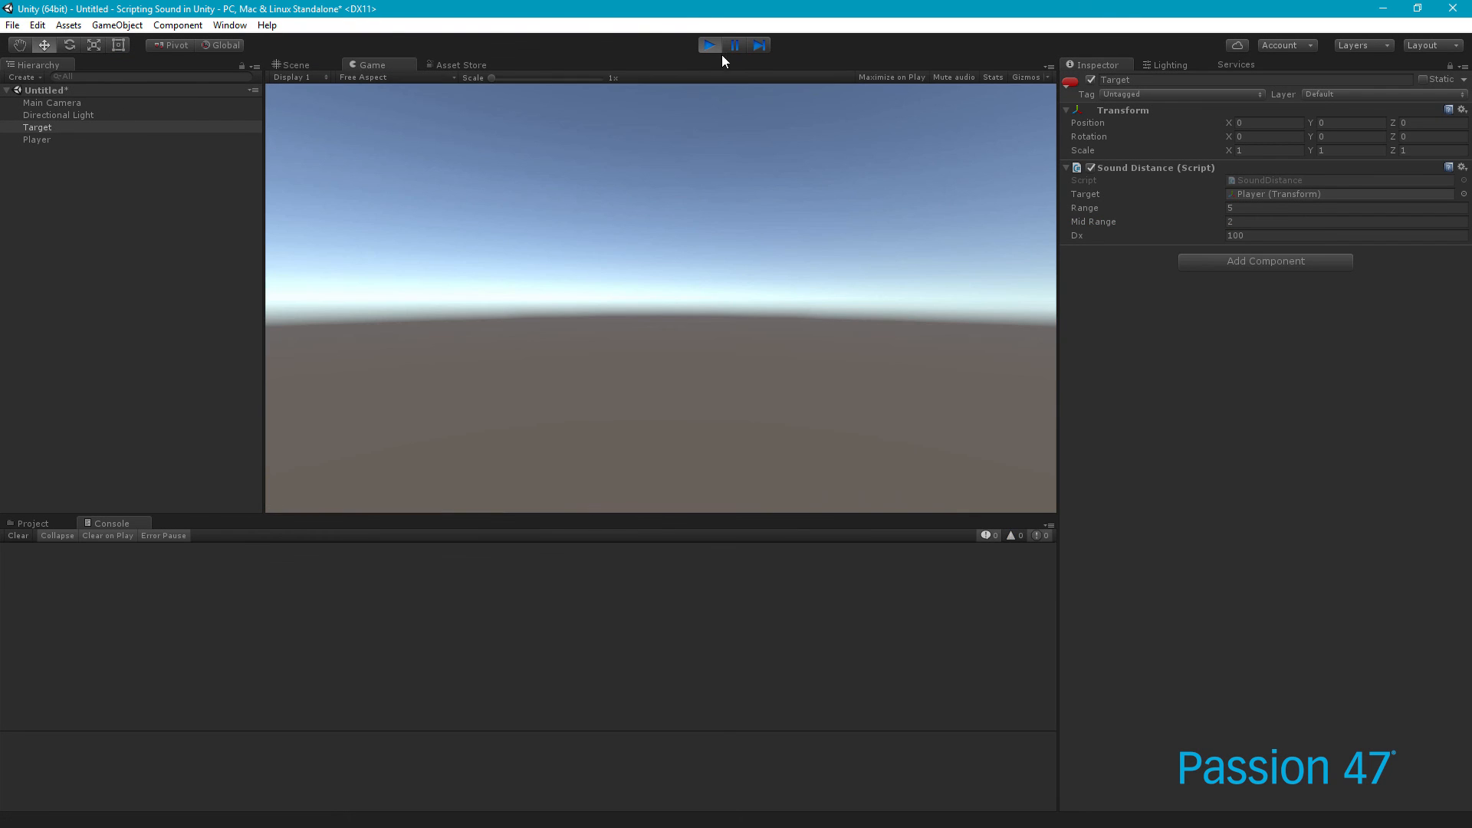
{"action": "left_click", "coordinate": [36, 139]}
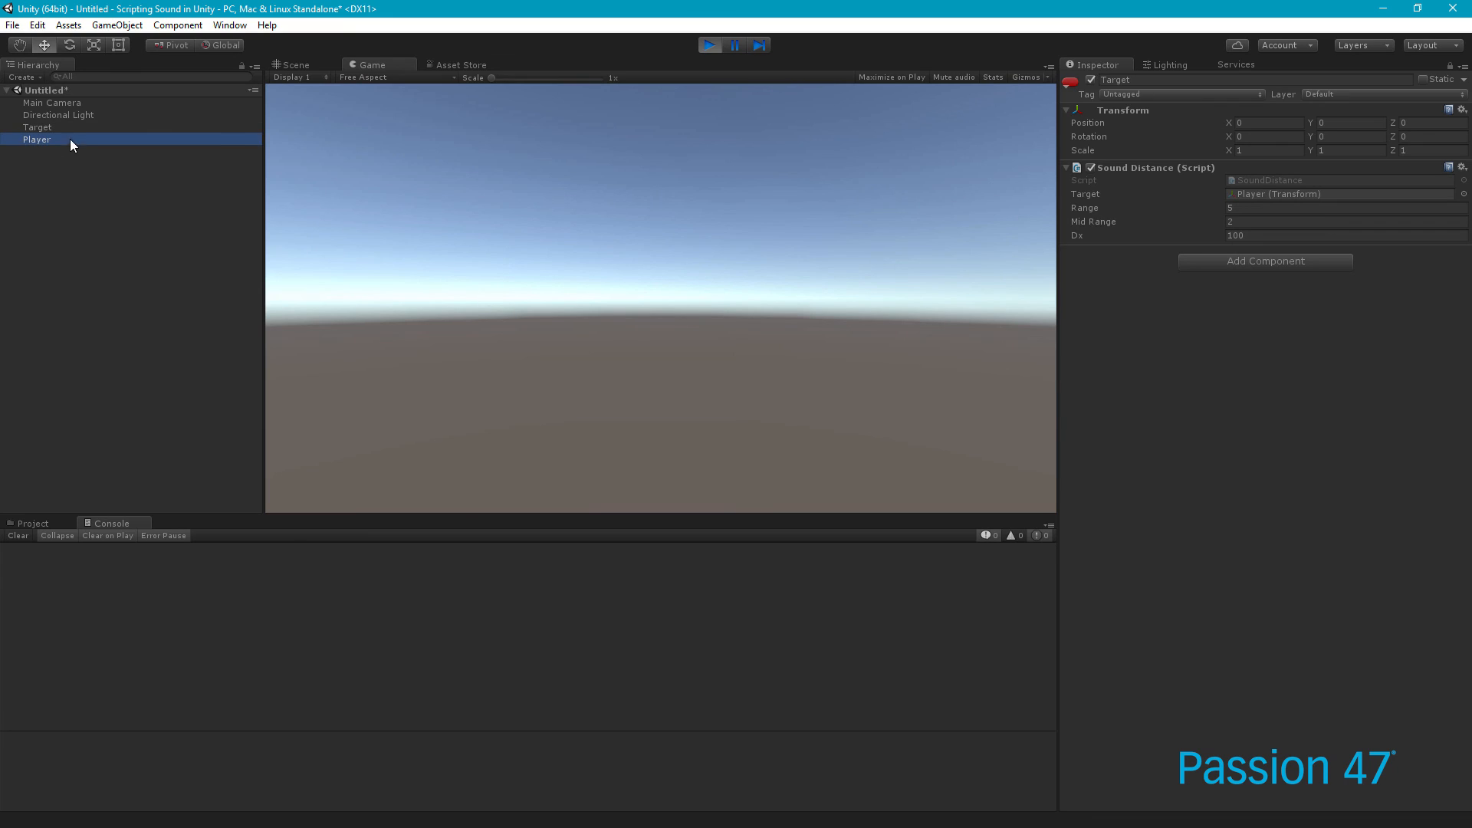
{"action": "left_click", "coordinate": [37, 127]}
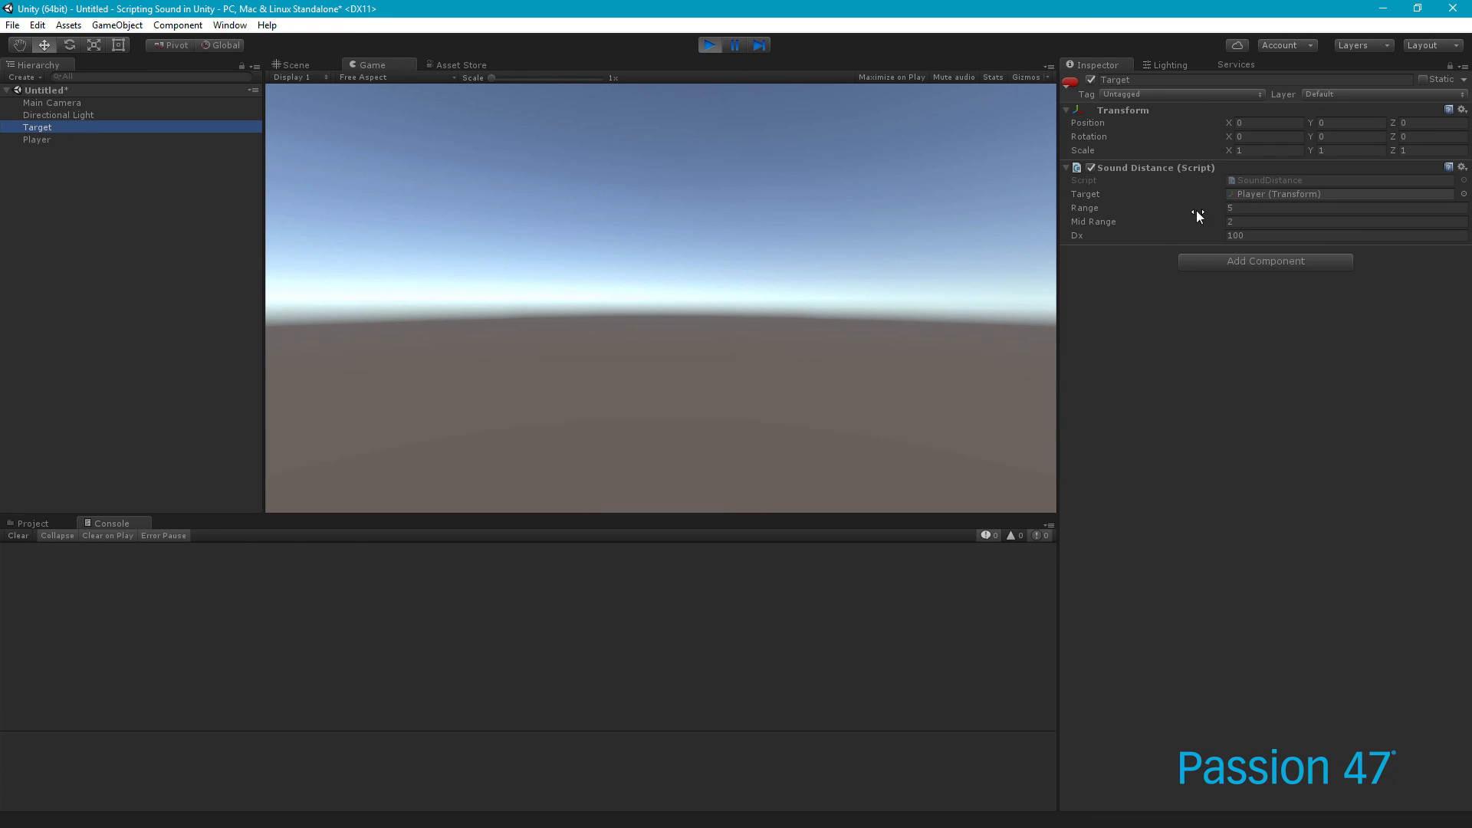
{"action": "mouse_move", "coordinate": [1132, 225]}
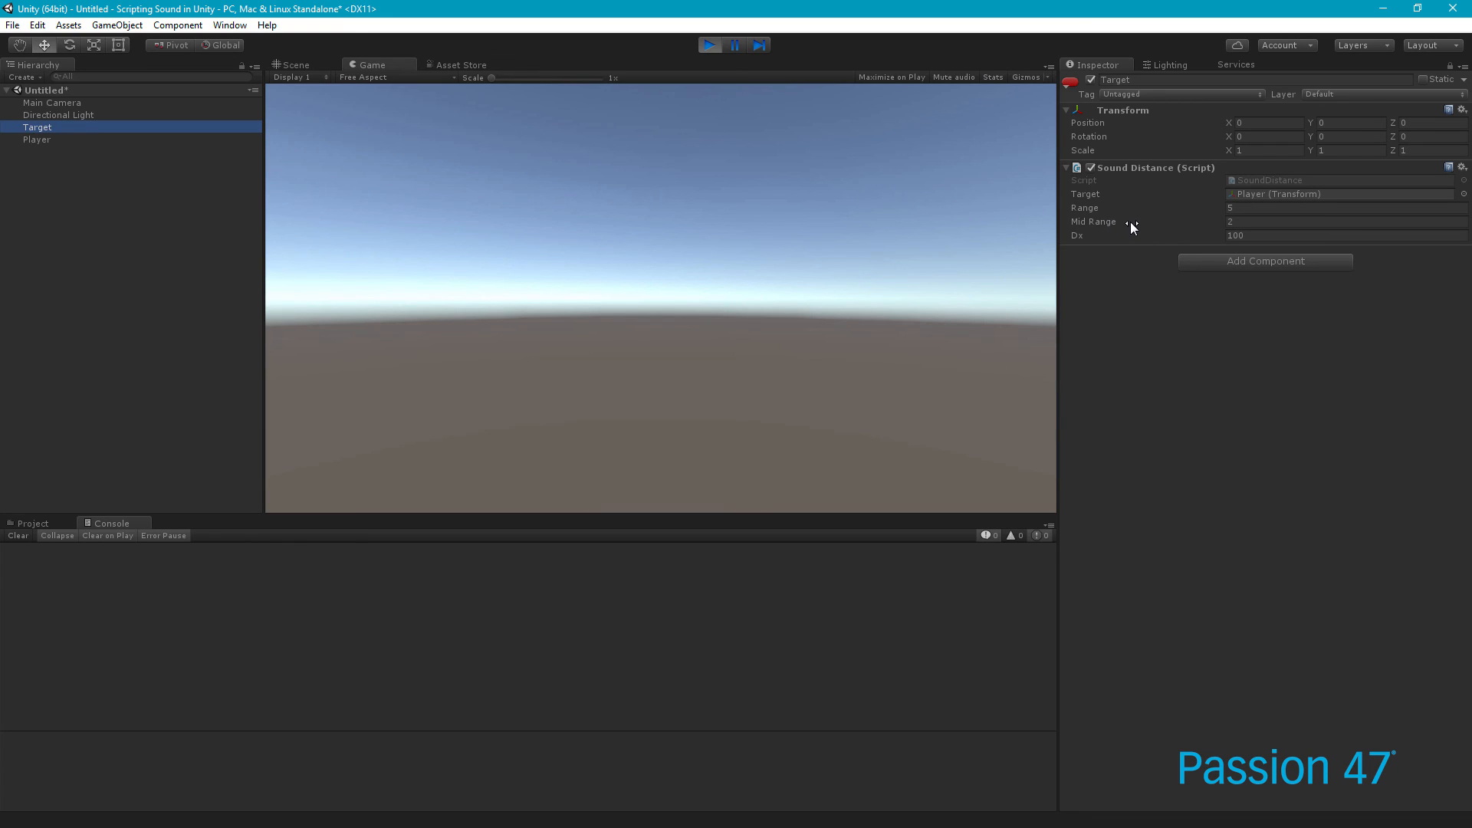
{"action": "mouse_move", "coordinate": [1248, 264]}
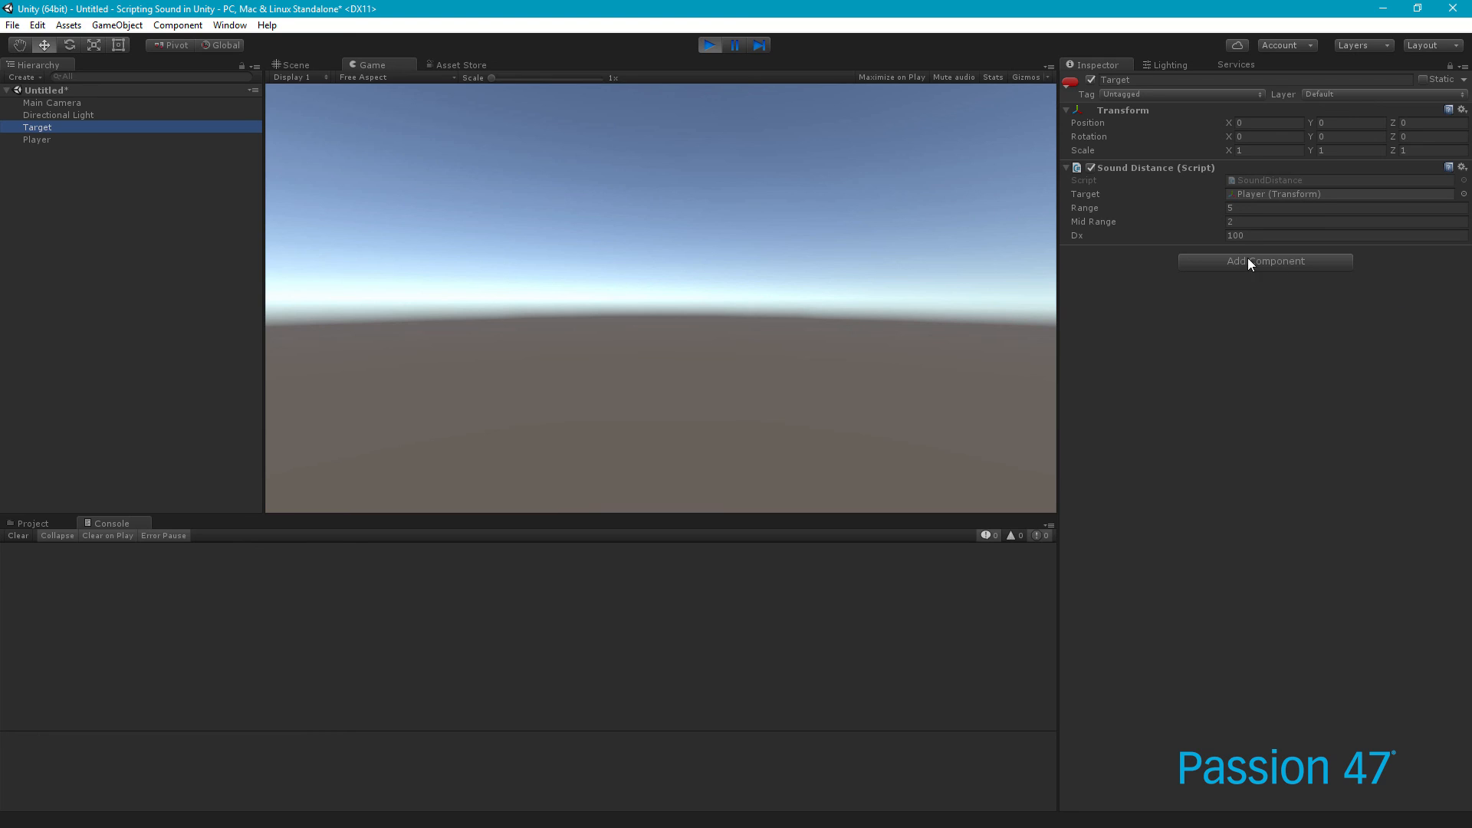
{"action": "mouse_move", "coordinate": [1103, 245]}
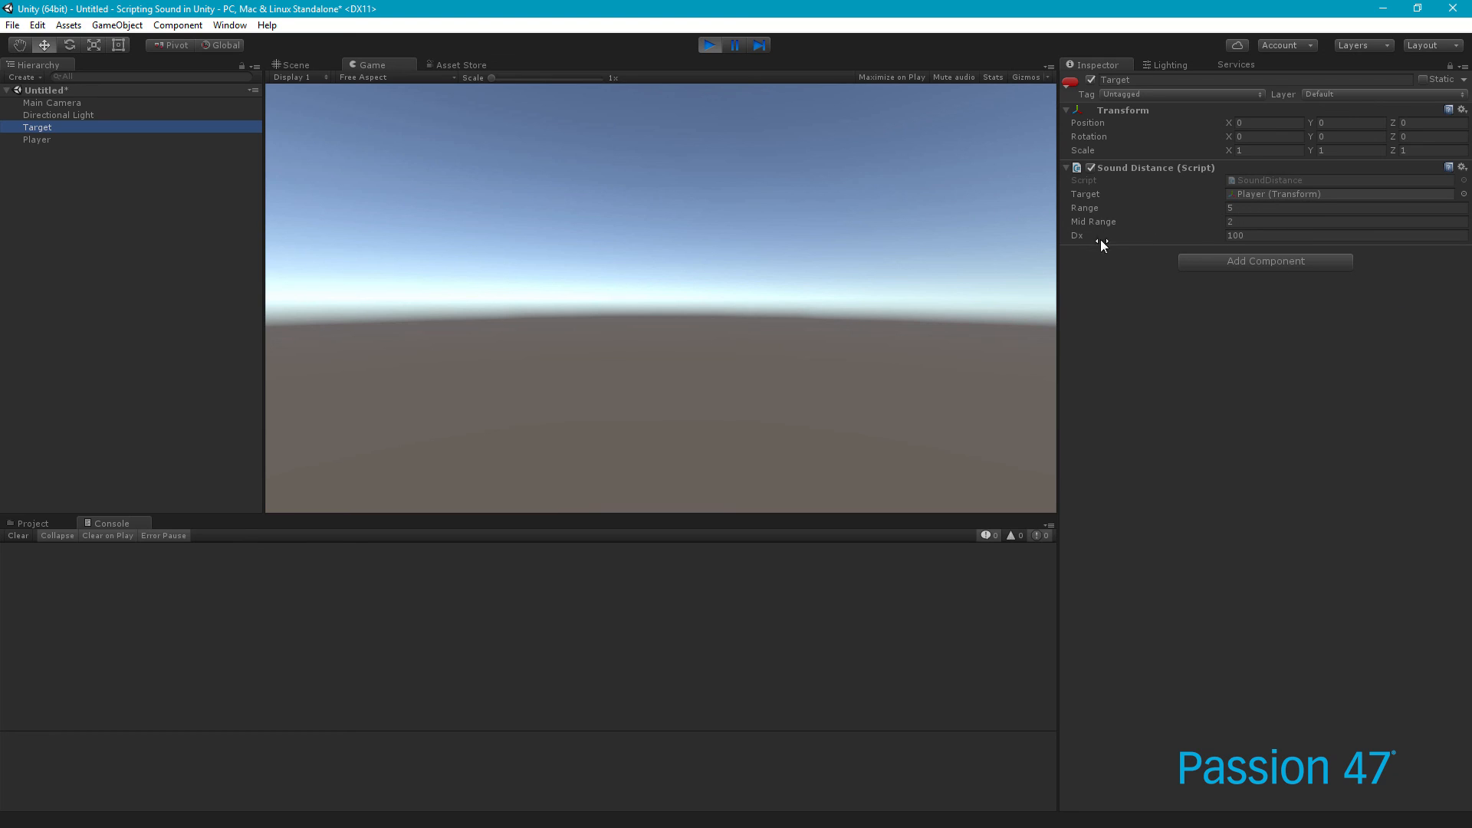
{"action": "left_click", "coordinate": [296, 63]}
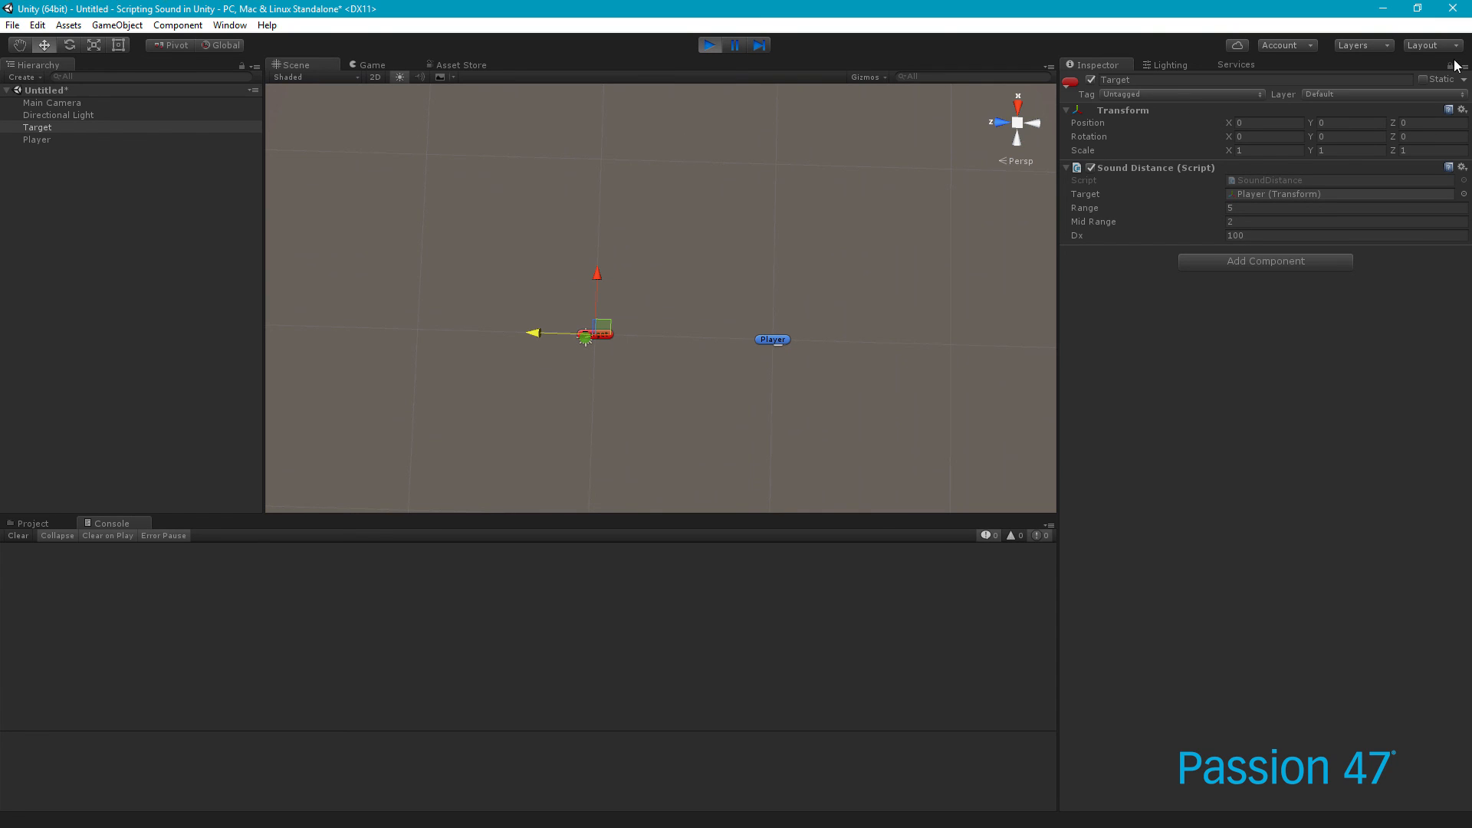
{"action": "left_click", "coordinate": [37, 138]}
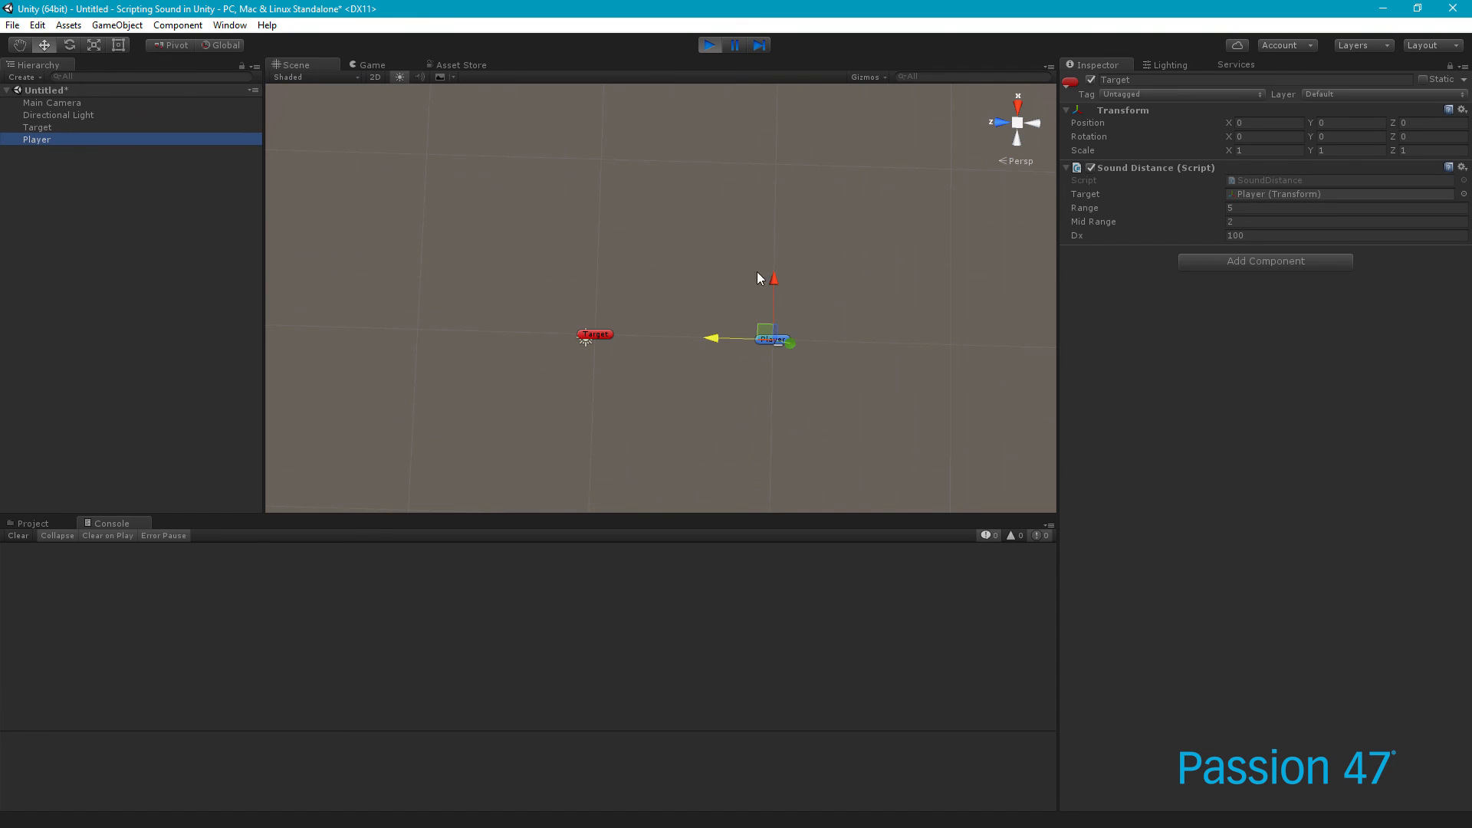
{"action": "mouse_move", "coordinate": [652, 334]}
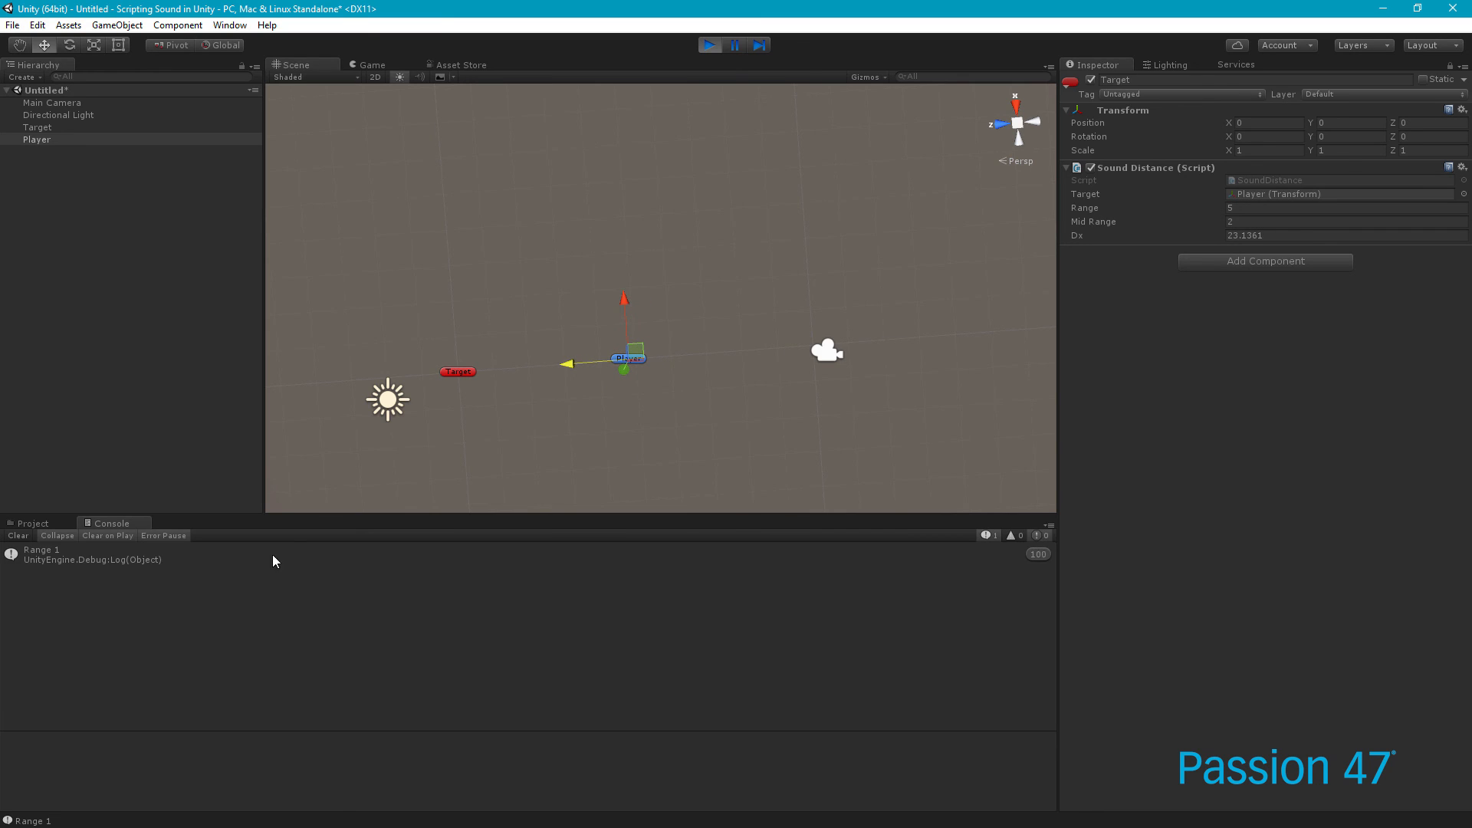
{"action": "mouse_move", "coordinate": [610, 339]}
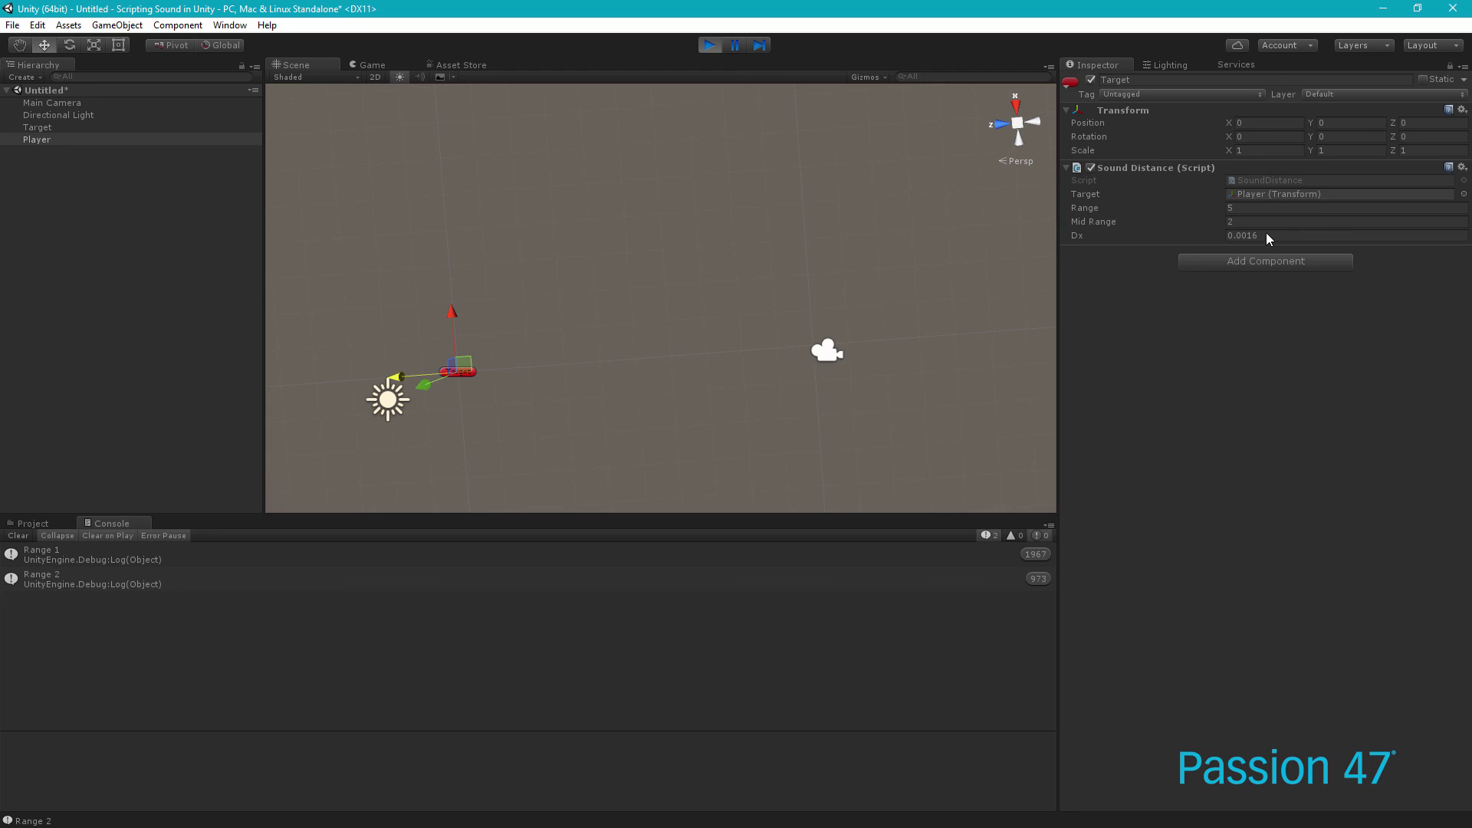
{"action": "mouse_move", "coordinate": [398, 375]}
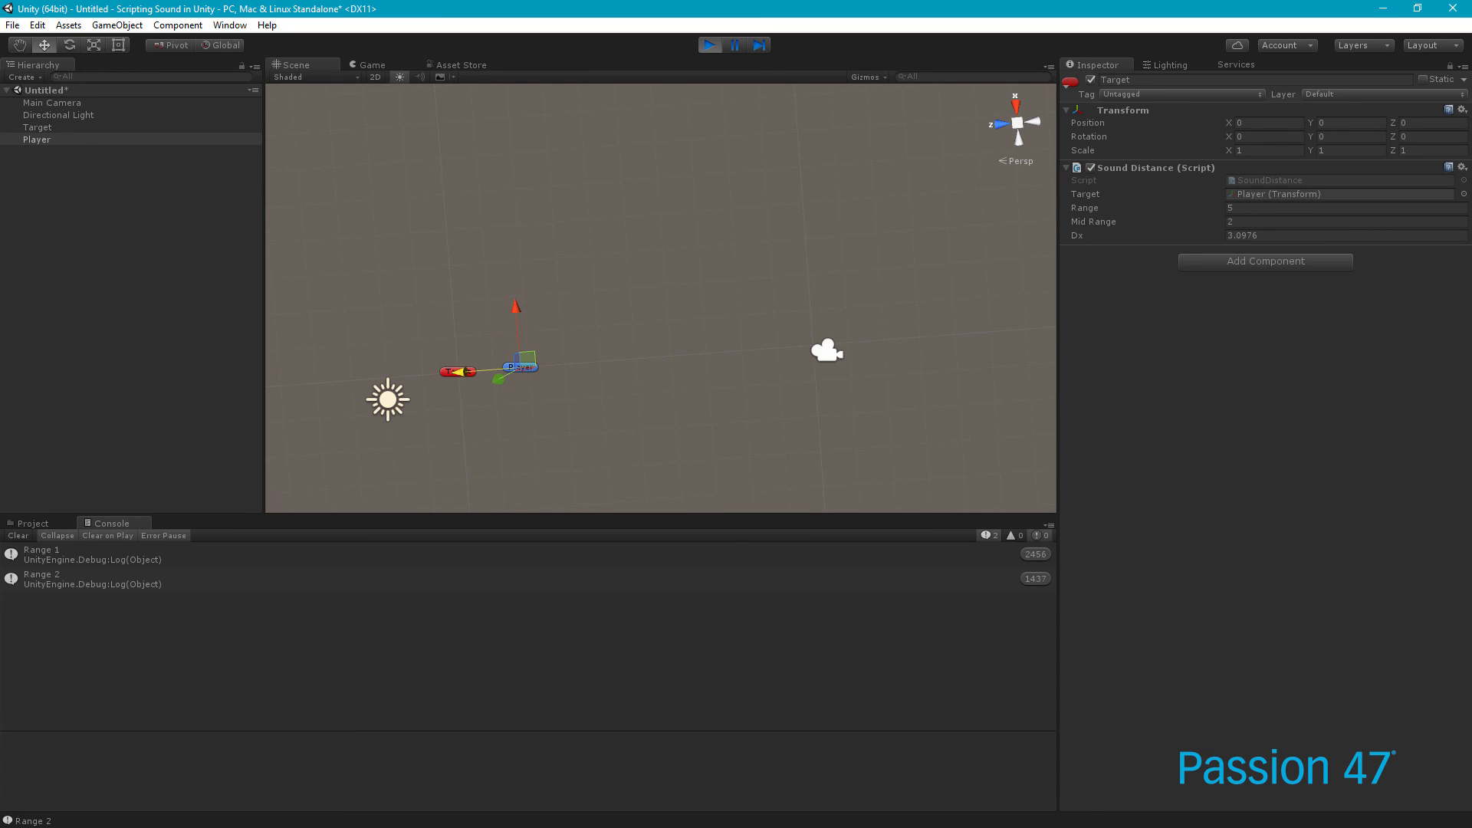
Switch to the Mischief distance diagram sketch
{"action": "key", "text": "alt+tab"}
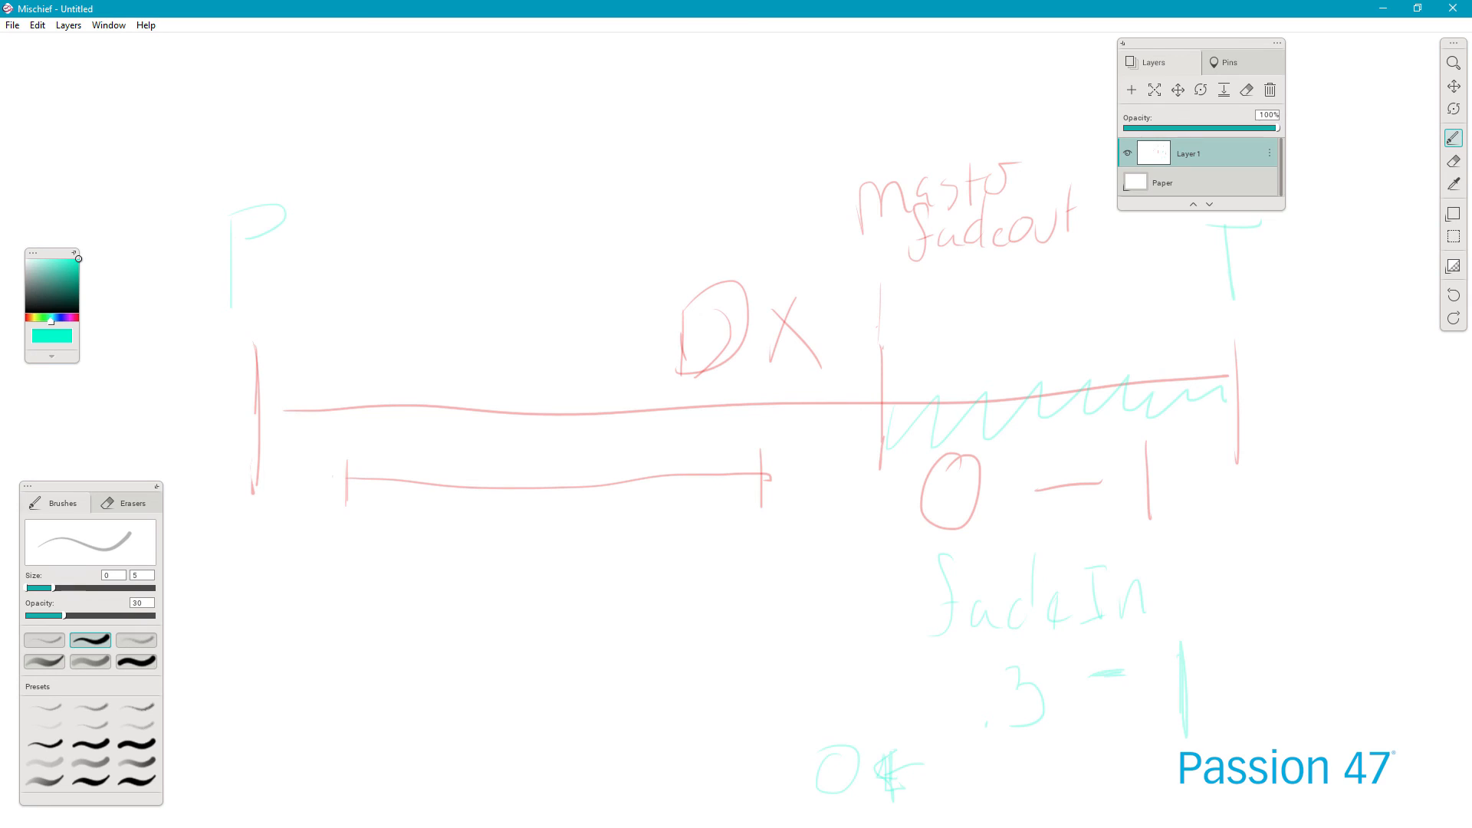
{"action": "mouse_move", "coordinate": [368, 251]}
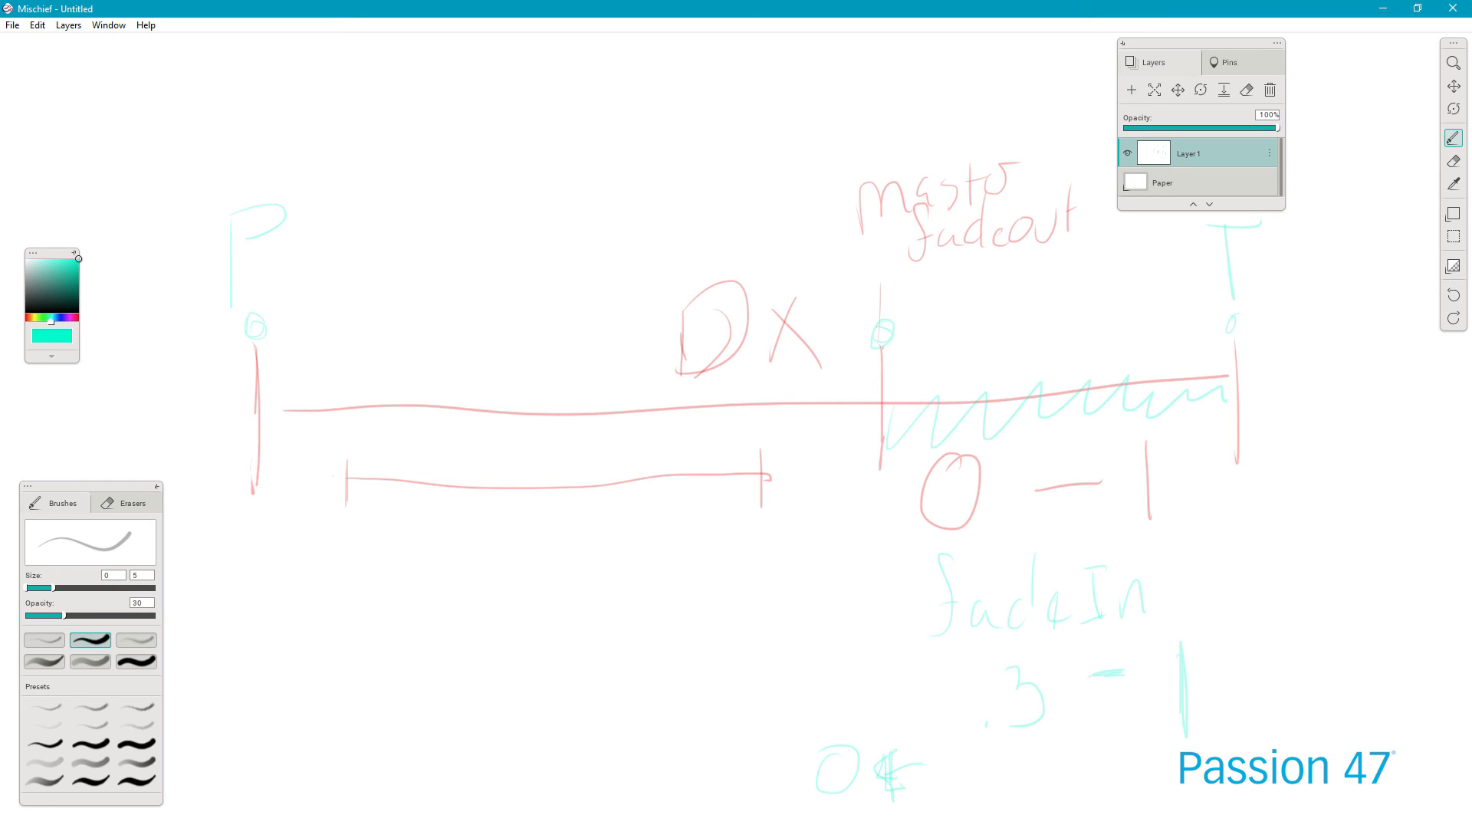
{"action": "mouse_move", "coordinate": [796, 350]}
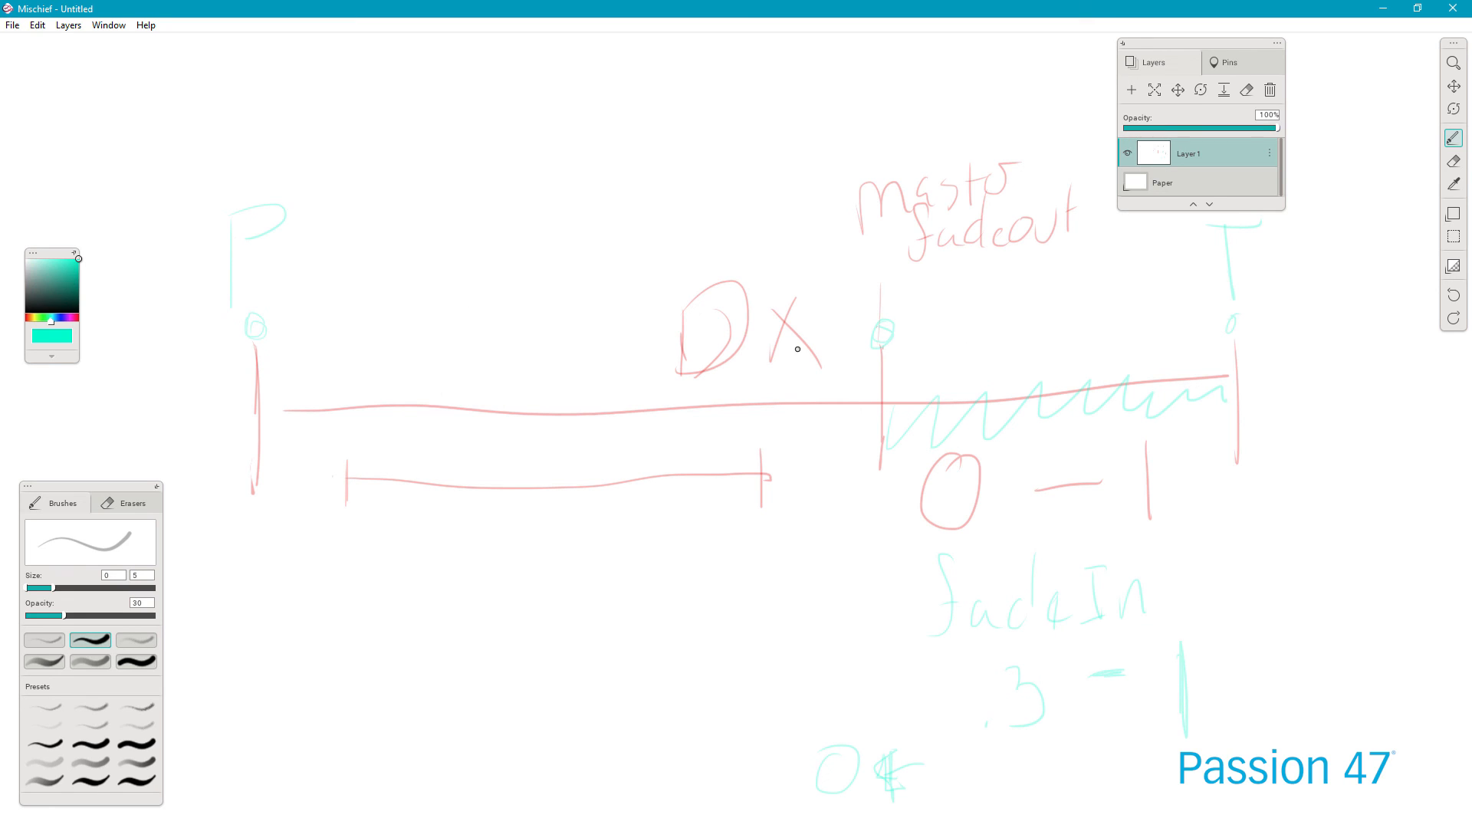